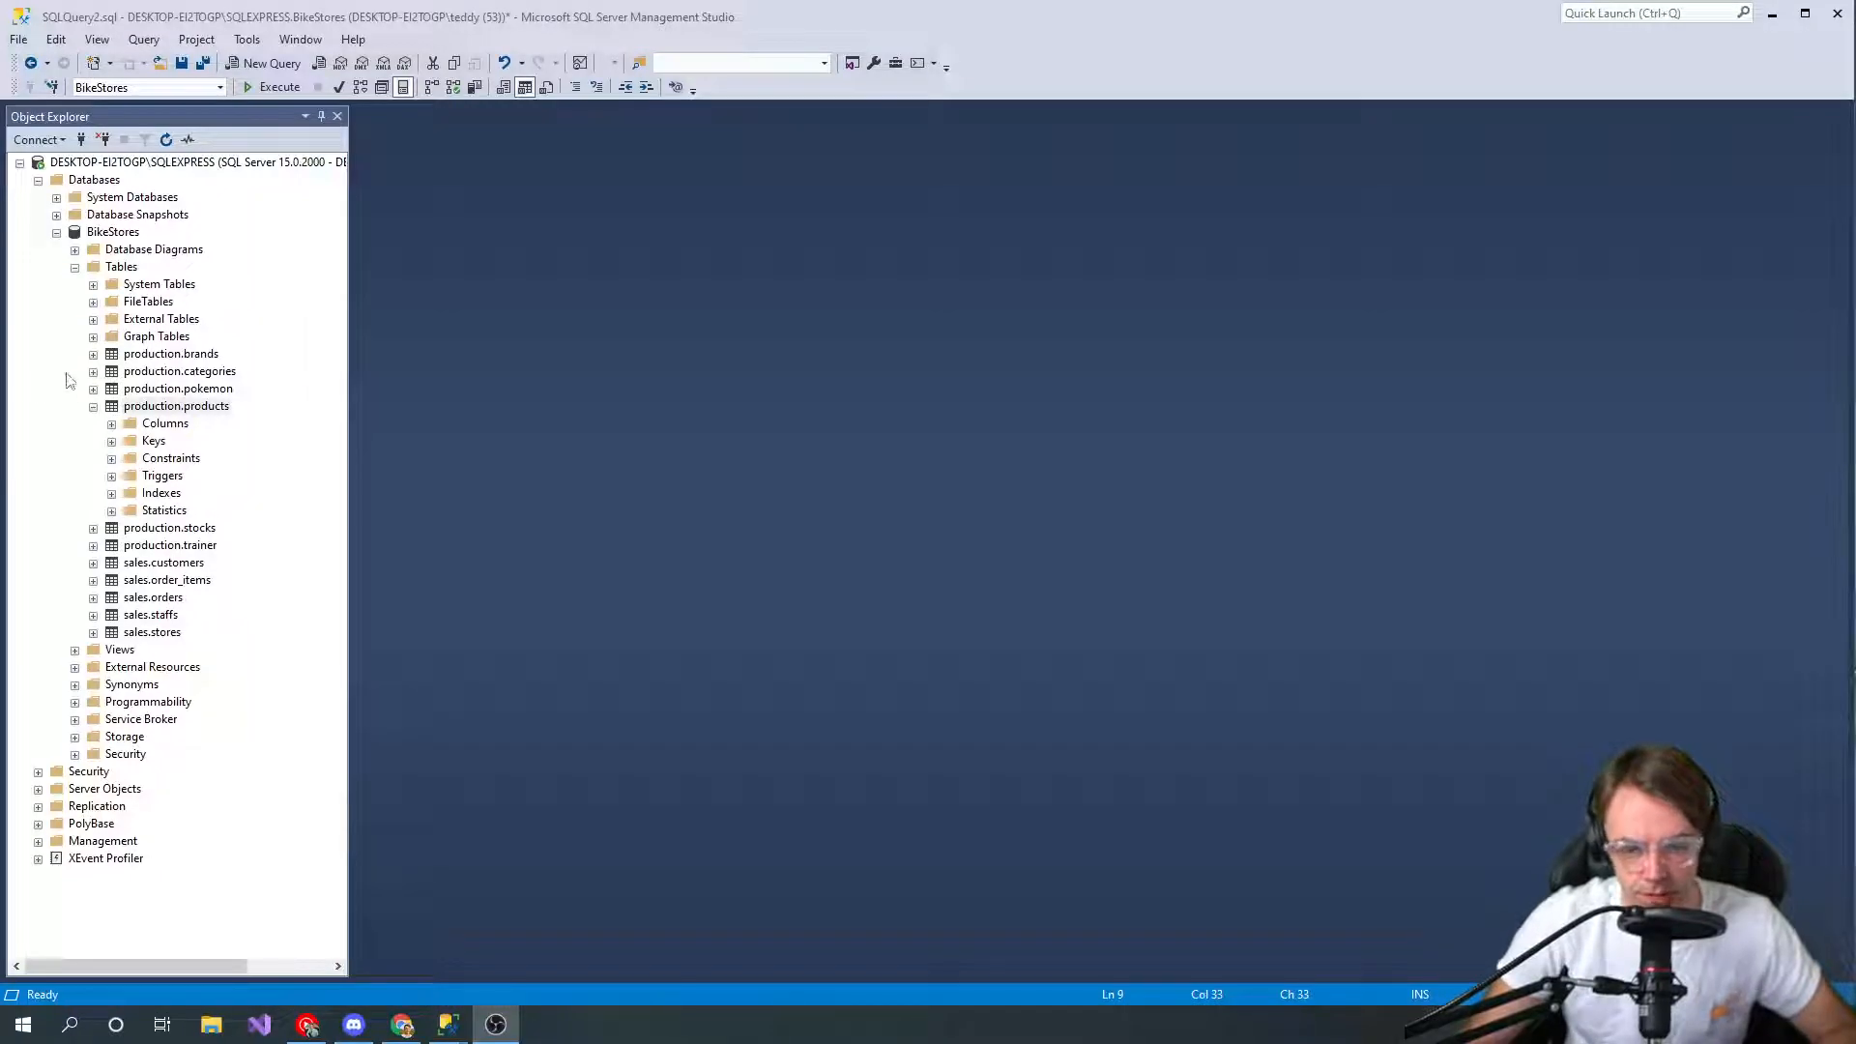
pyautogui.moveTo(178, 302)
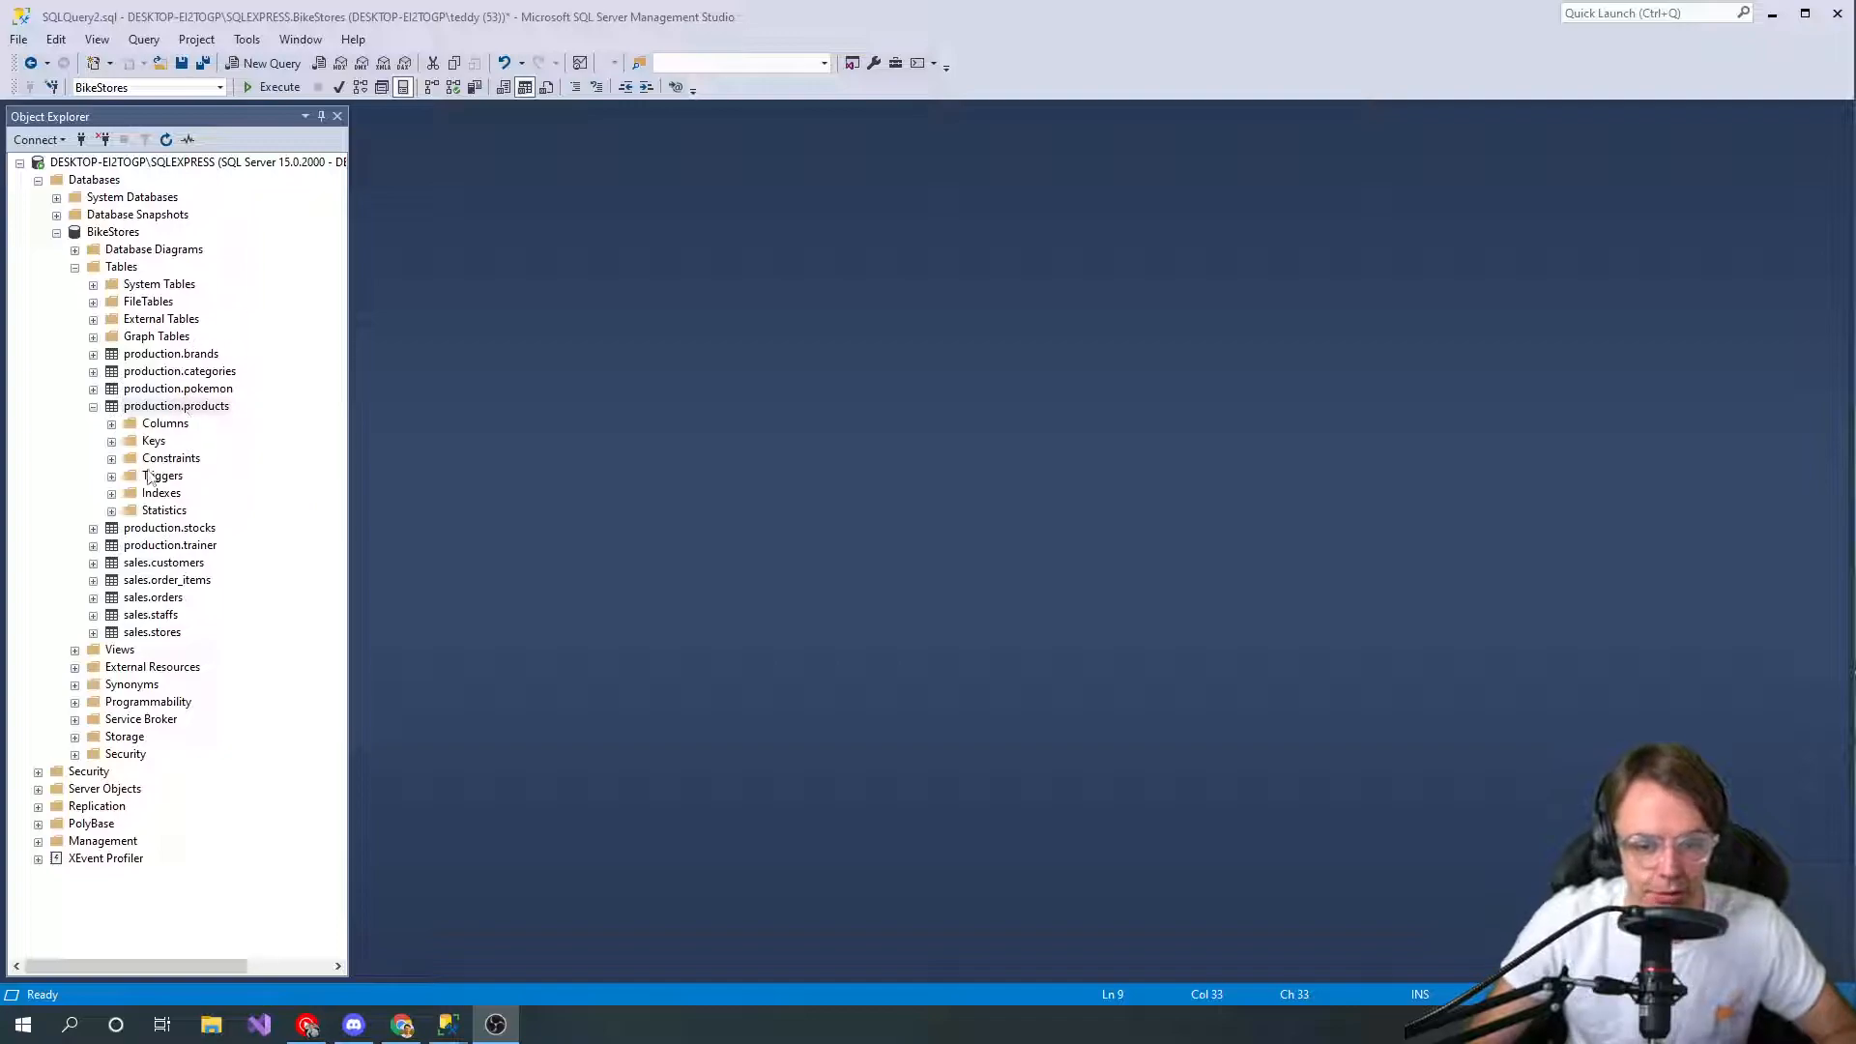
pyautogui.moveTo(225, 320)
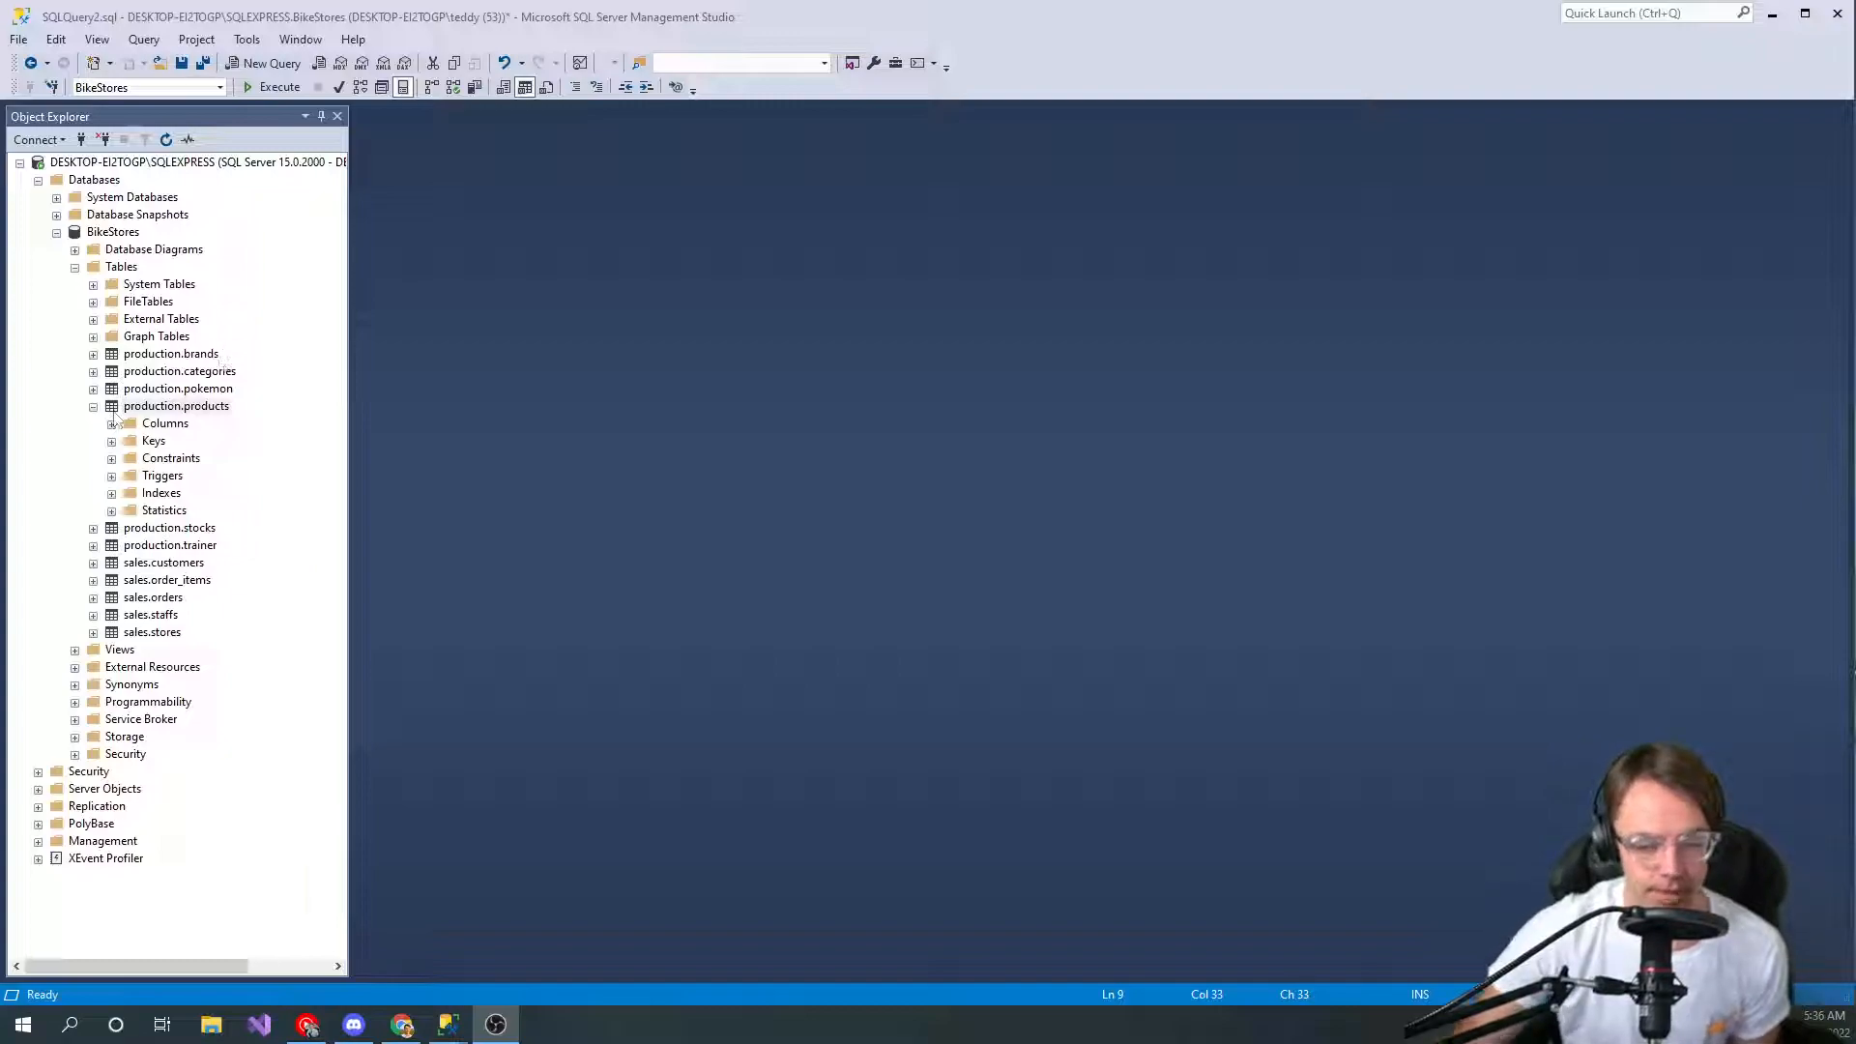
# Collapse production.products, re-expand BikeStores, and open the production.products context menu
pyautogui.click(93, 406)
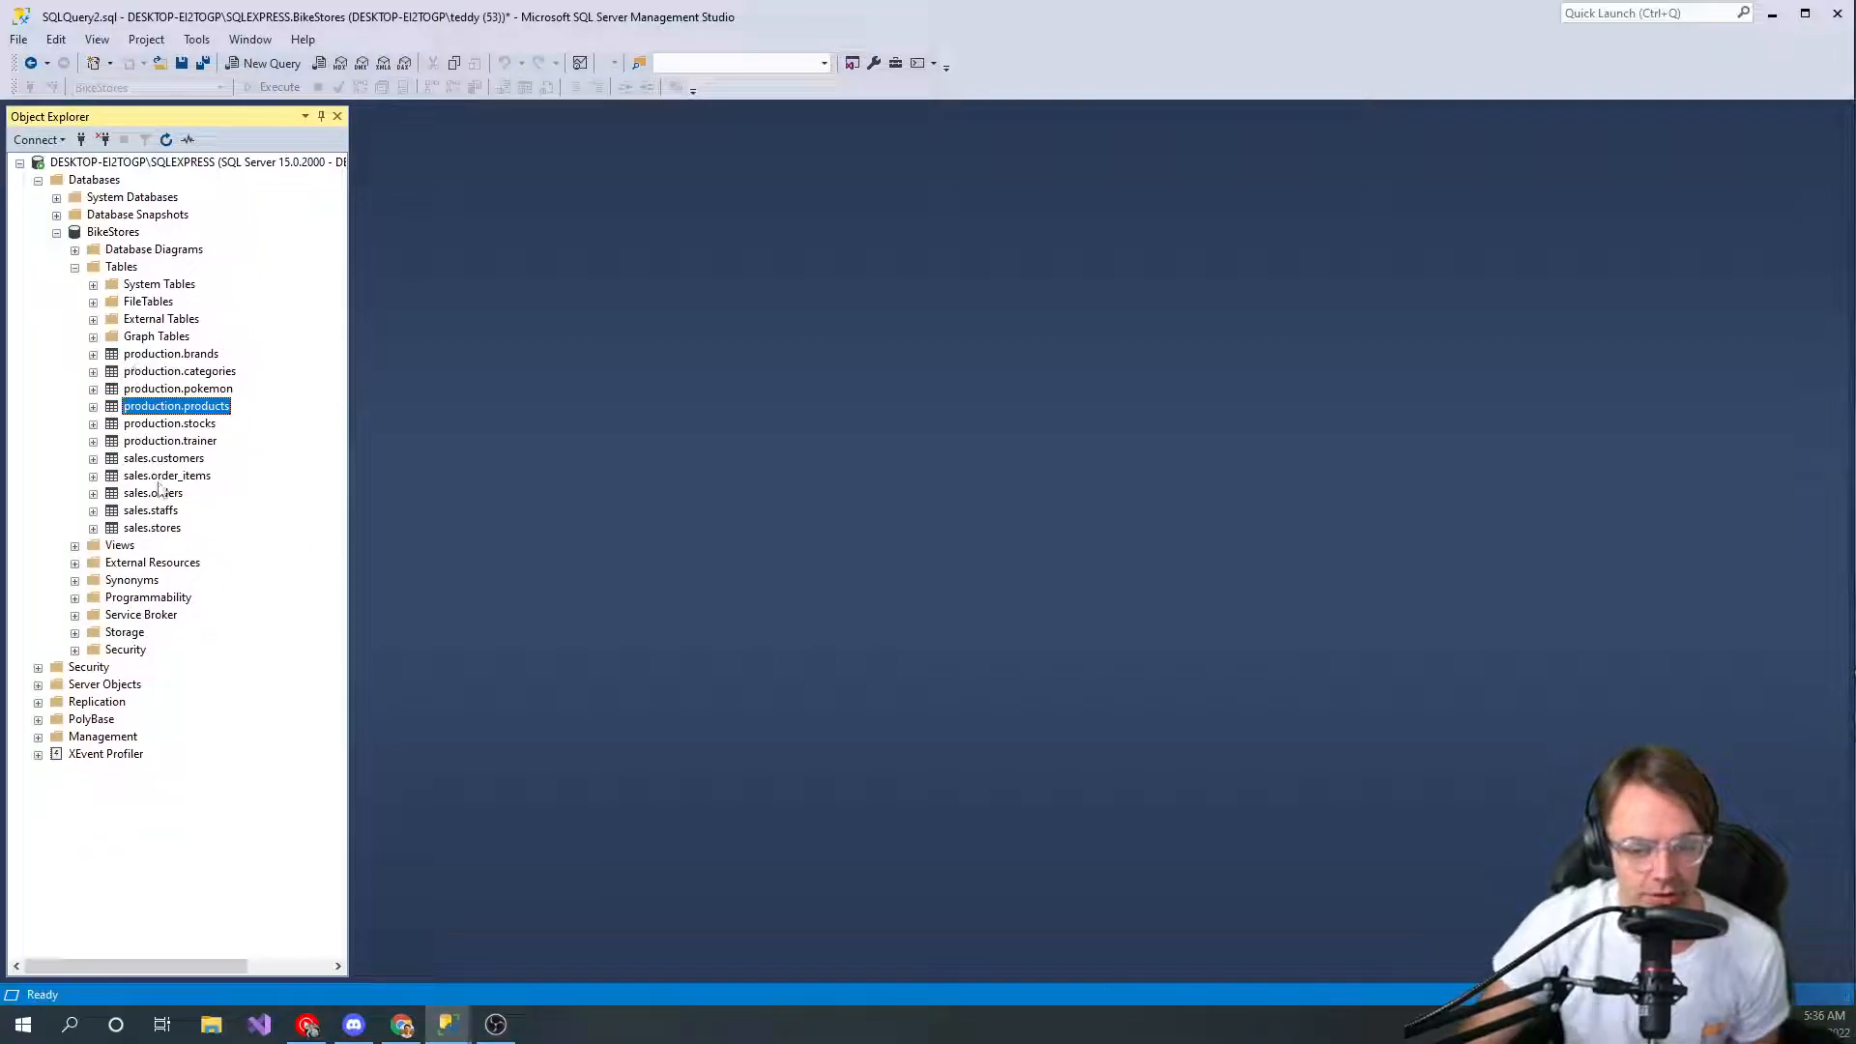
pyautogui.click(153, 492)
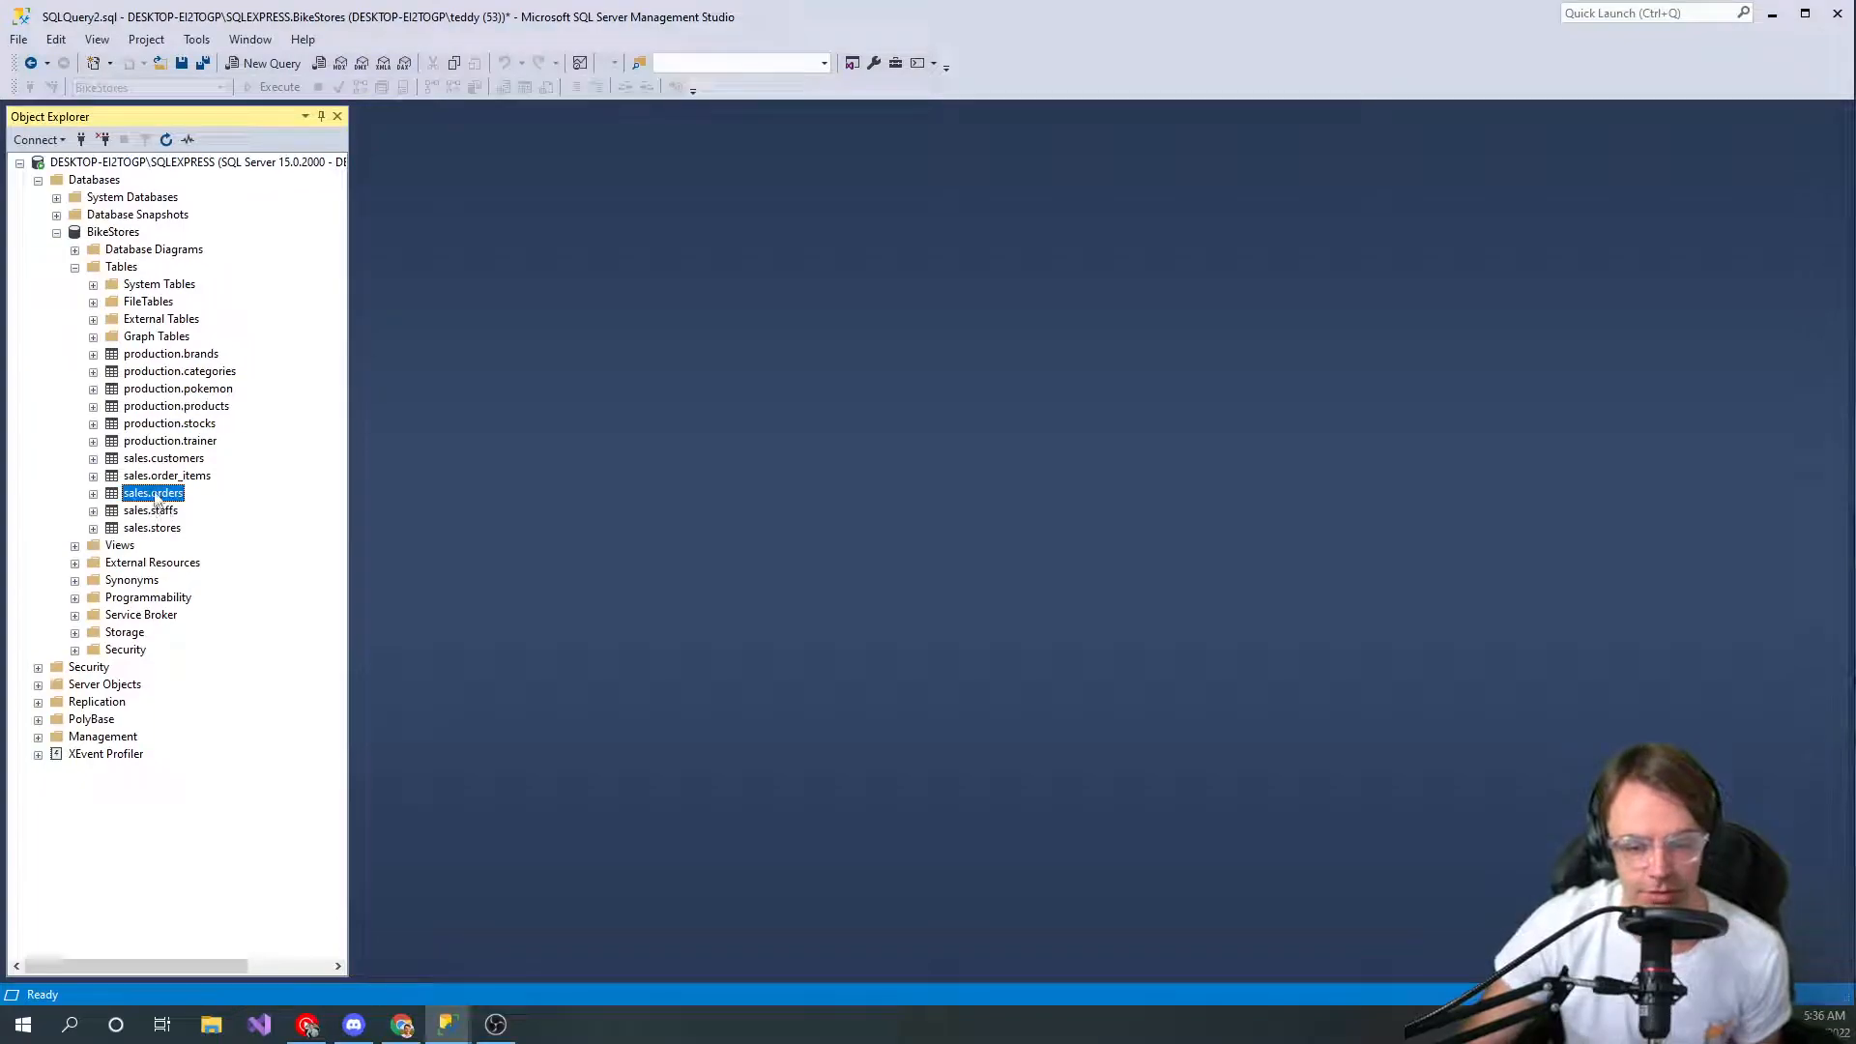
pyautogui.rightClick(152, 492)
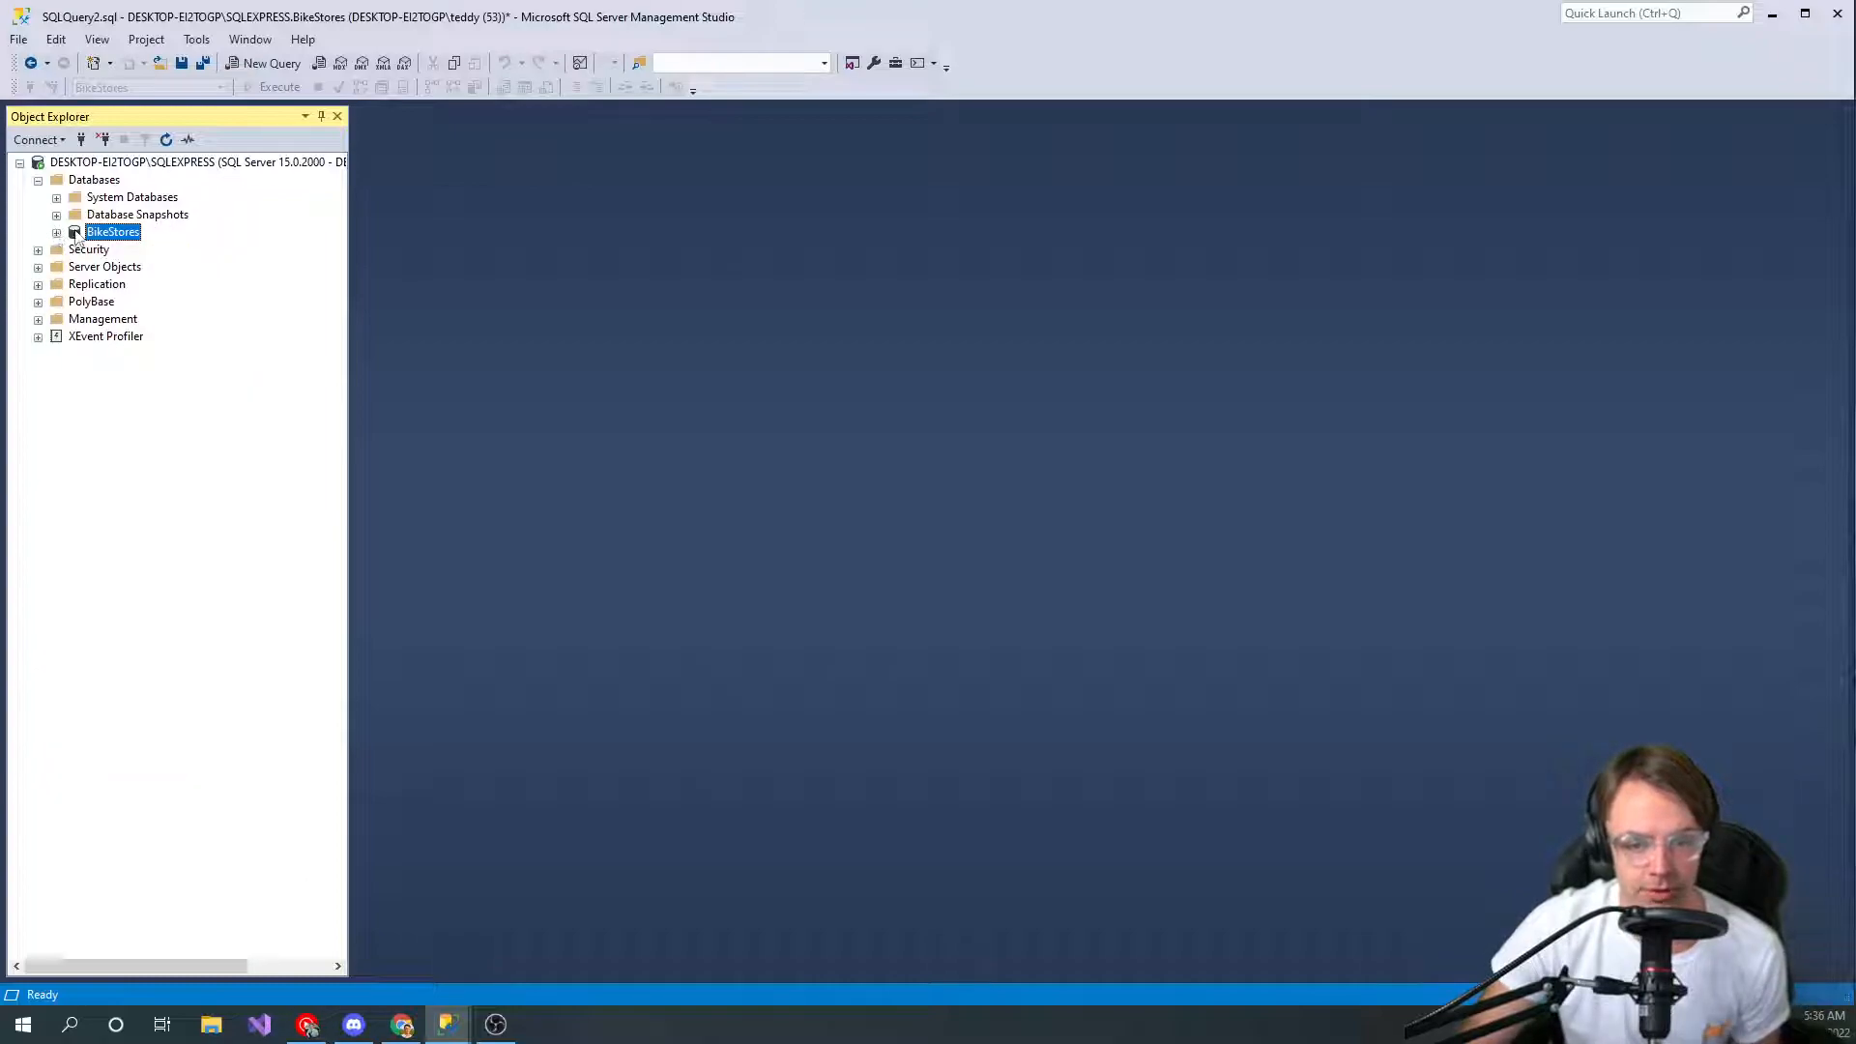
pyautogui.click(74, 232)
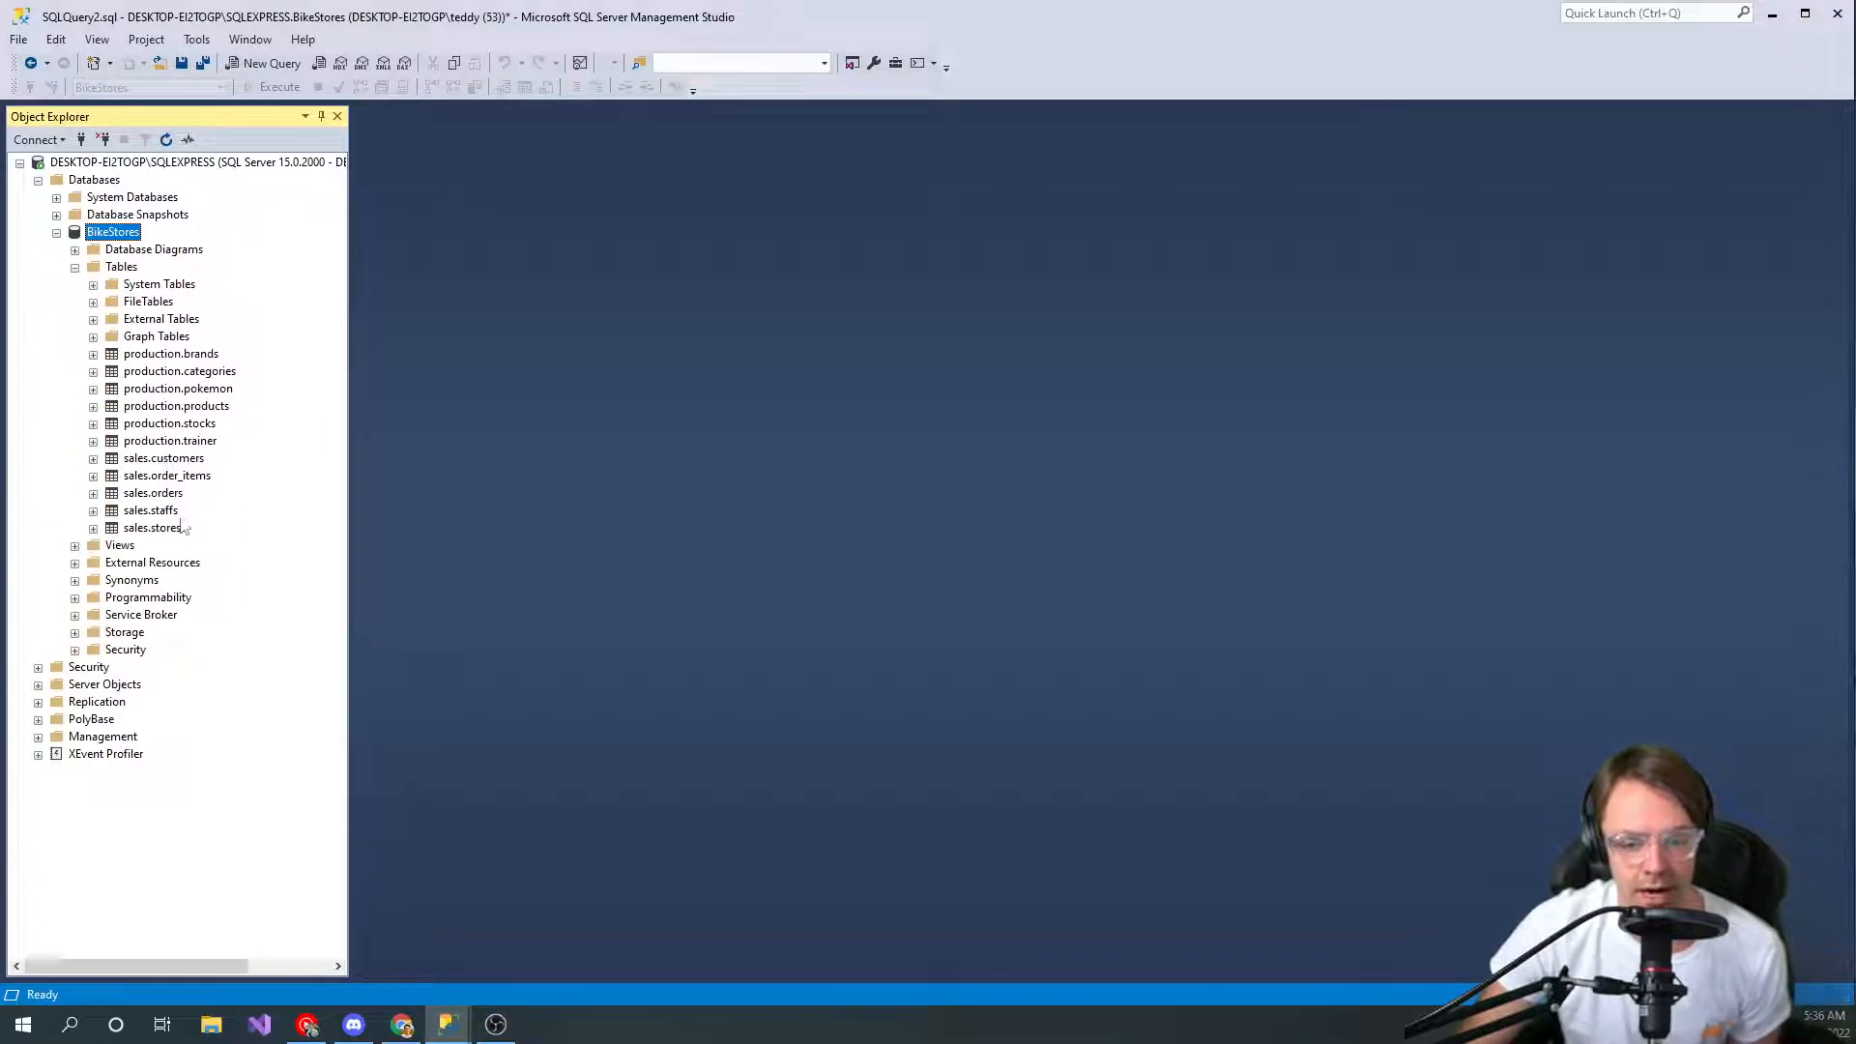
pyautogui.rightClick(153, 492)
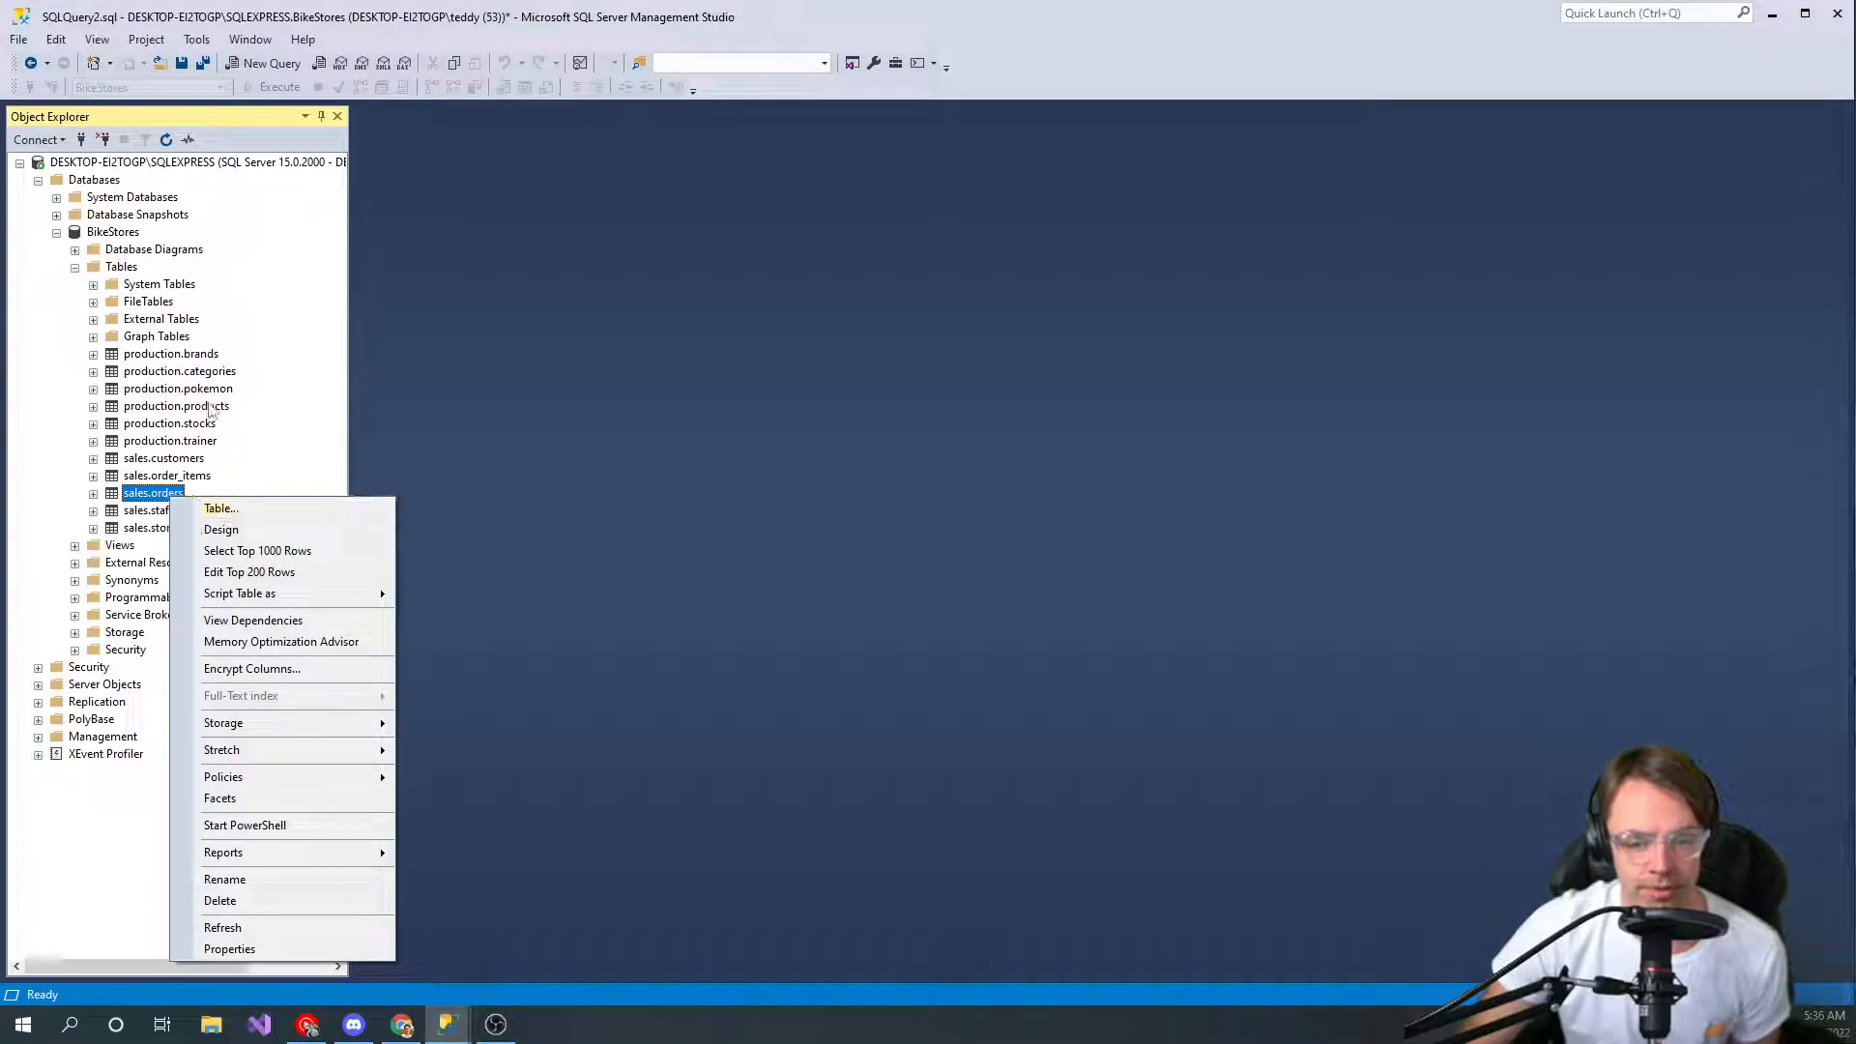
pyautogui.rightClick(170, 405)
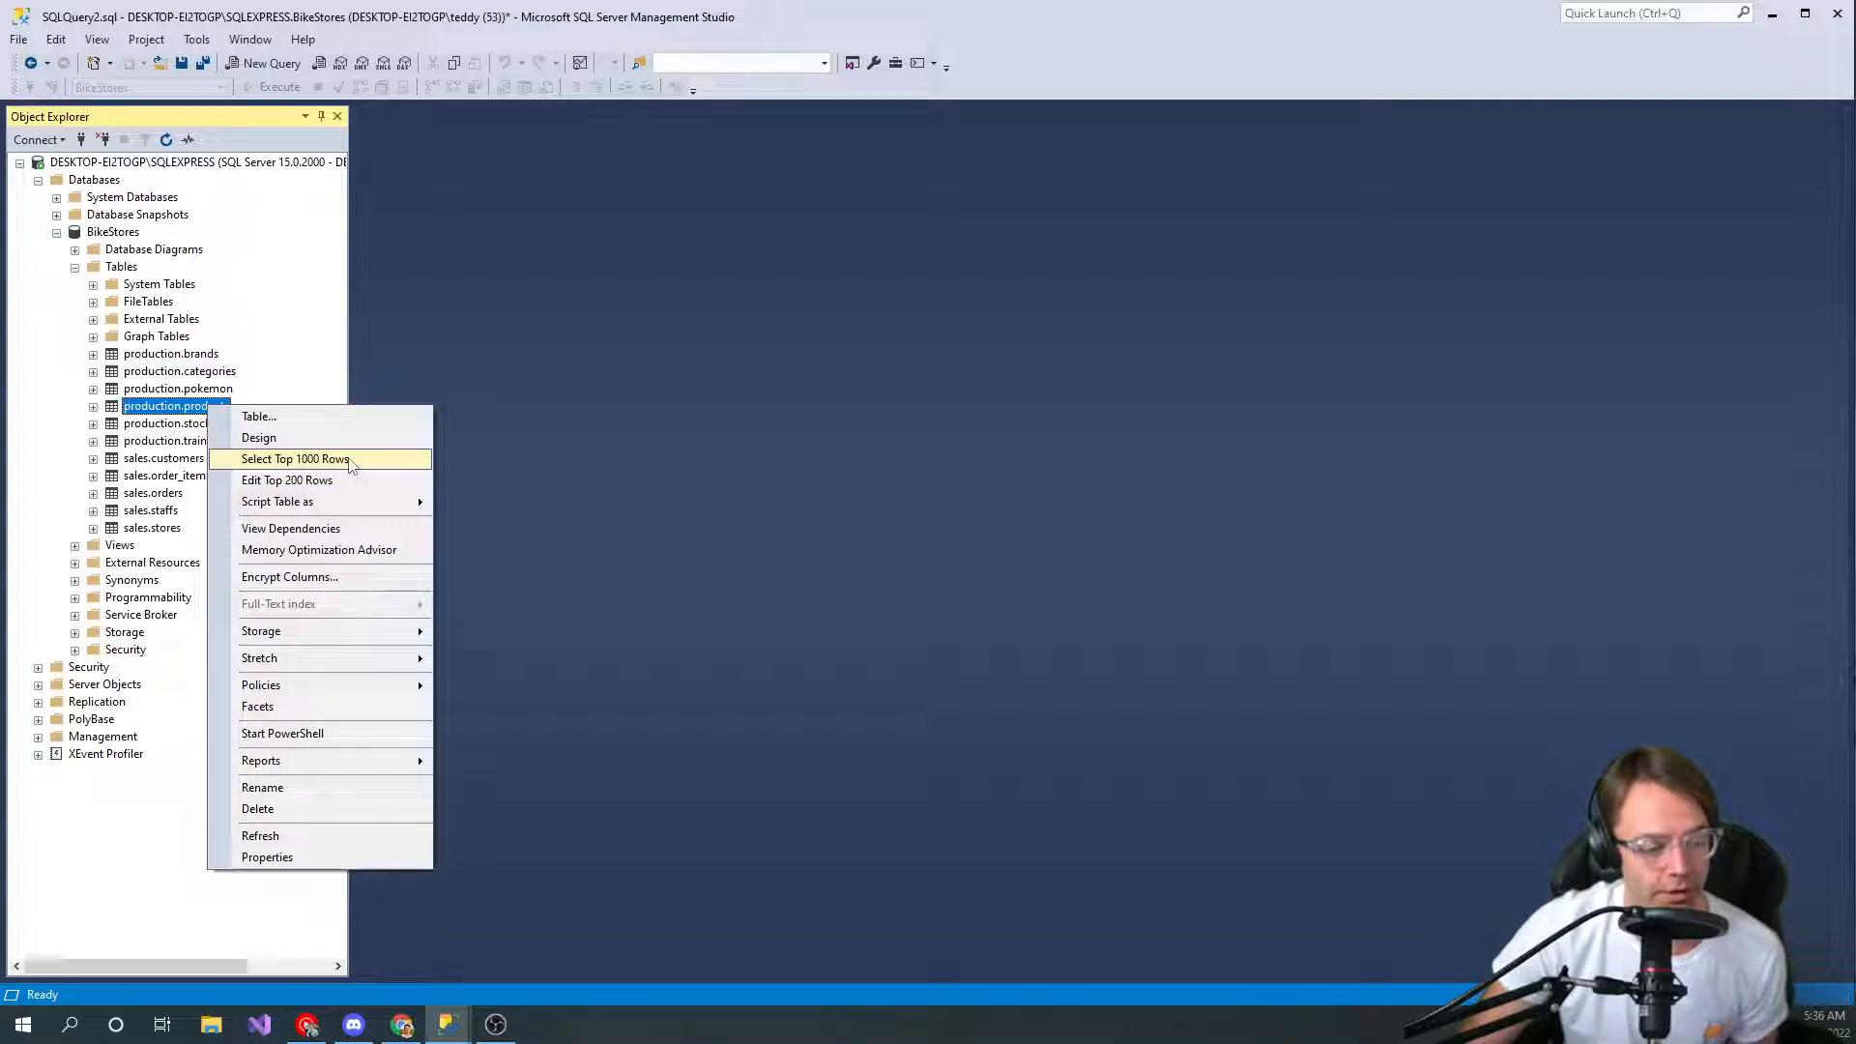
# Run Select Top 1000 Rows on production.products and inspect the model_year results column
pyautogui.click(295, 459)
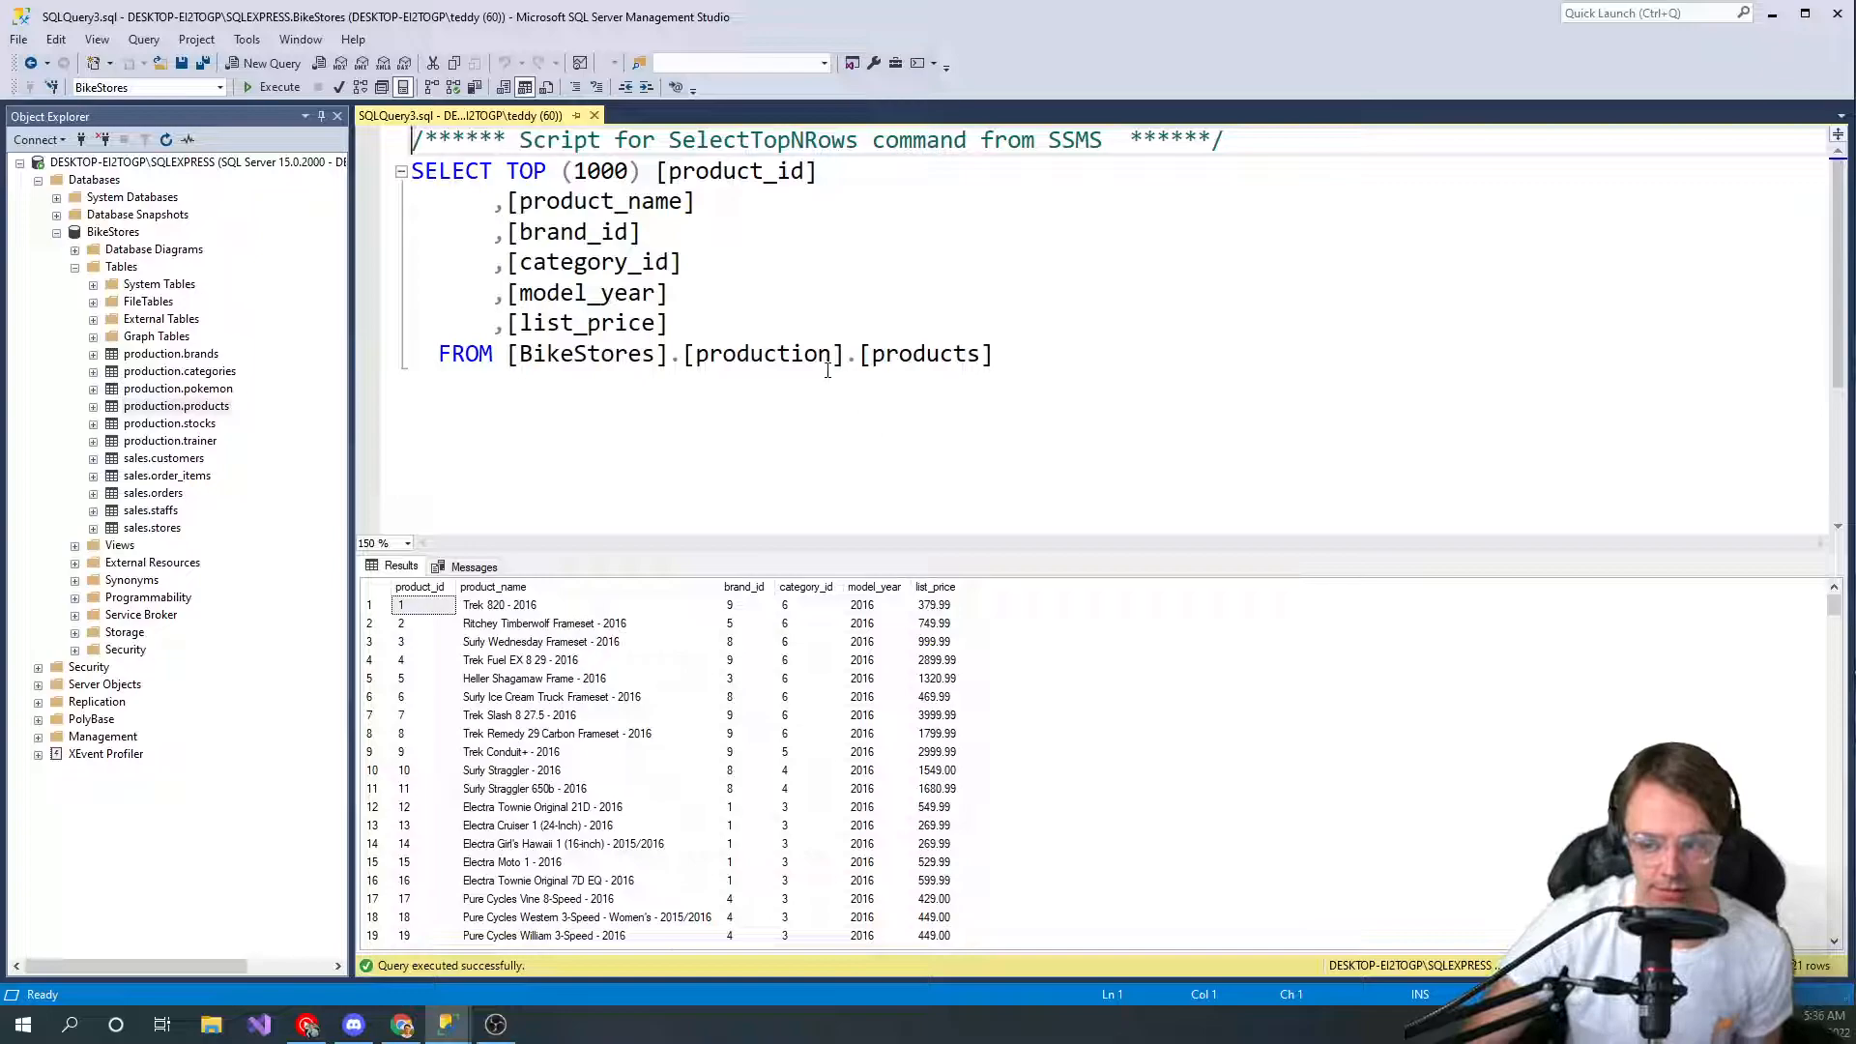
pyautogui.moveTo(811, 470)
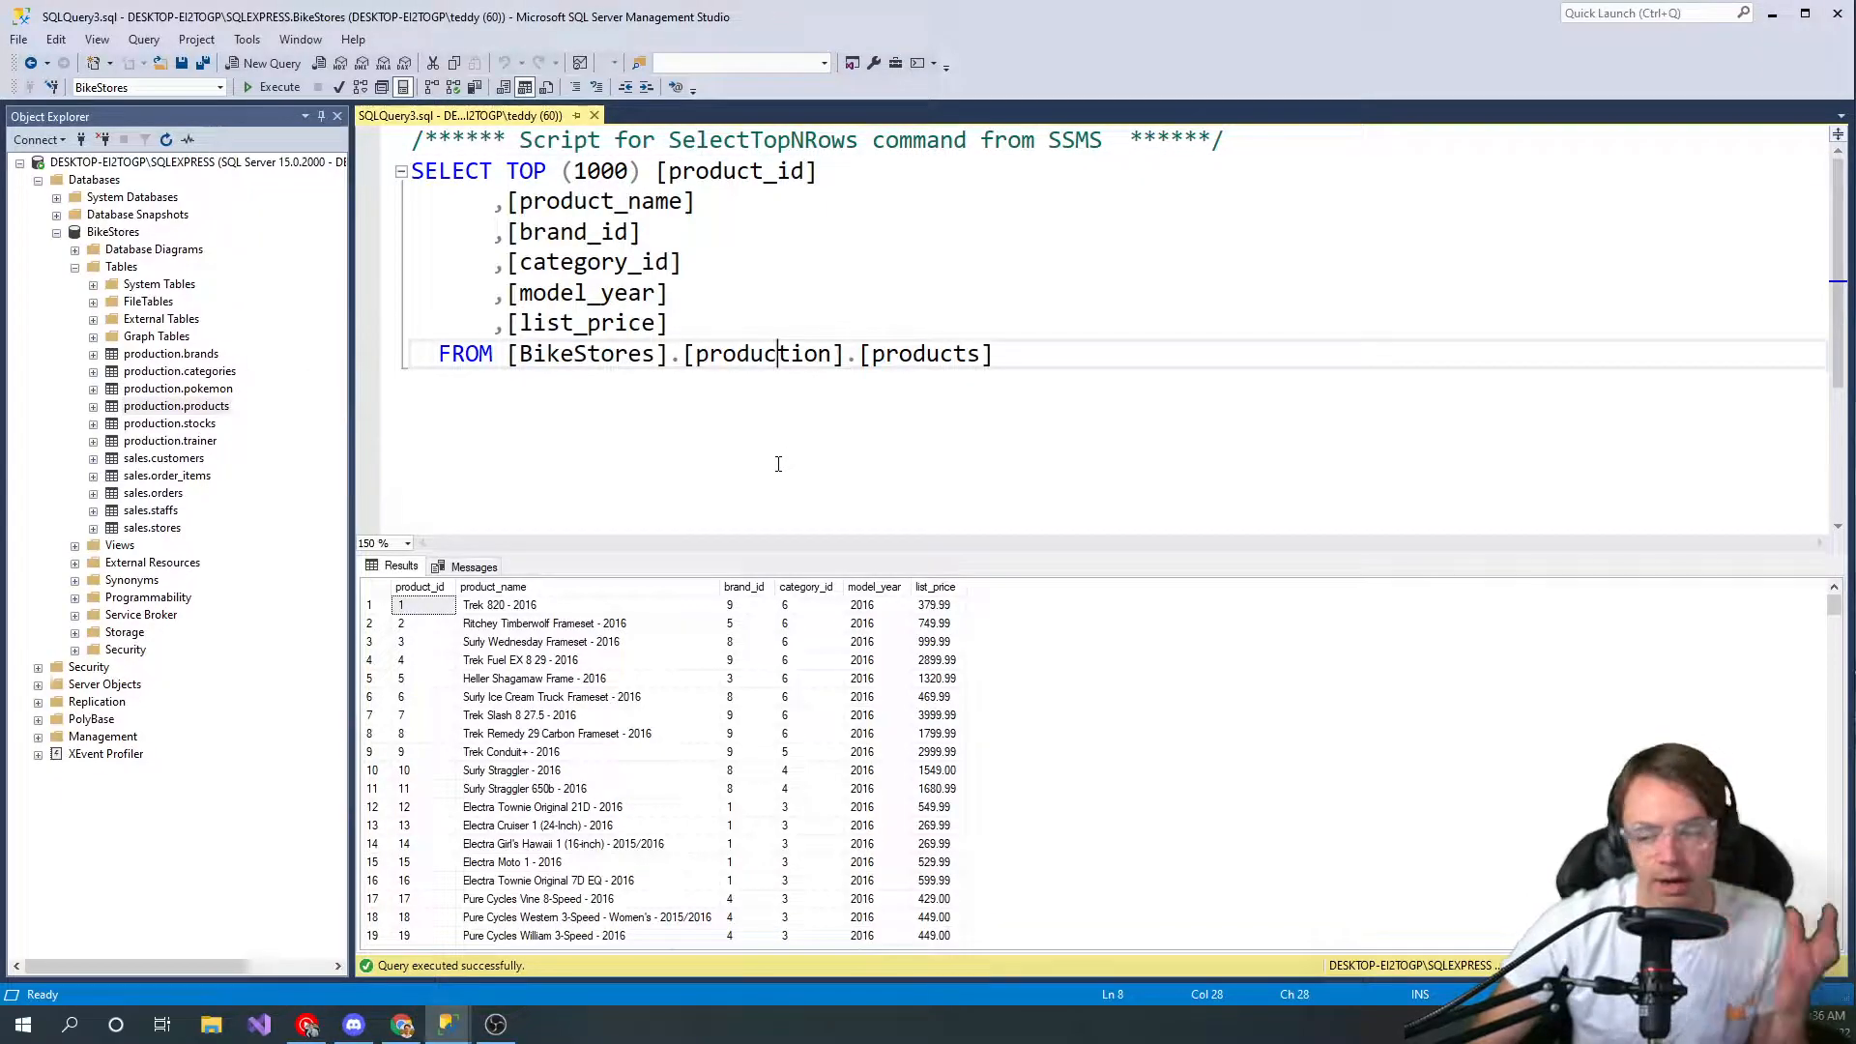
pyautogui.moveTo(793, 722)
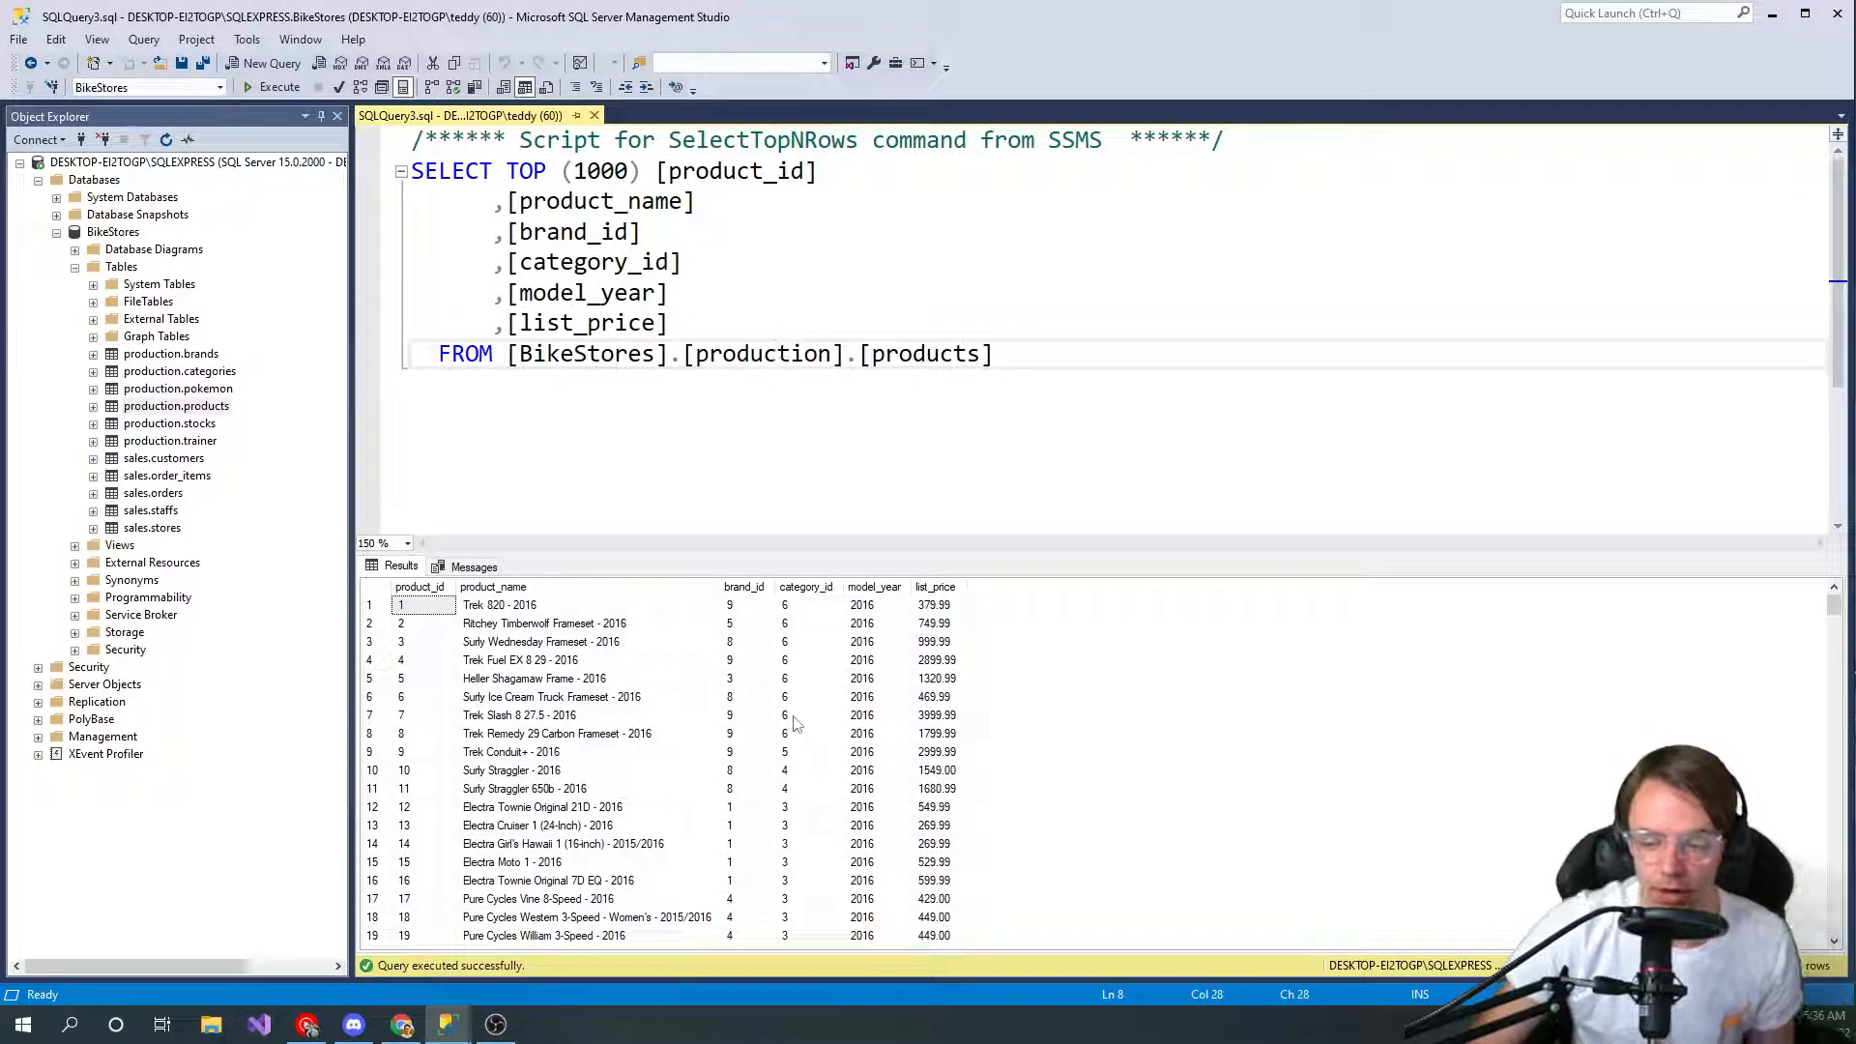
pyautogui.moveTo(882, 612)
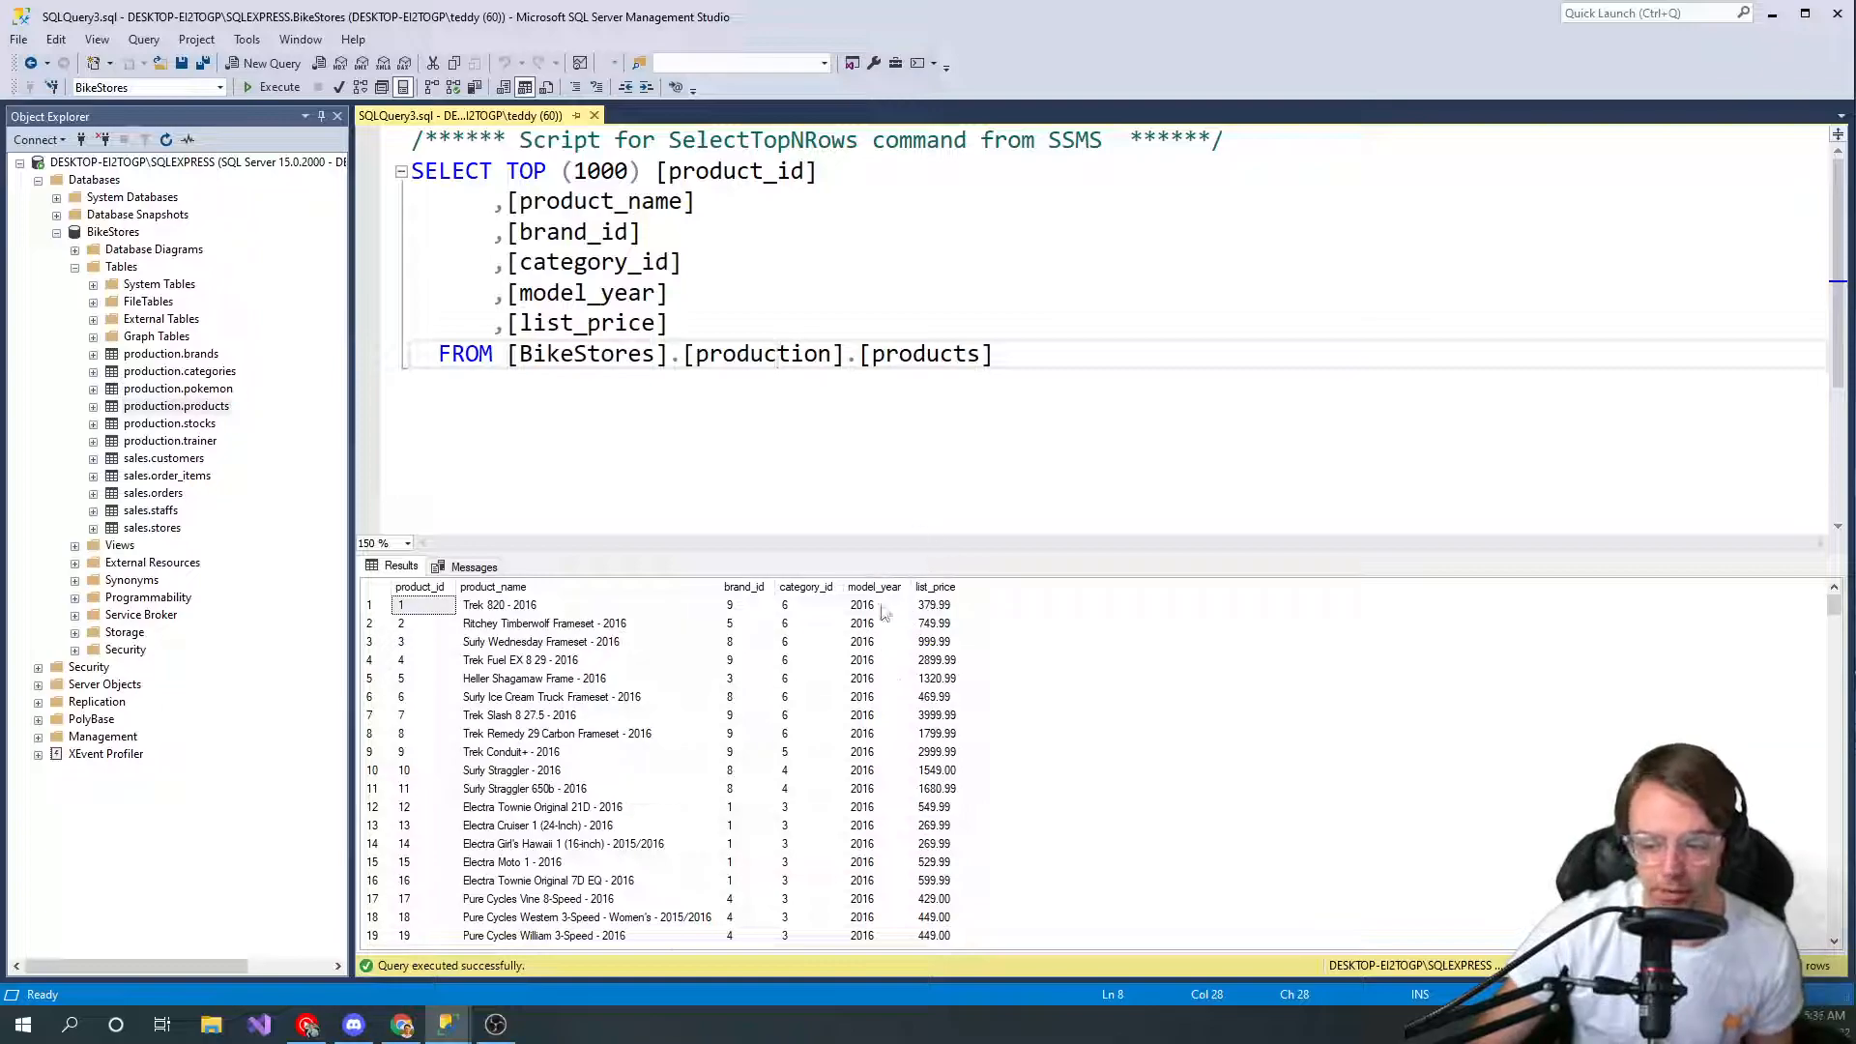
pyautogui.moveTo(965, 645)
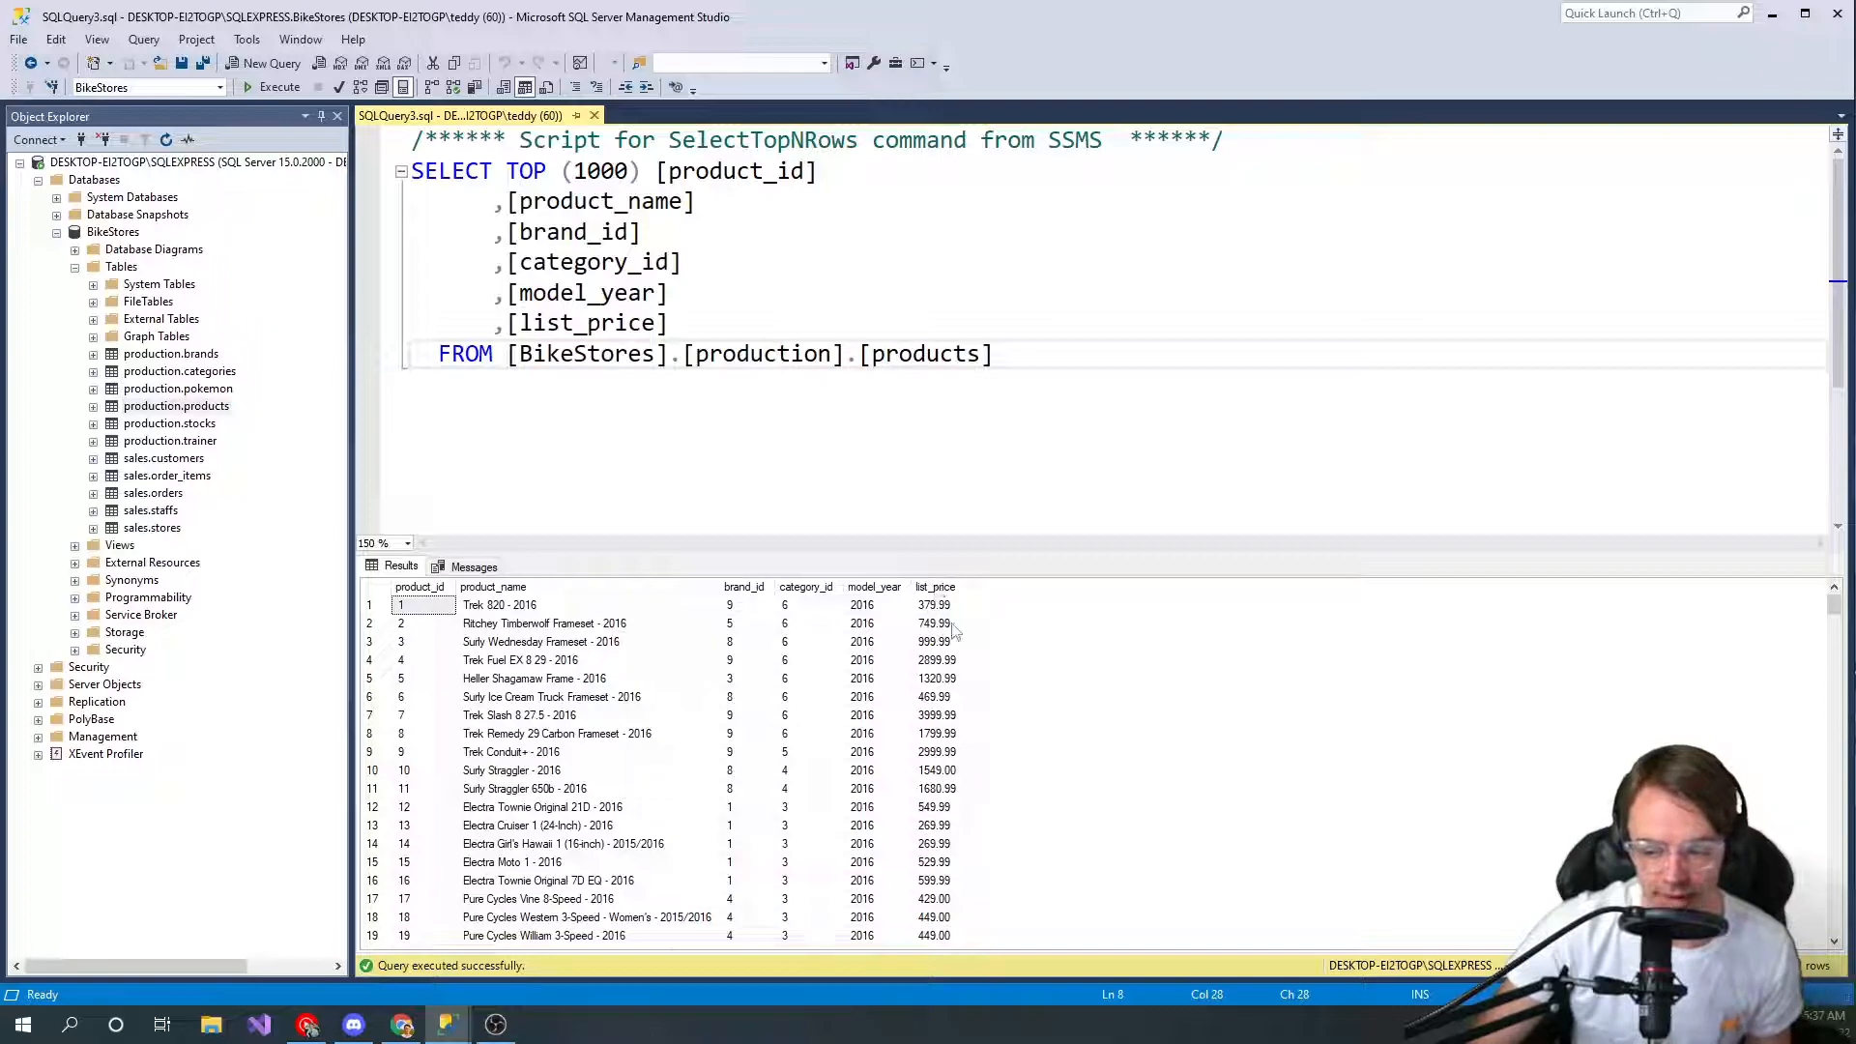
pyautogui.click(874, 587)
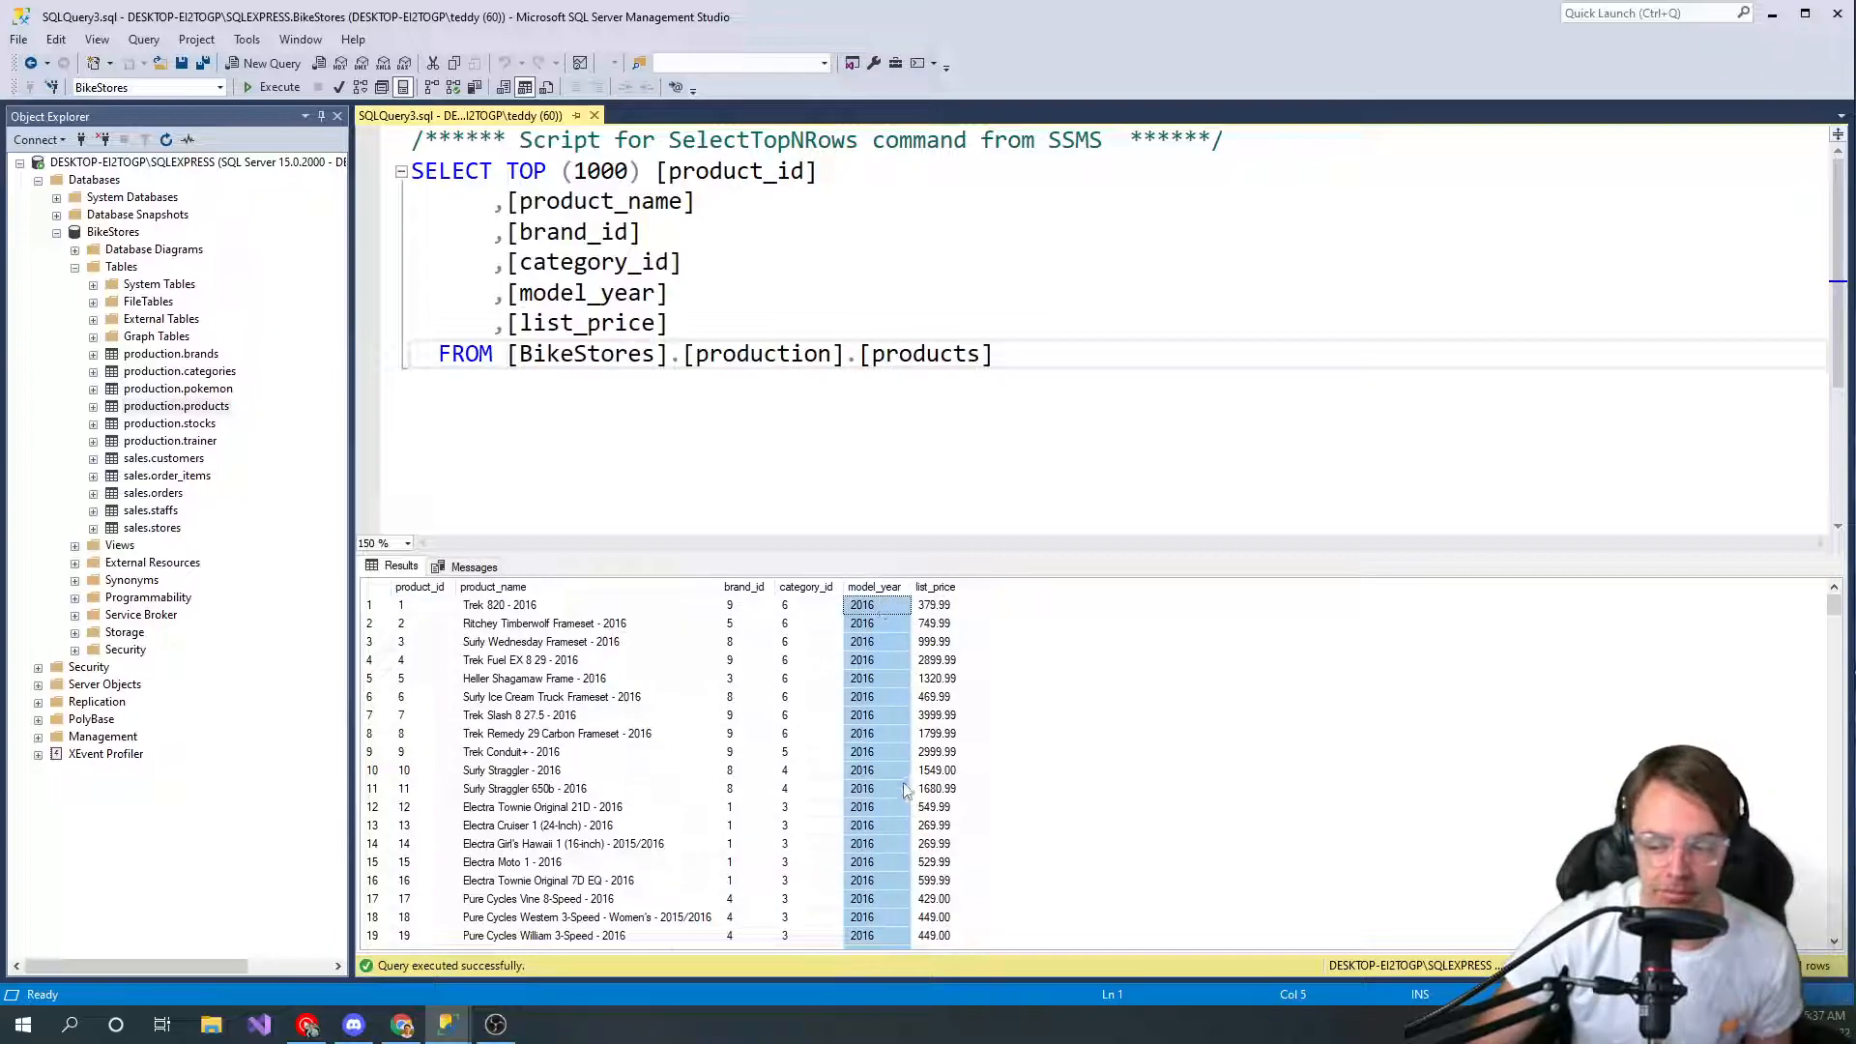
pyautogui.moveTo(891, 788)
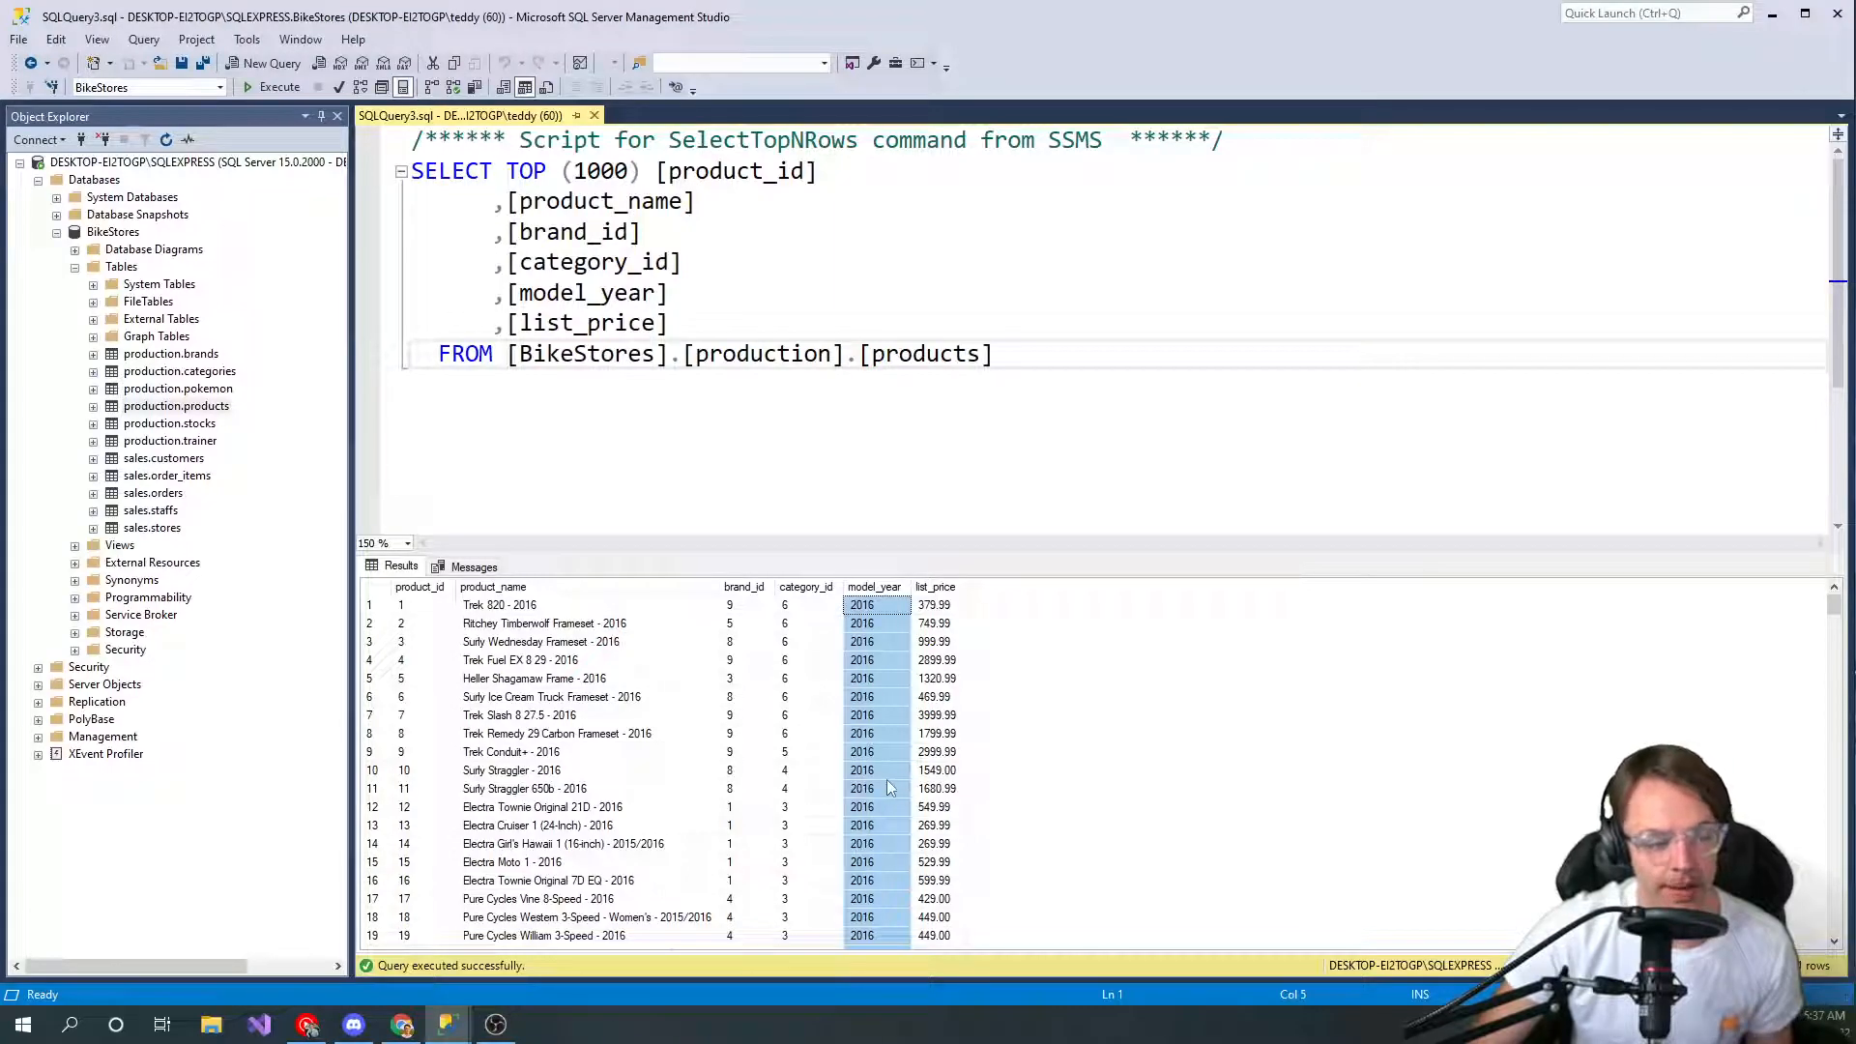
pyautogui.moveTo(1149, 644)
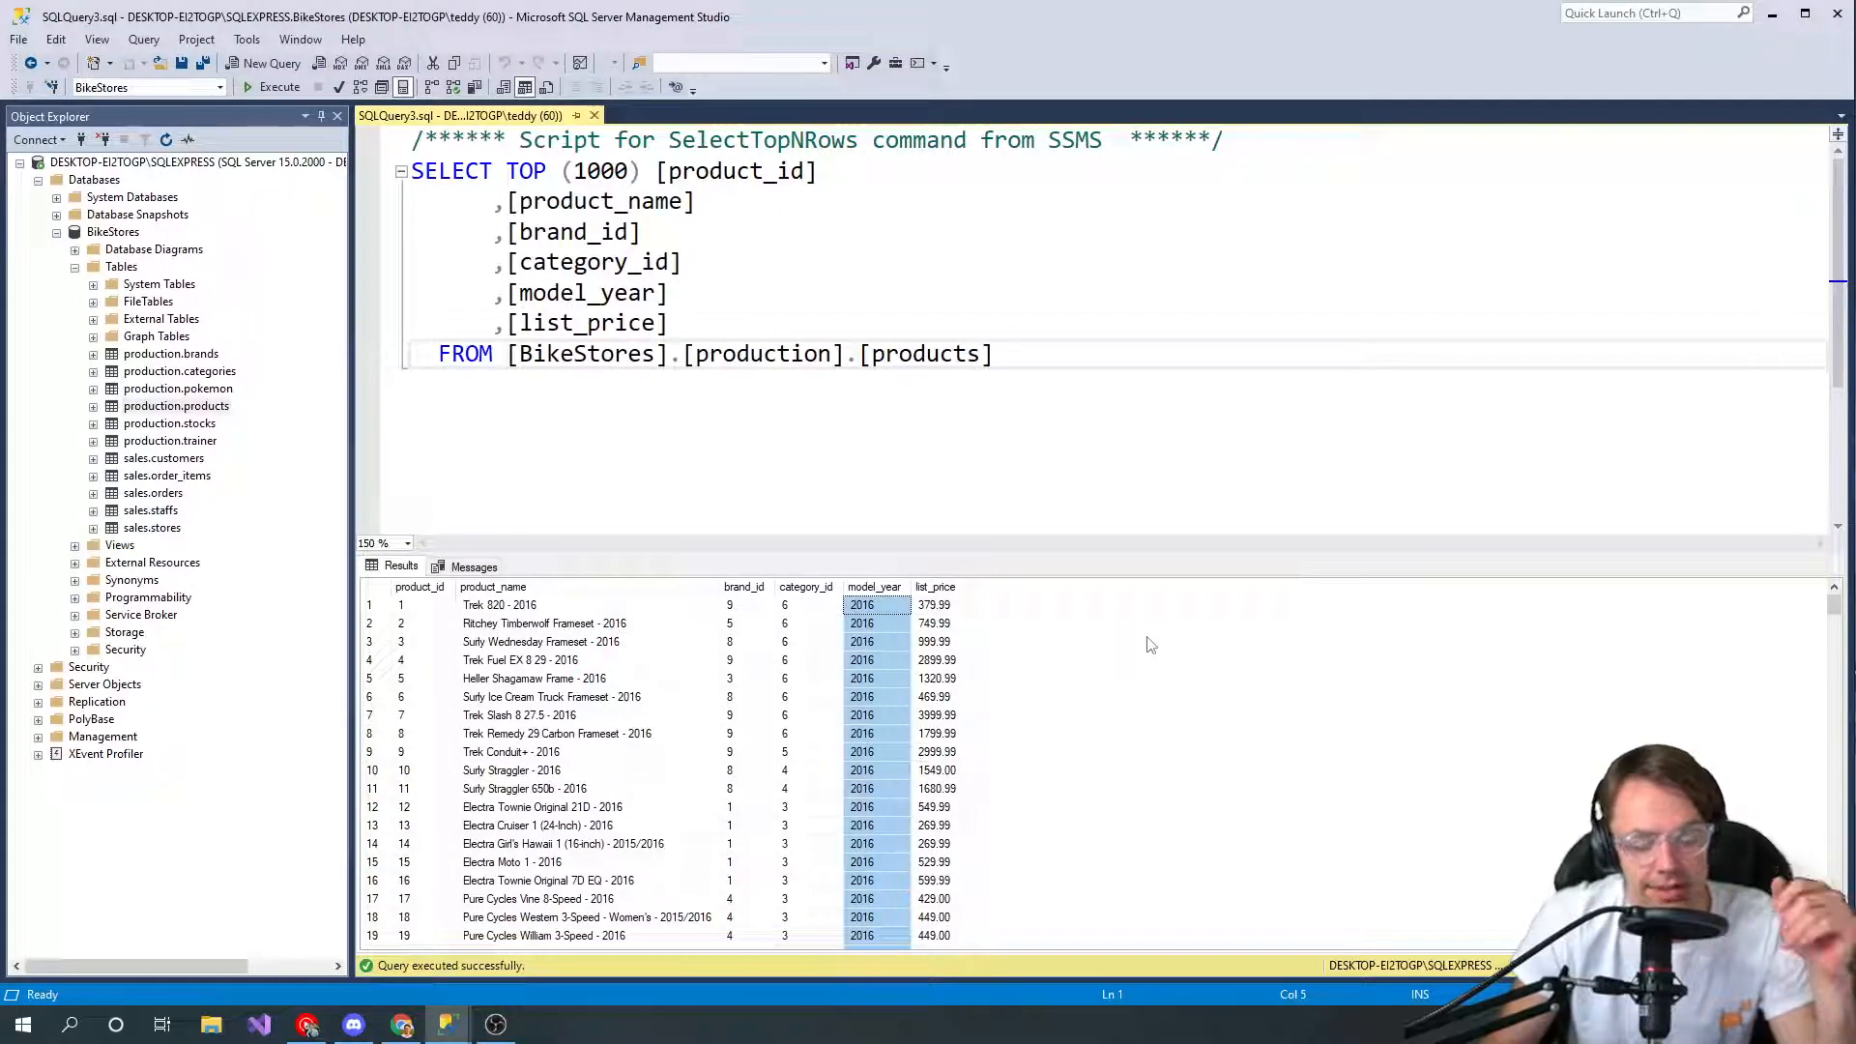
pyautogui.moveTo(737, 695)
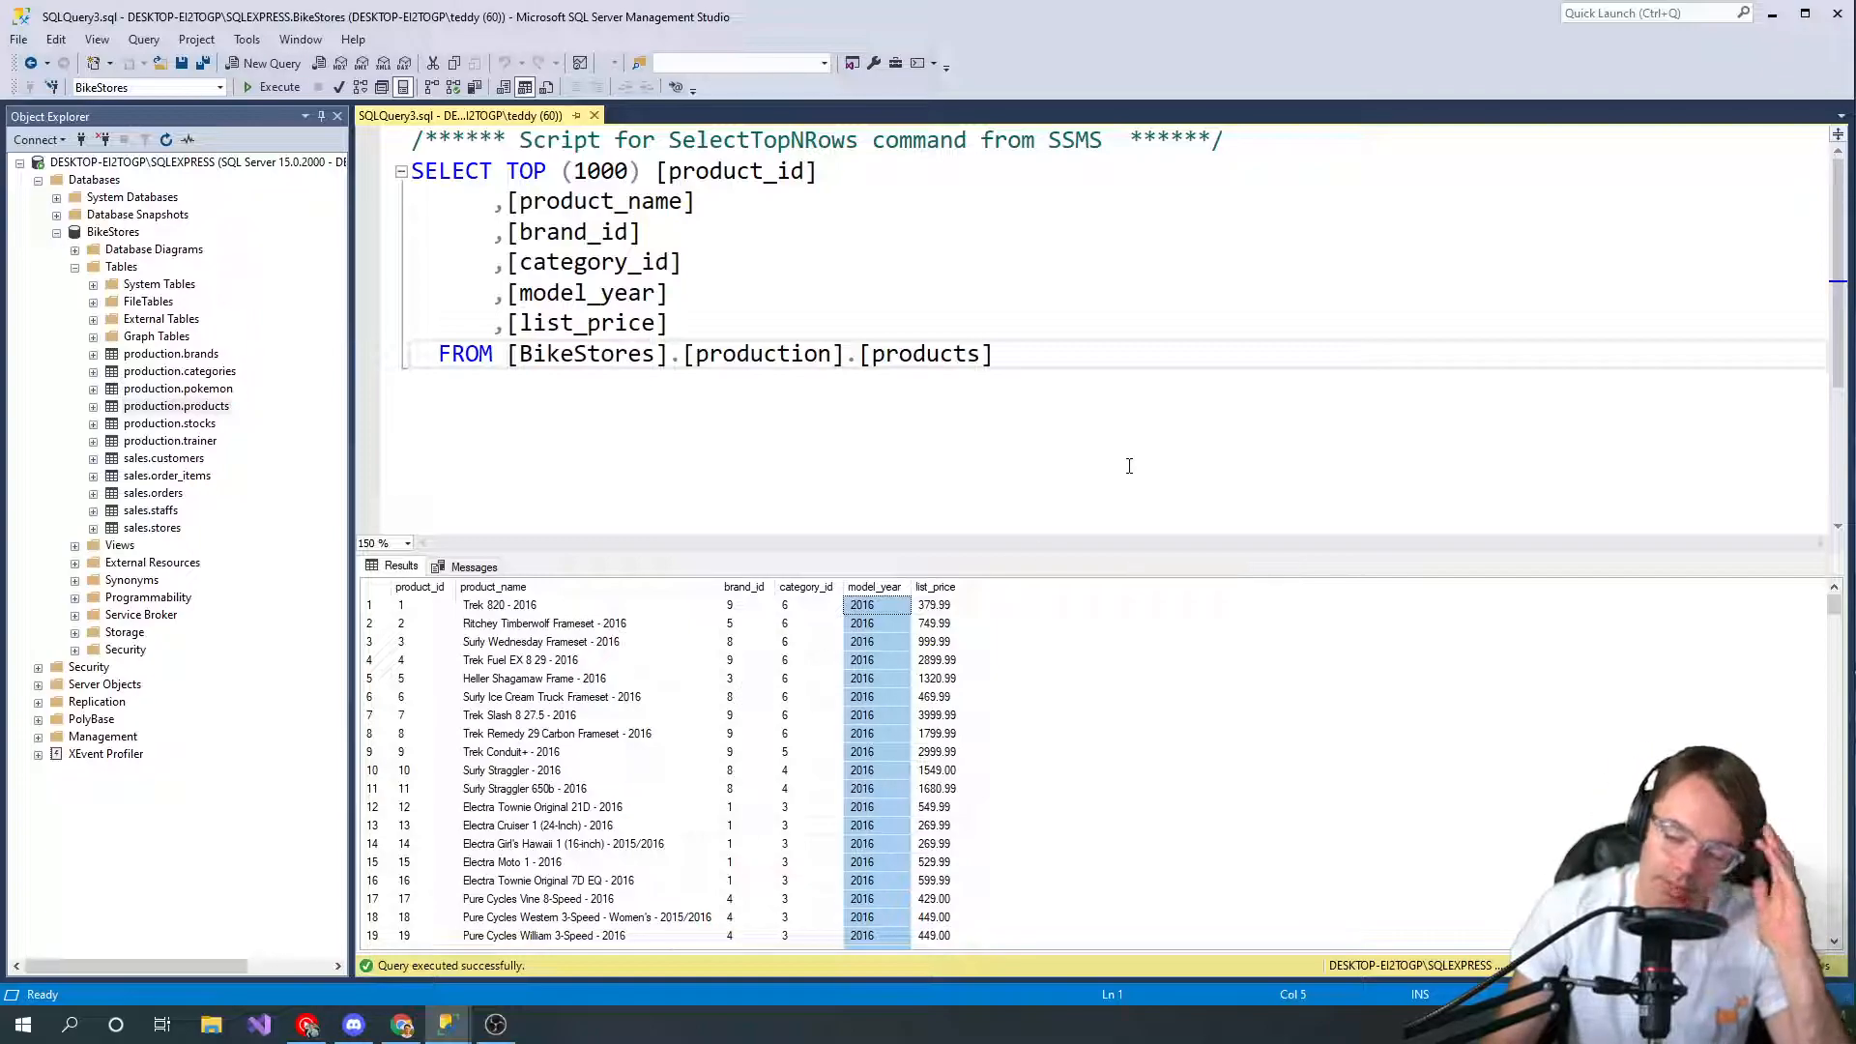
pyautogui.scroll(-3)
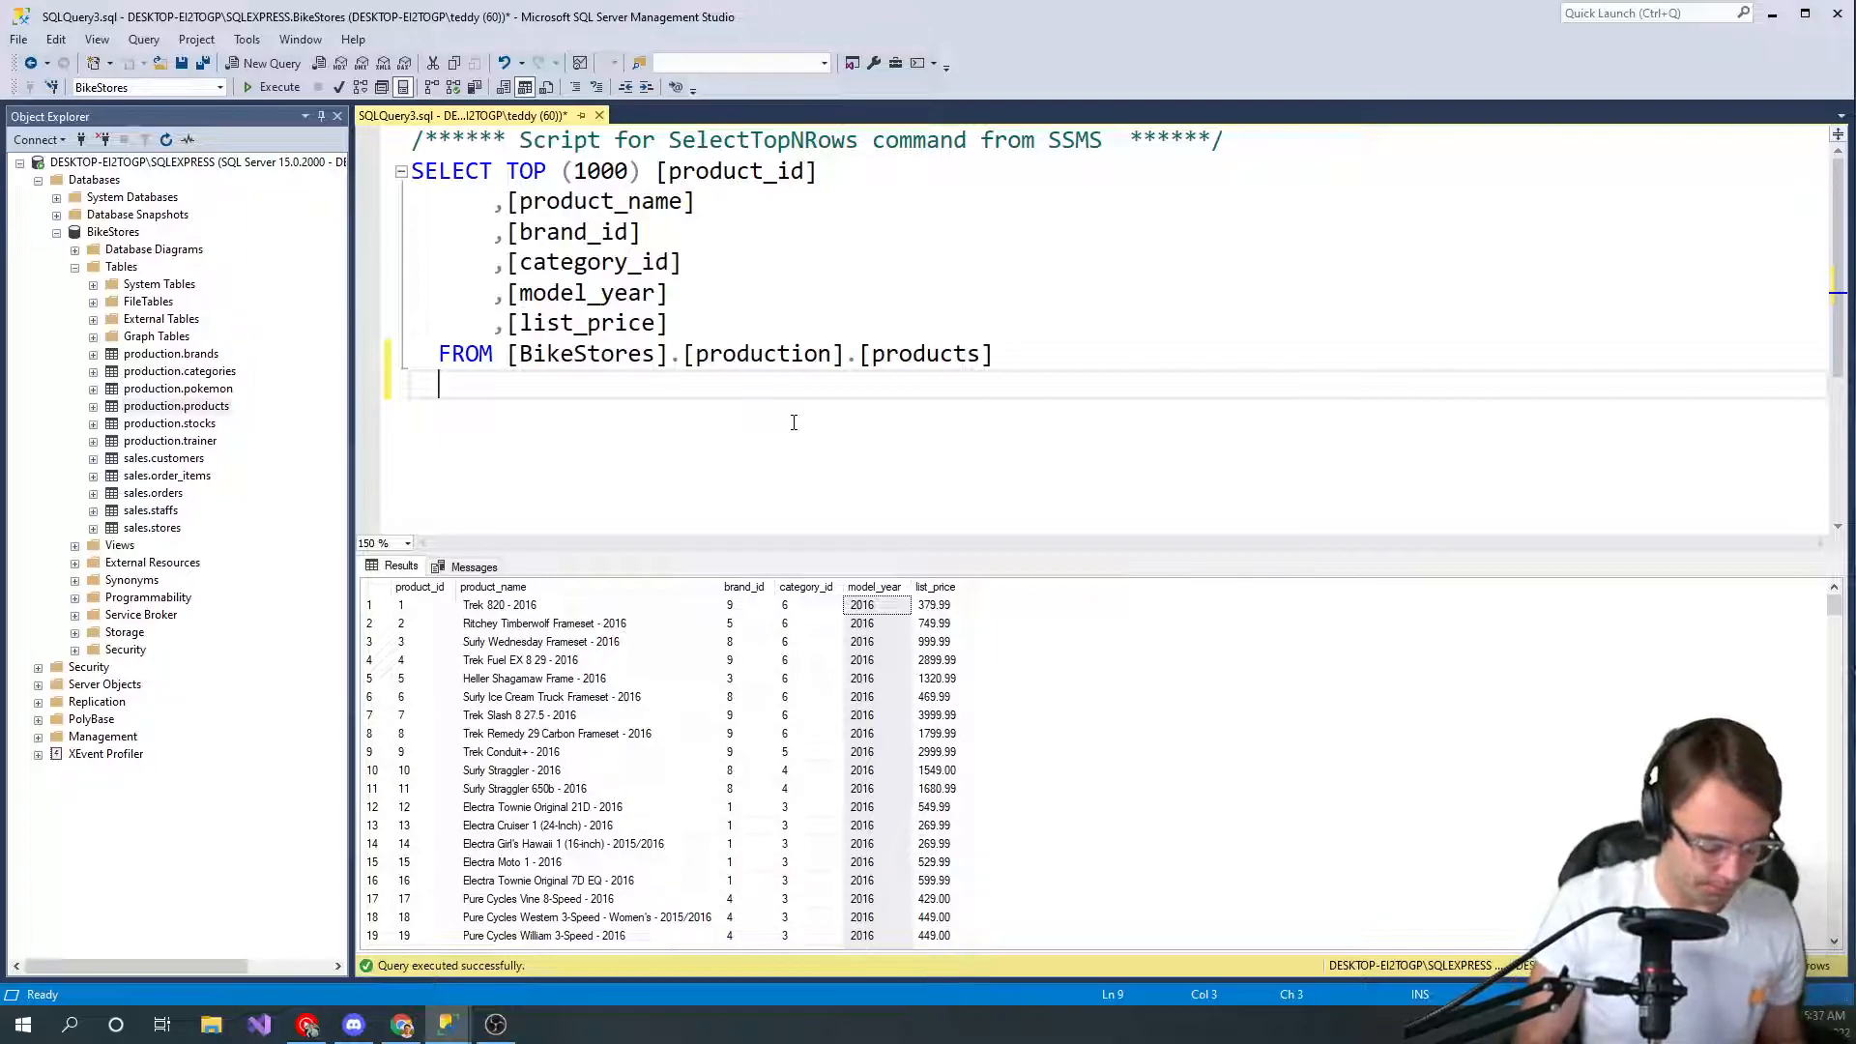
# Type ORDER BY model_year DESC on the new line of the products query
pyautogui.write('ORDER')
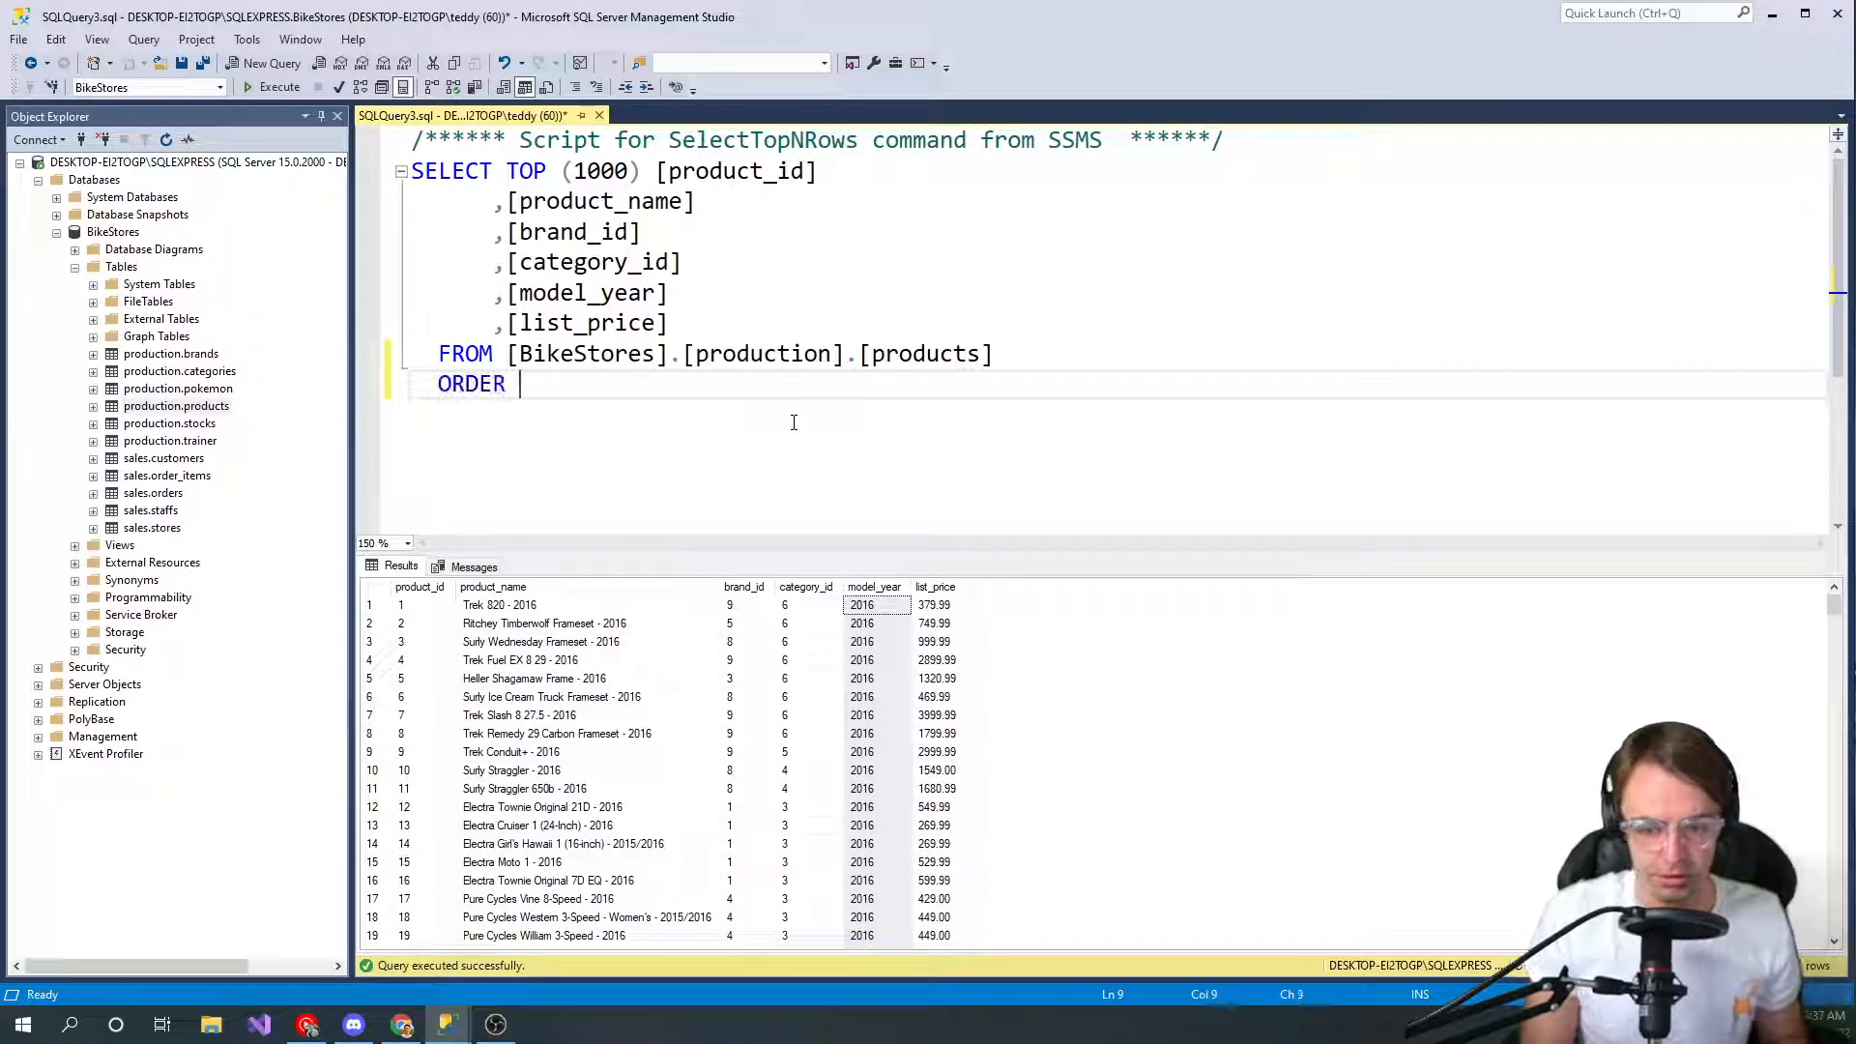
pyautogui.write('BY')
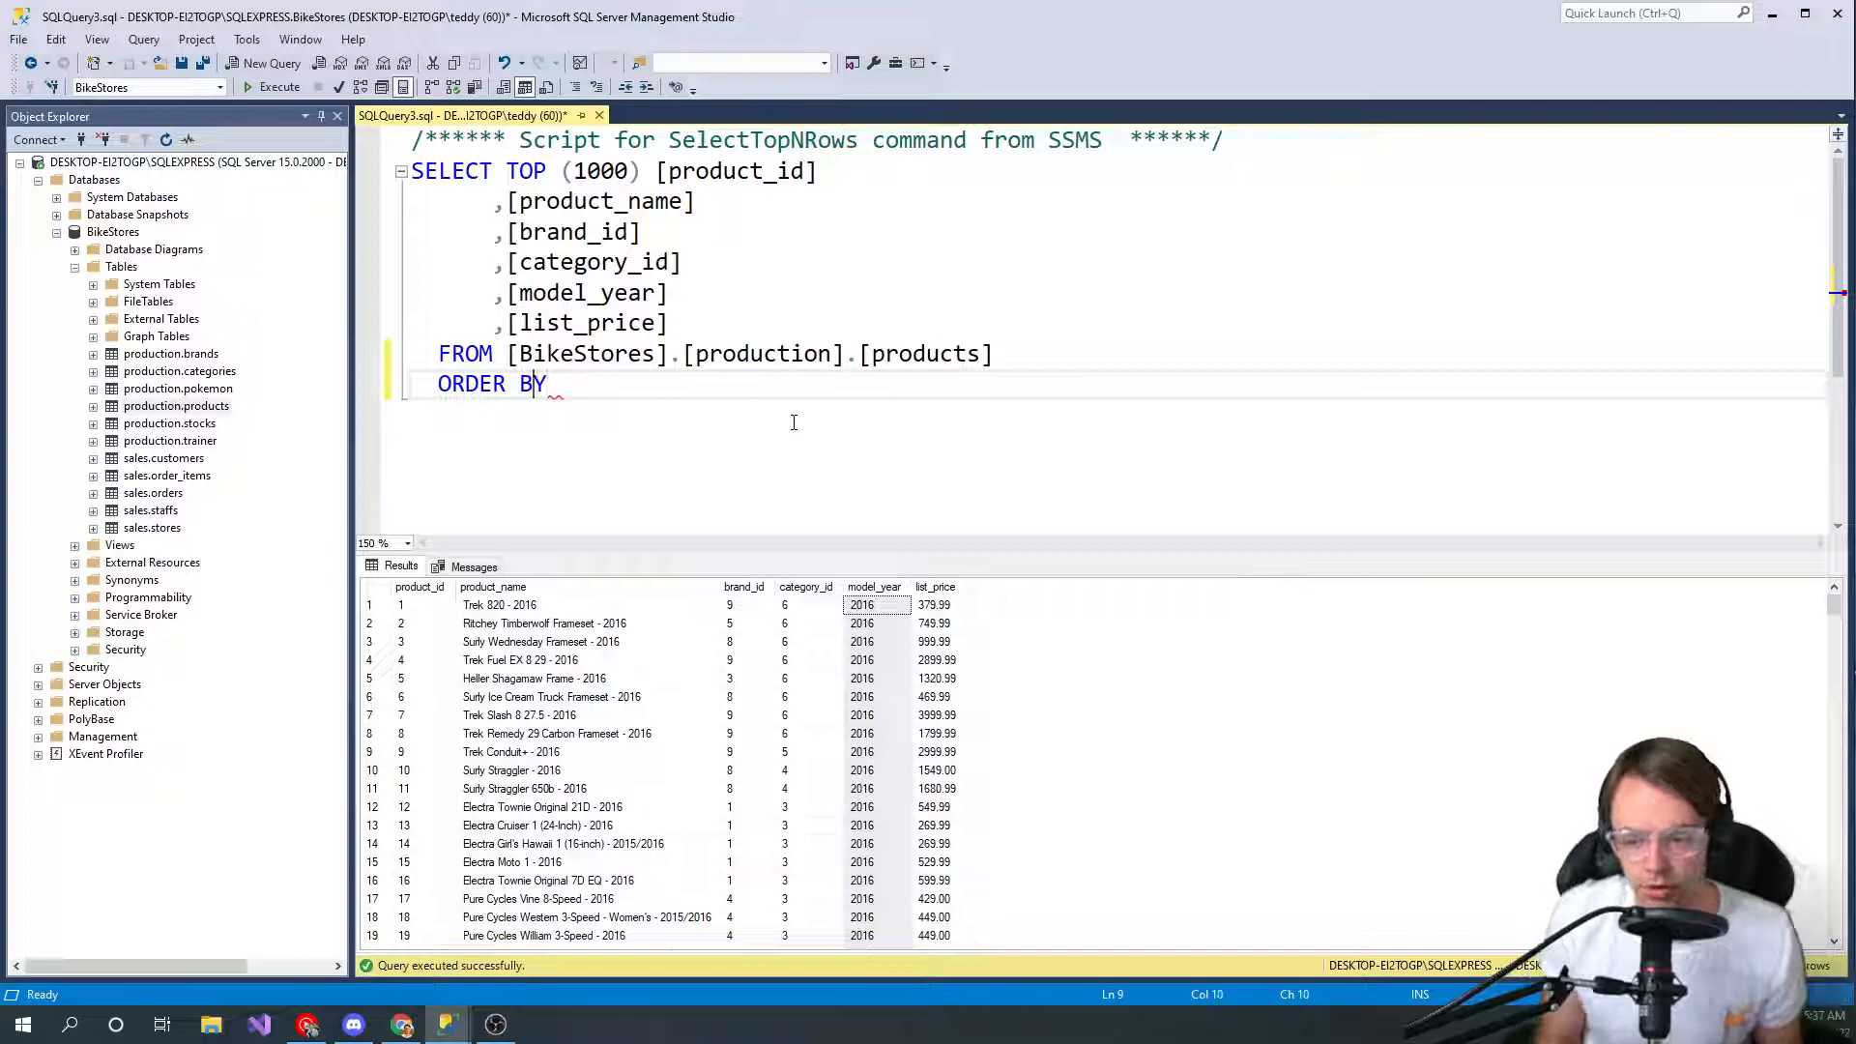
pyautogui.press('Backspace')
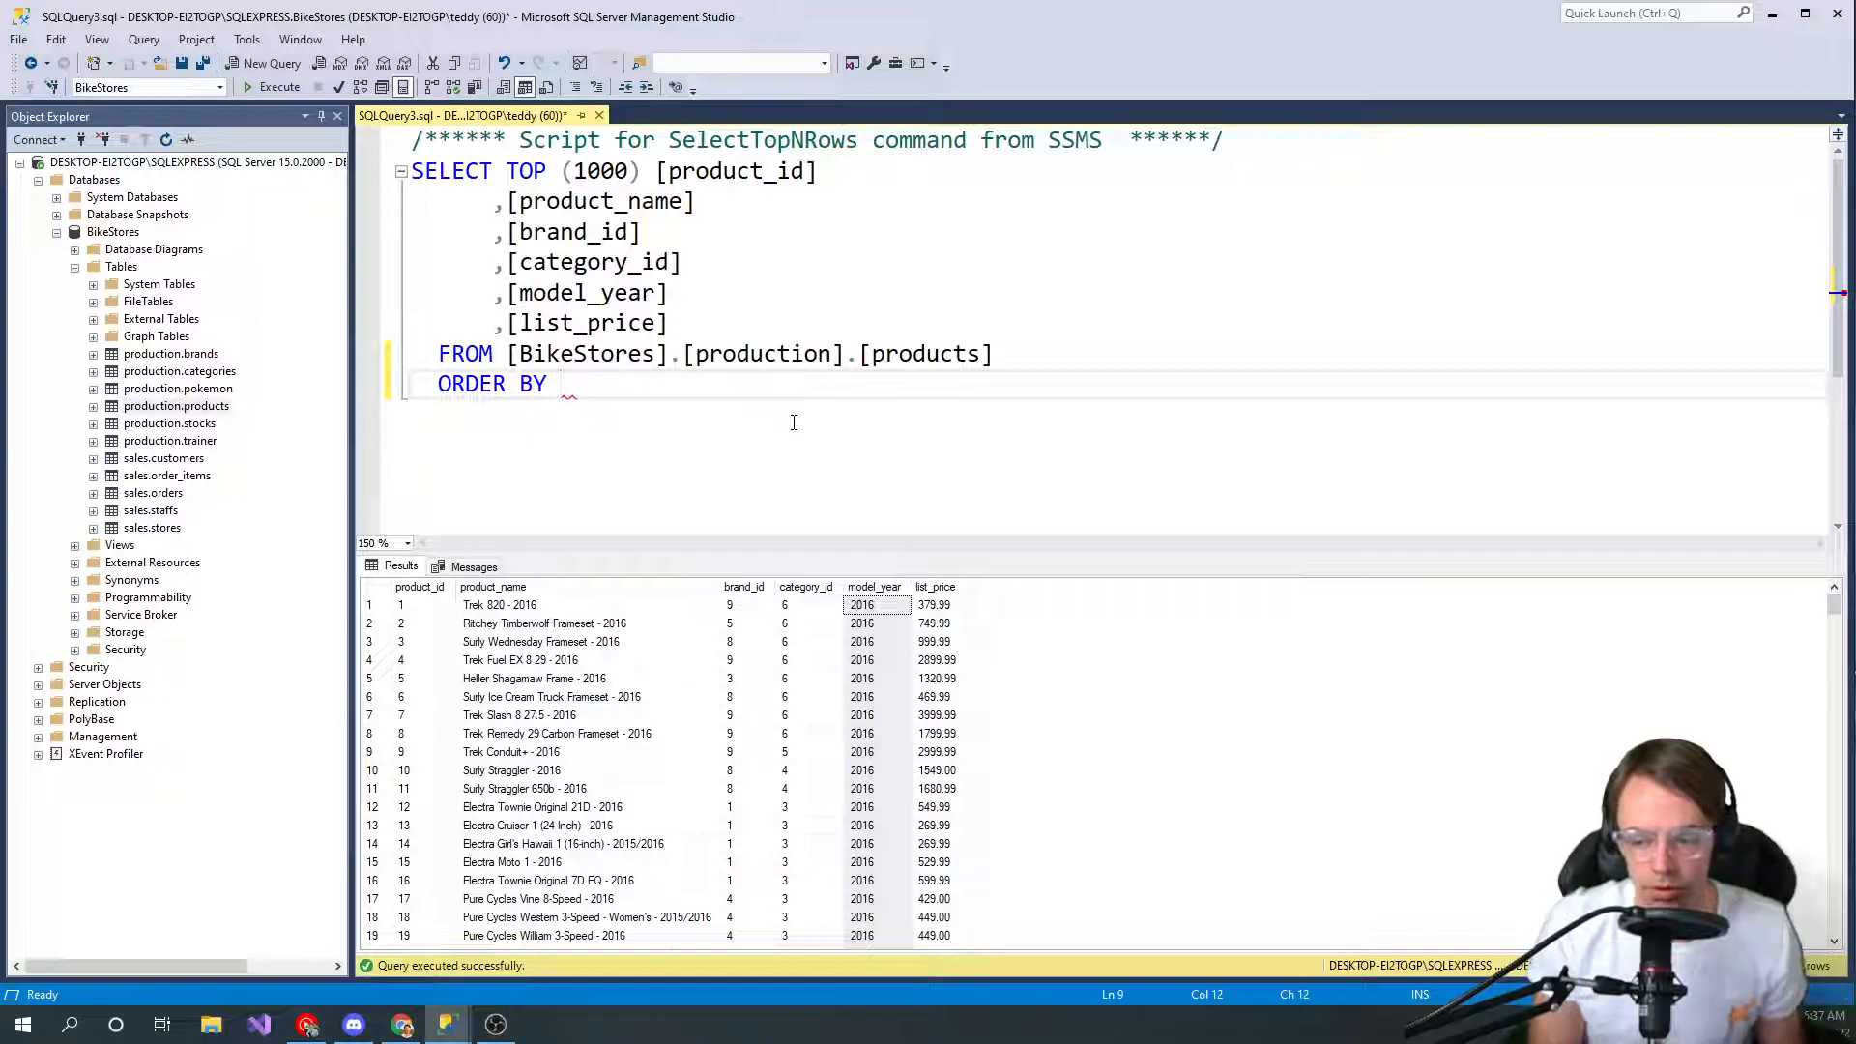
pyautogui.write('model_year')
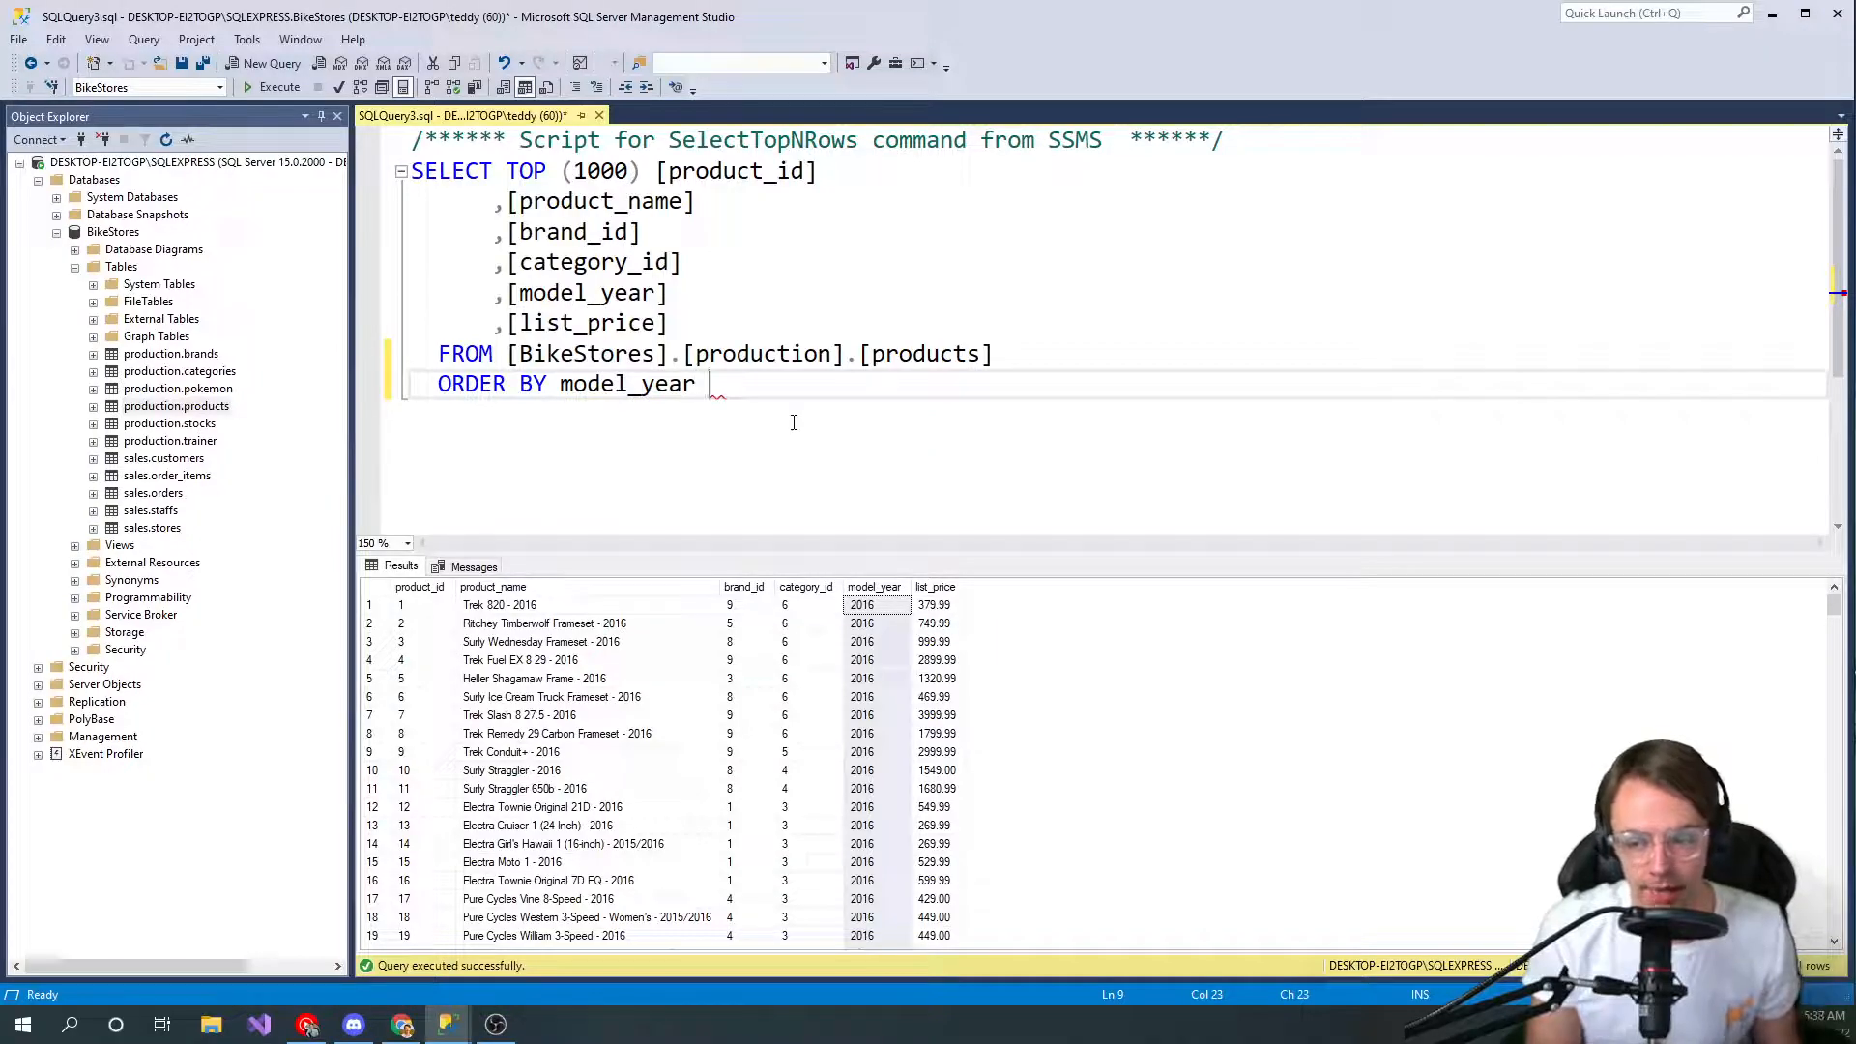
pyautogui.write('As')
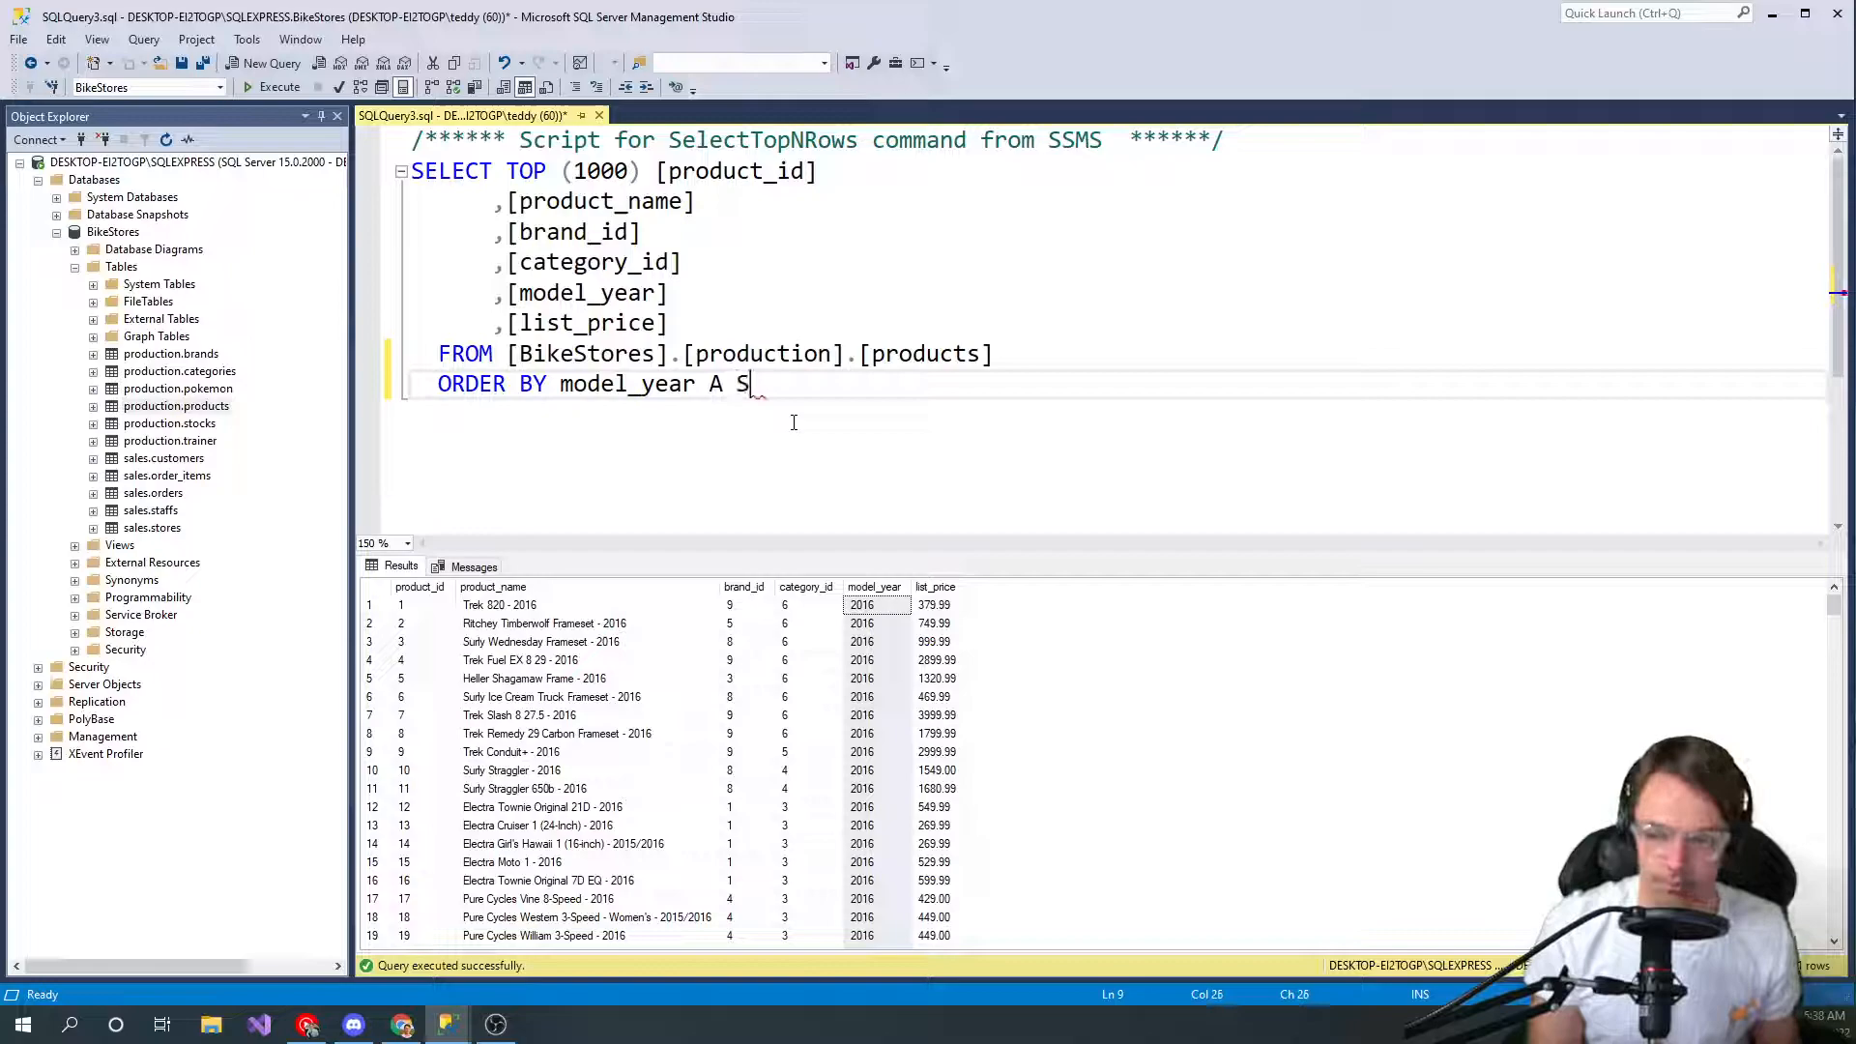
pyautogui.write('SC')
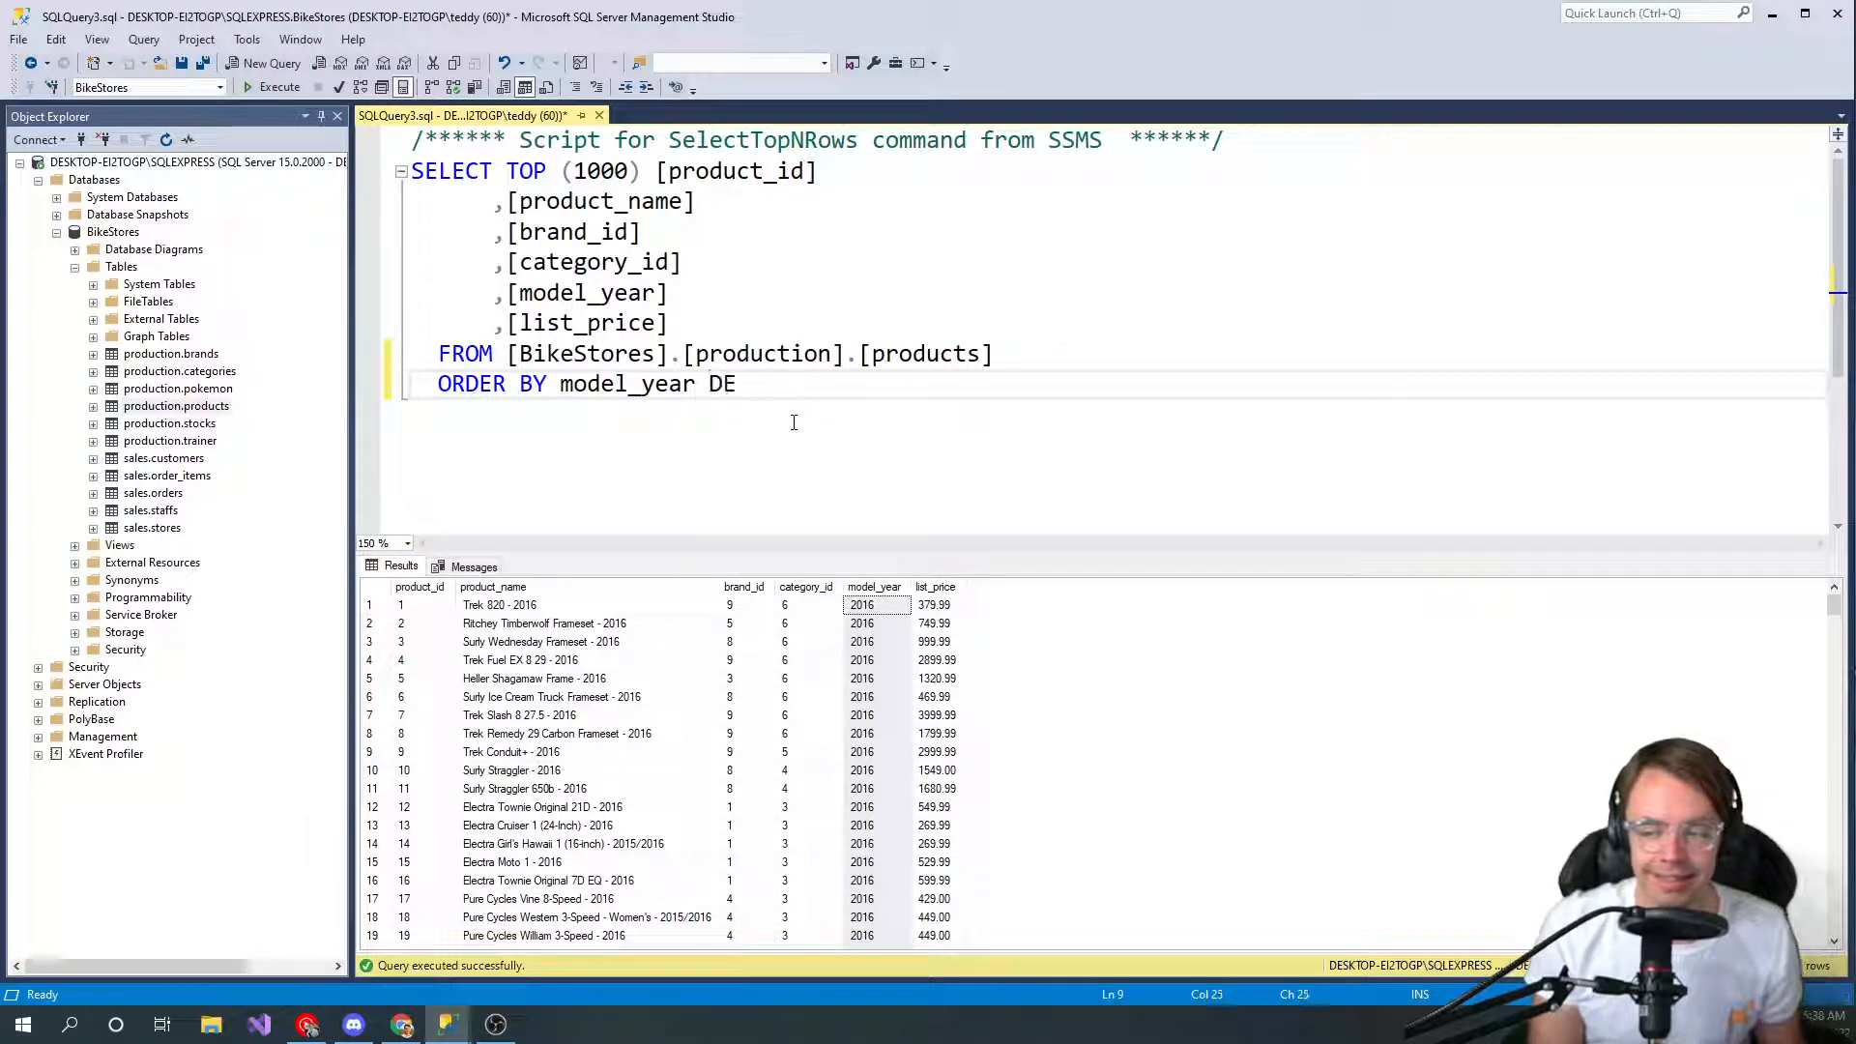
pyautogui.write('SC')
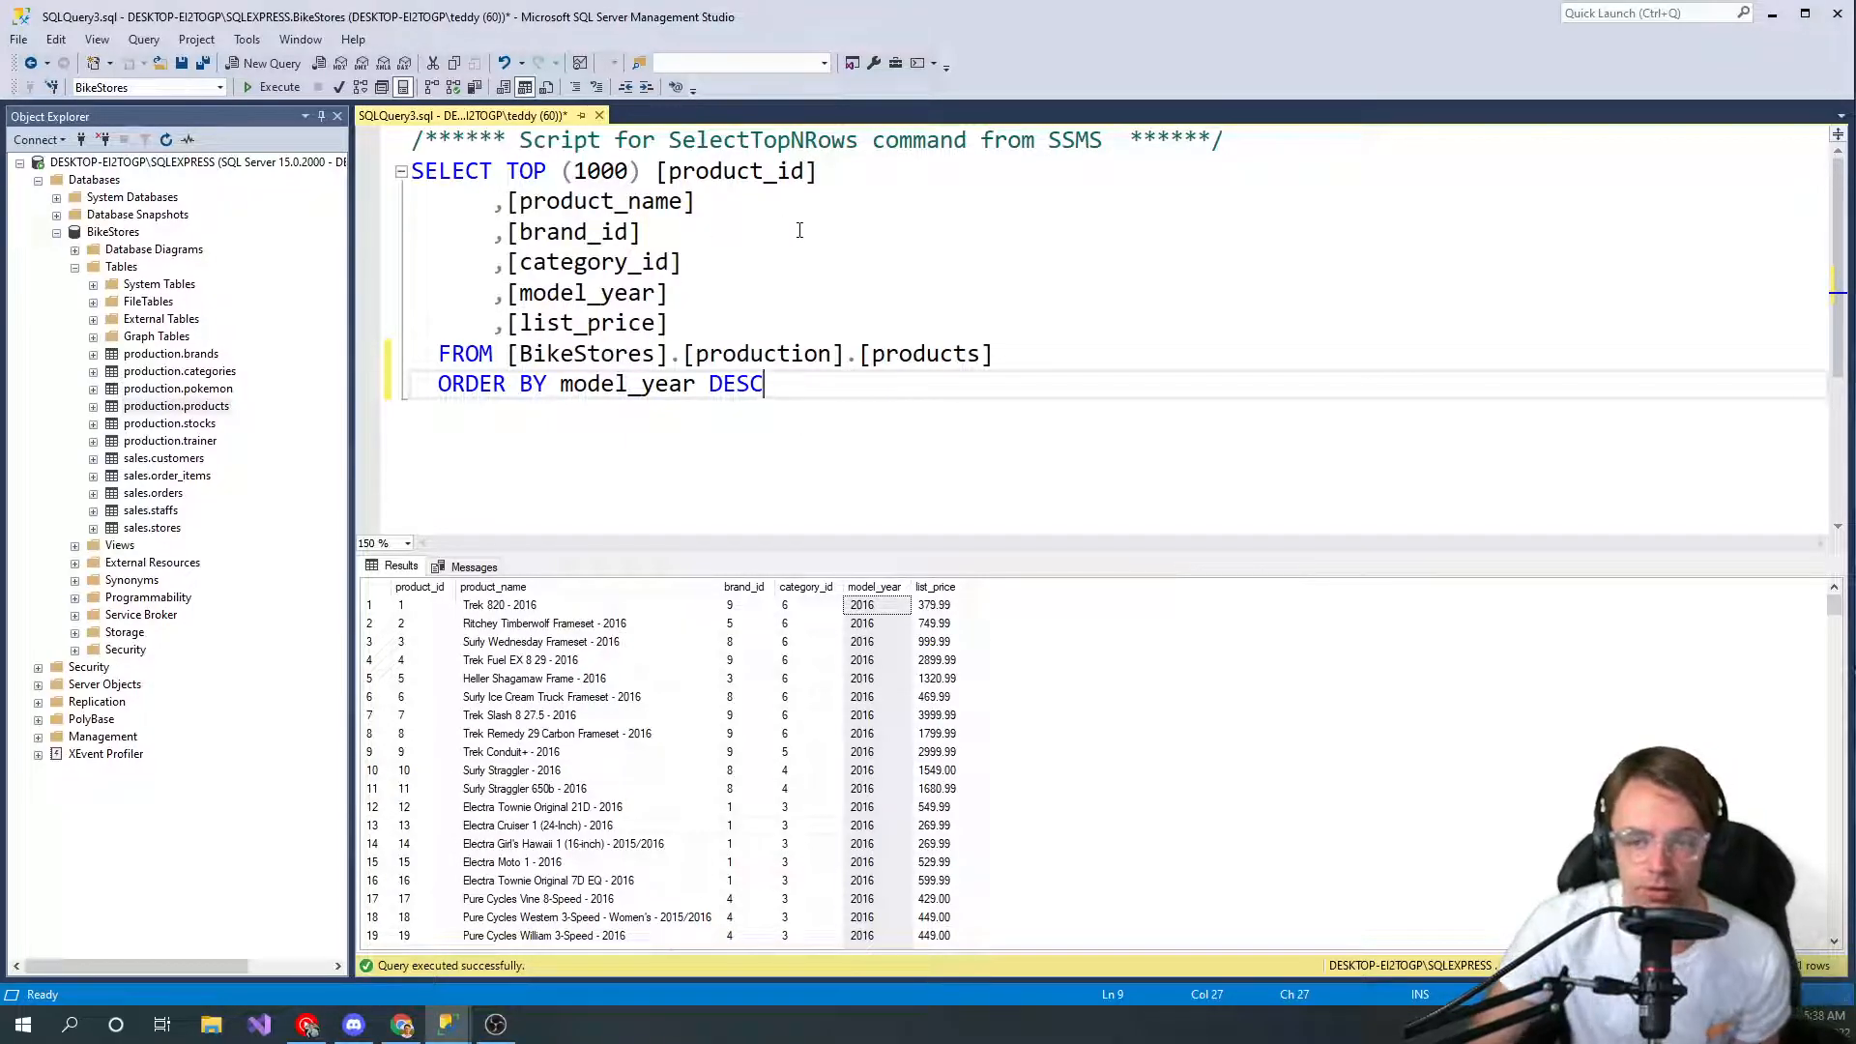
pyautogui.click(415, 201)
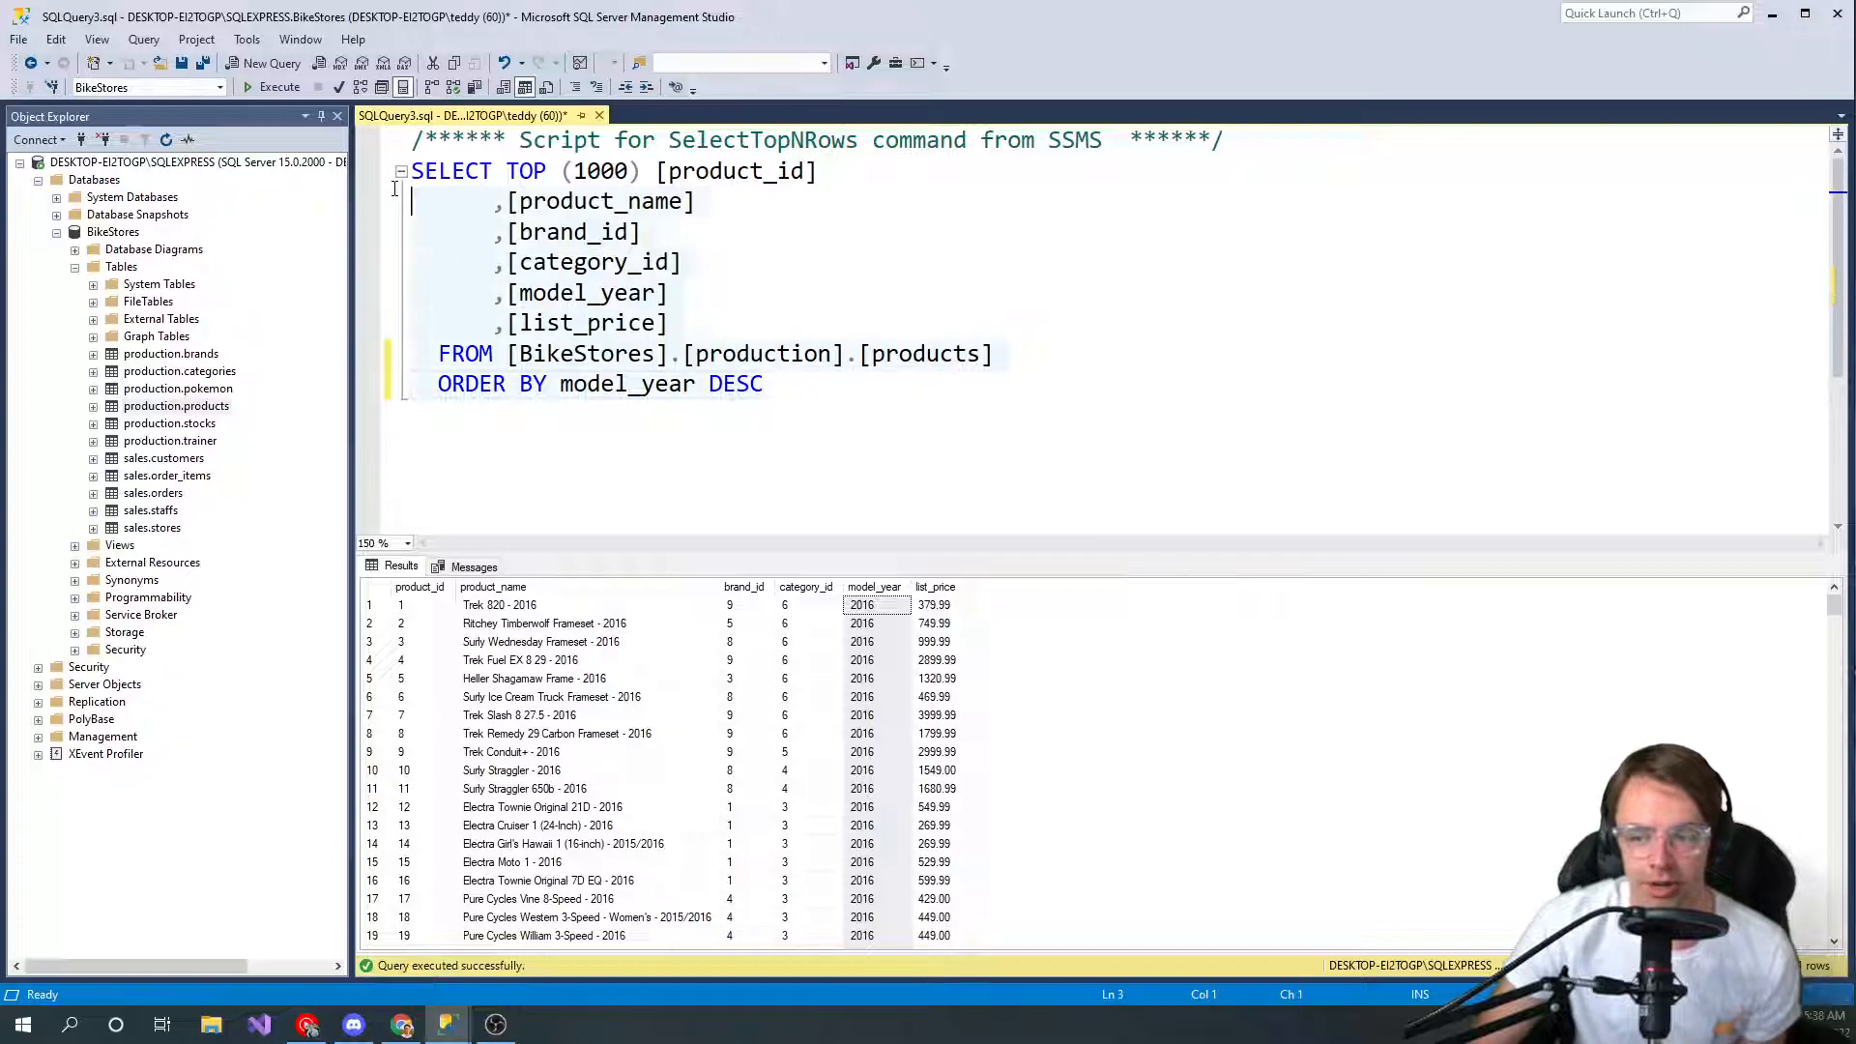
pyautogui.moveTo(279, 86)
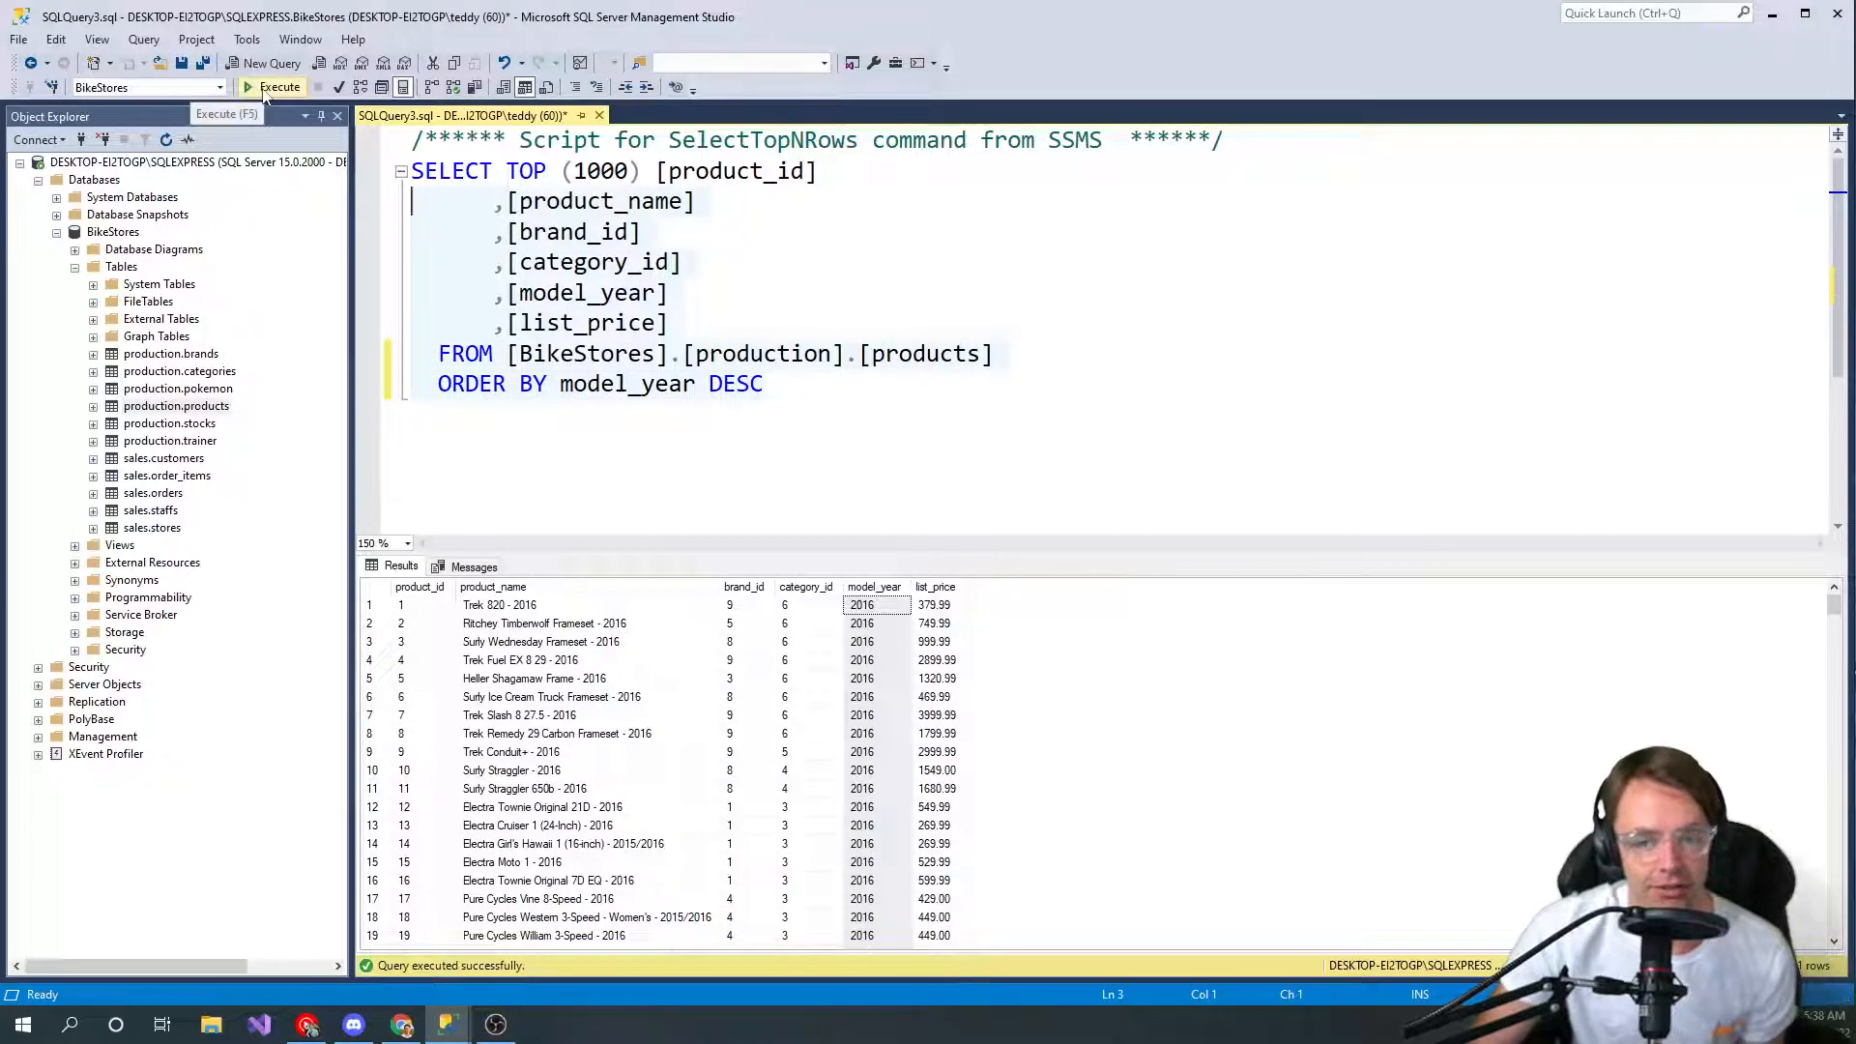
# Execute the query and scroll through rows sorted from 2019 down to 2017
pyautogui.click(279, 86)
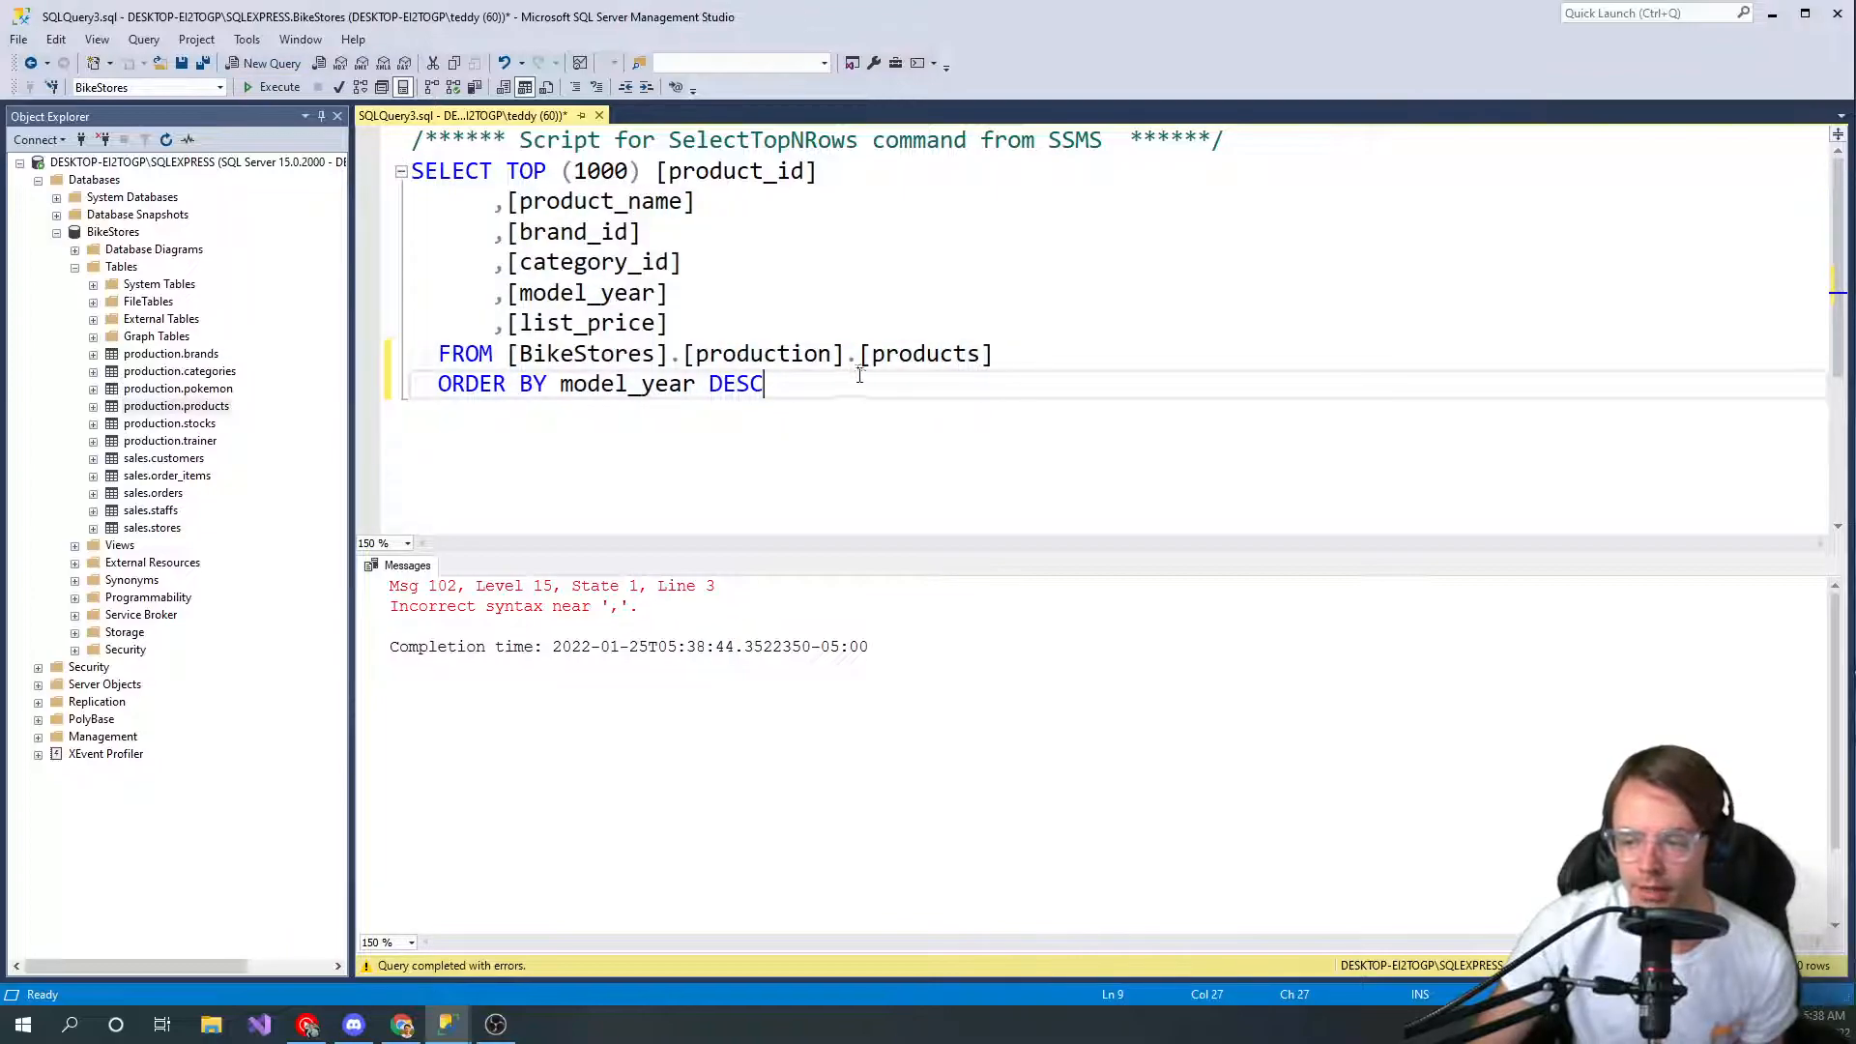
pyautogui.moveTo(799, 308)
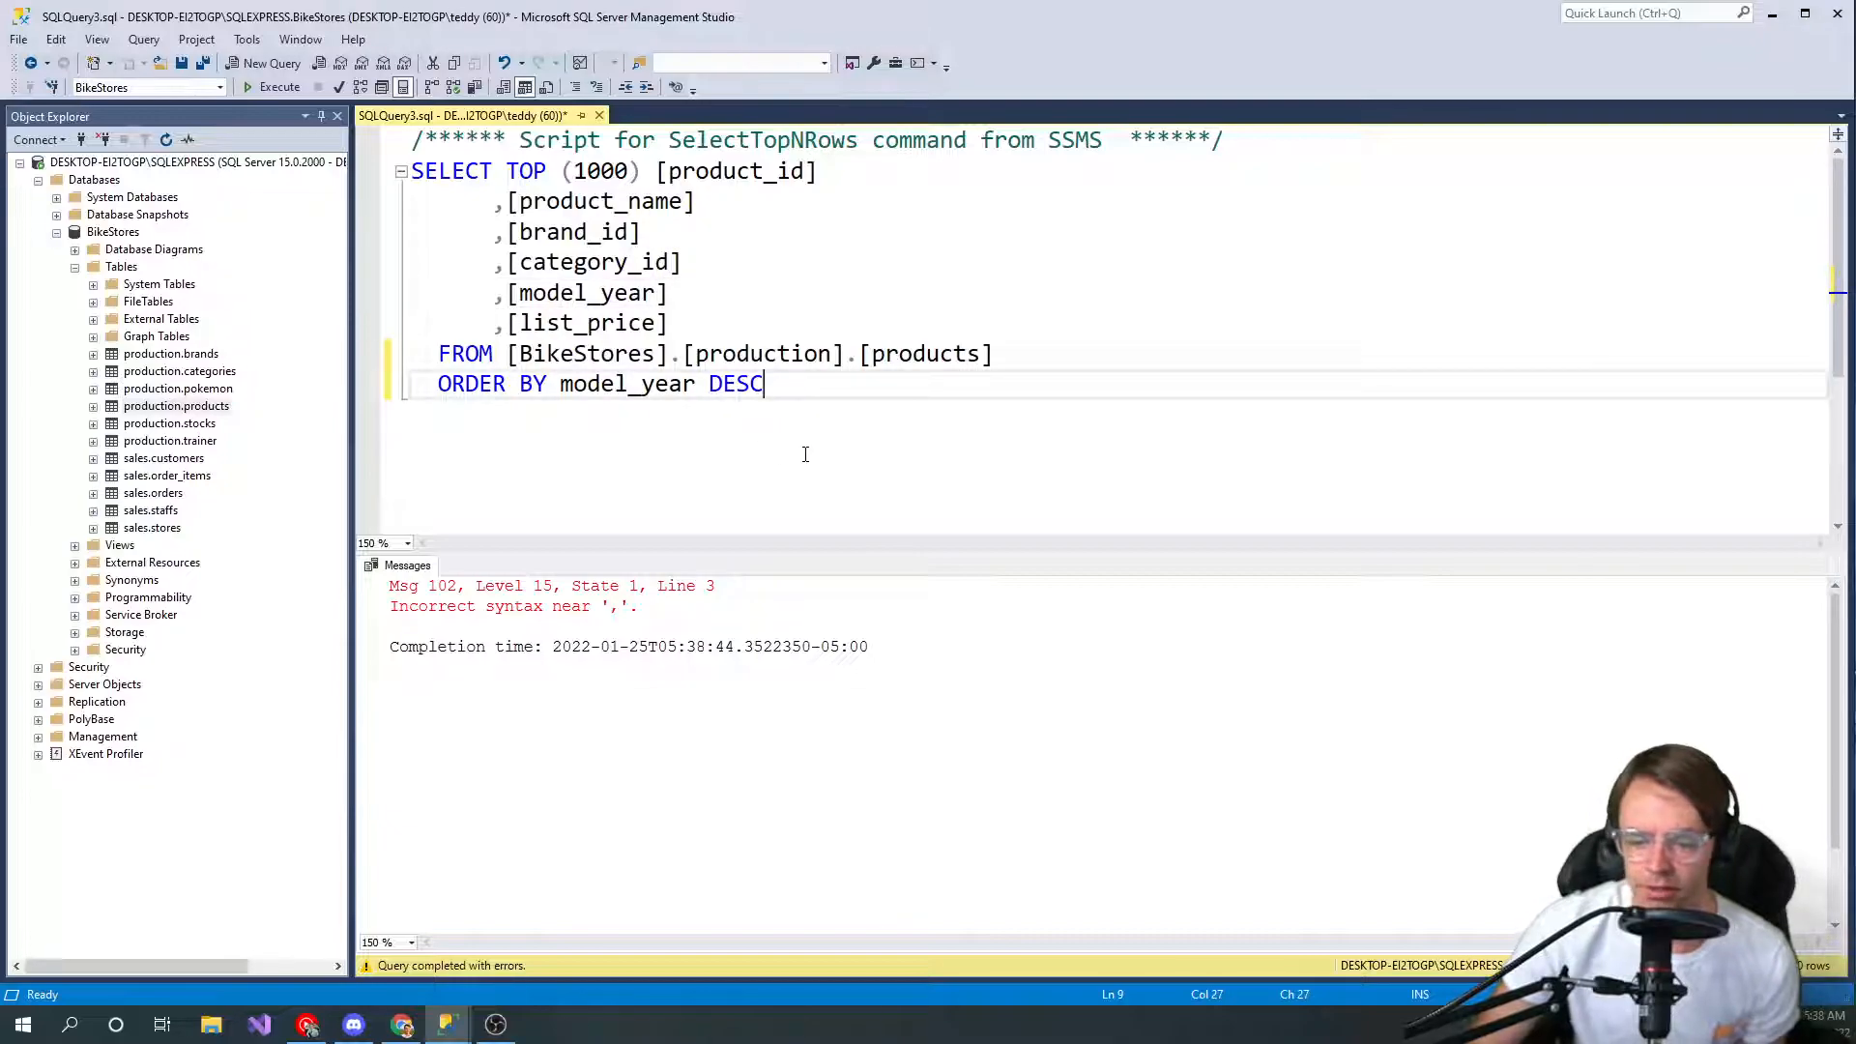
pyautogui.moveTo(574, 207)
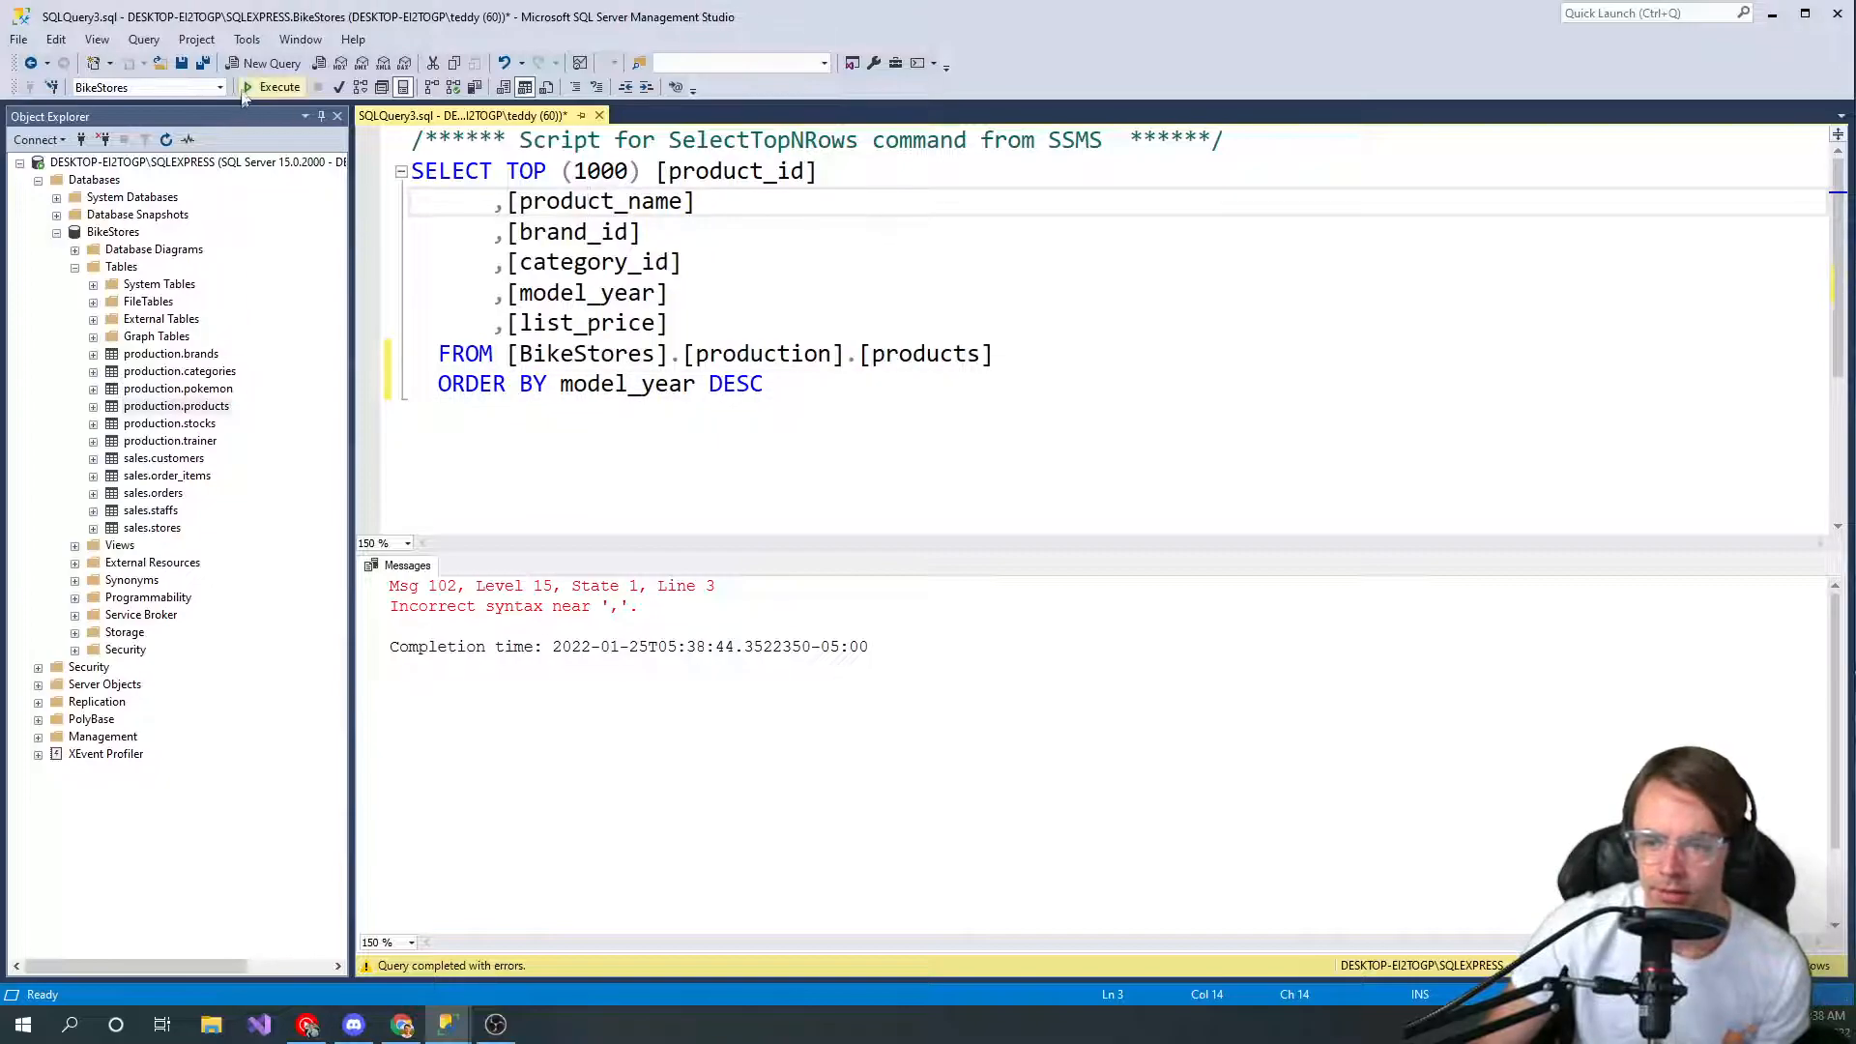
pyautogui.click(280, 86)
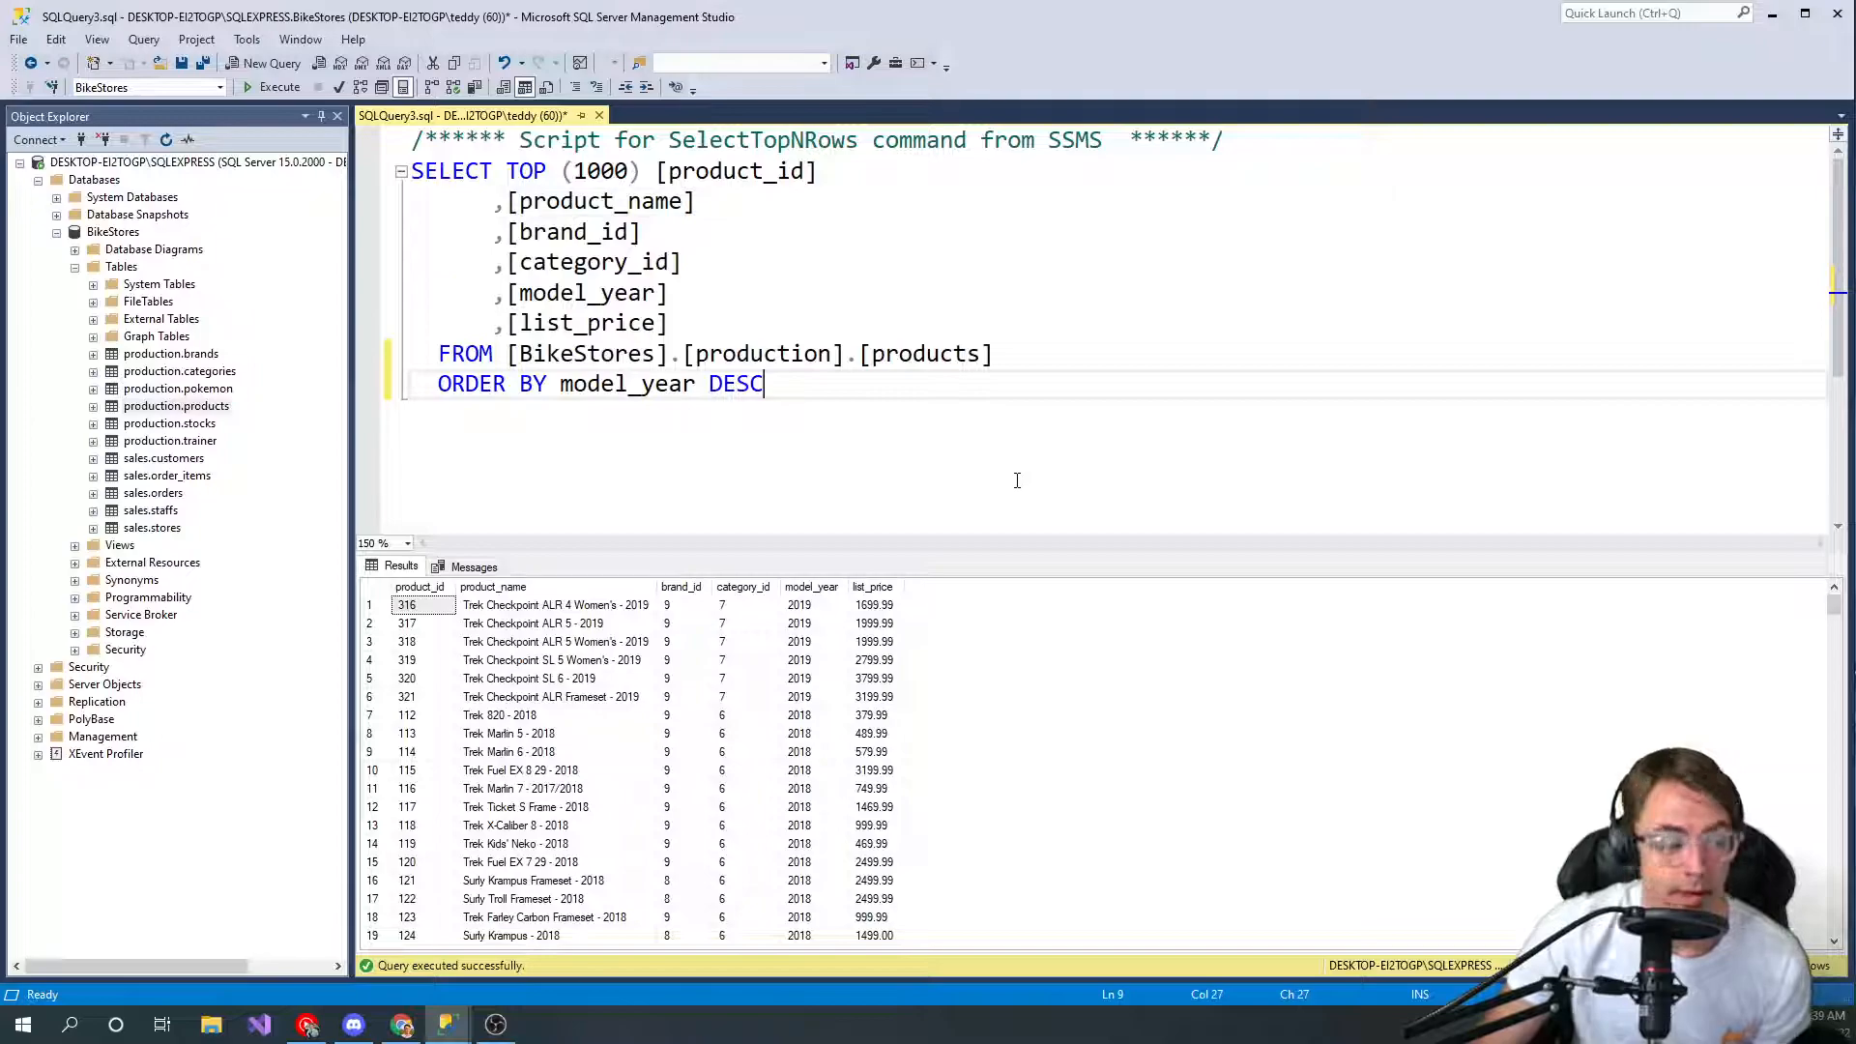
pyautogui.moveTo(803, 416)
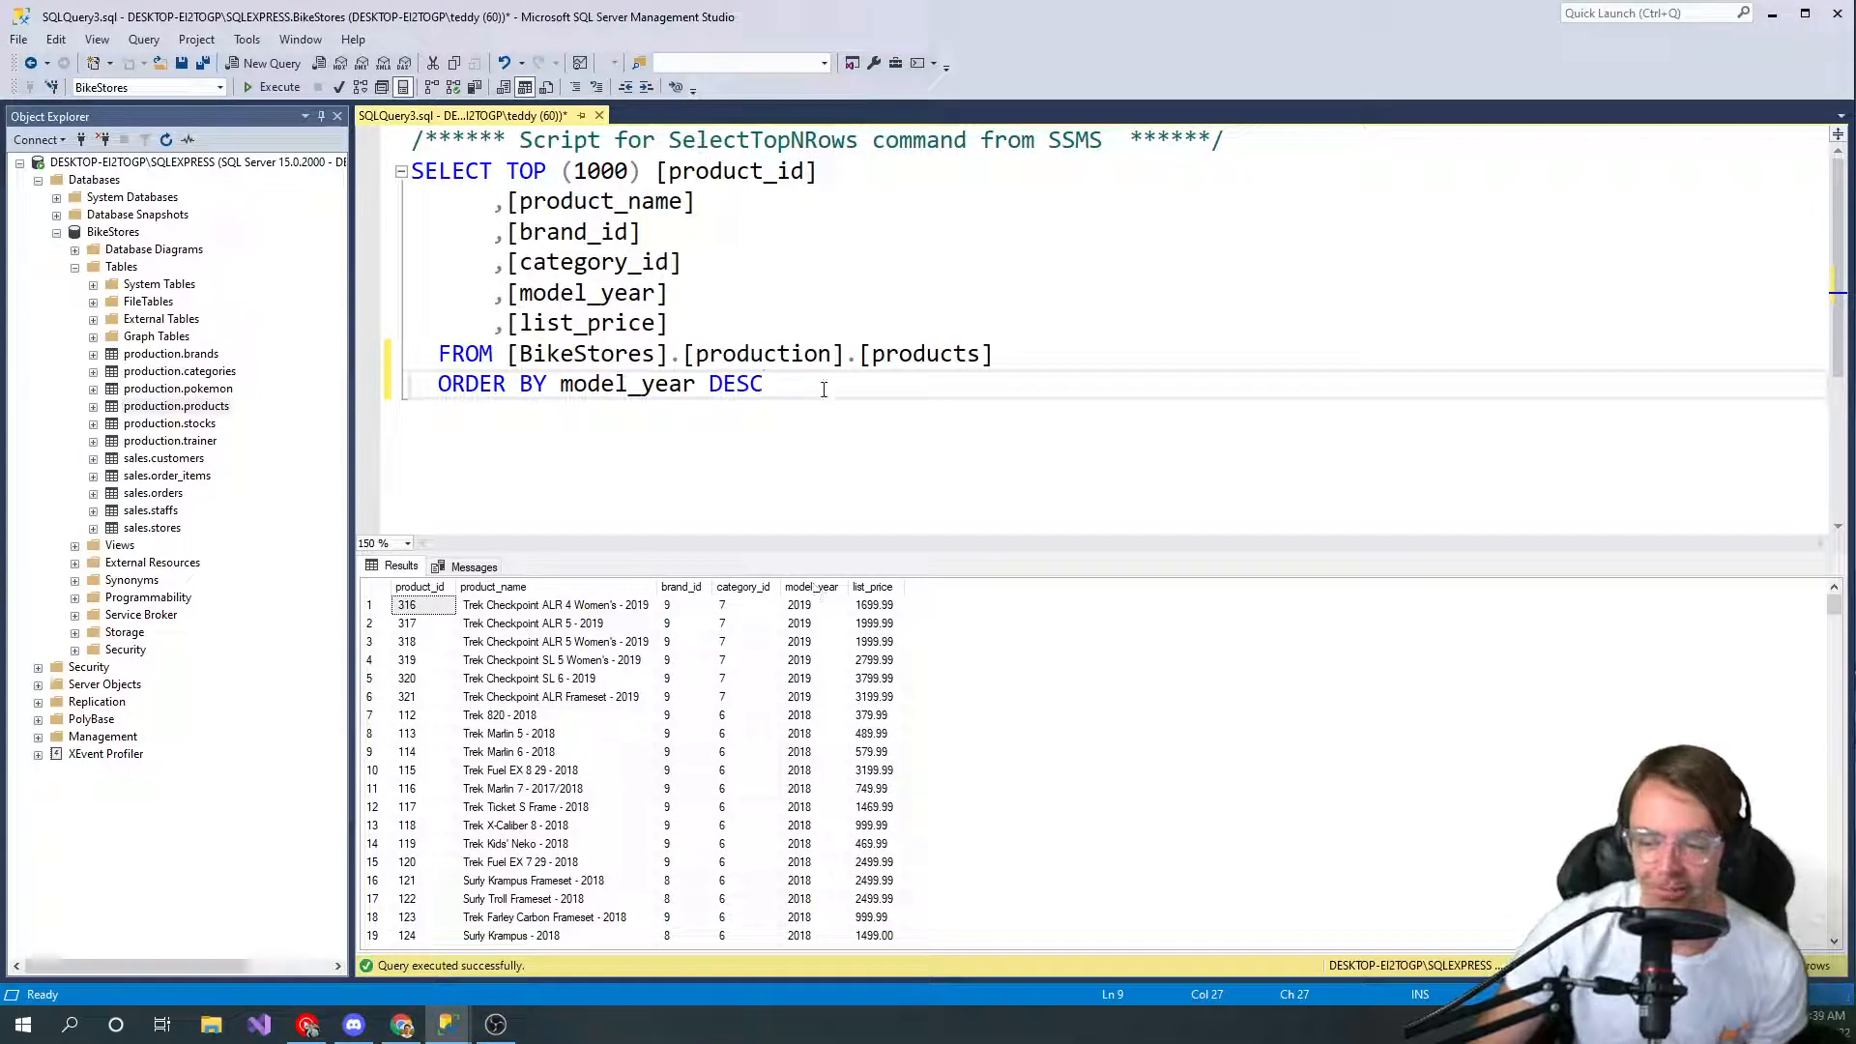
pyautogui.moveTo(818, 616)
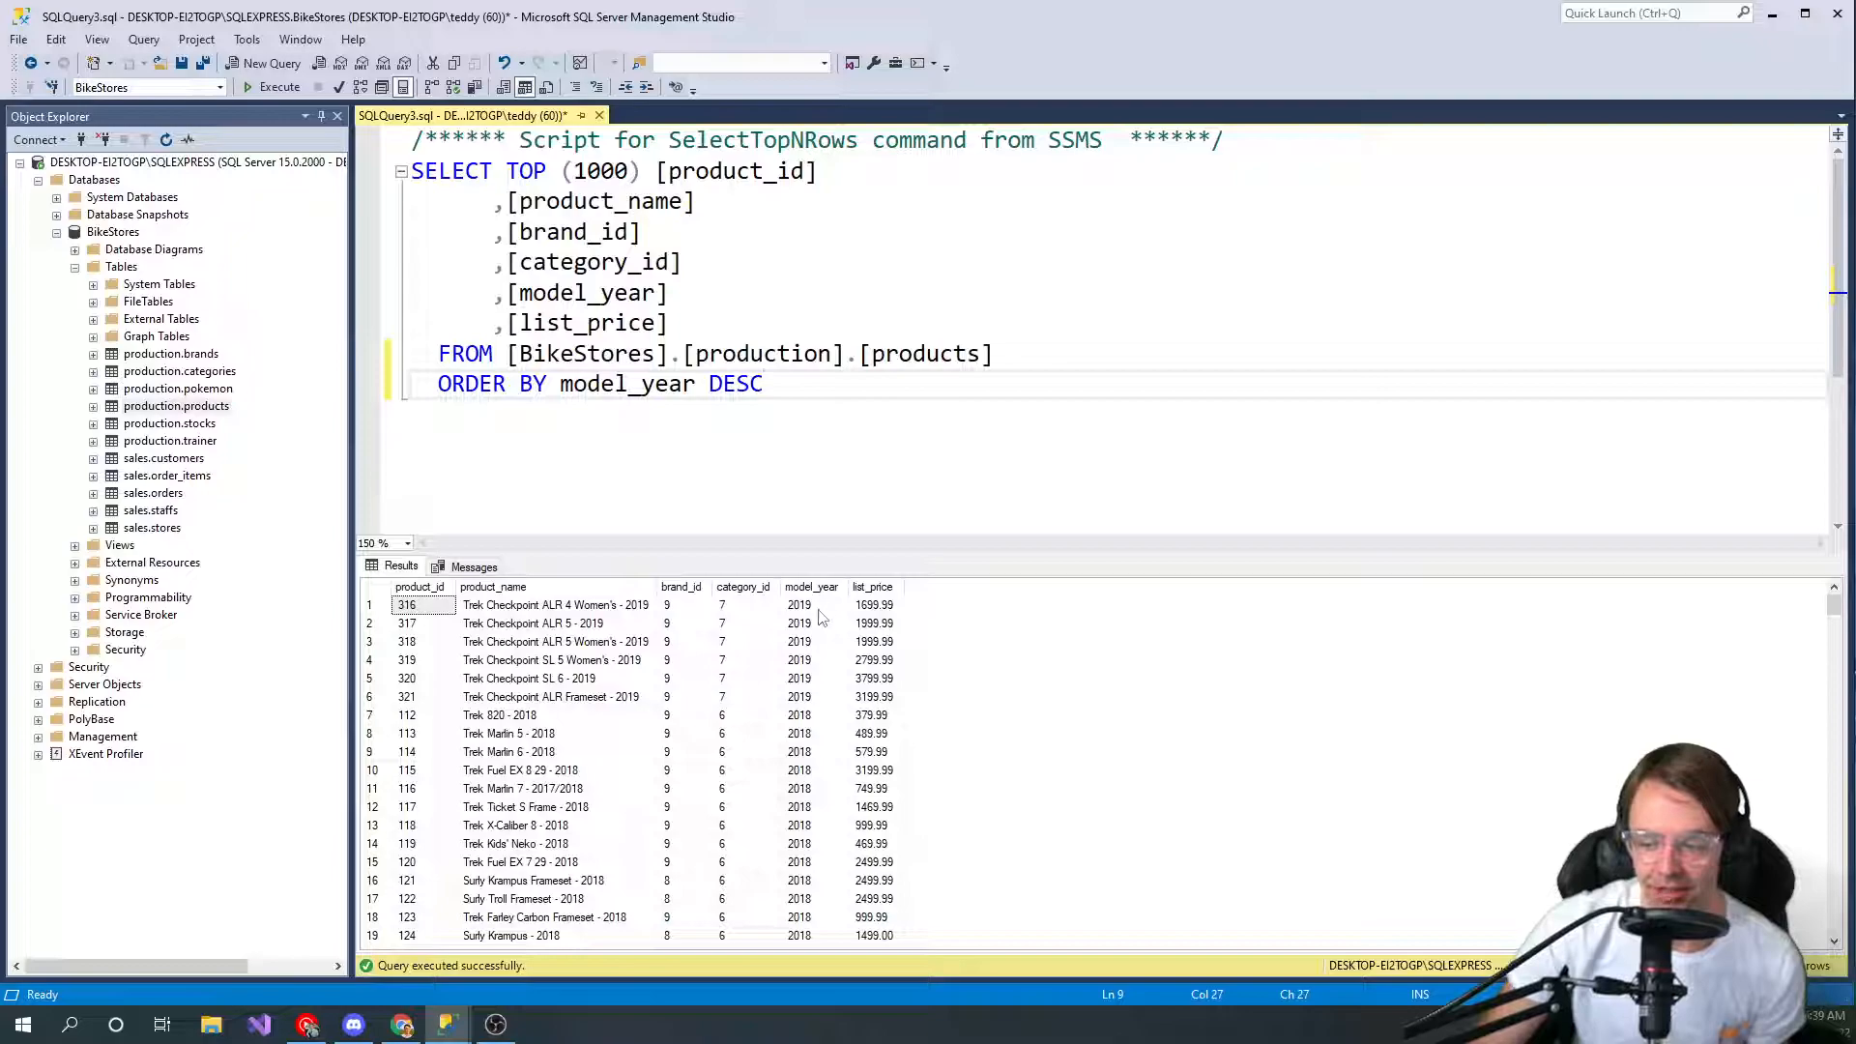
pyautogui.moveTo(829, 660)
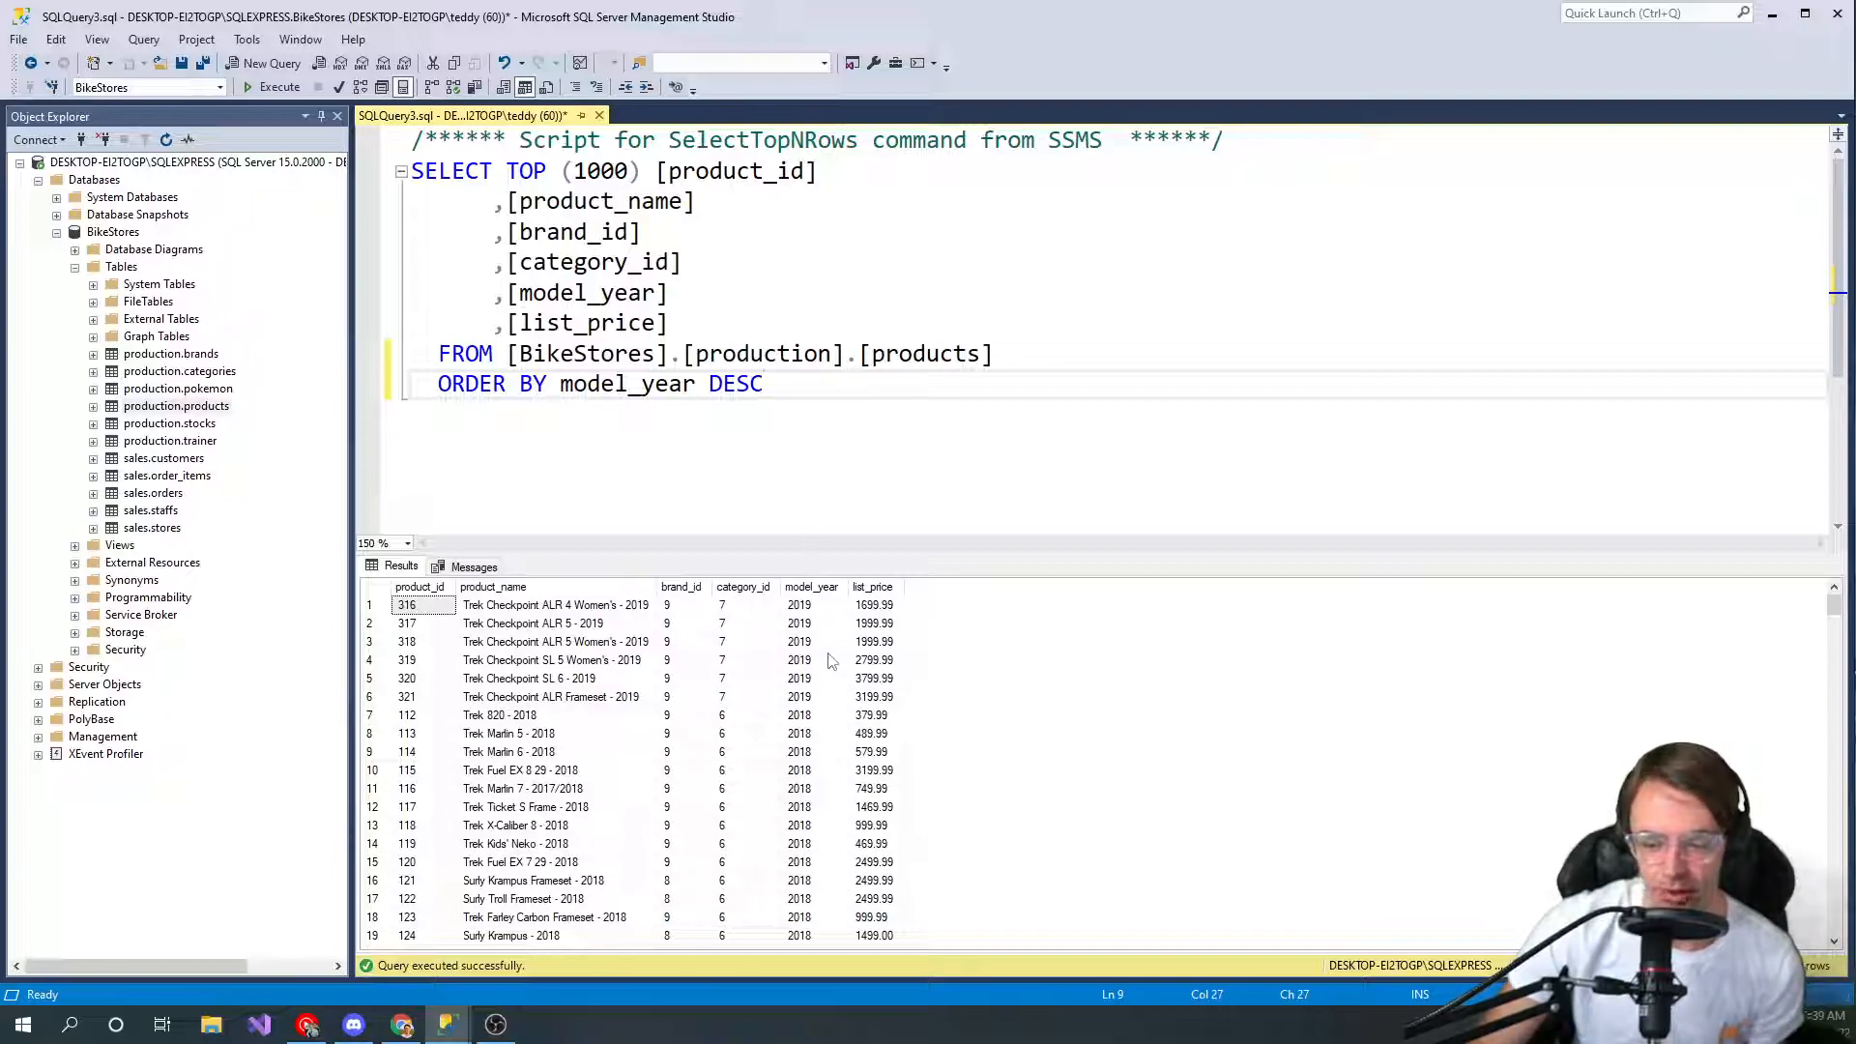
pyautogui.scroll(-3)
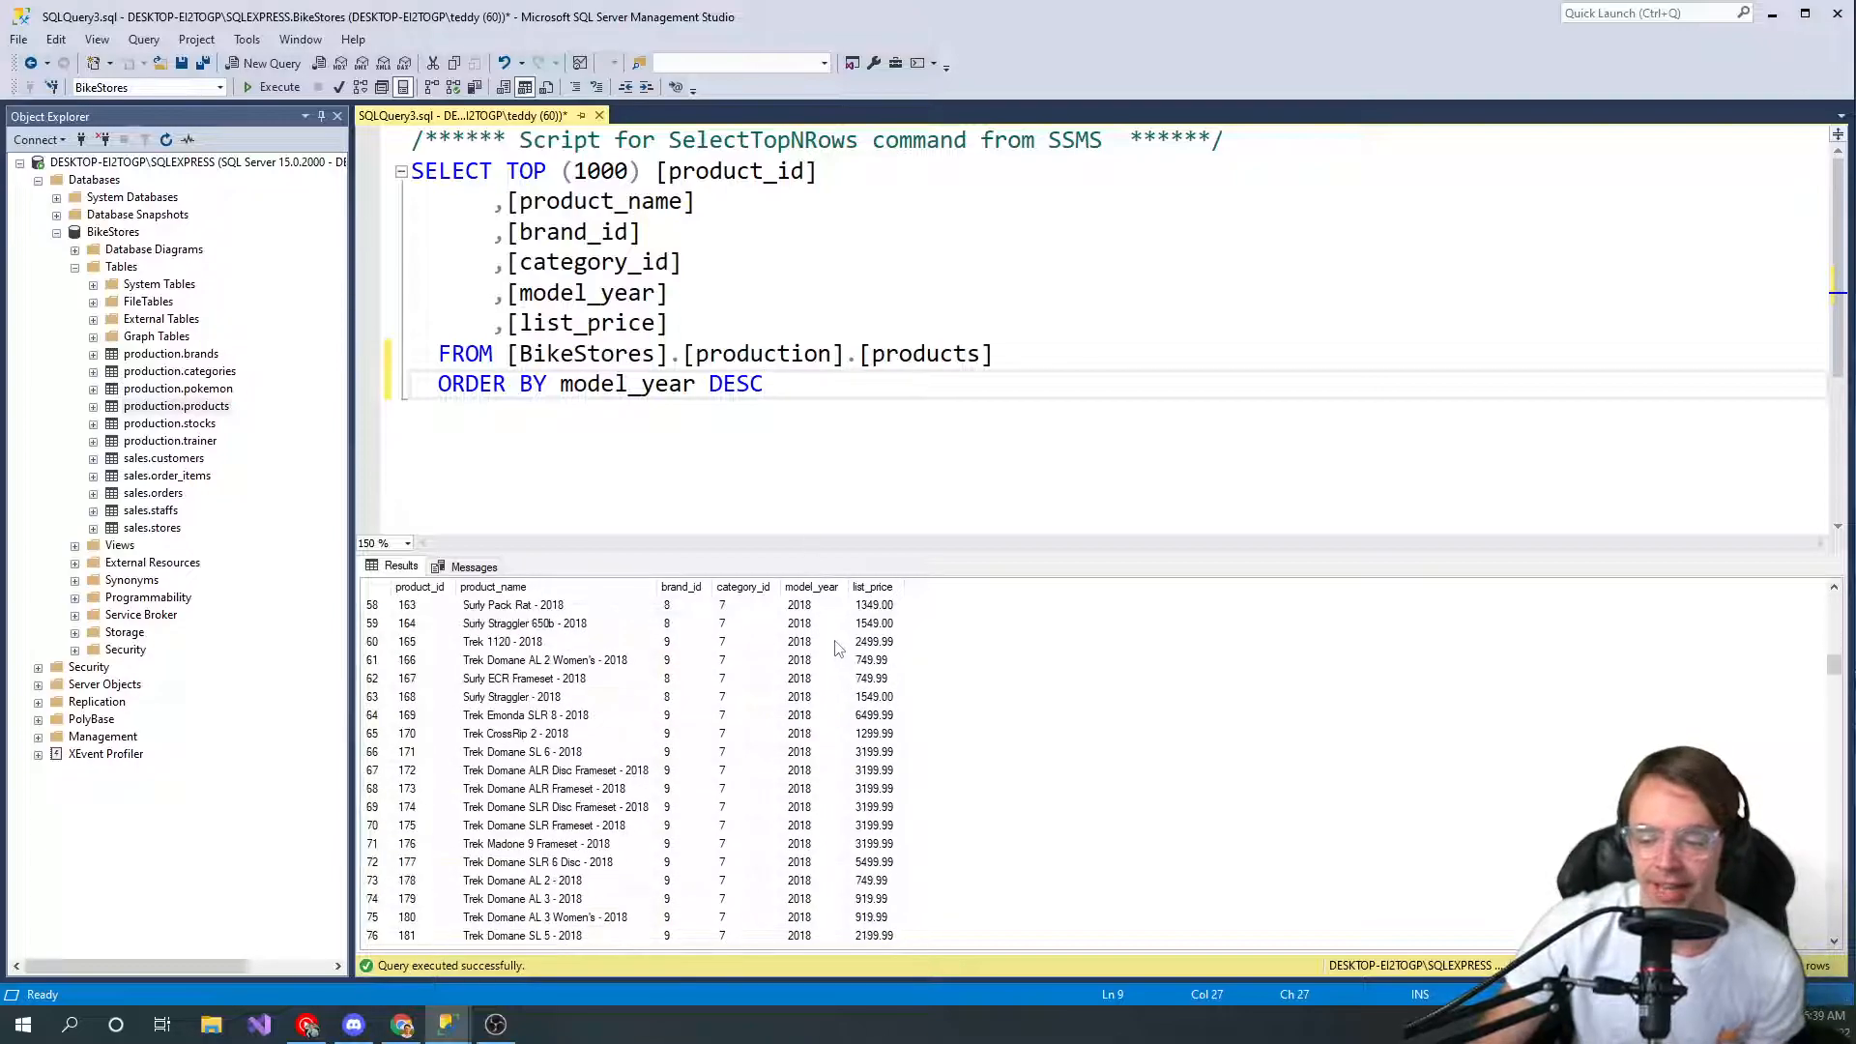
pyautogui.scroll(-3)
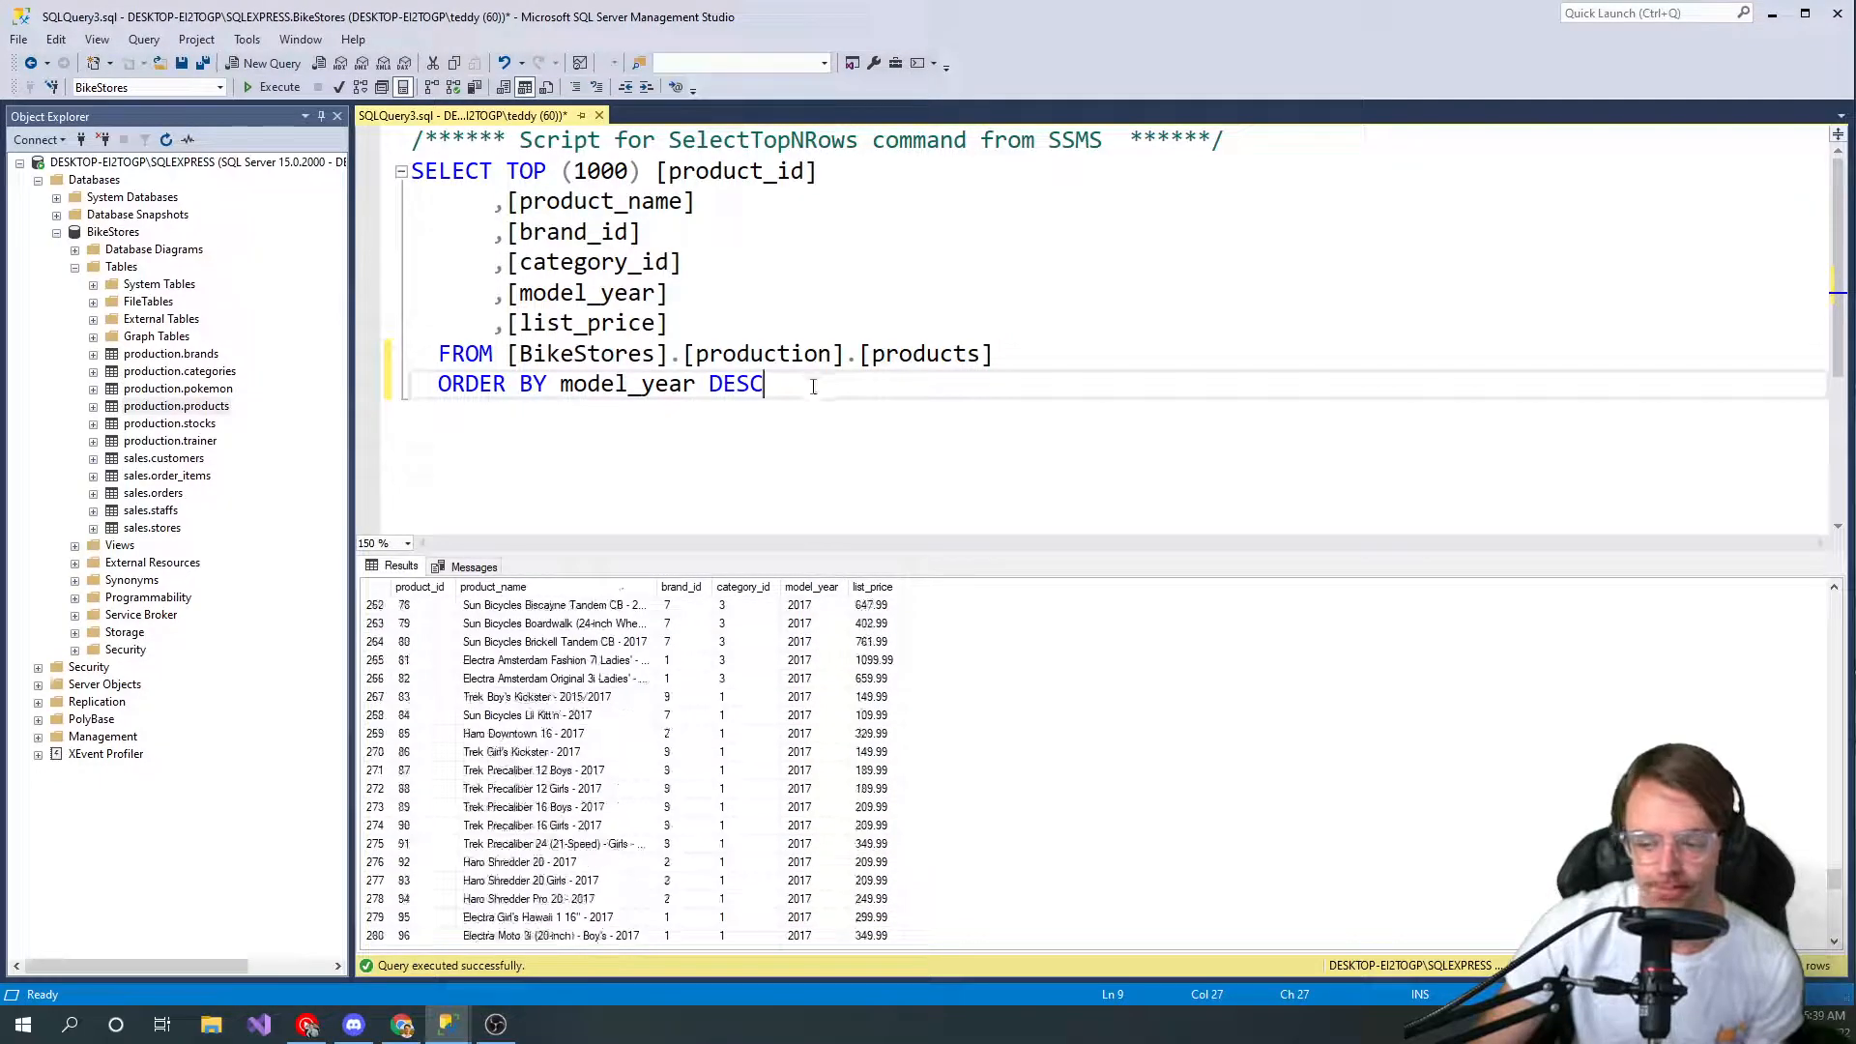
# Change DESC to ASC in ORDER BY model_year and rerun the query
pyautogui.press('BackSpace')
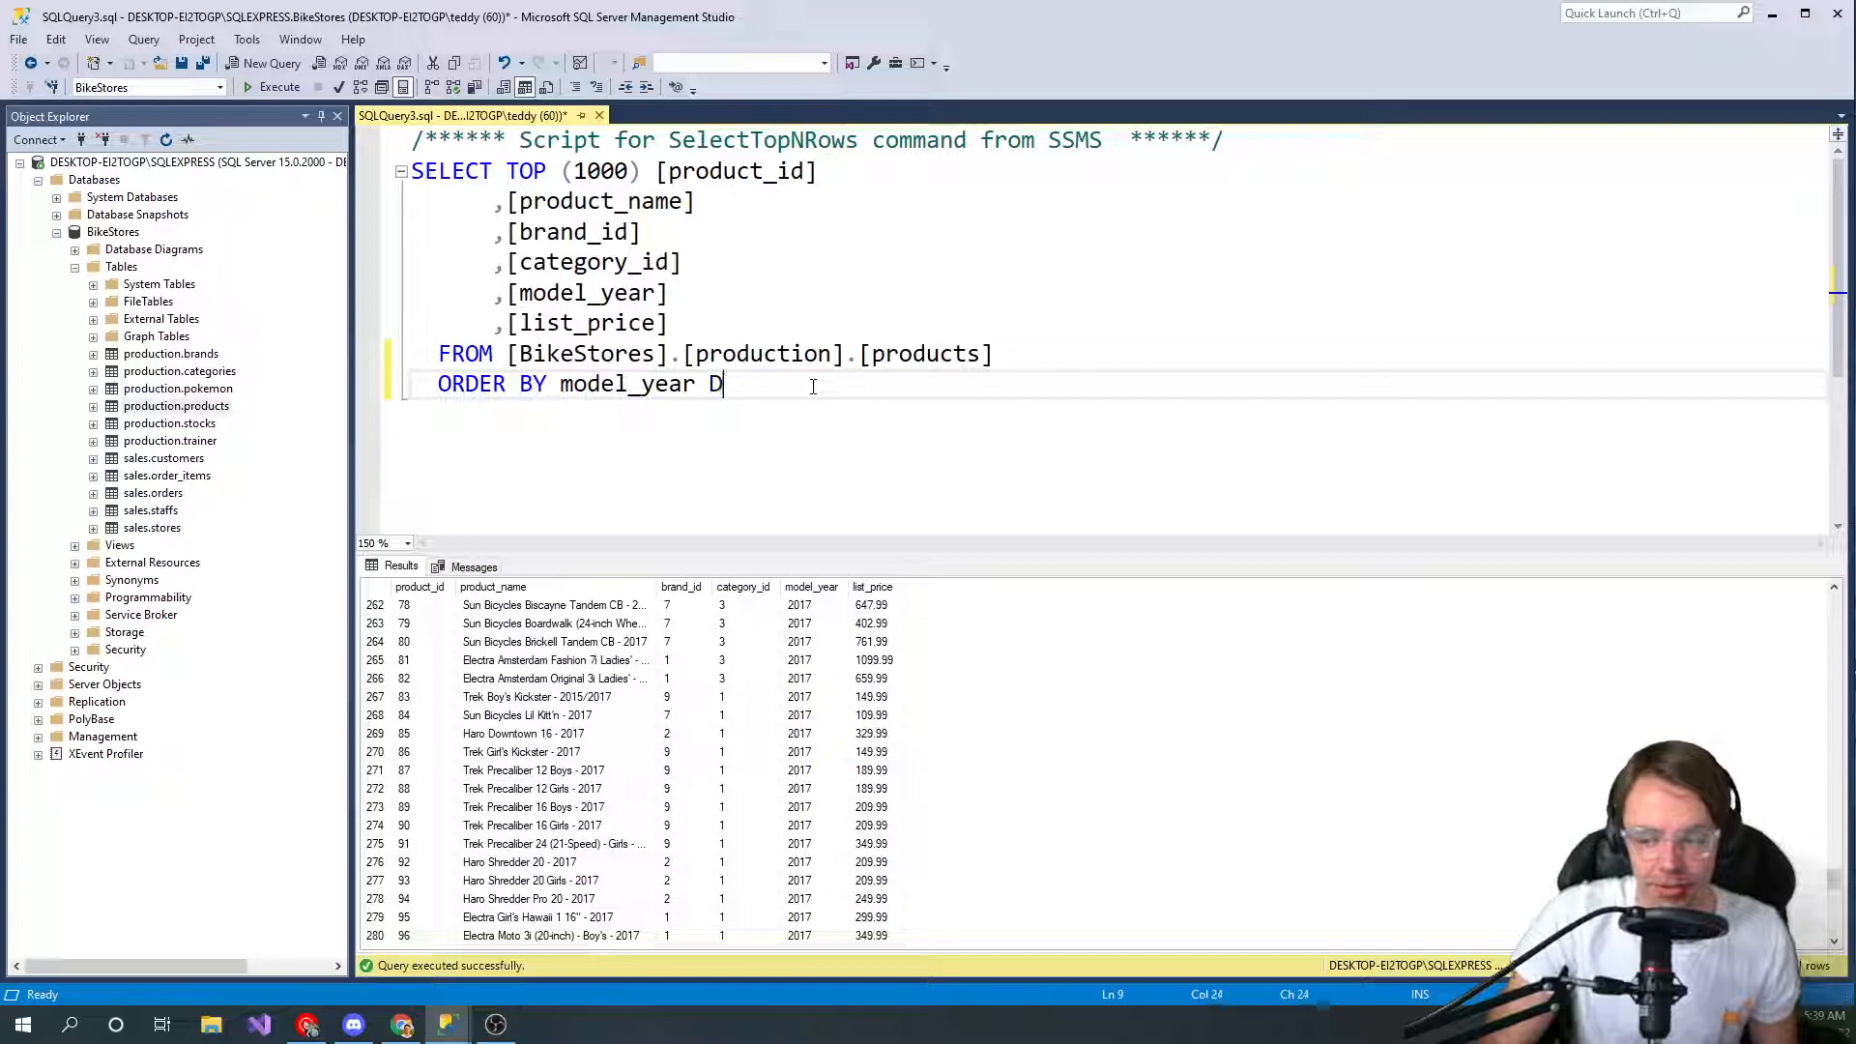
pyautogui.write('ASC')
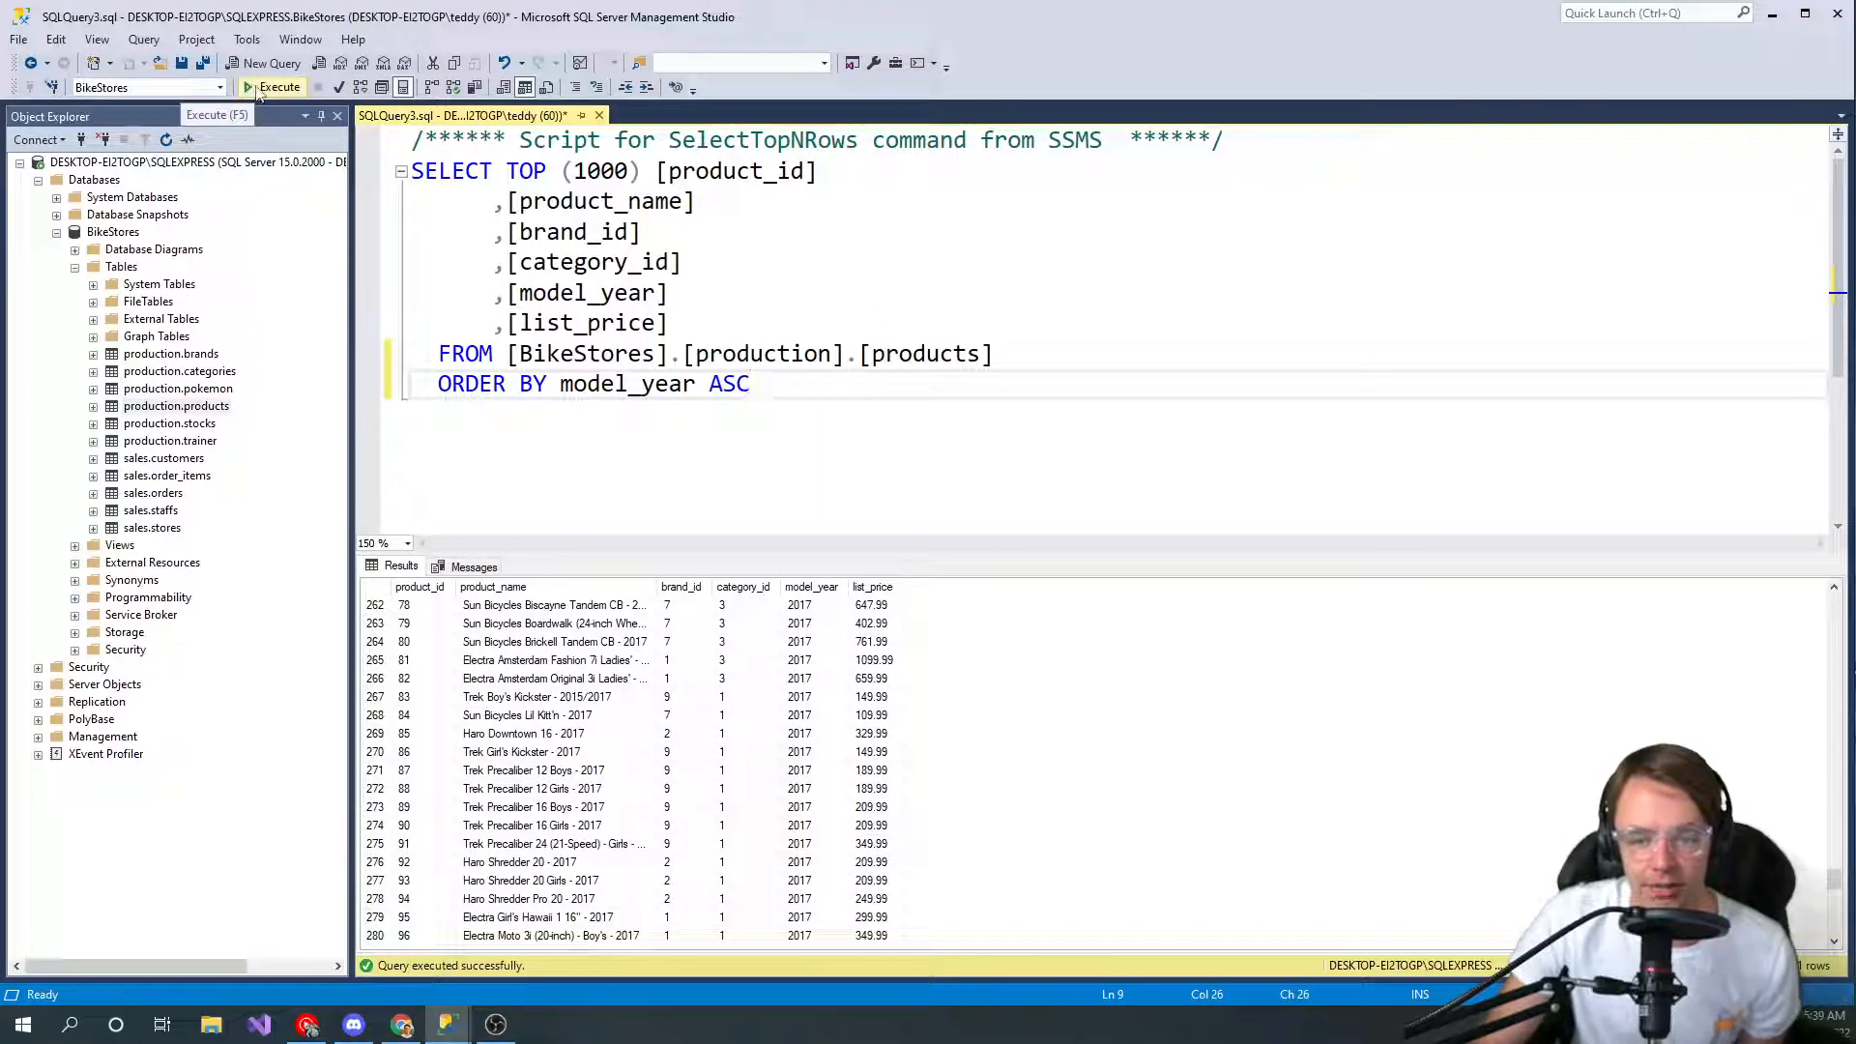
pyautogui.click(279, 86)
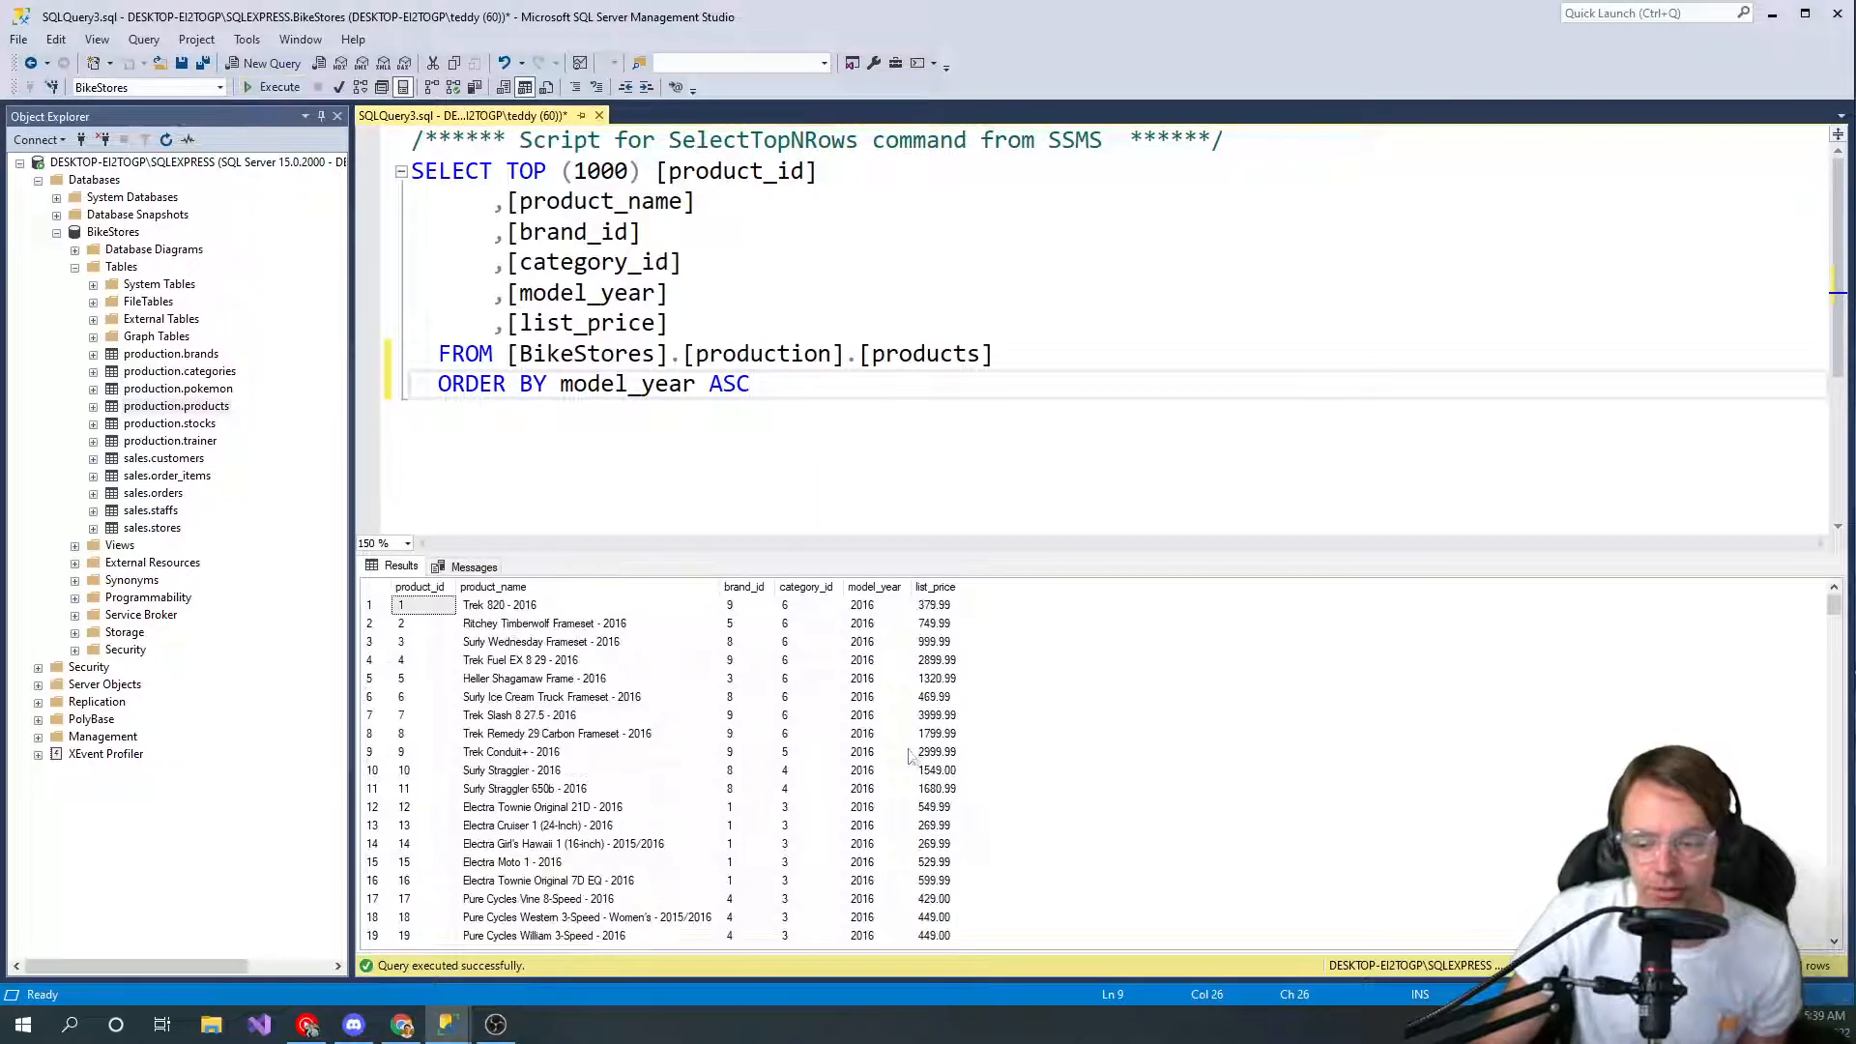
pyautogui.scroll(-3)
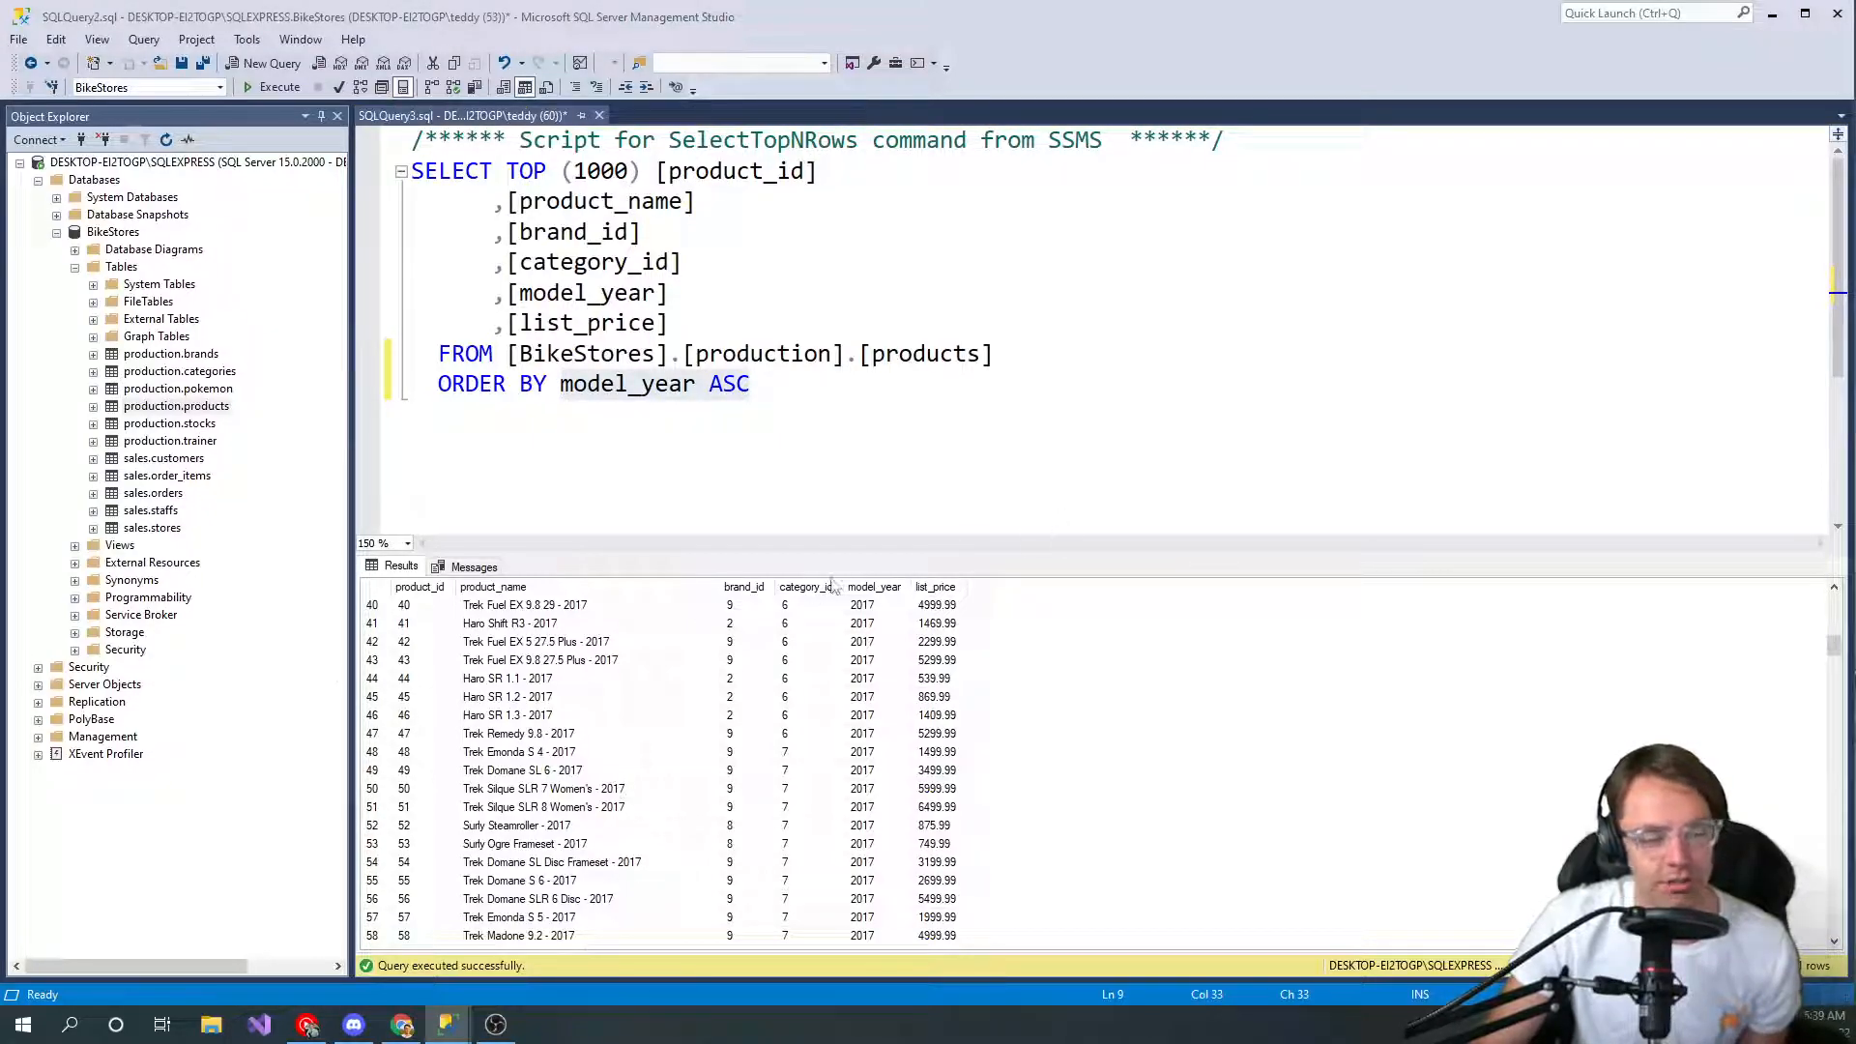
# Type the 'Column, ColumnOrdinal, ColumnAlias [ASC/DESC]' template after ORDER BY, then delete it
pyautogui.click(552, 384)
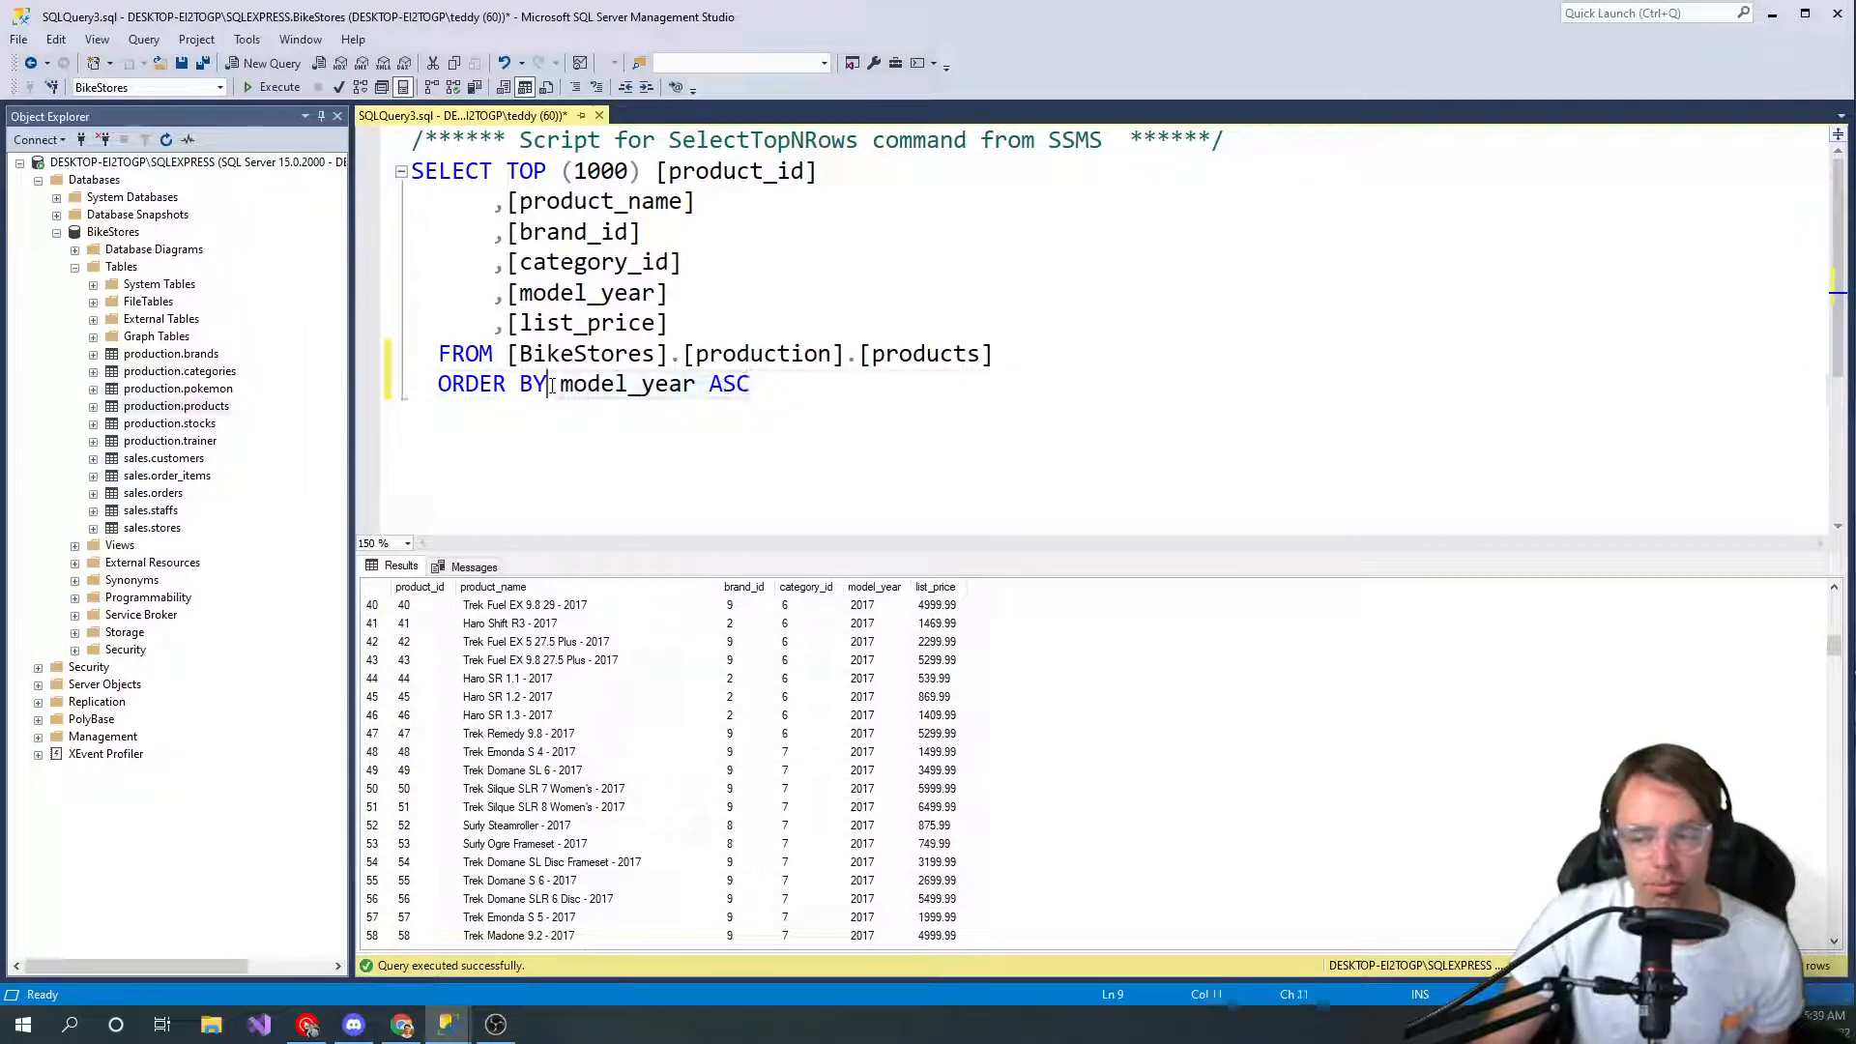
pyautogui.write('mC')
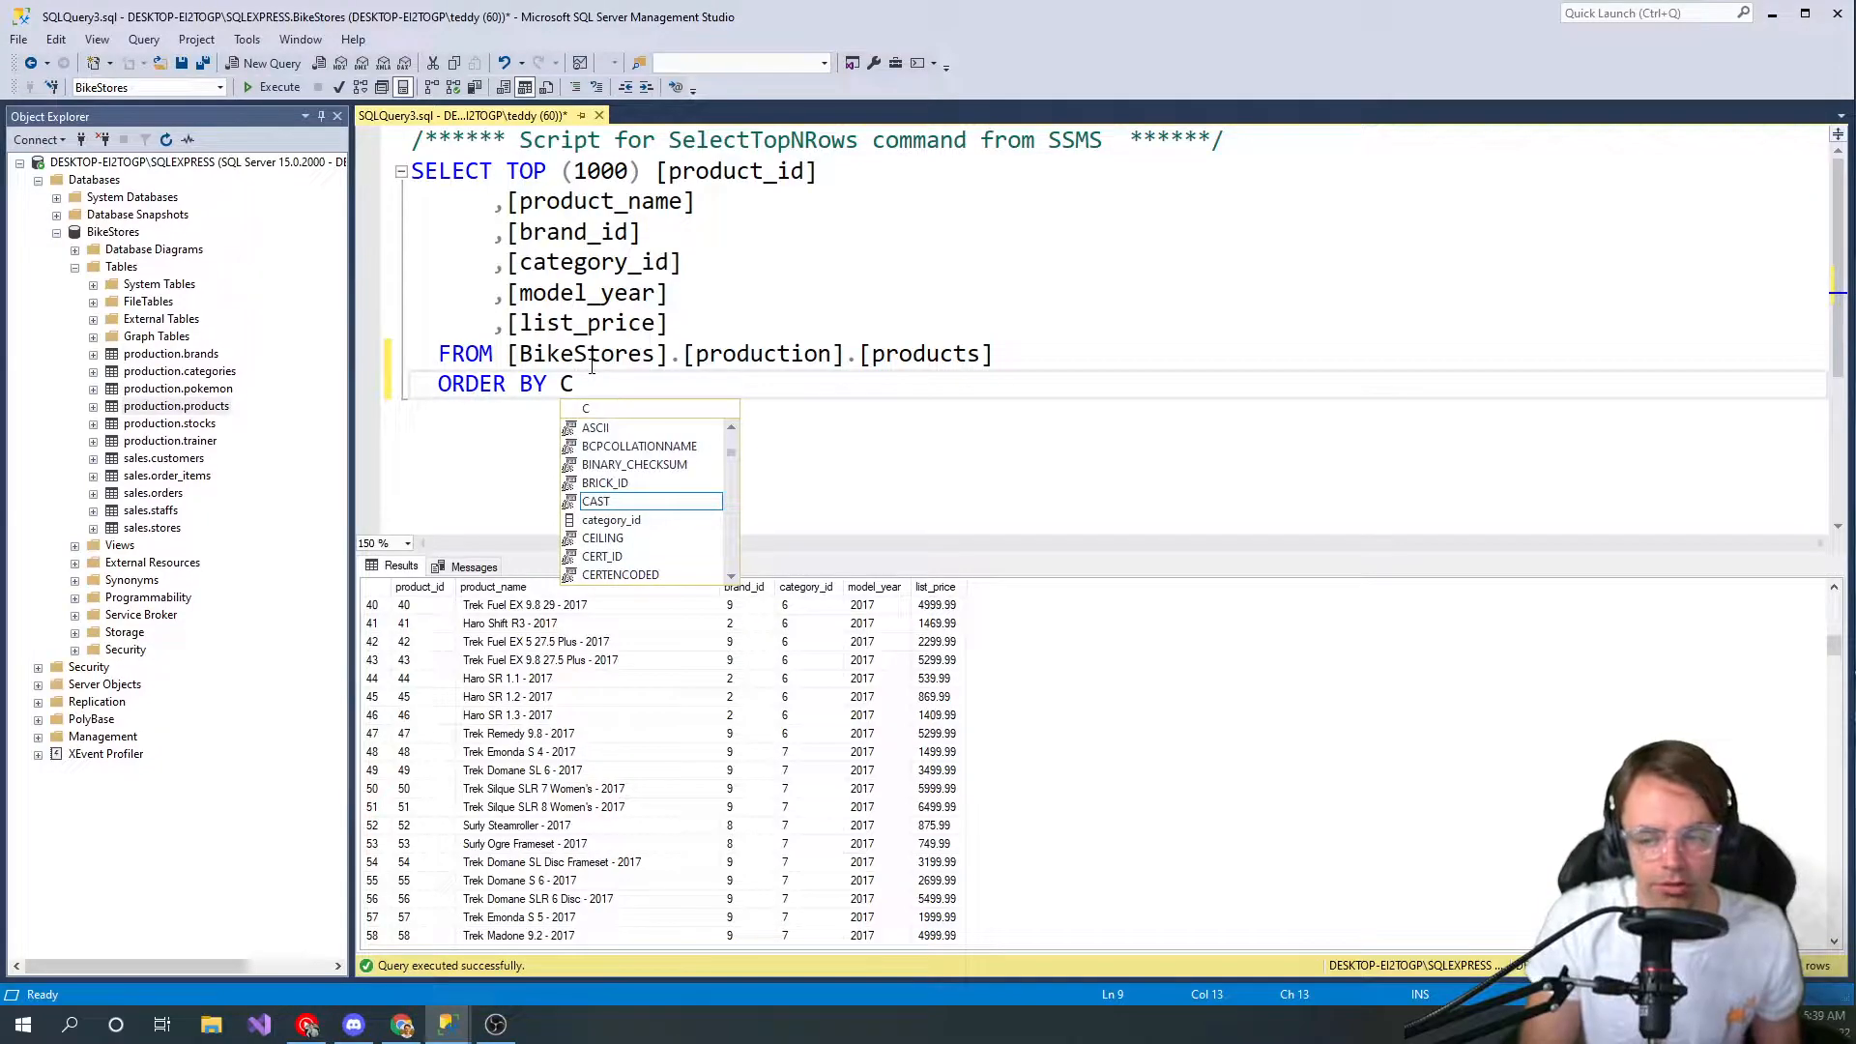
pyautogui.write('olumn')
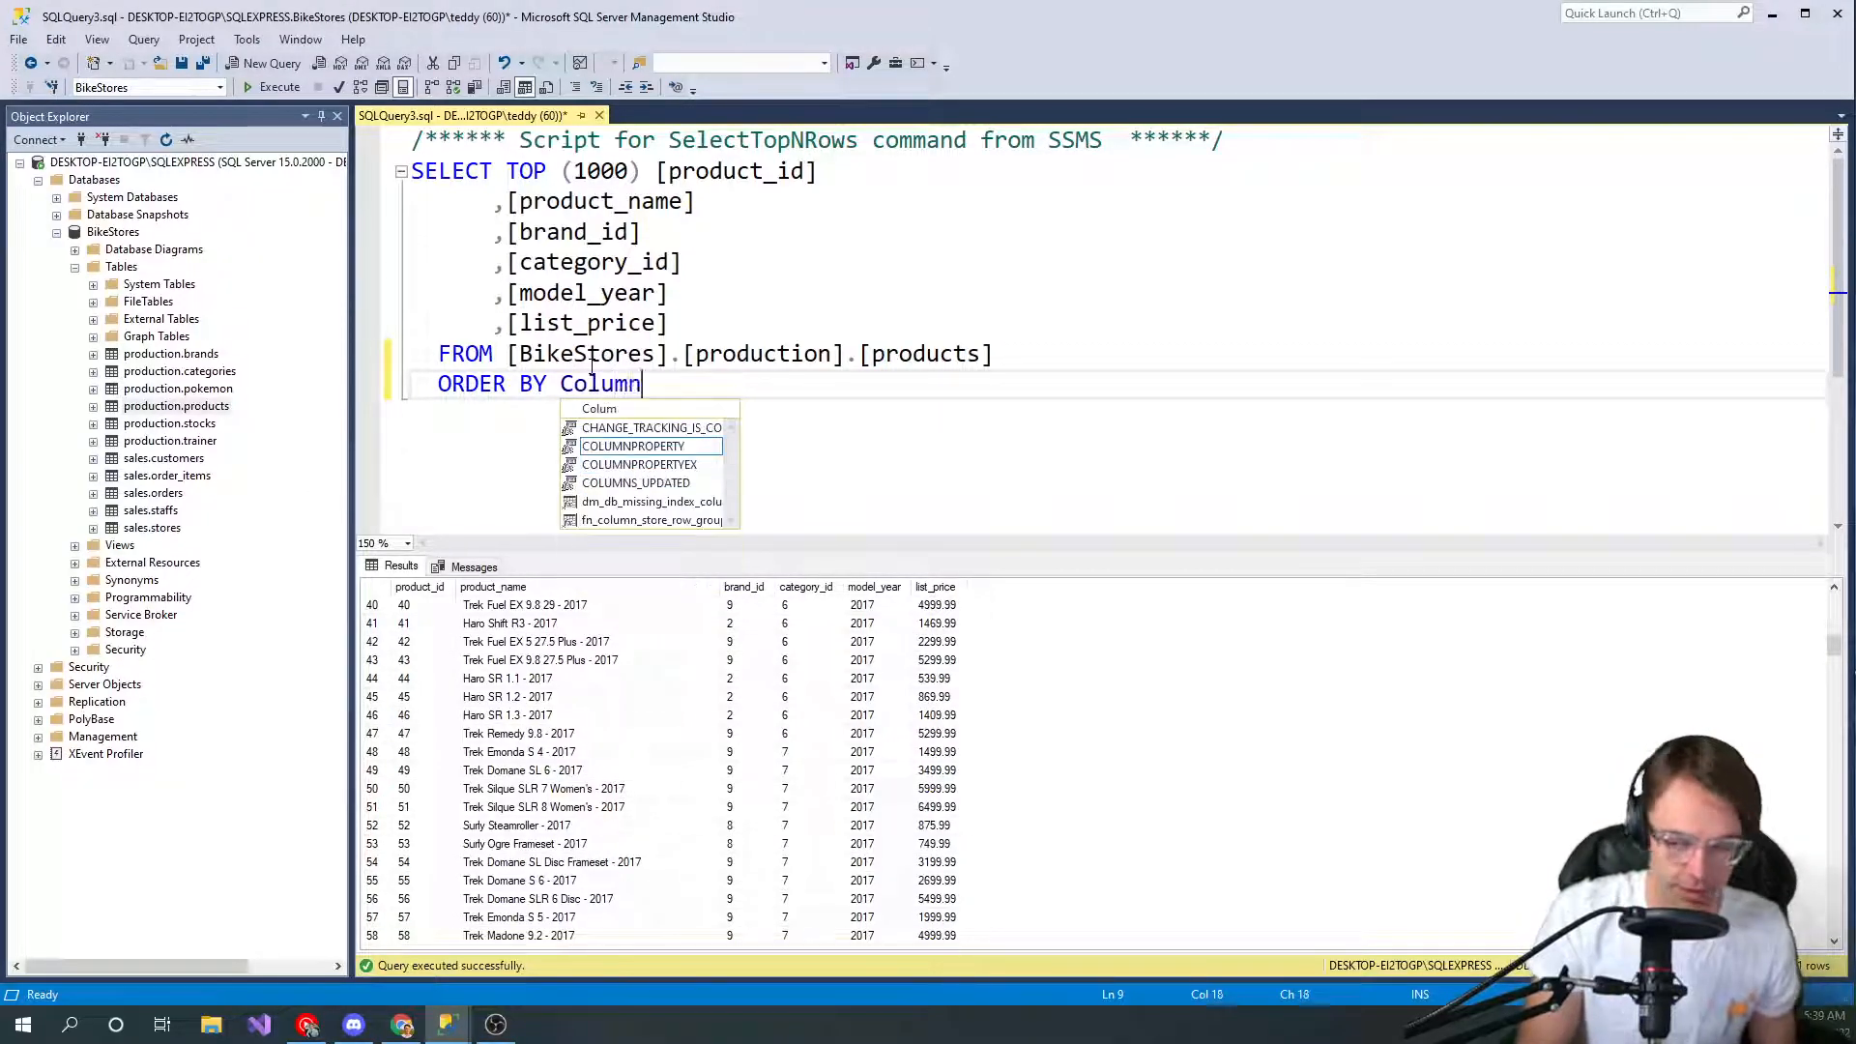
pyautogui.write(', Ci')
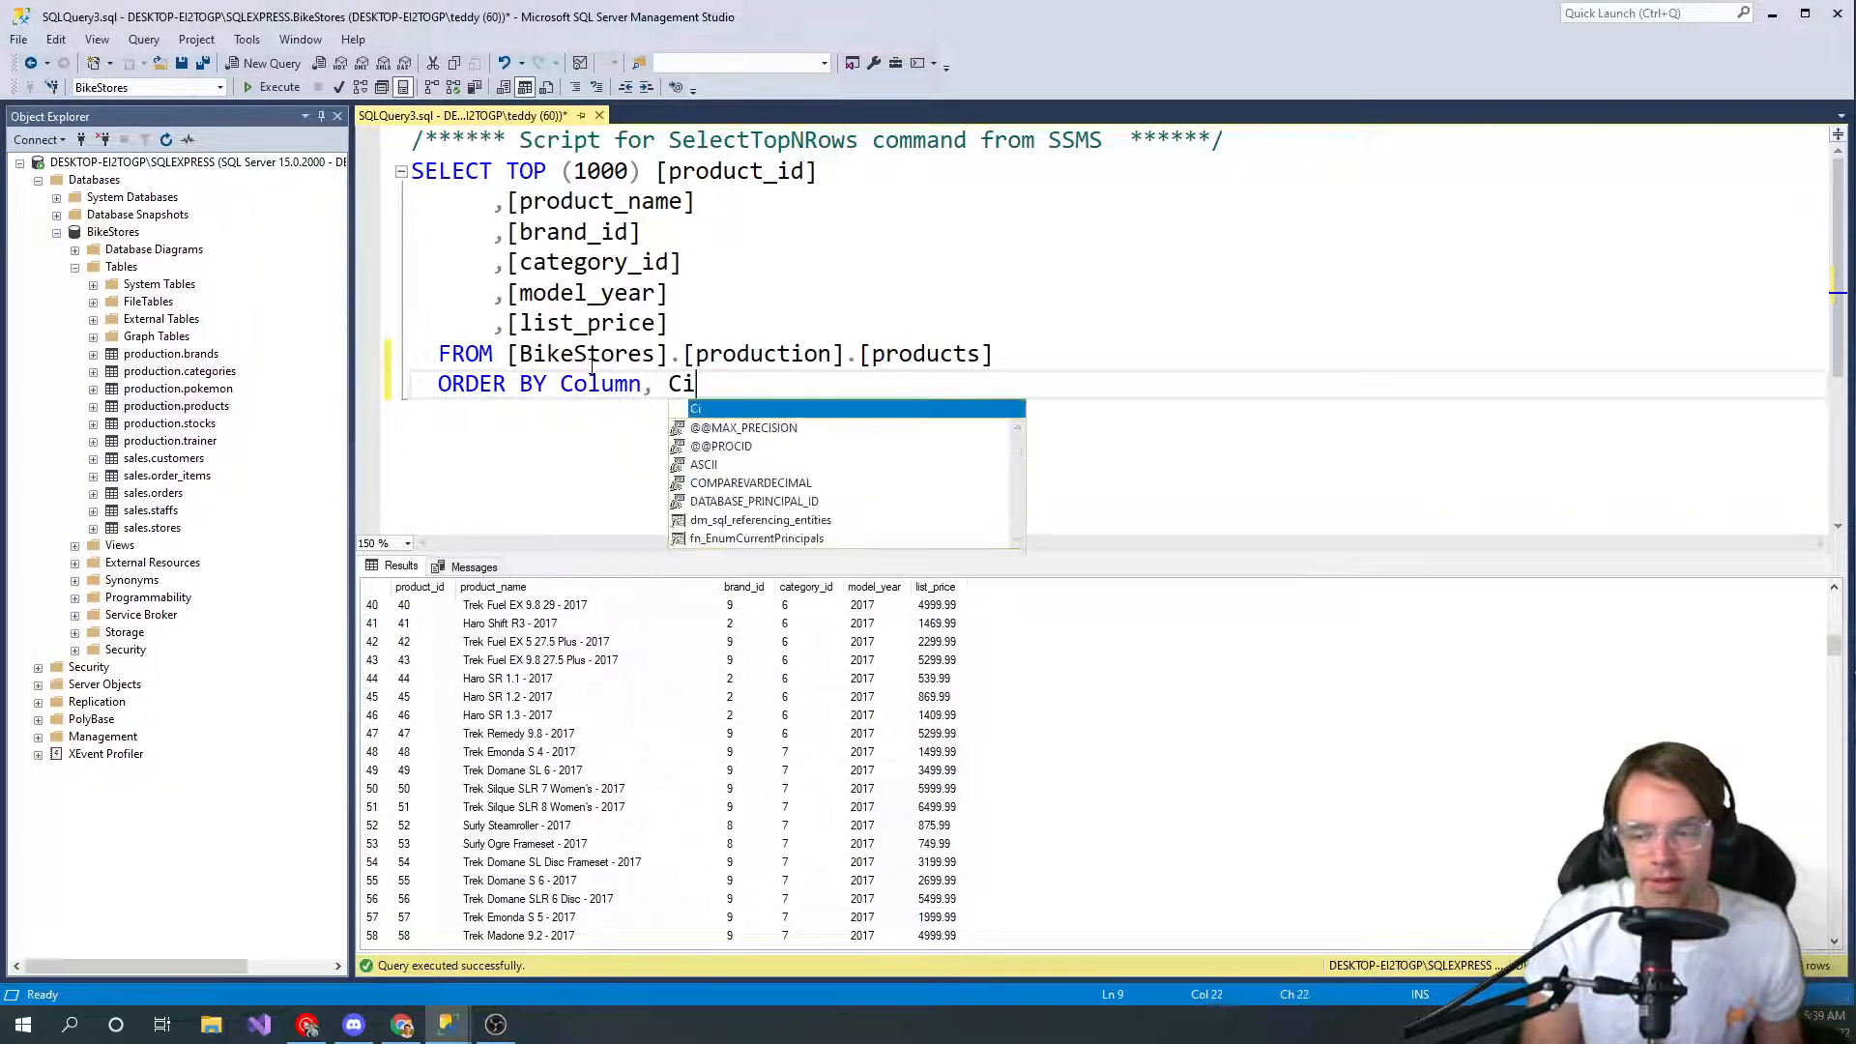
pyautogui.write('lumnOrdinal')
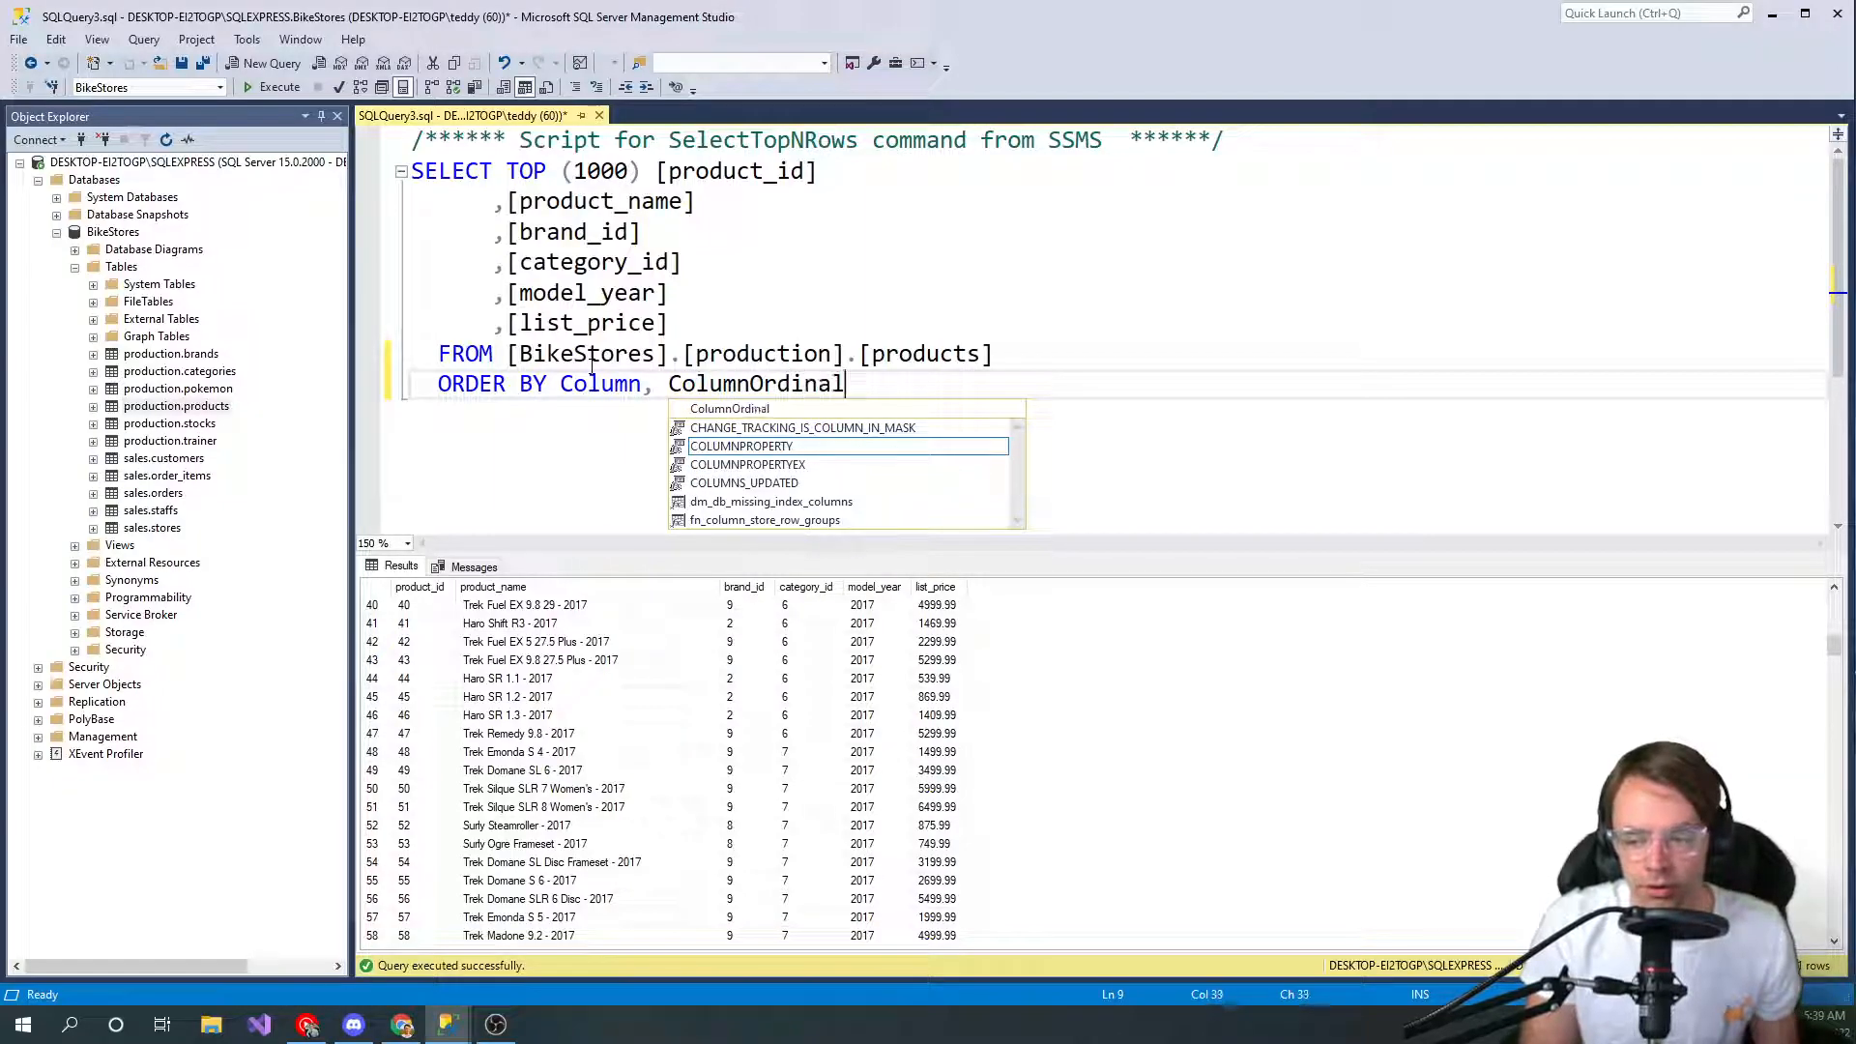
pyautogui.write(', Col')
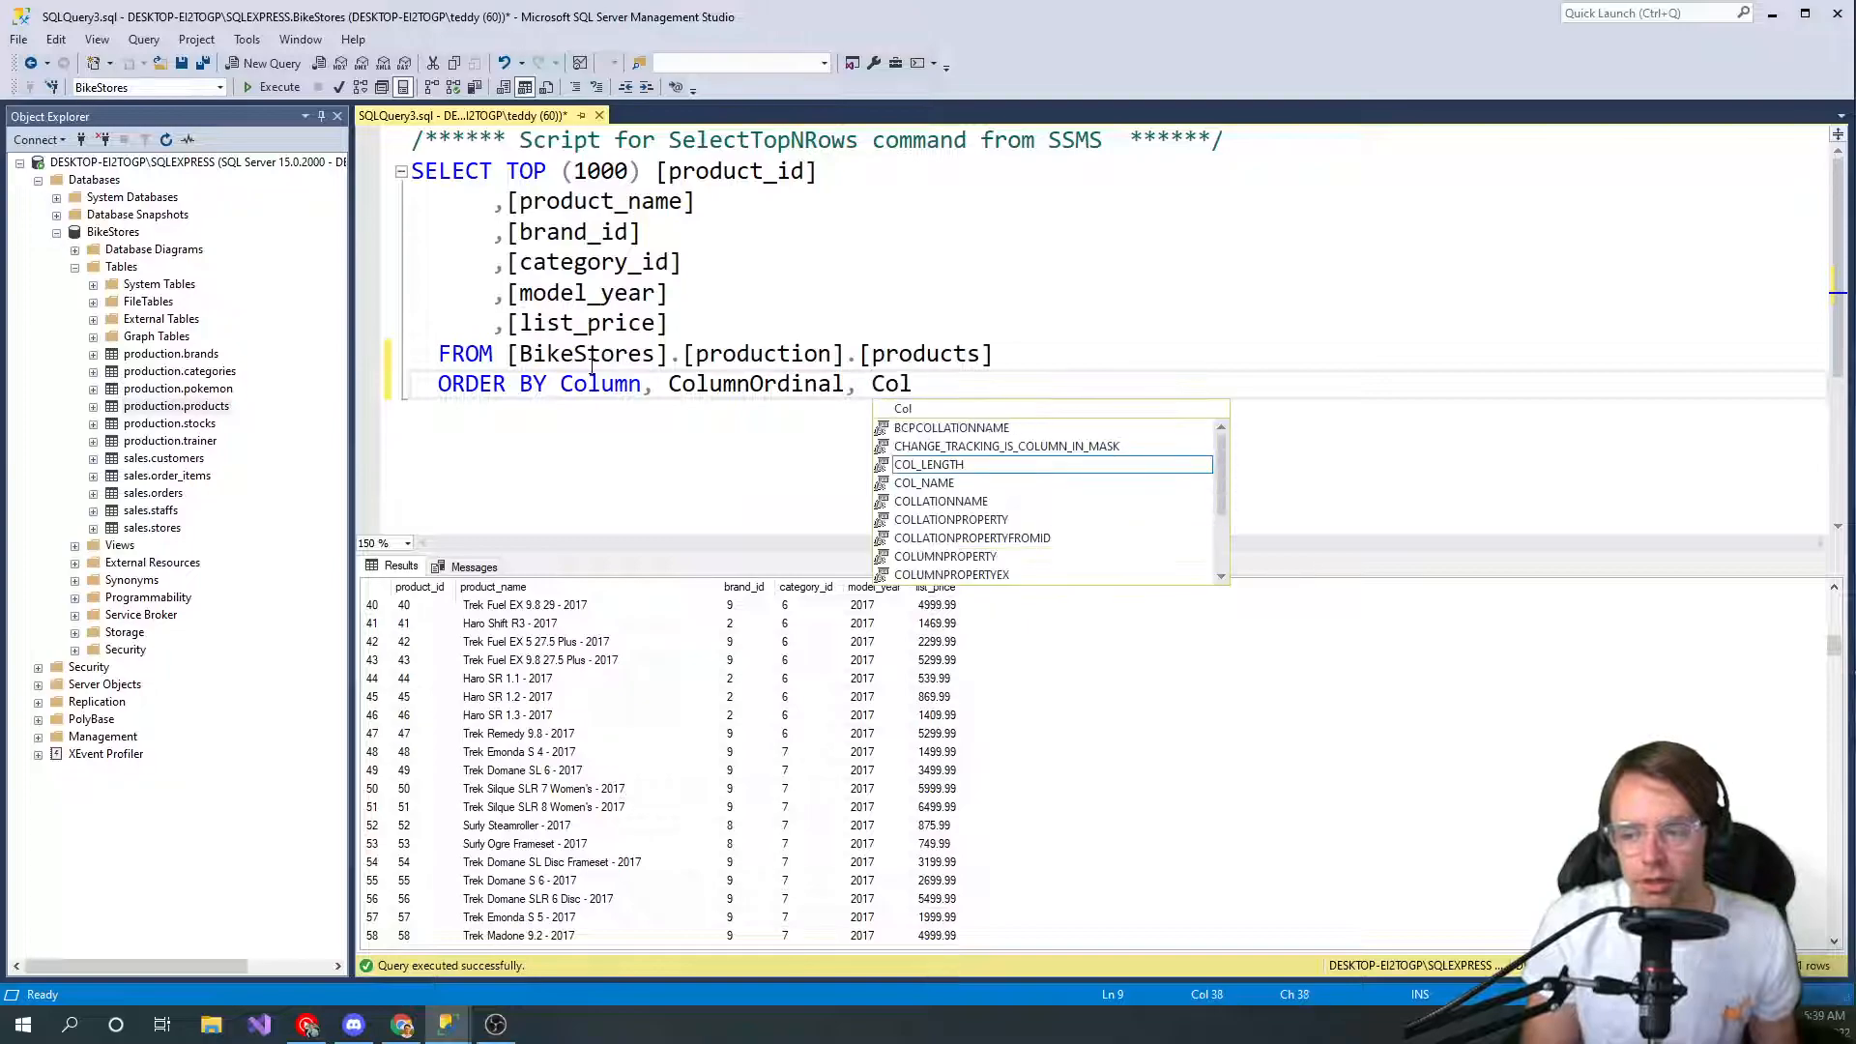
pyautogui.write('umnAlias')
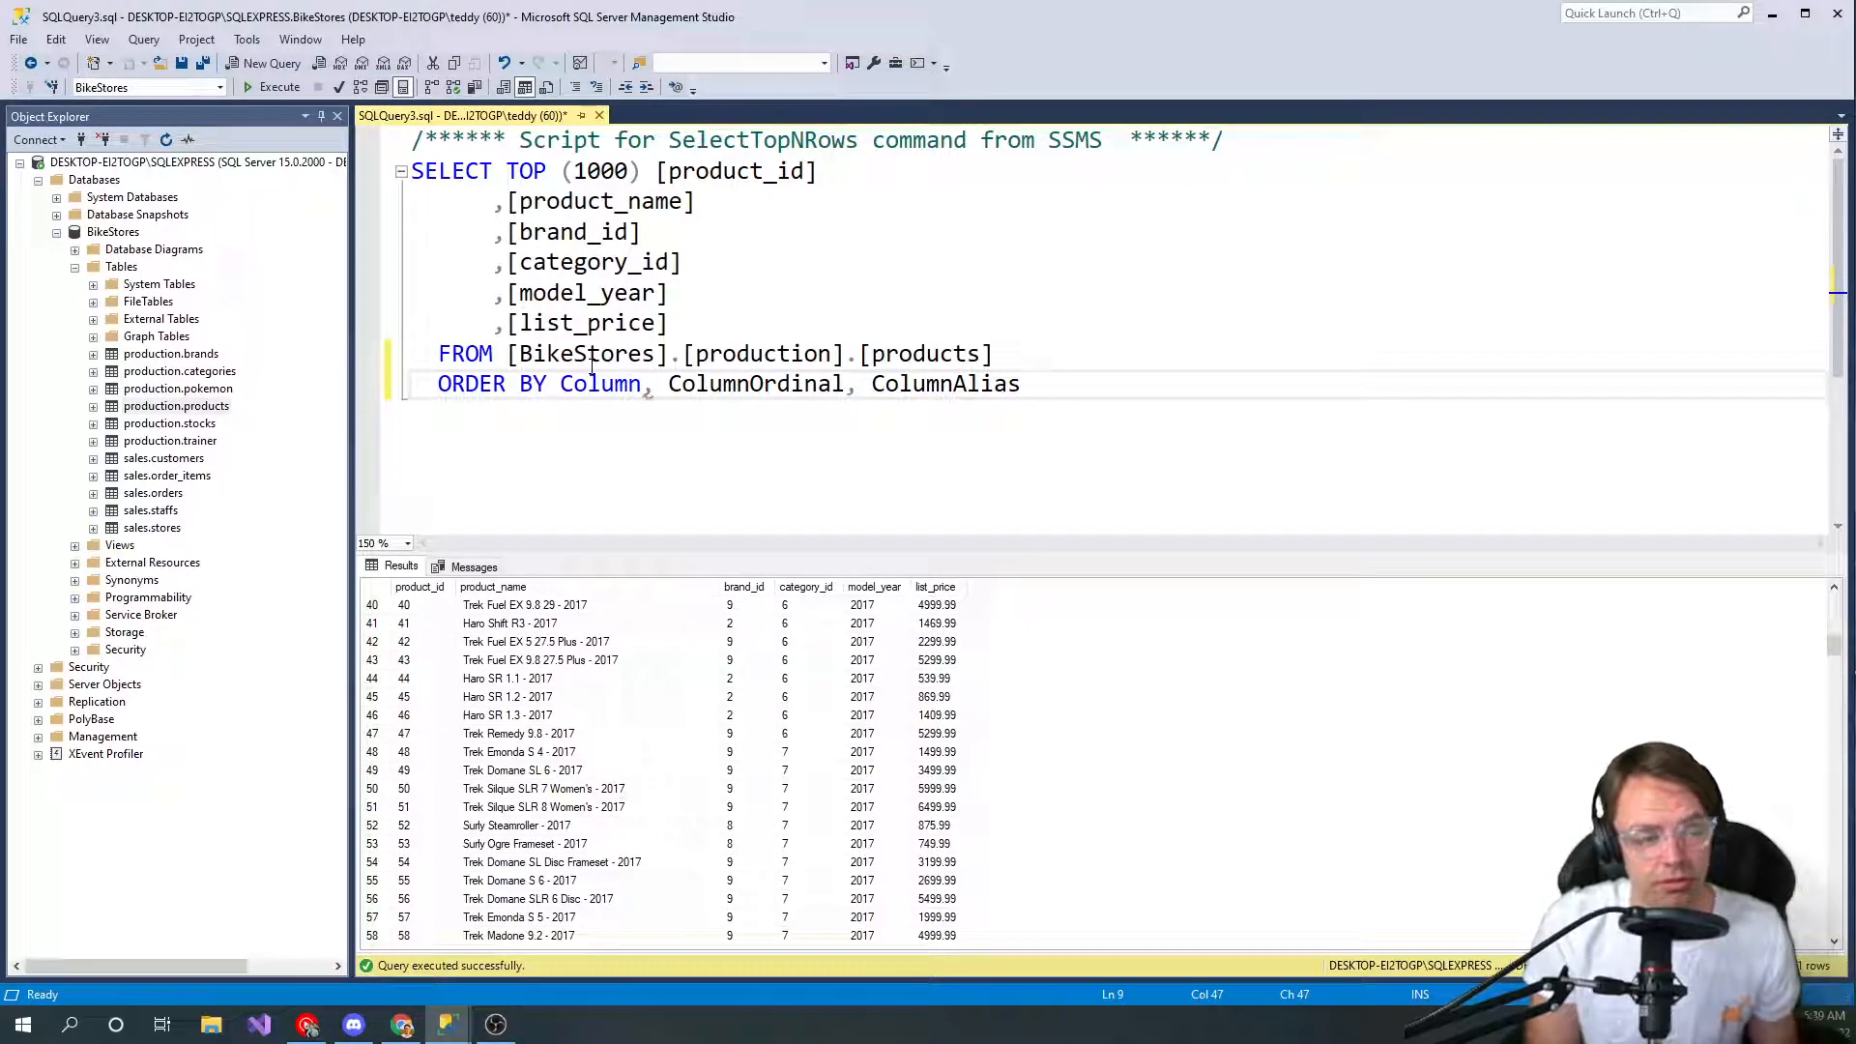
pyautogui.write('[AS')
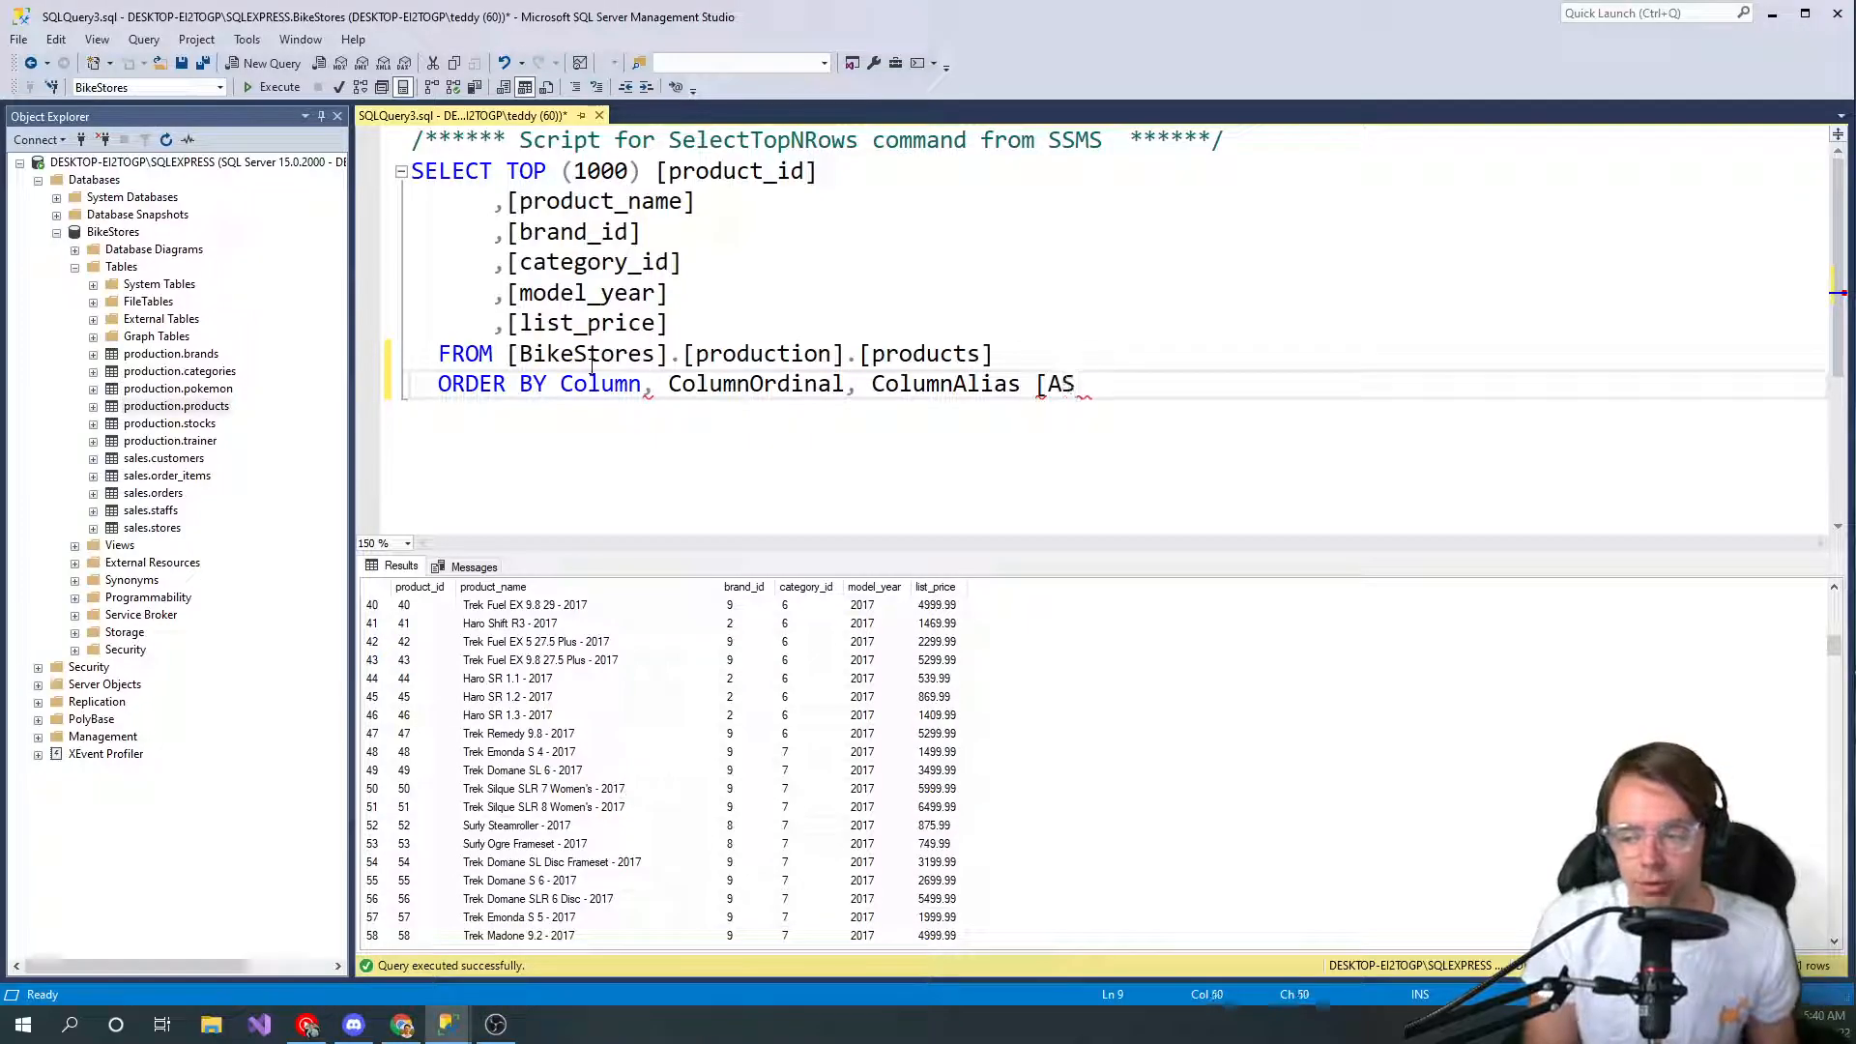
pyautogui.write('C')
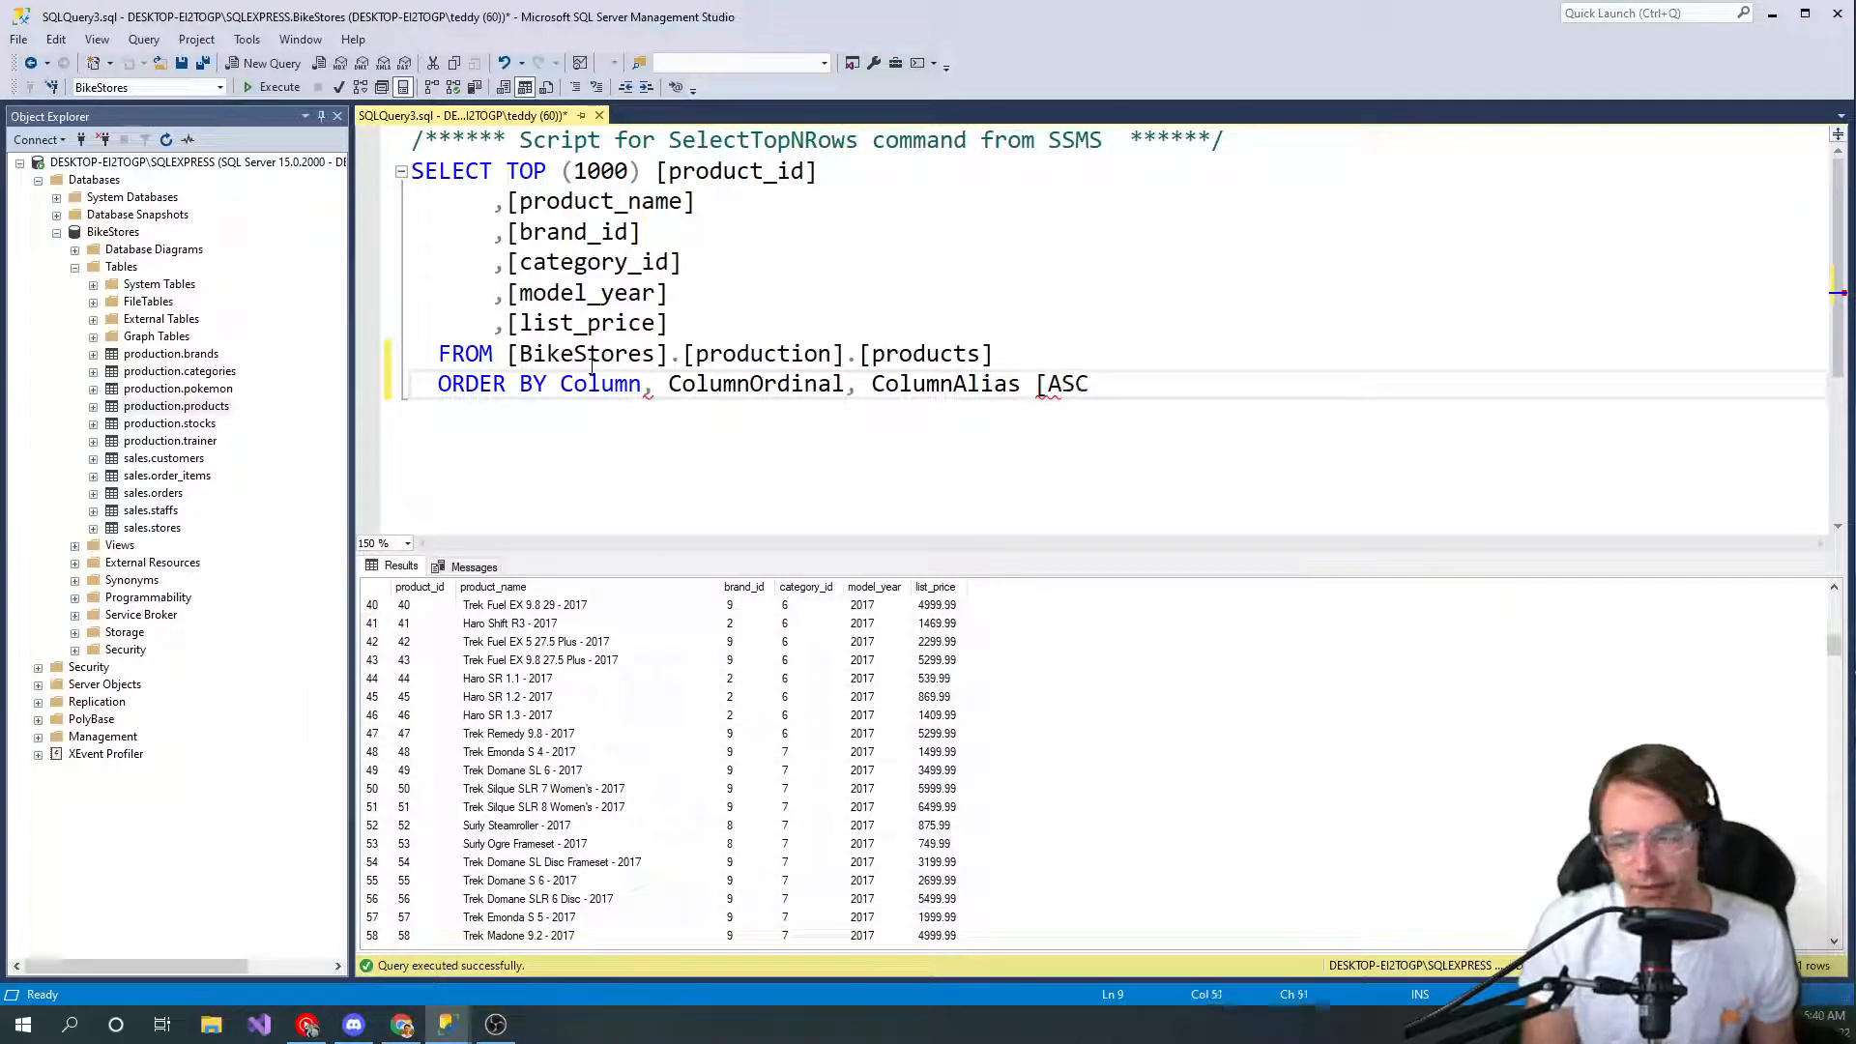
pyautogui.write('/DES')
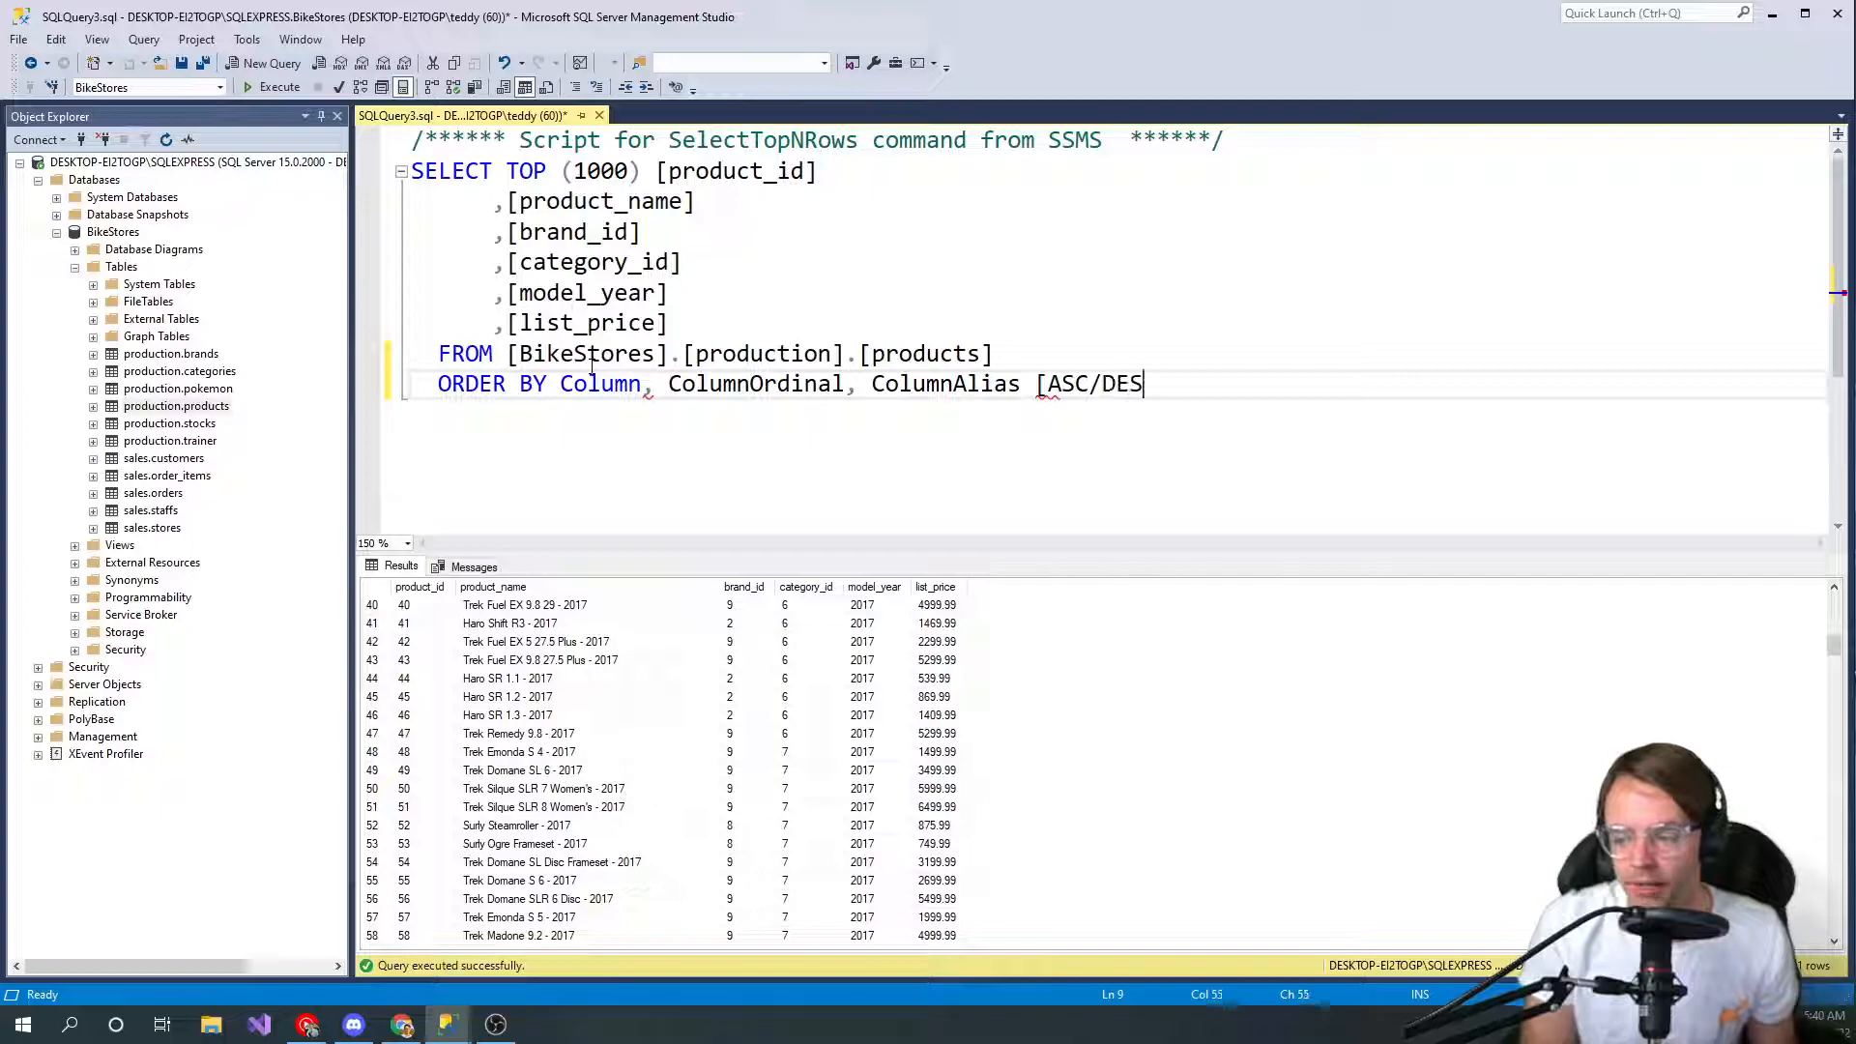
pyautogui.write('C')
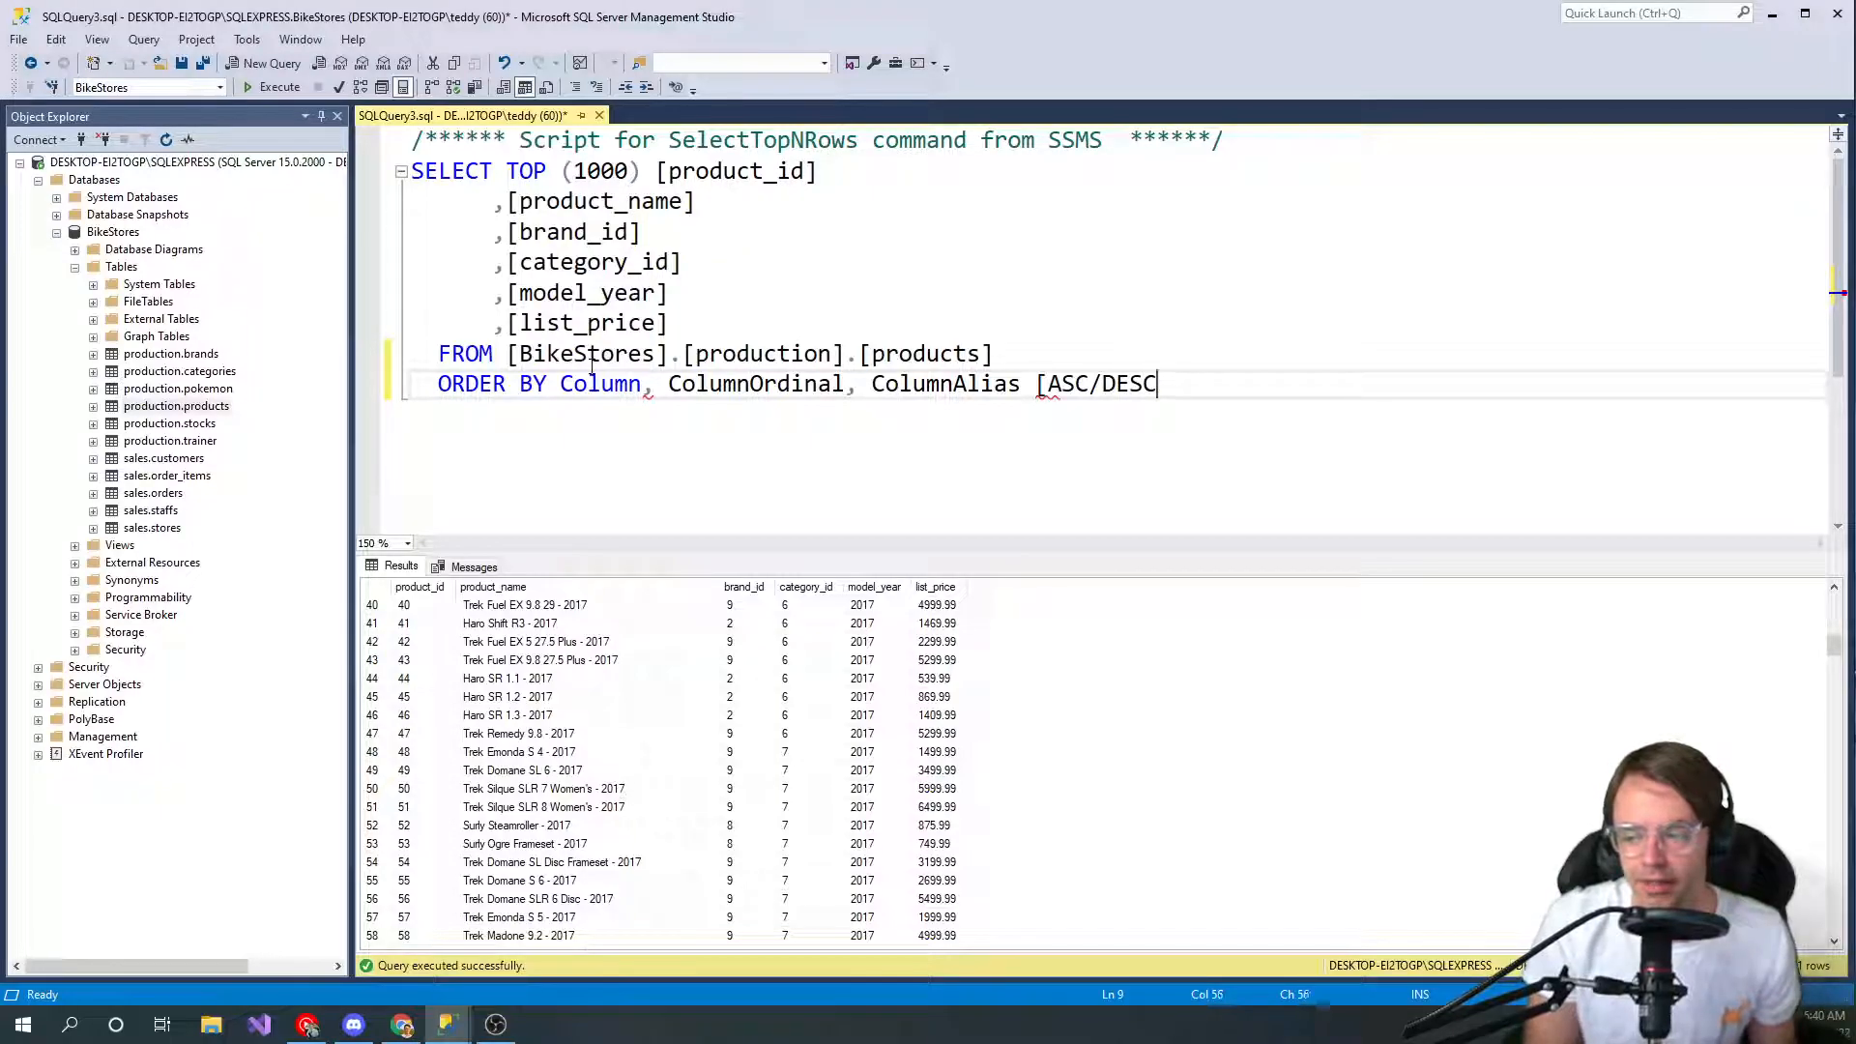
pyautogui.write(']')
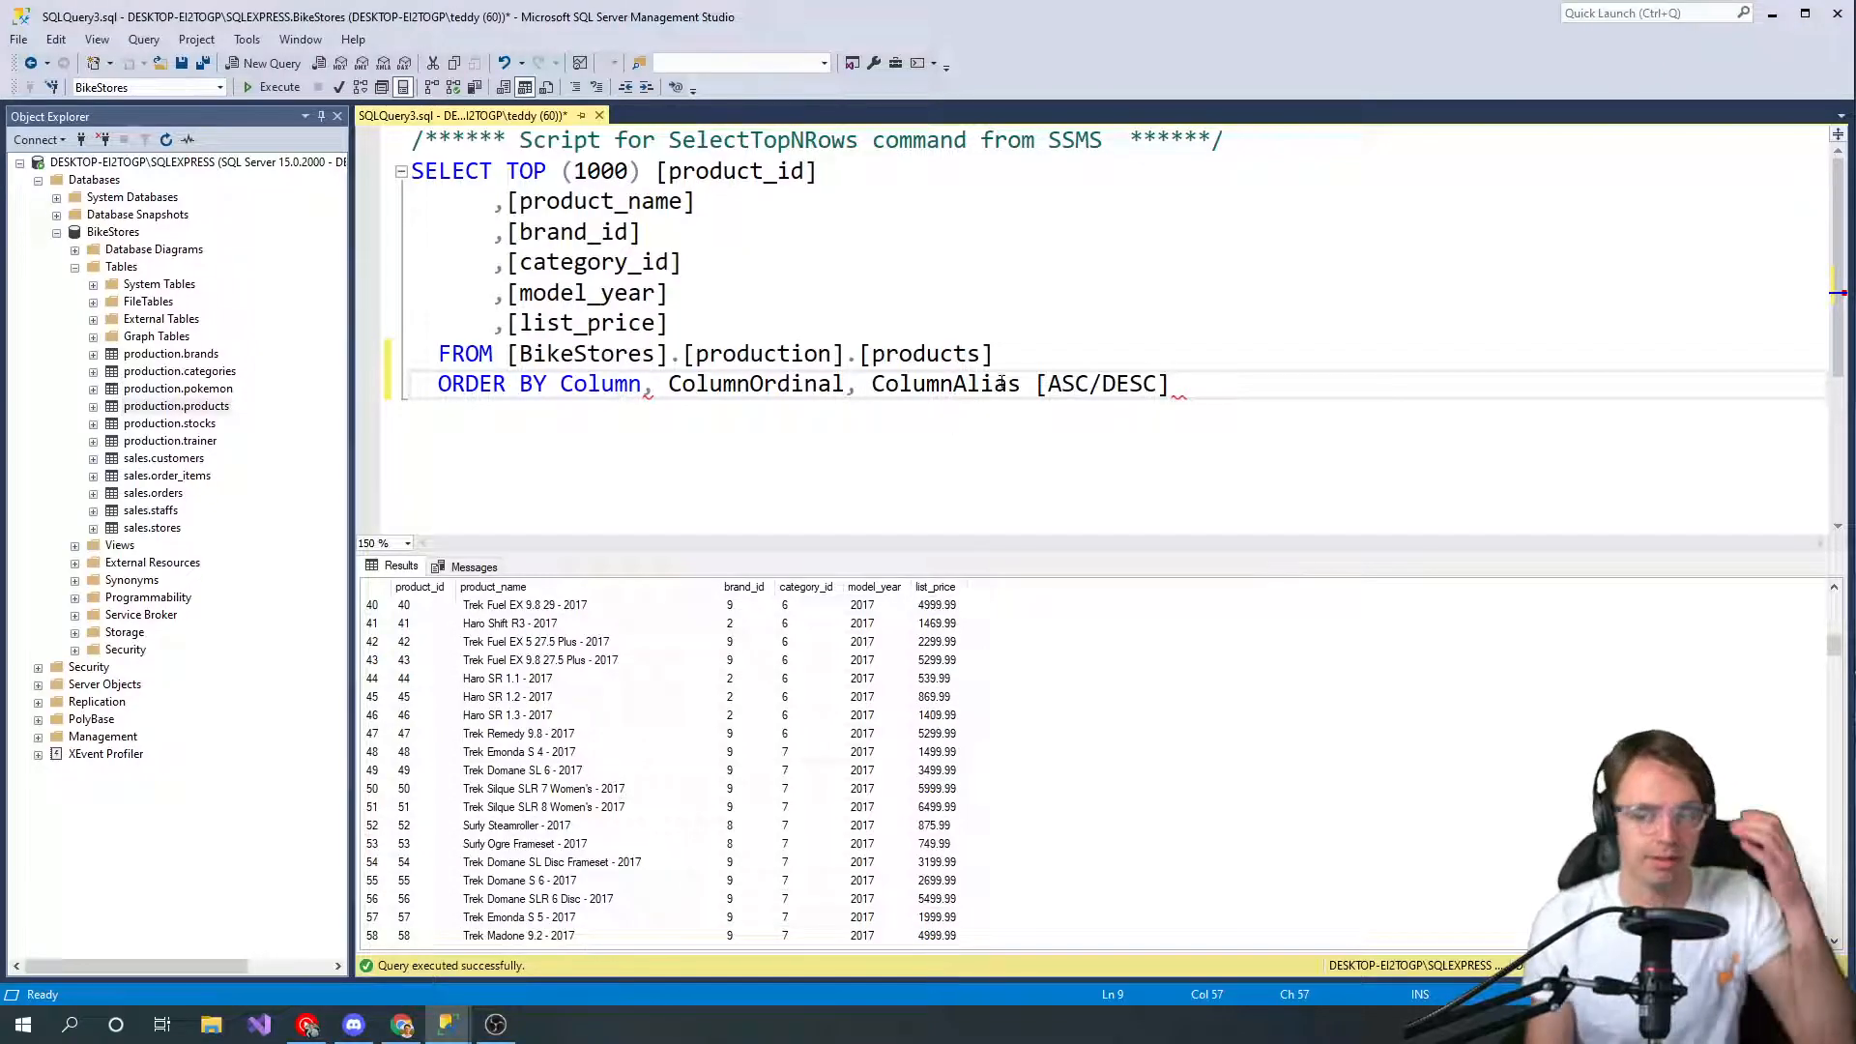
pyautogui.click(574, 384)
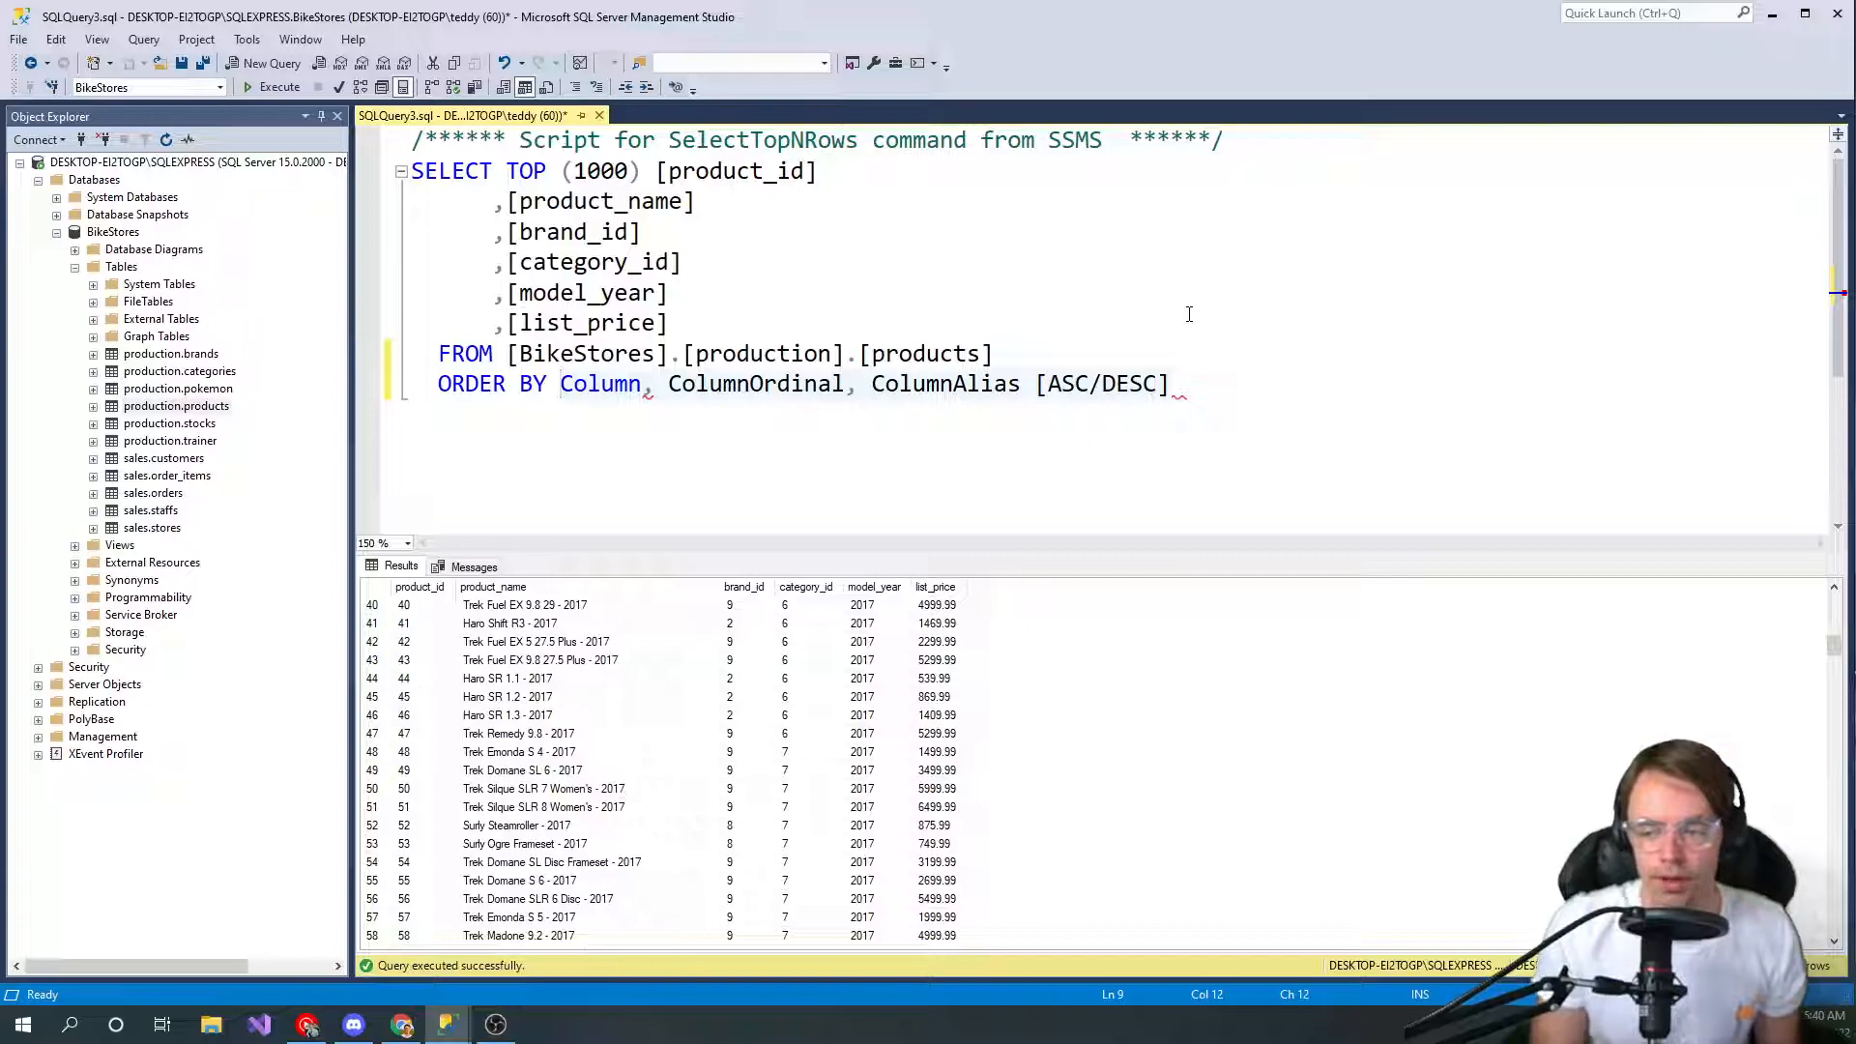
pyautogui.press('Delete')
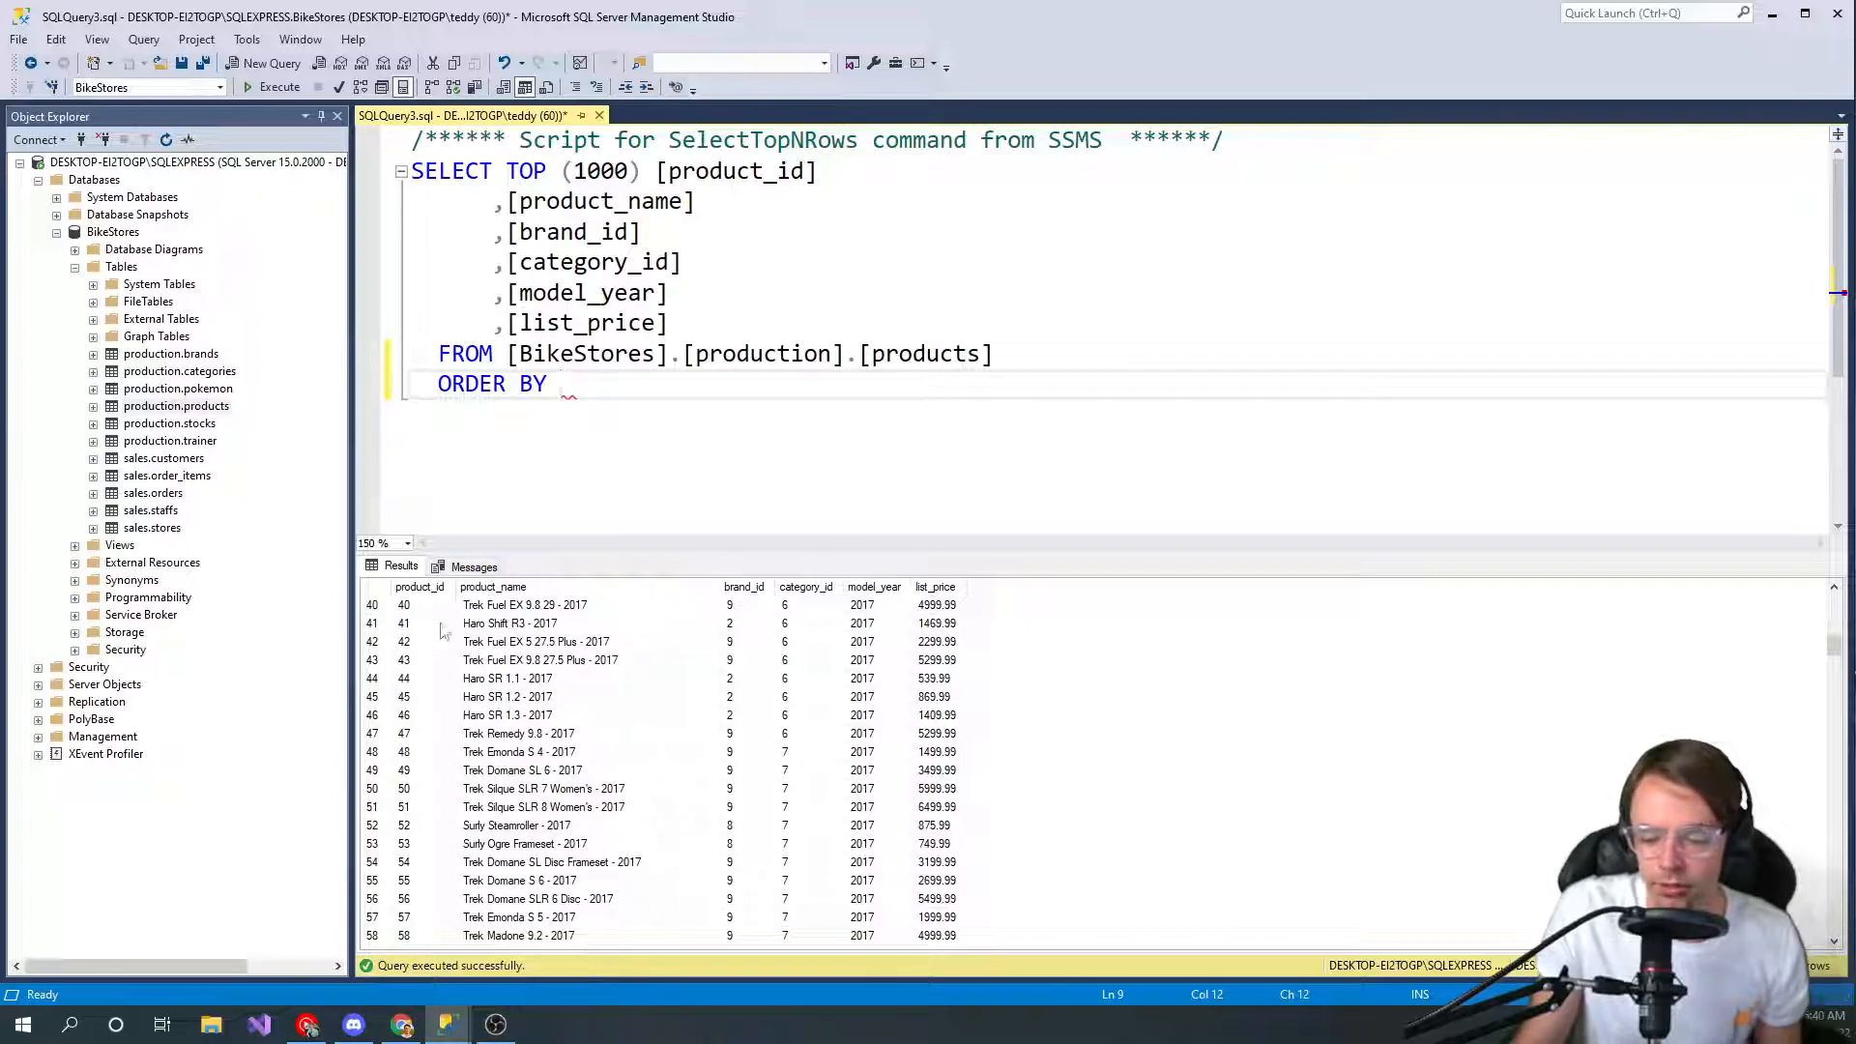
# Type 5 DESC after ORDER BY to sort by the fifth column
pyautogui.click(402, 622)
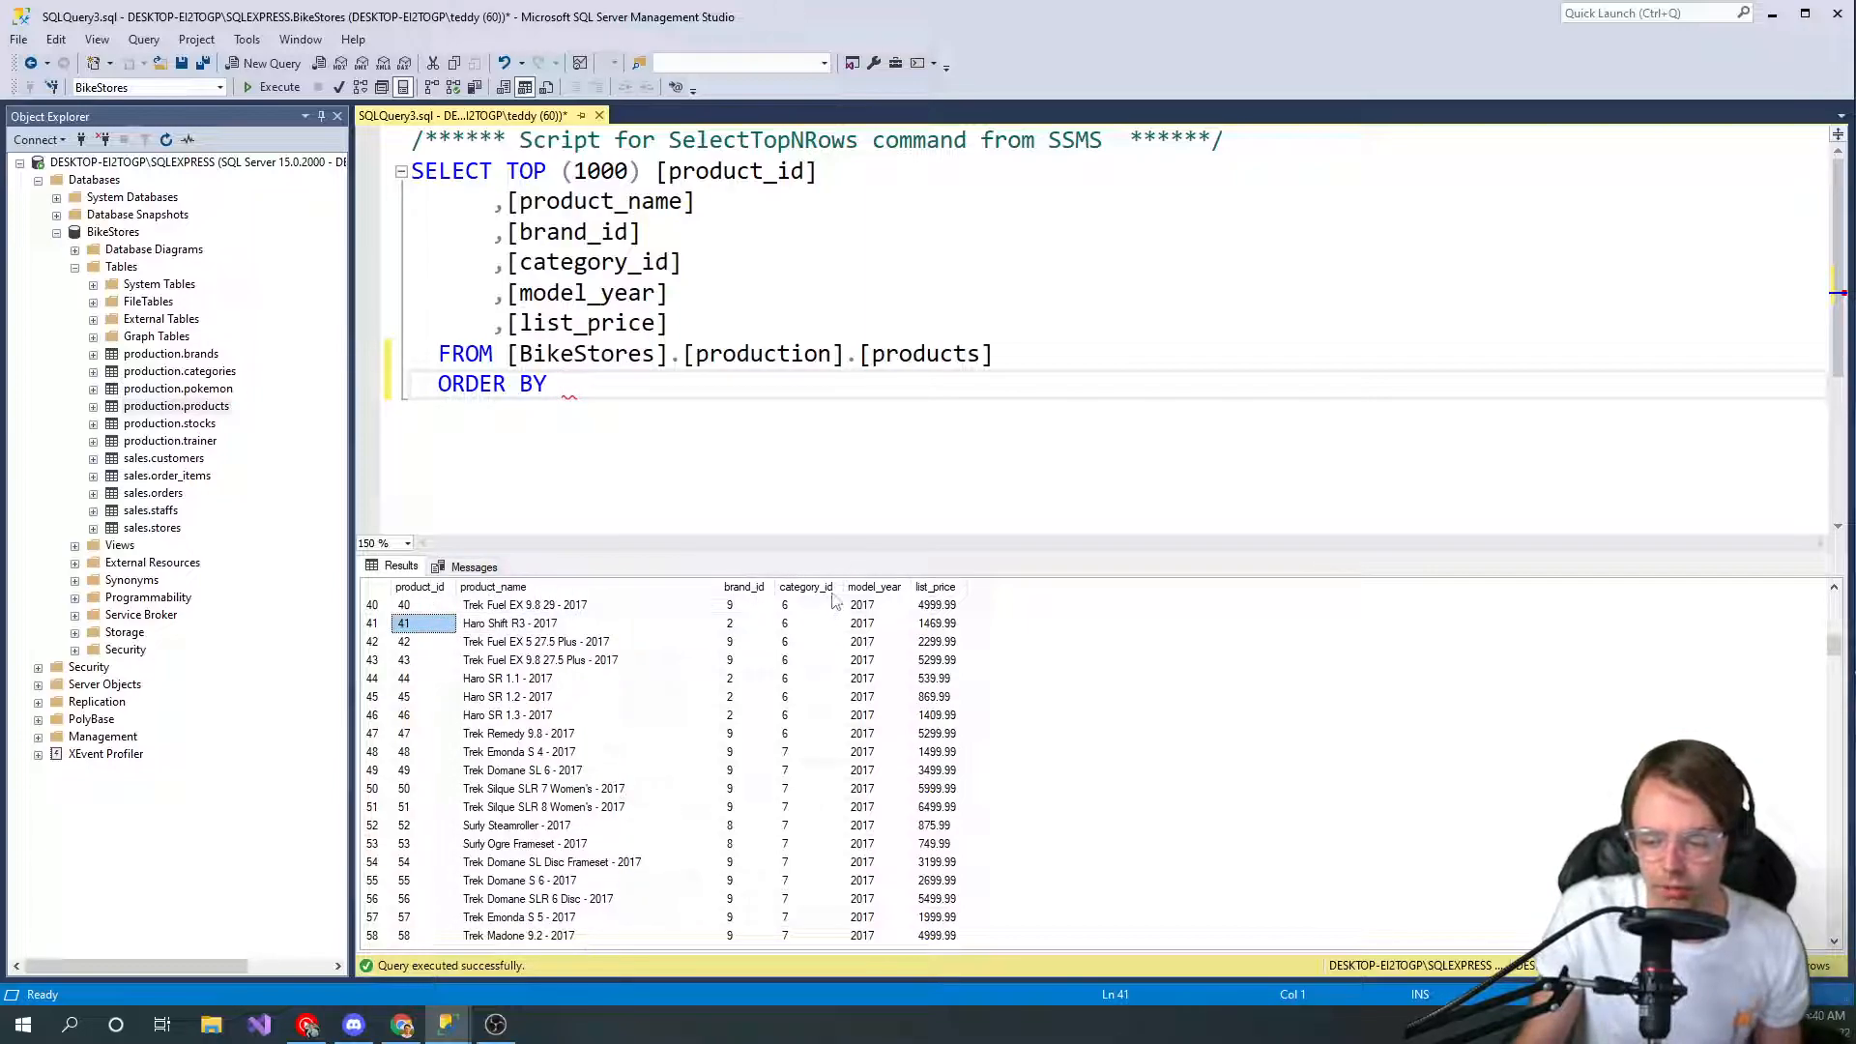
pyautogui.write('5')
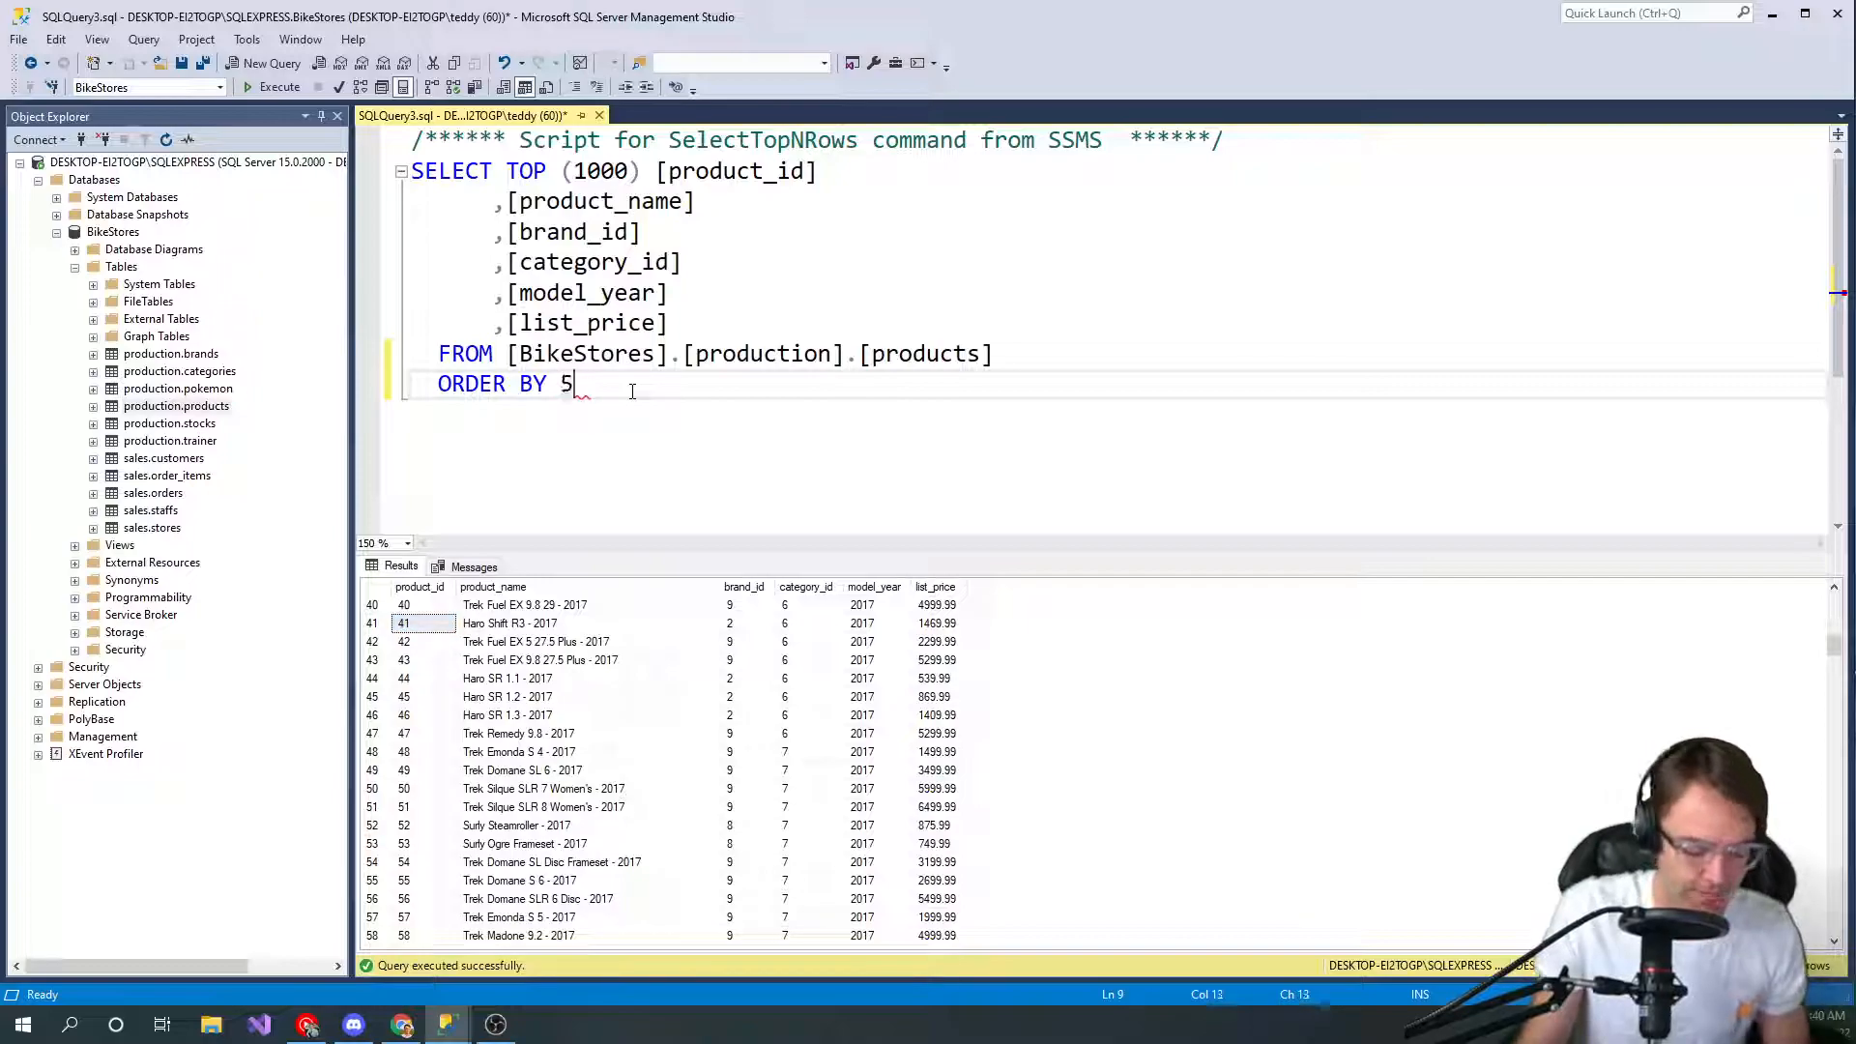
pyautogui.write('DES')
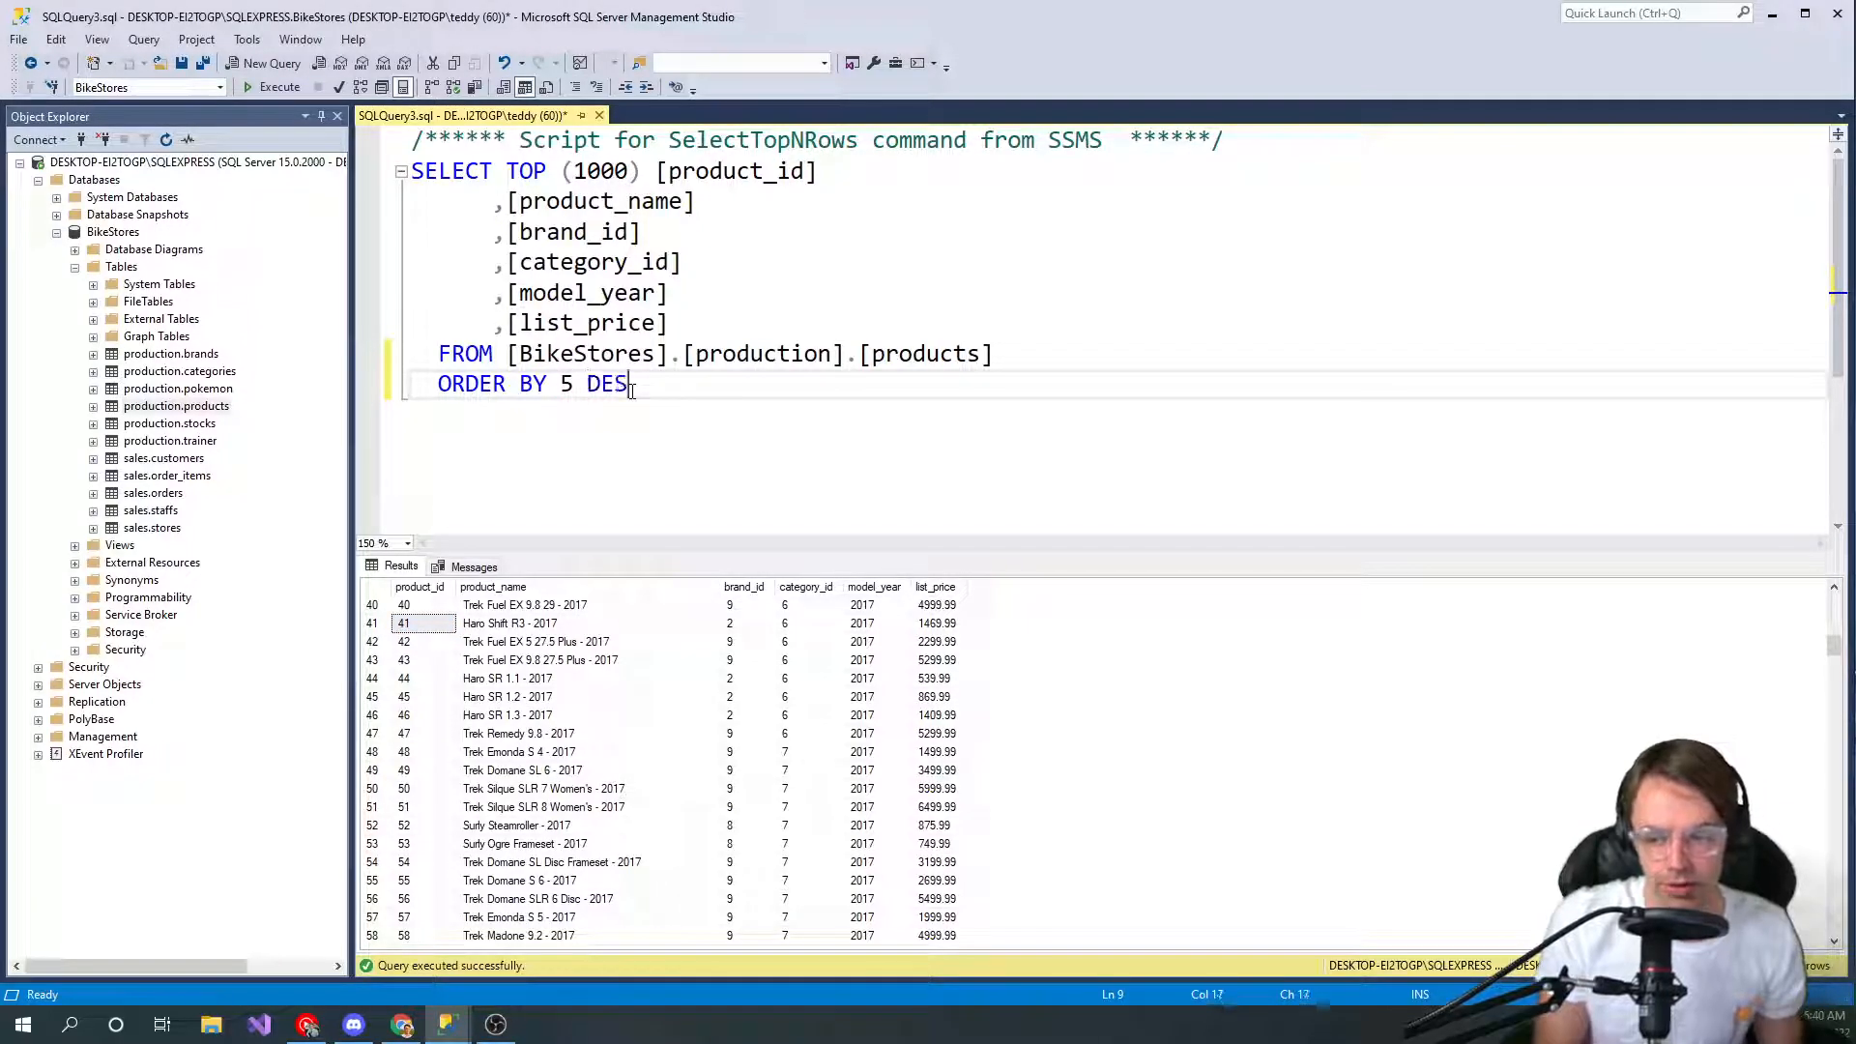
pyautogui.write('C')
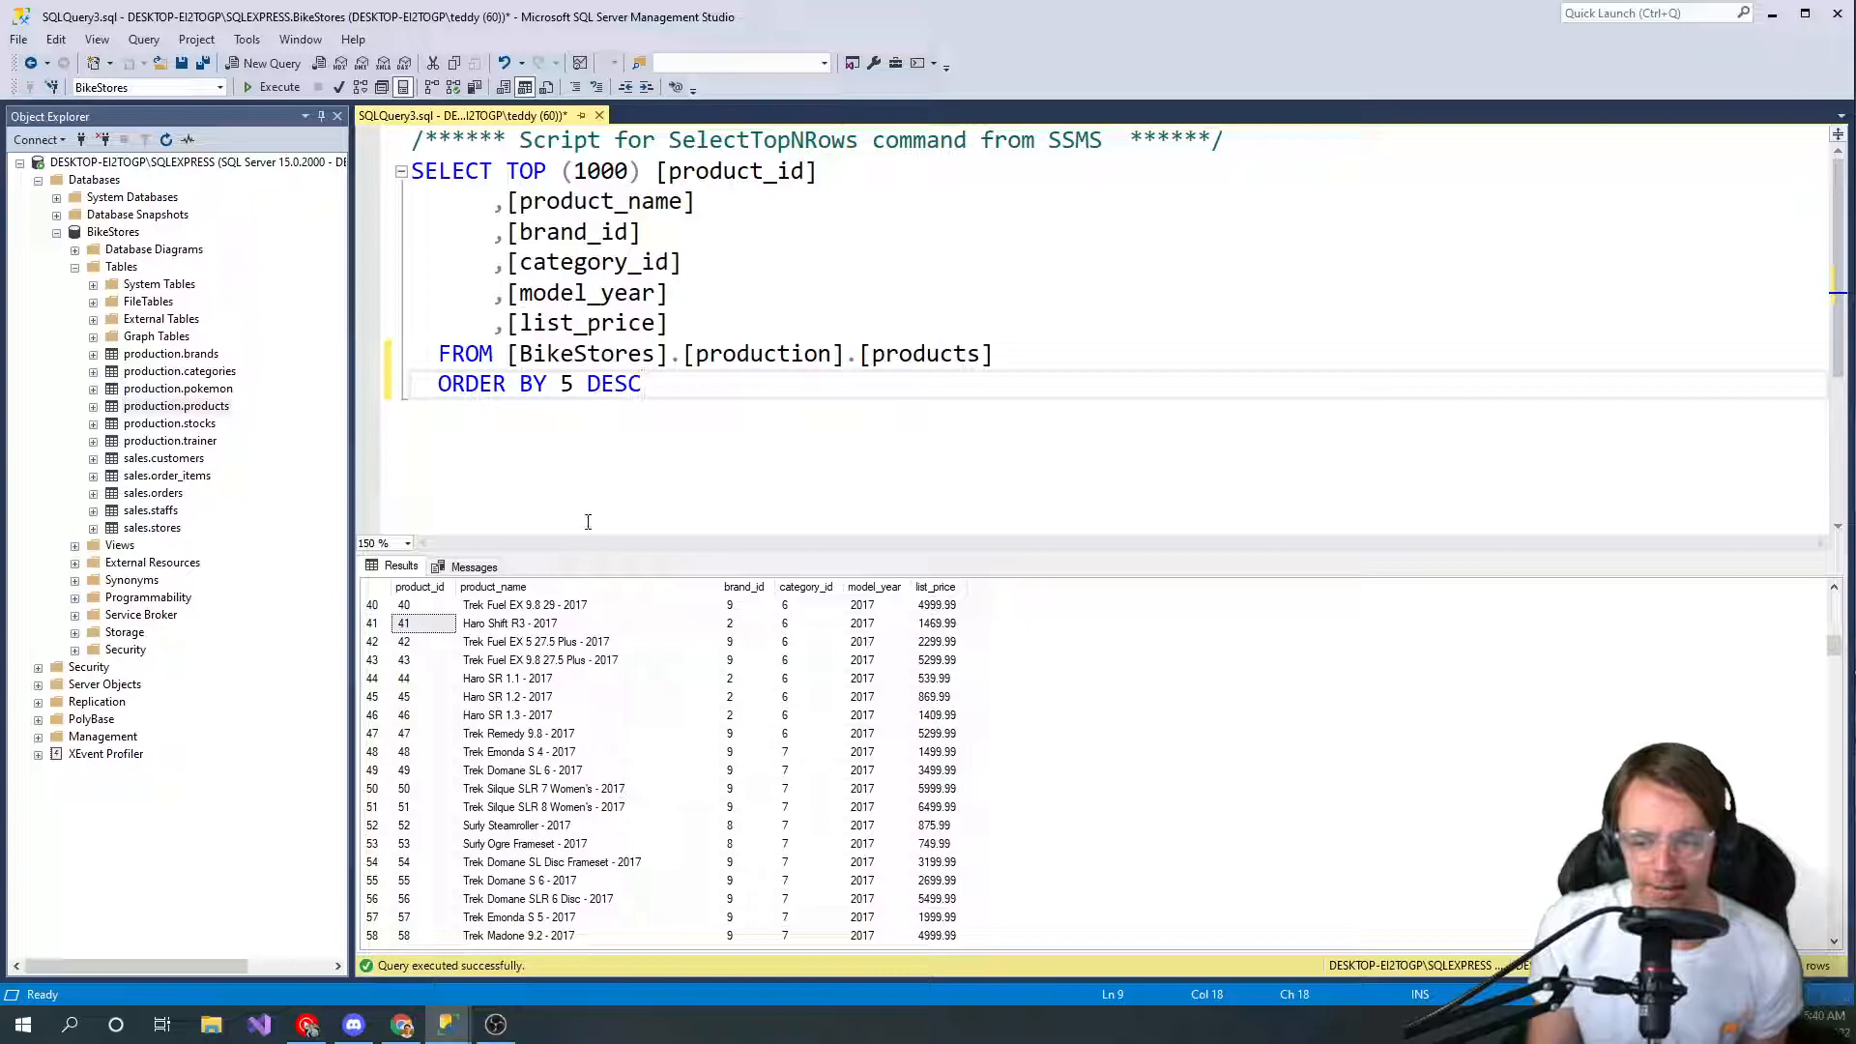
pyautogui.moveTo(584, 713)
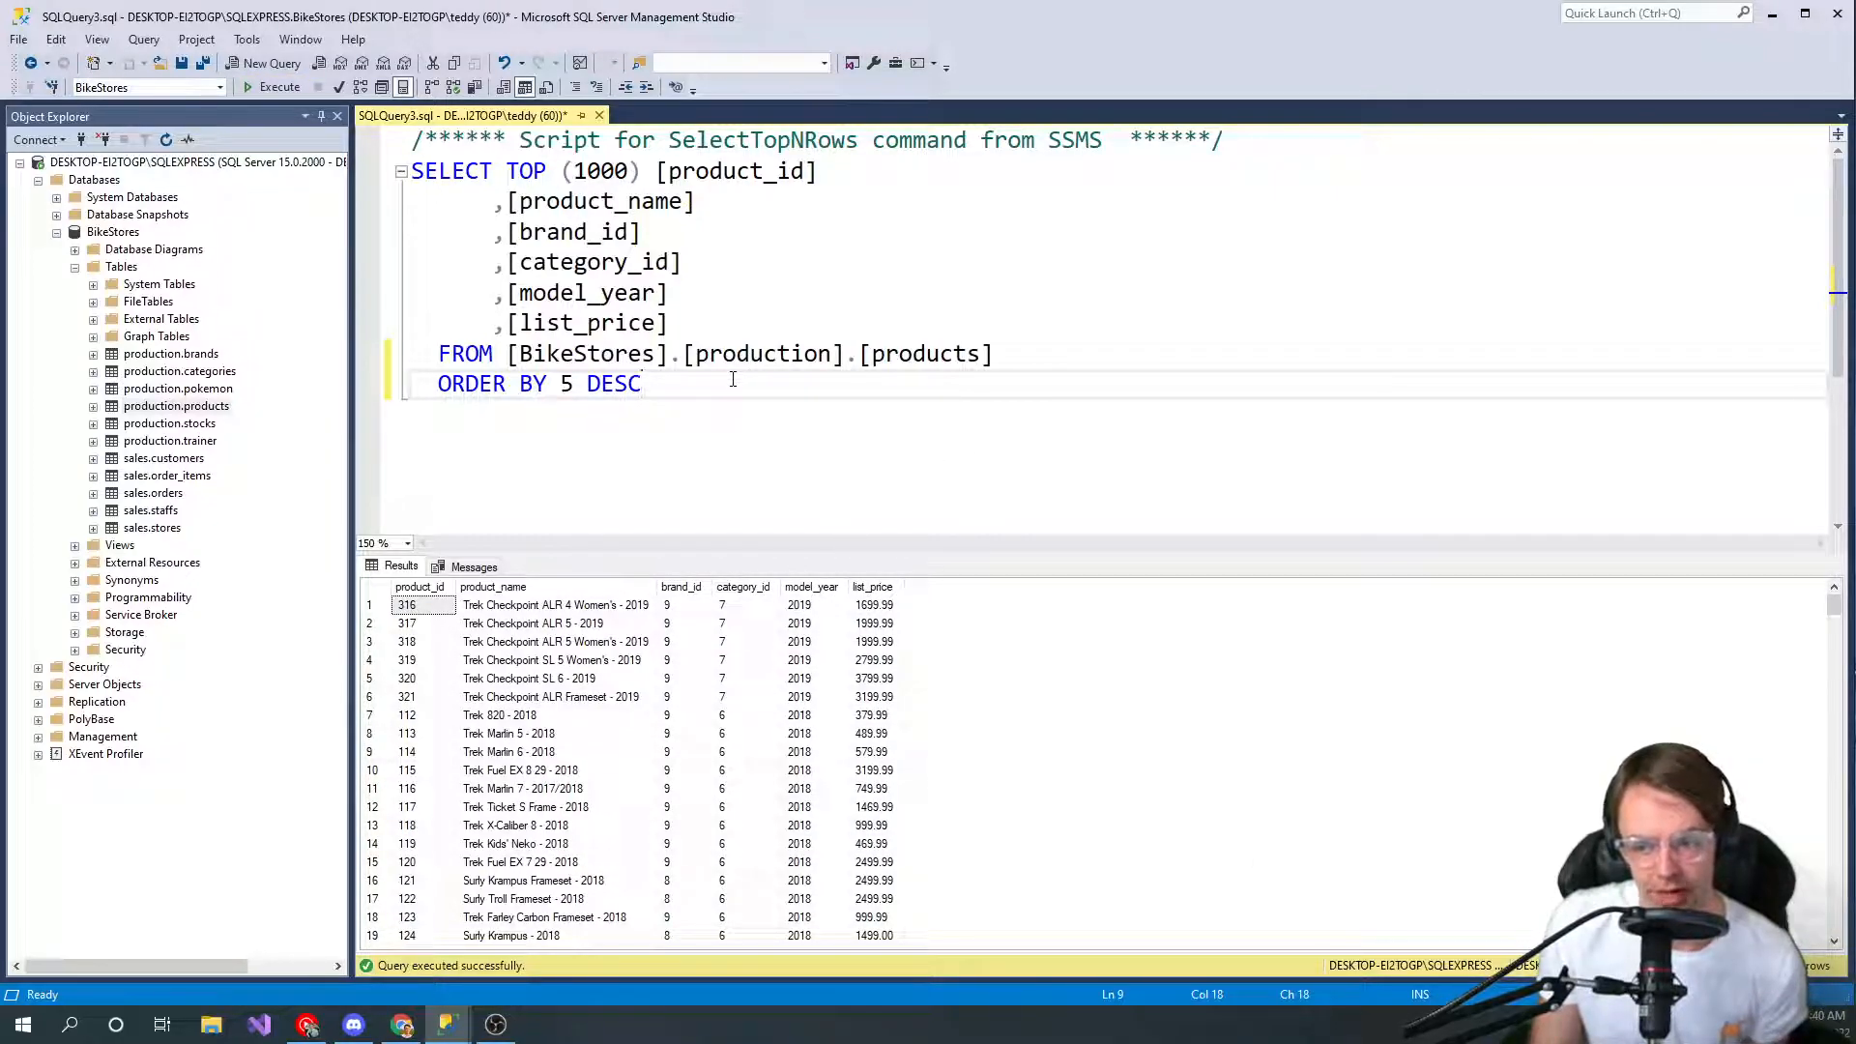
# Alias product_name as [Product Name] in the SELECT list
pyautogui.click(698, 200)
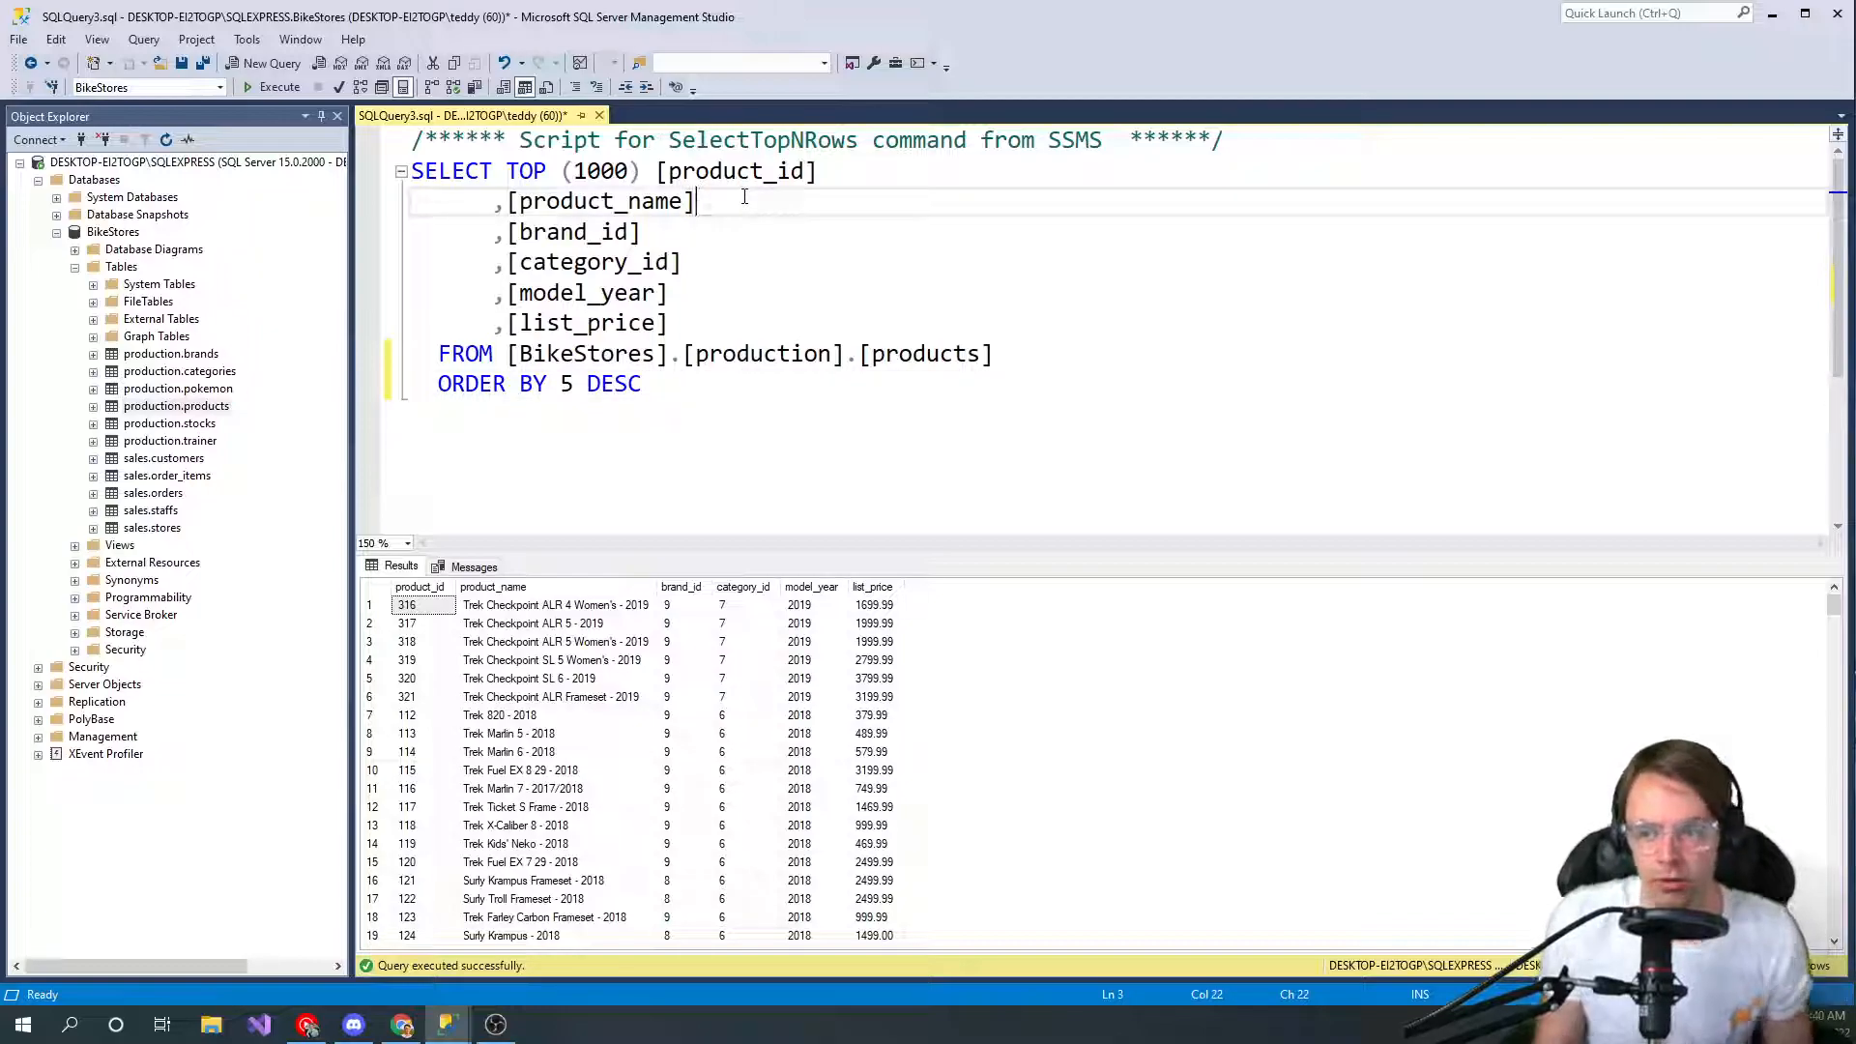
pyautogui.write('as')
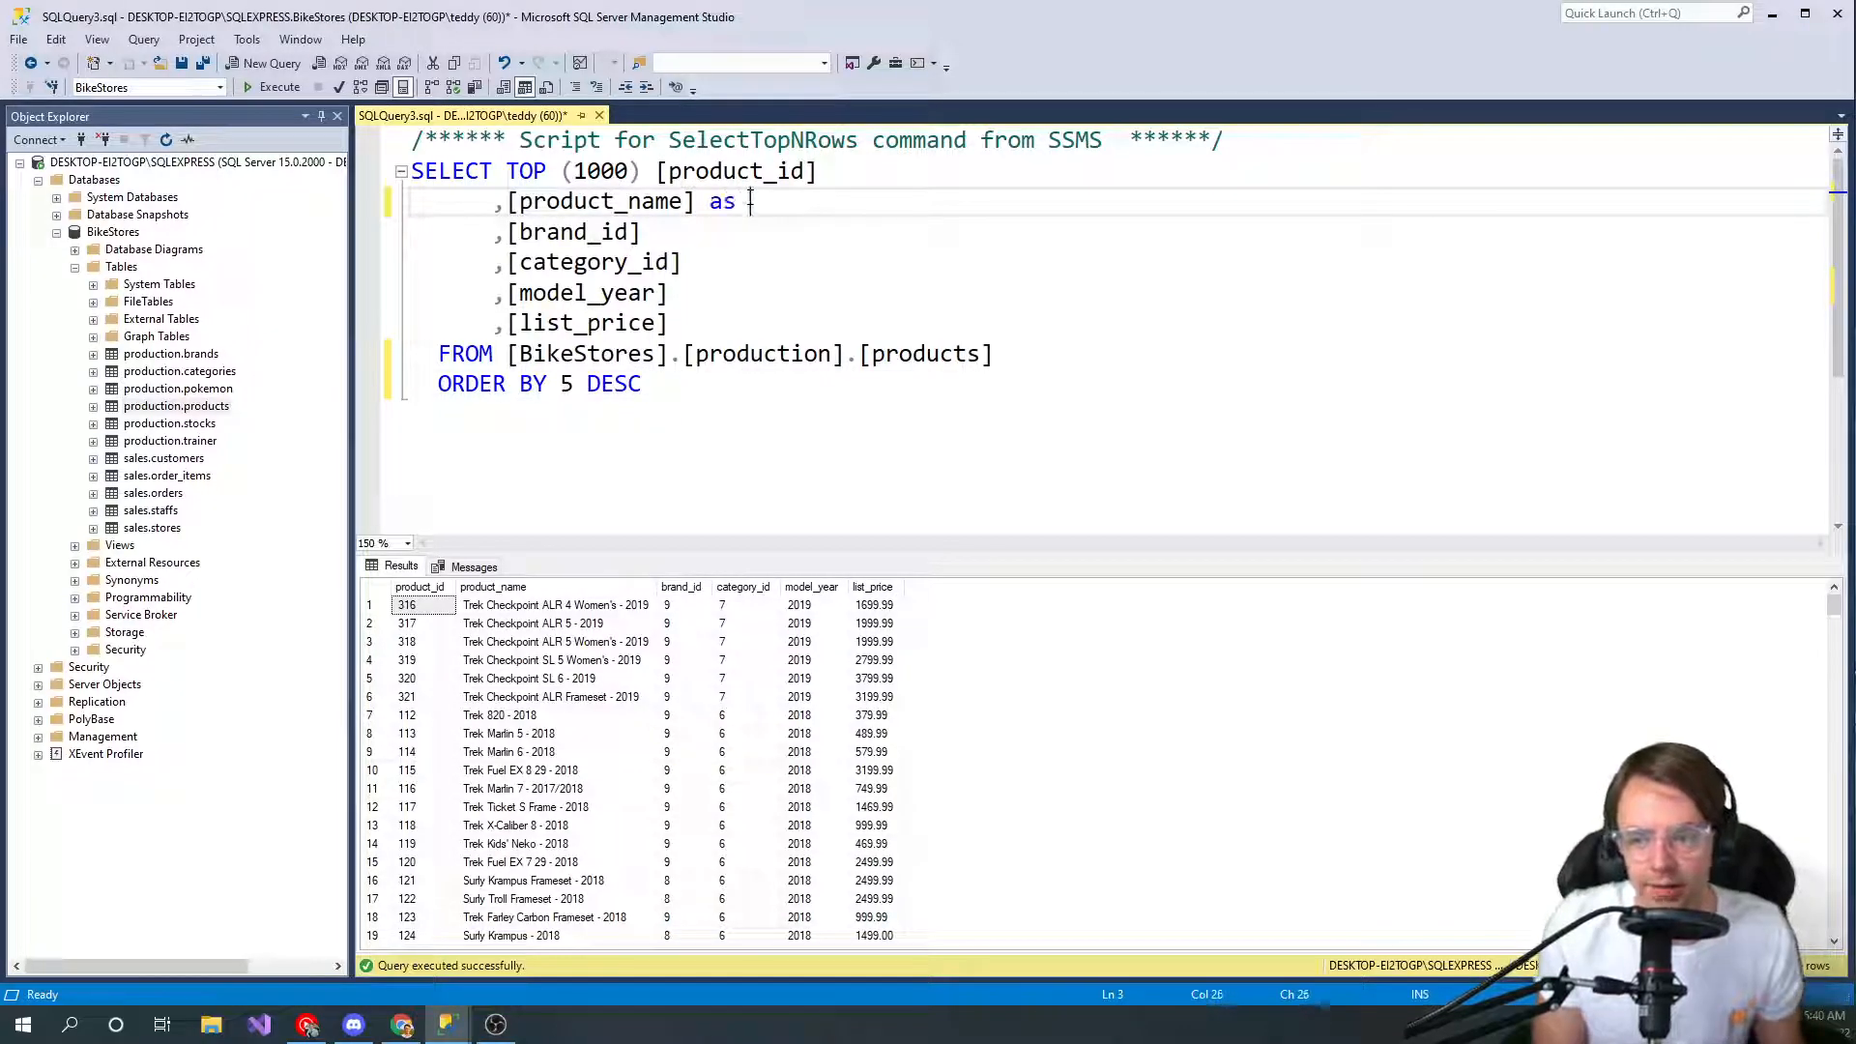
pyautogui.write('[Pr')
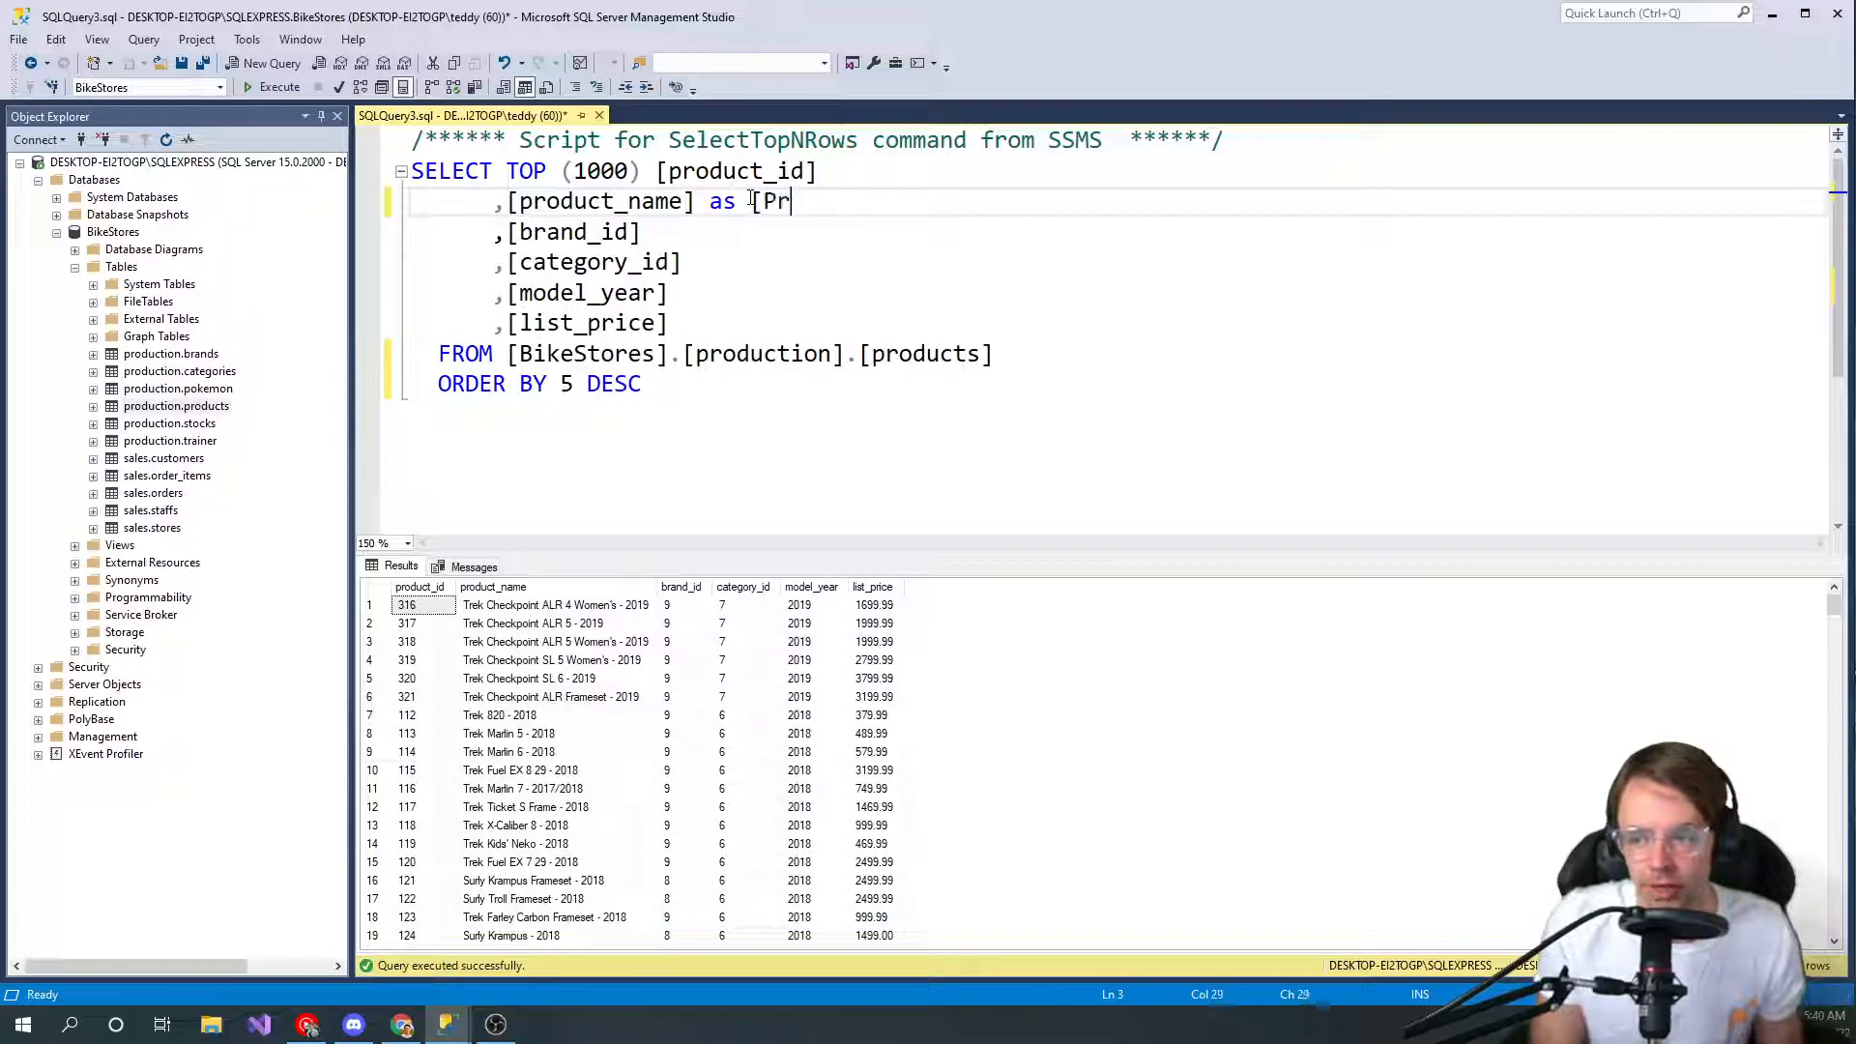
pyautogui.write('o')
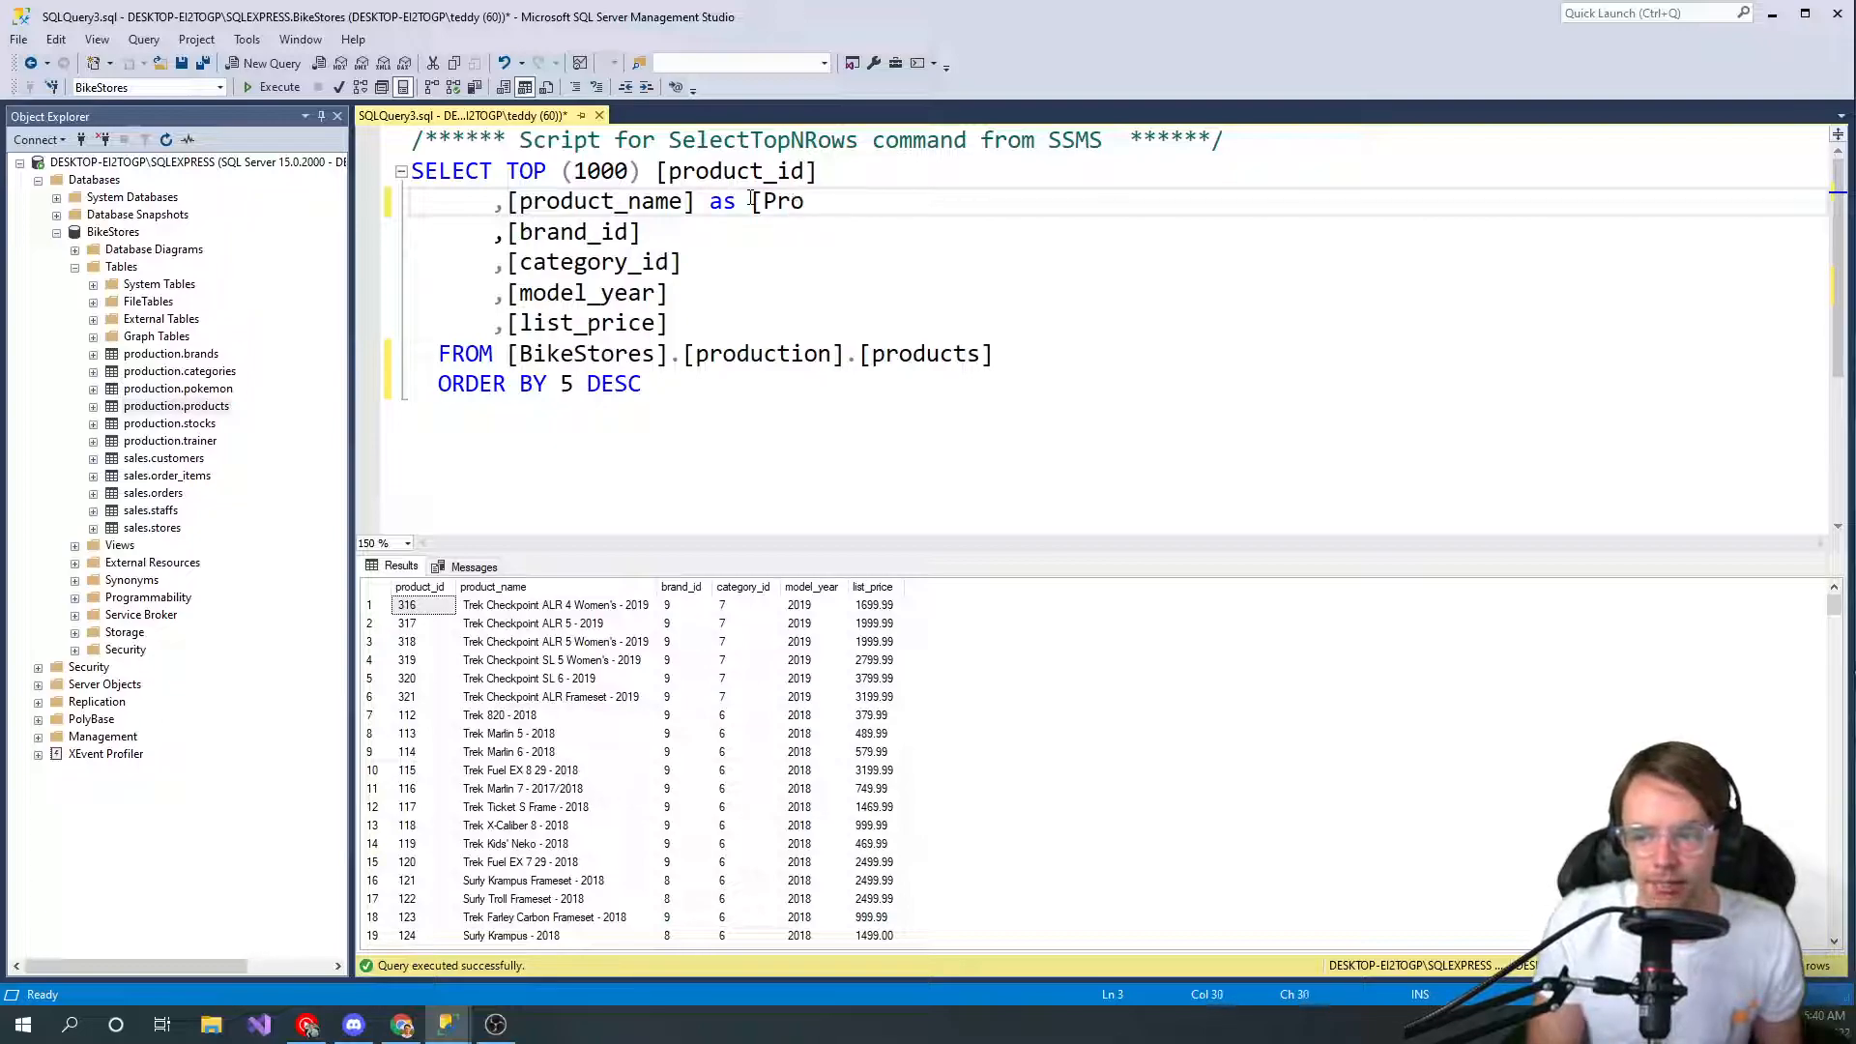
pyautogui.write('duct Ba')
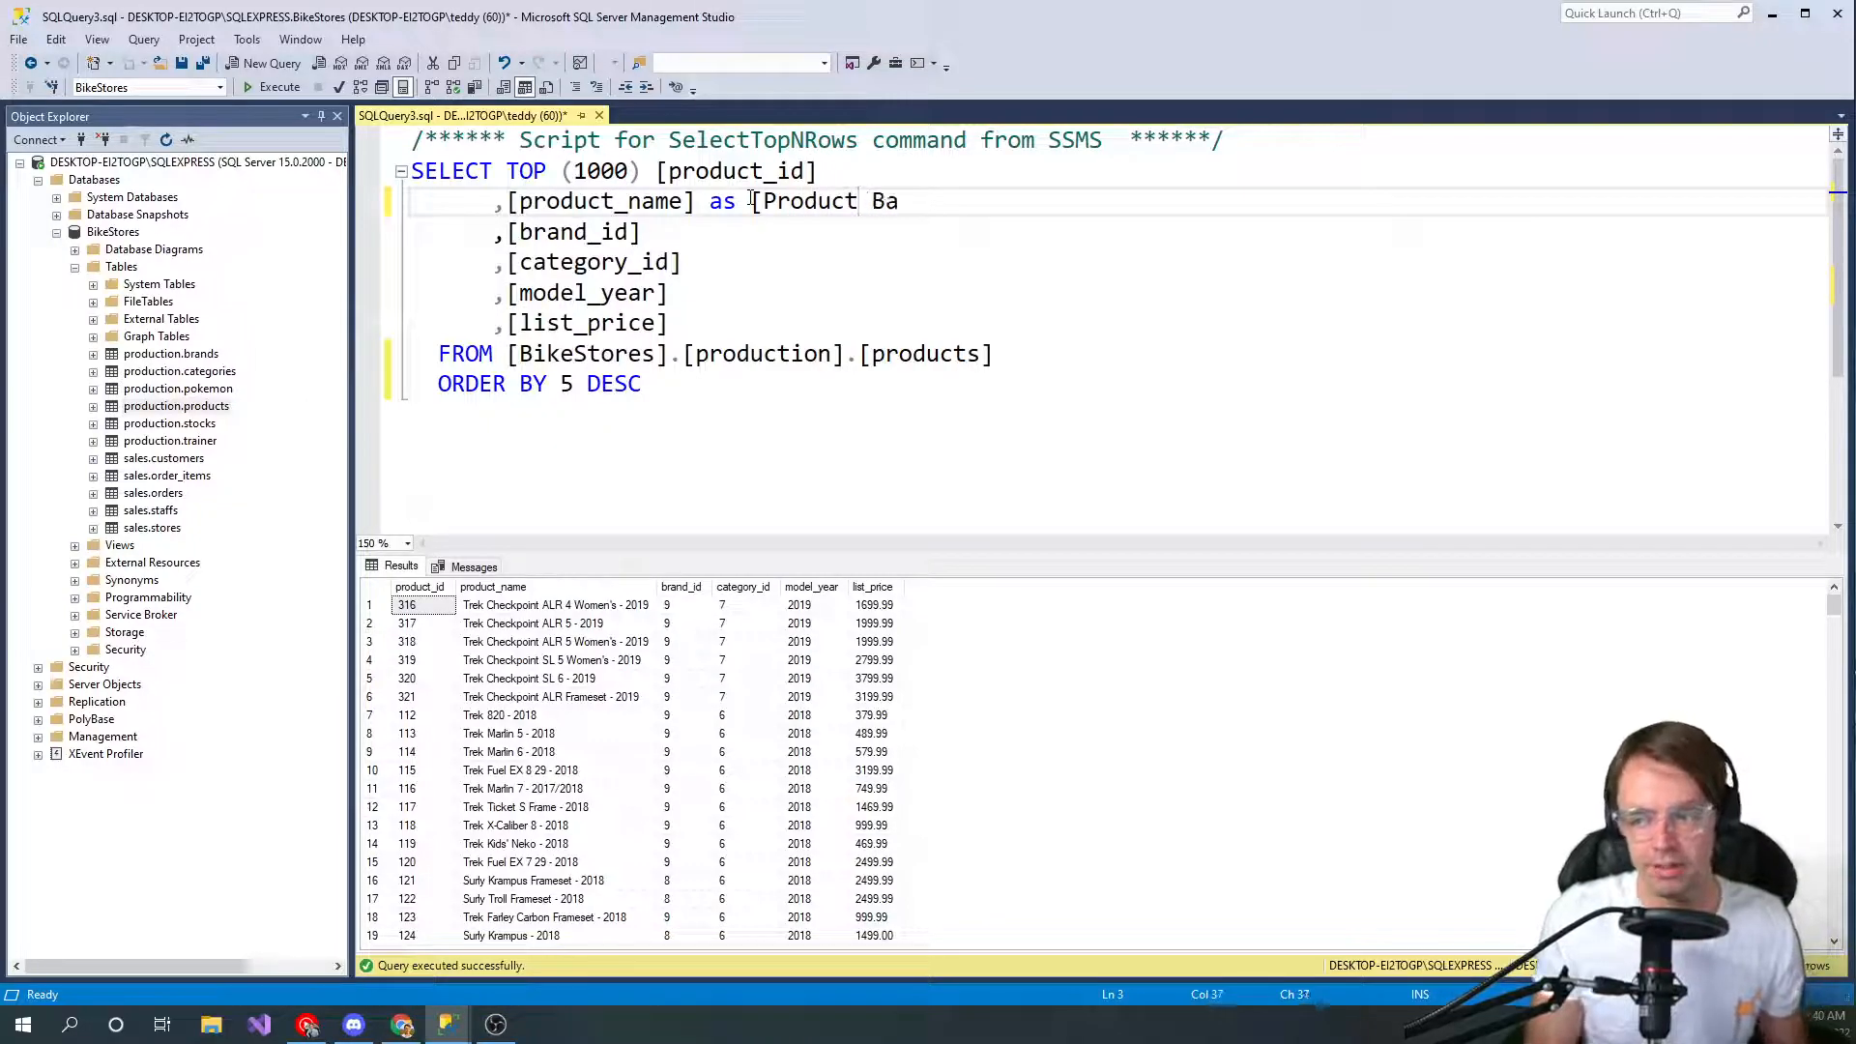
pyautogui.press('Backspace')
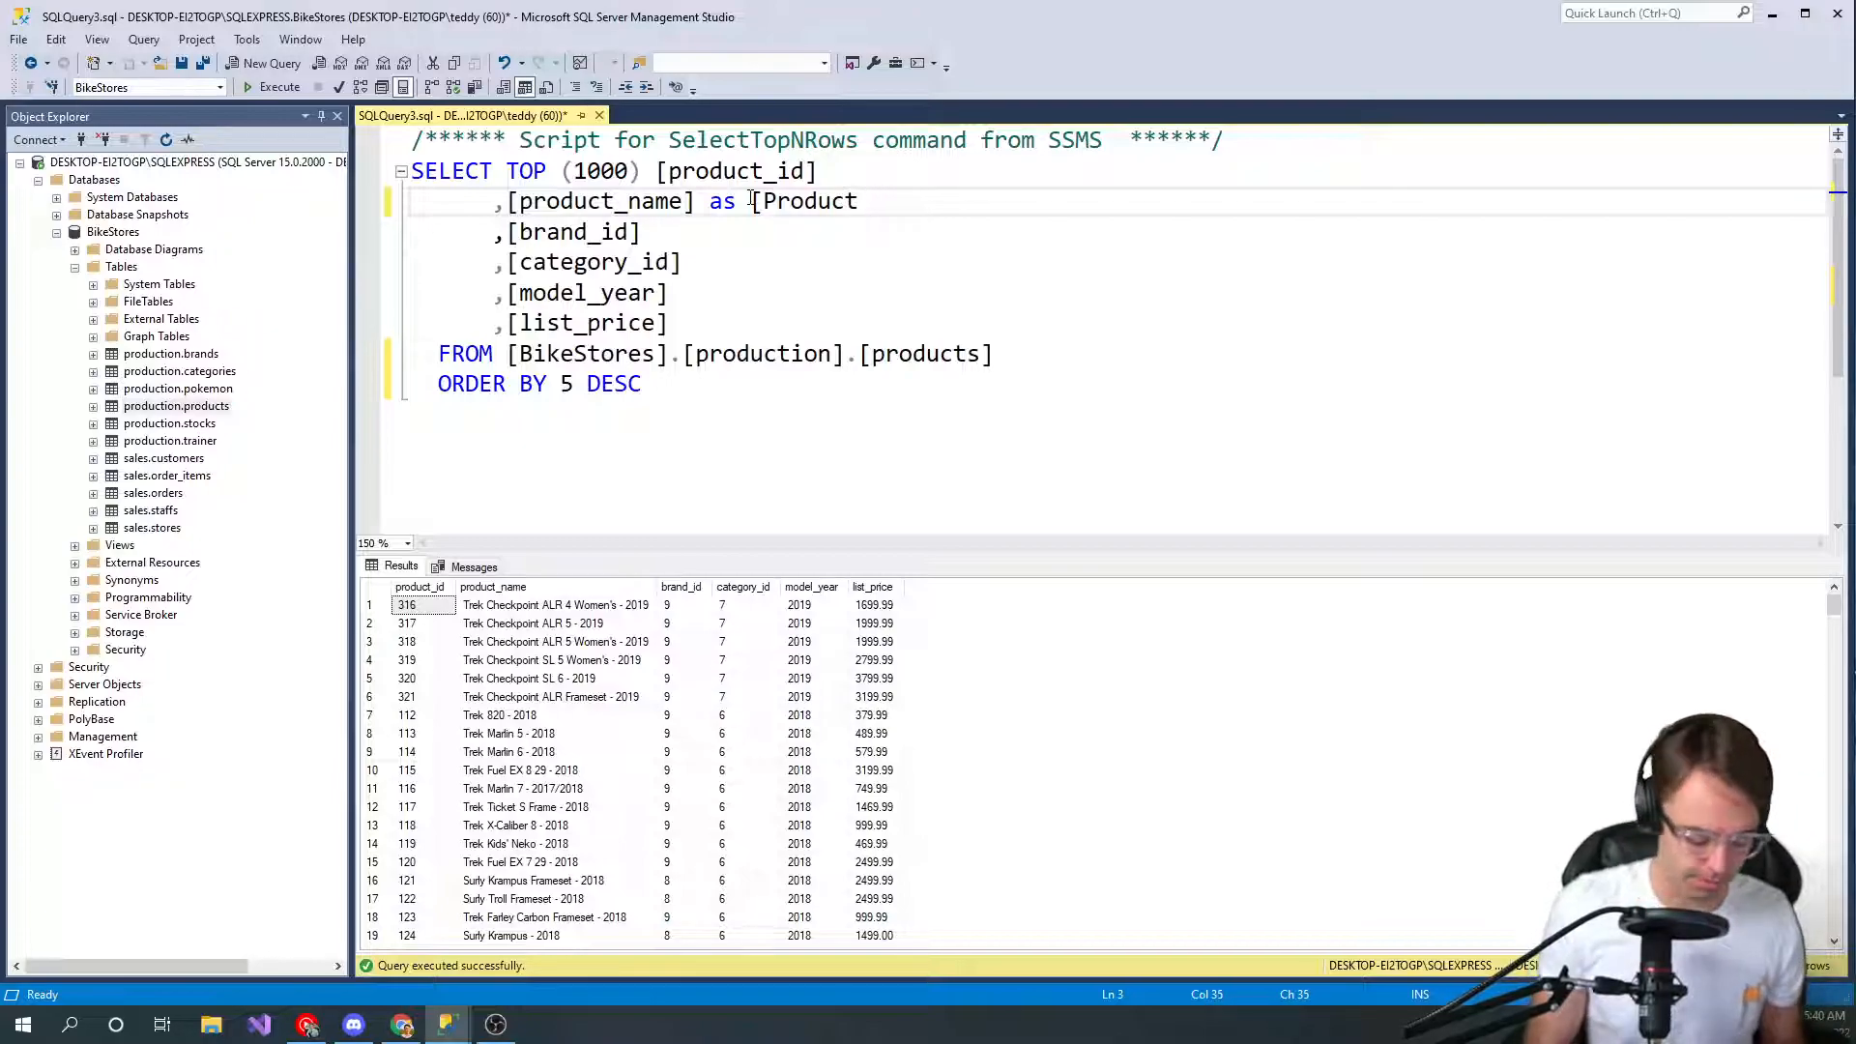
pyautogui.write('Name]')
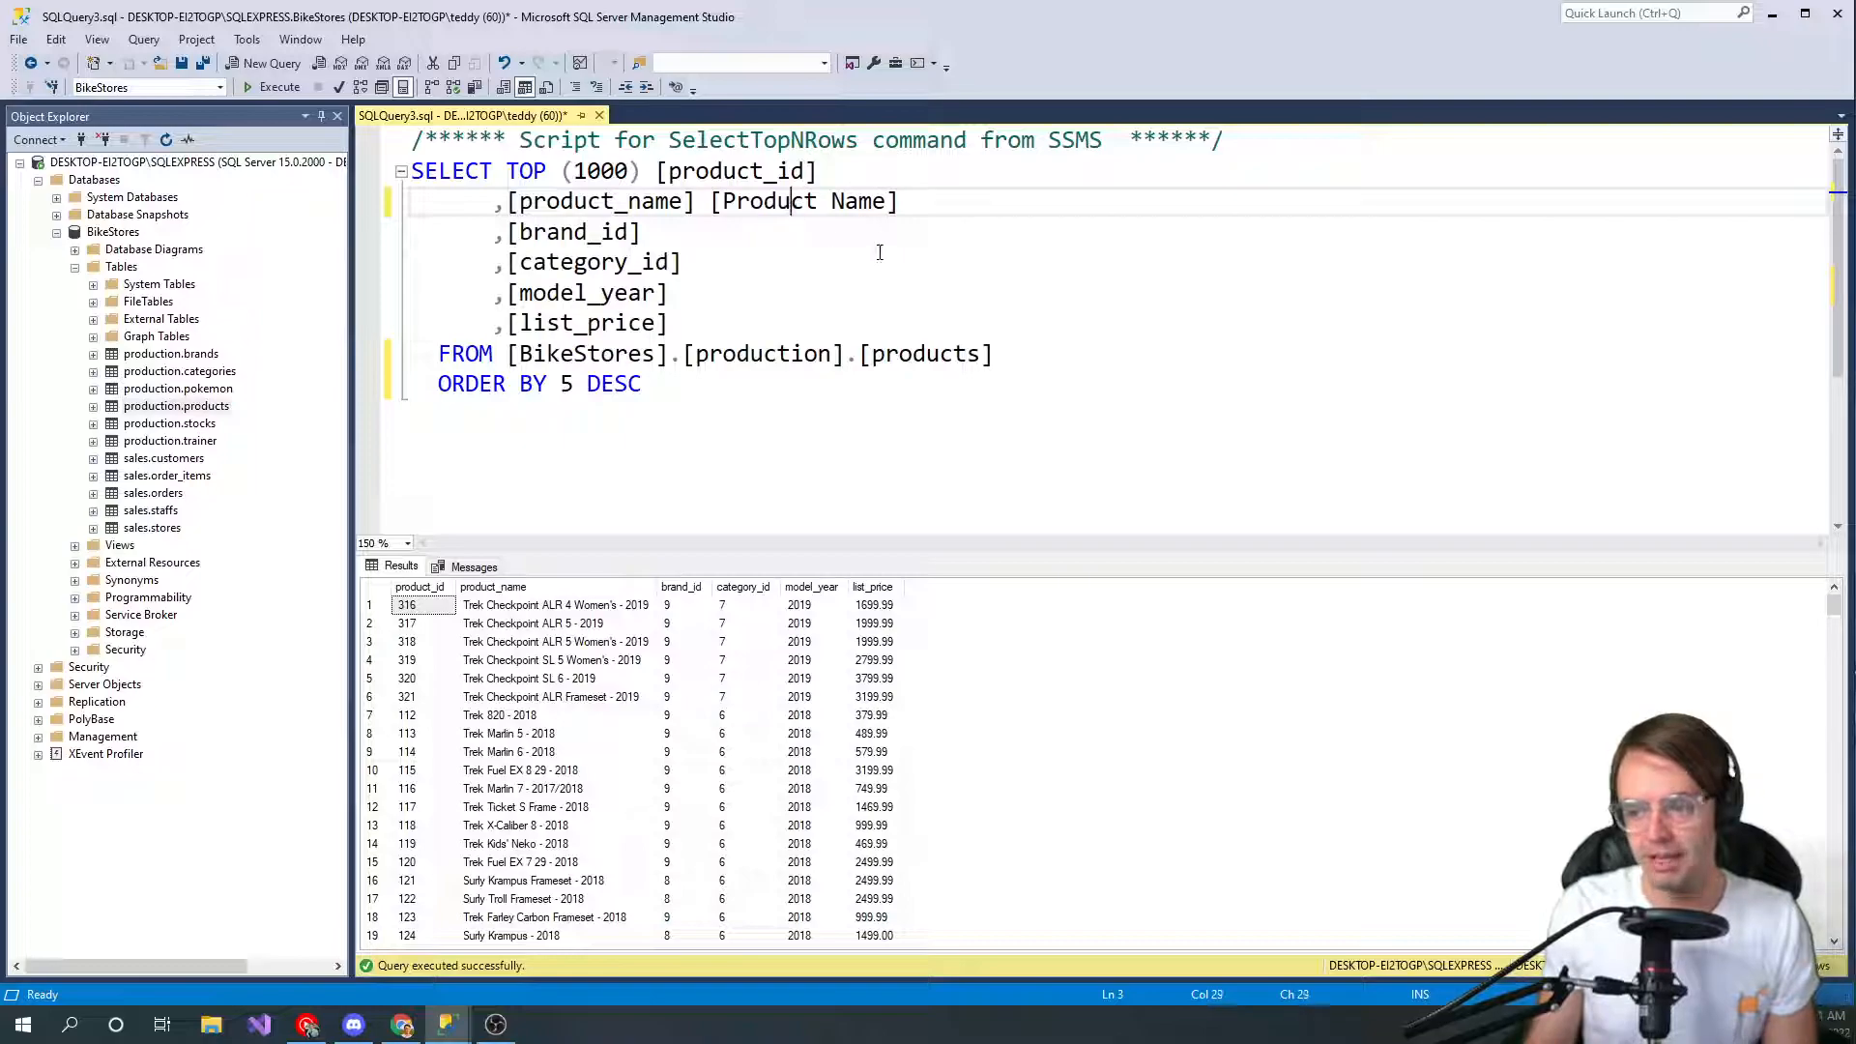
# Change the sort clause to ORDER BY [Product Name] DESC
pyautogui.write('as')
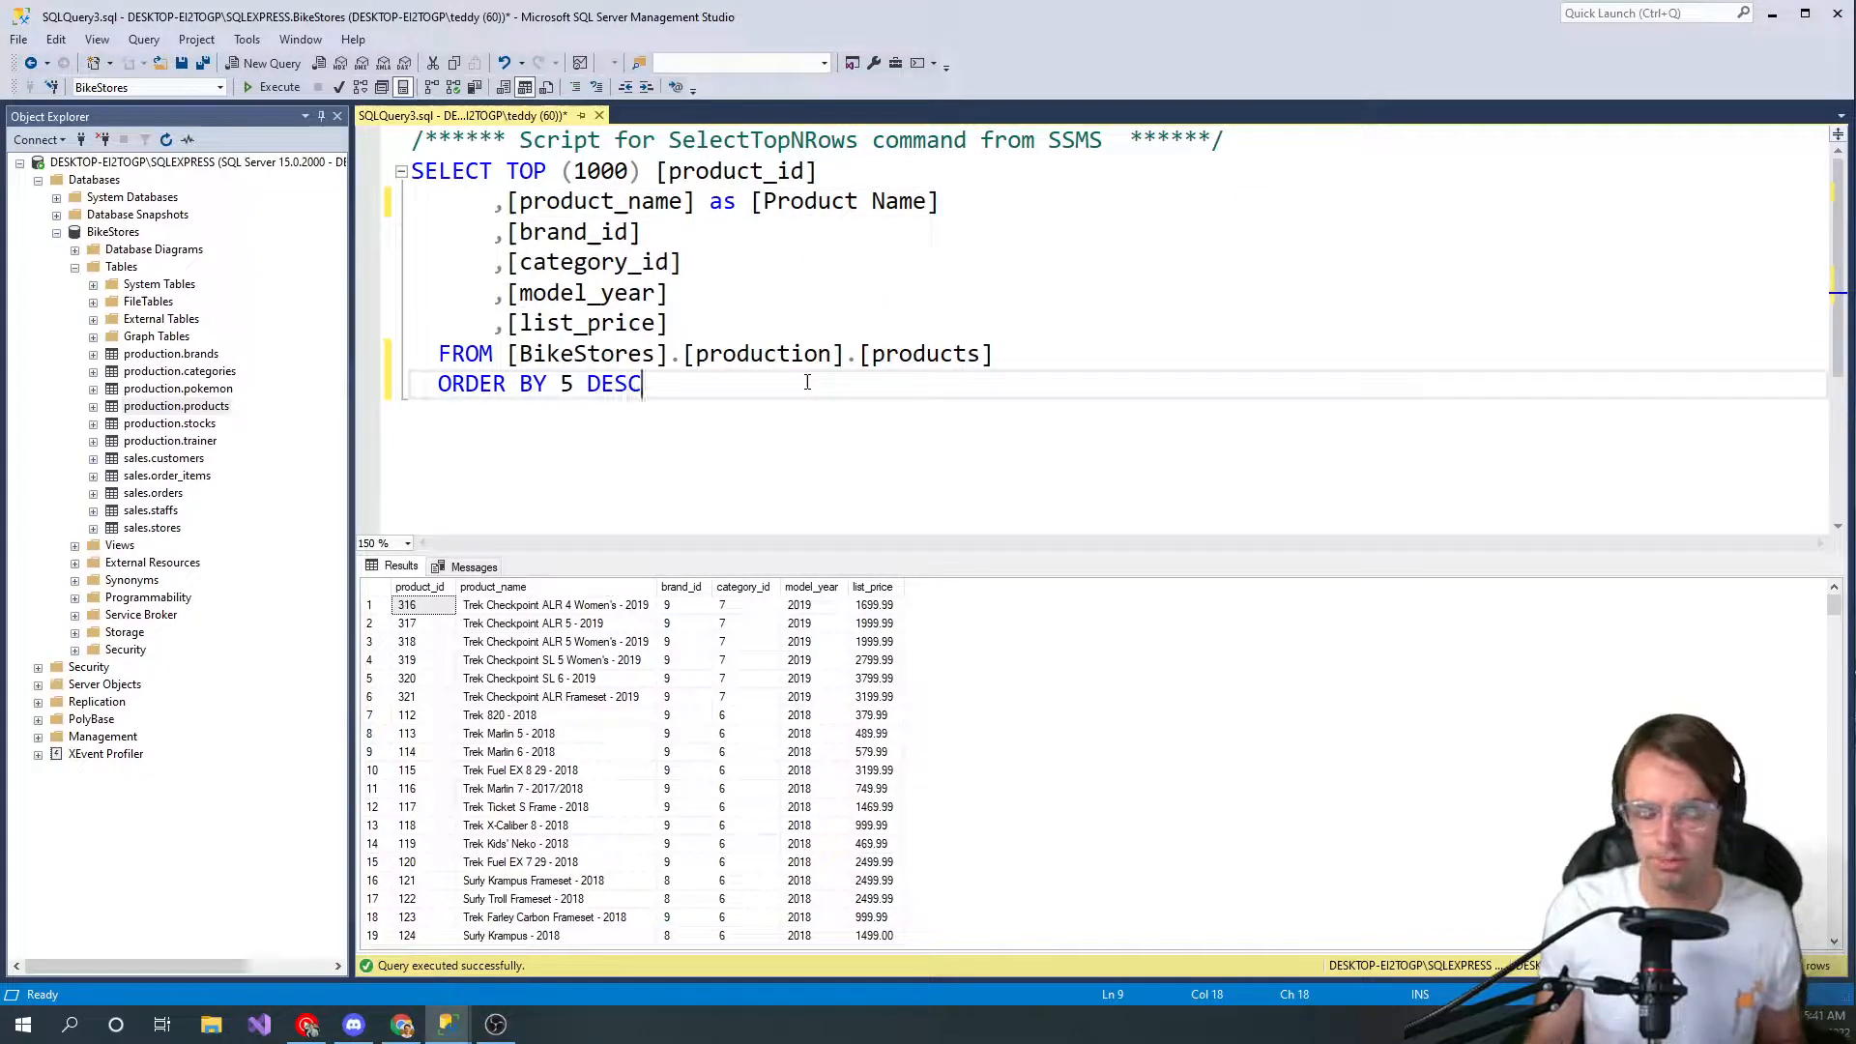
pyautogui.write('[')
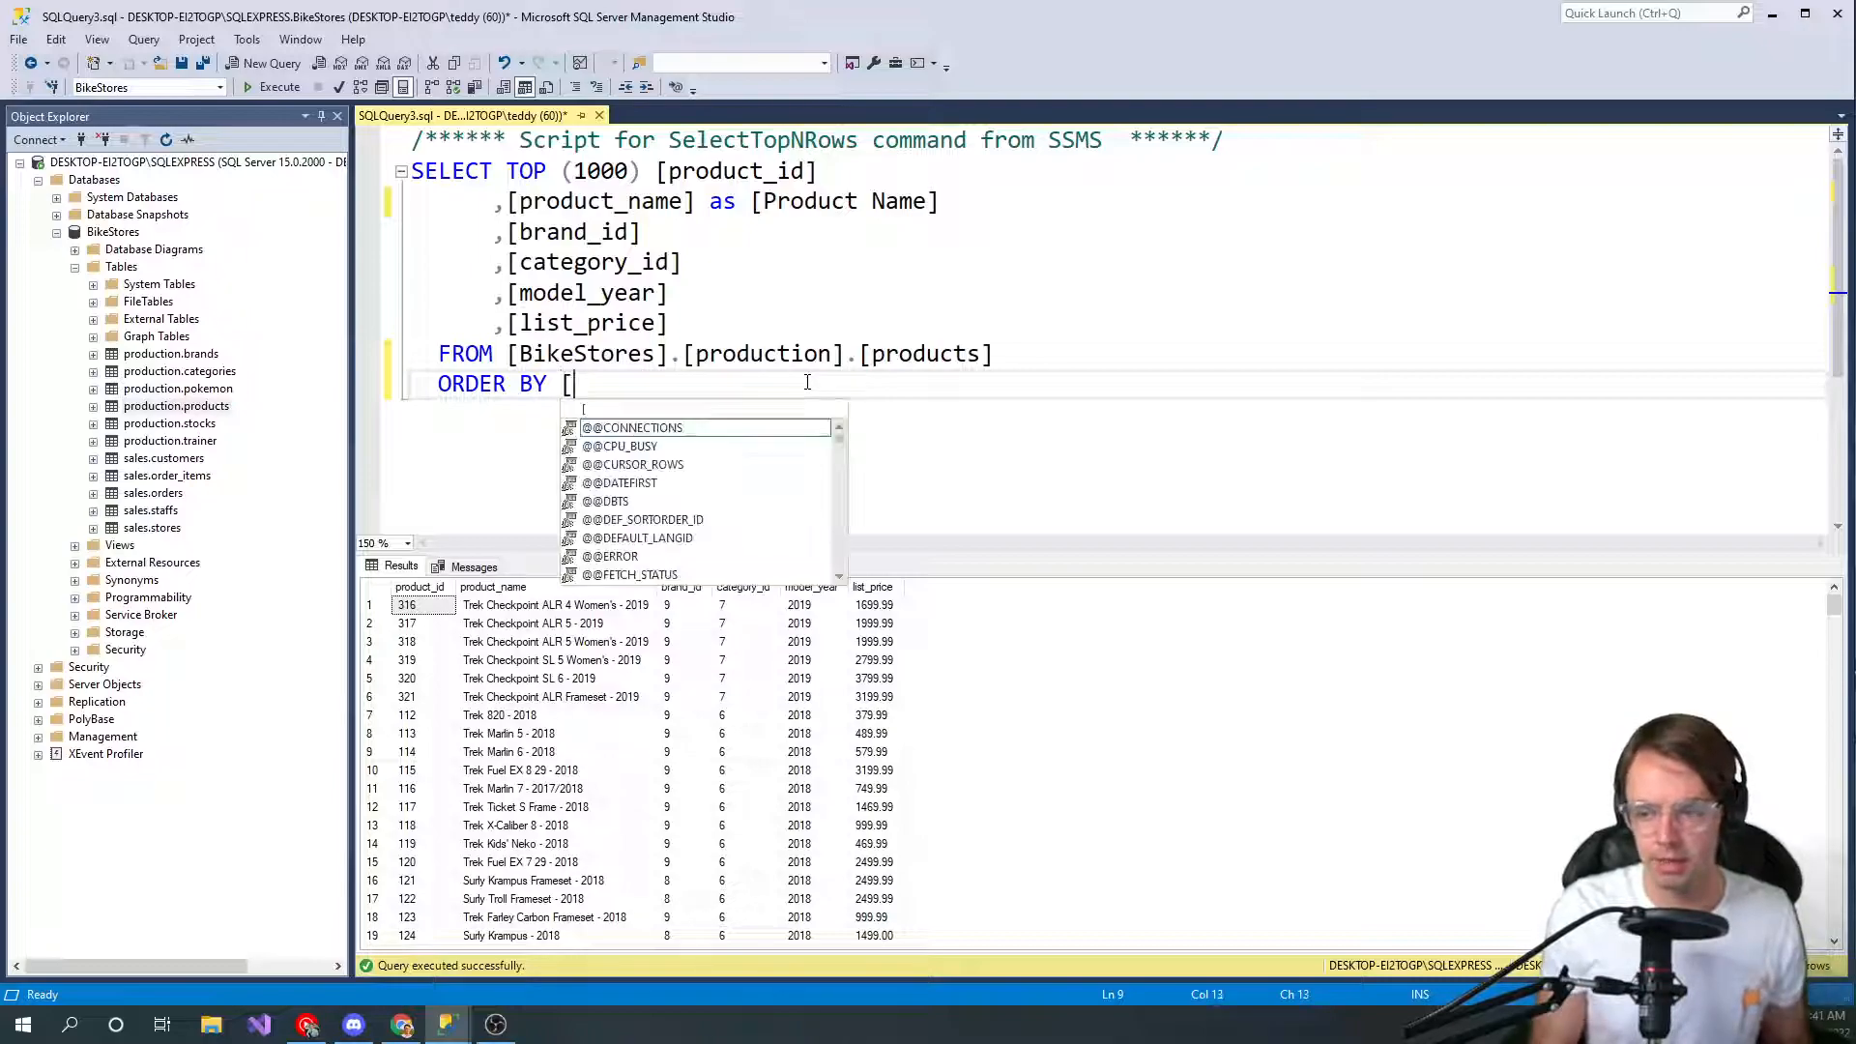
pyautogui.write('Pr')
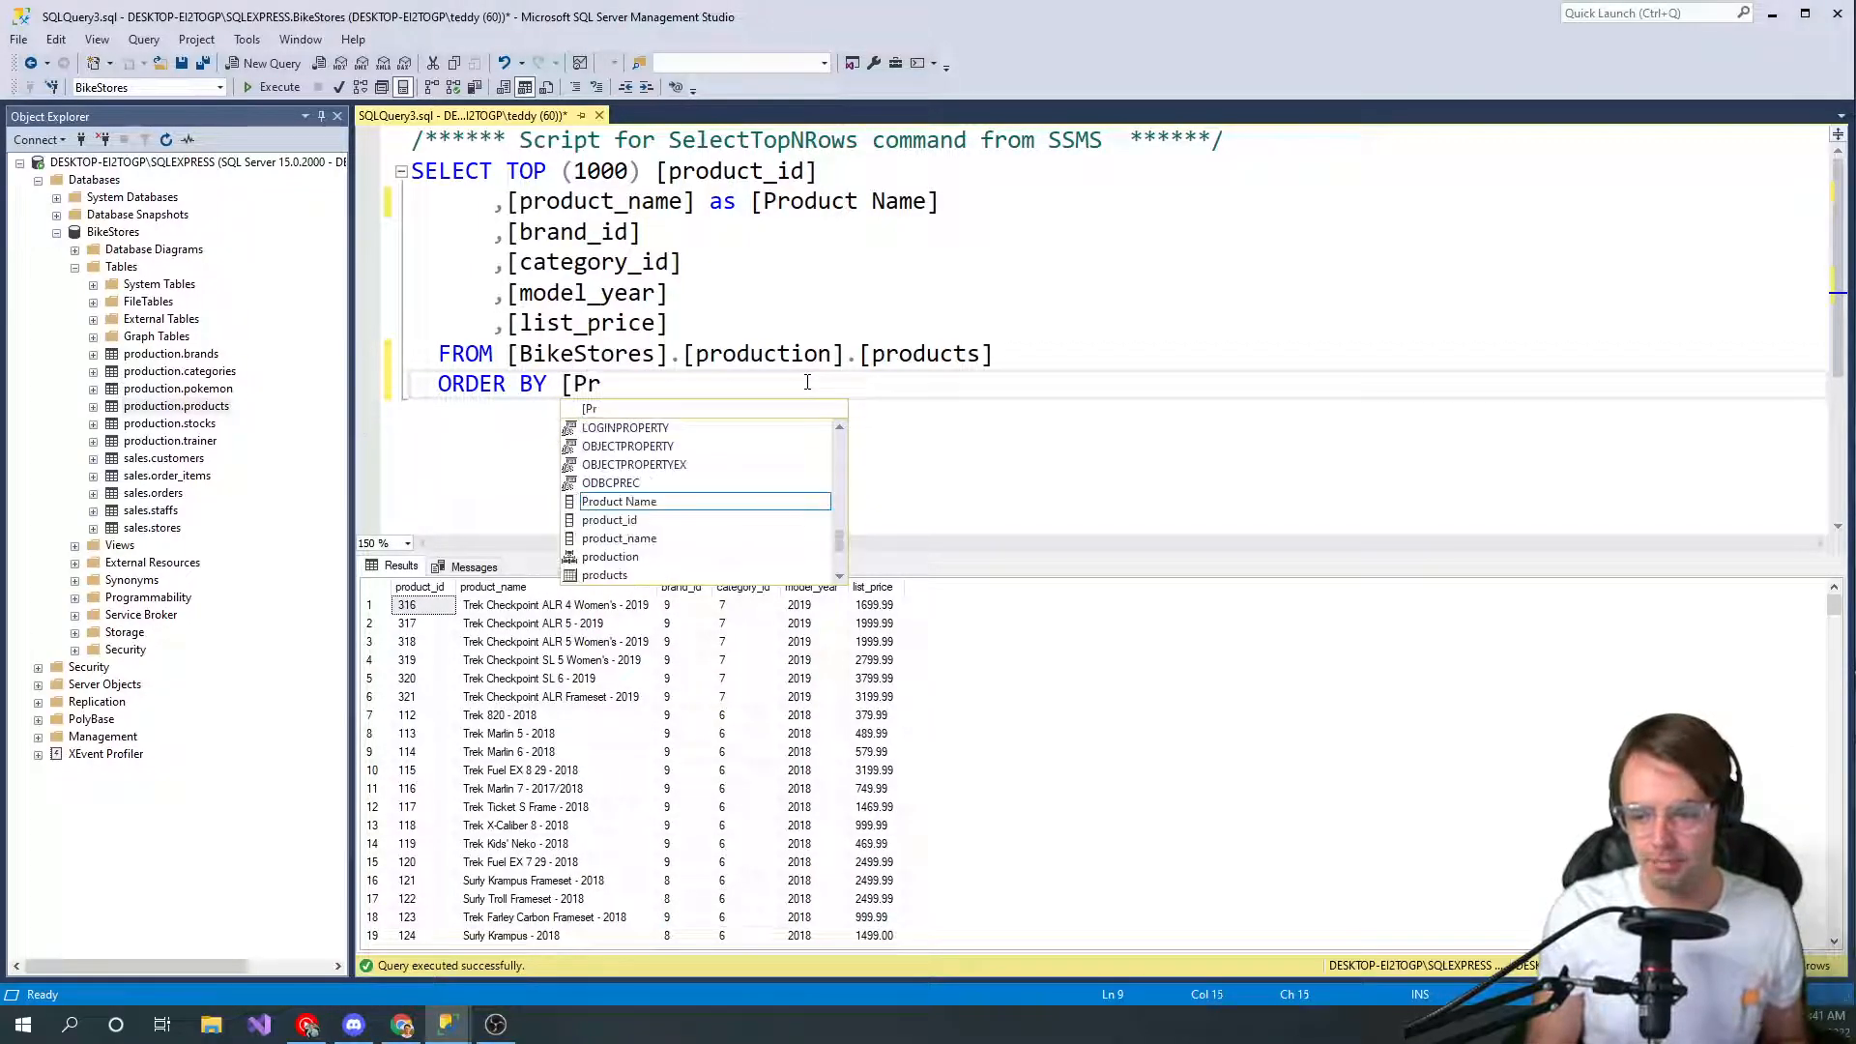
pyautogui.write('odu')
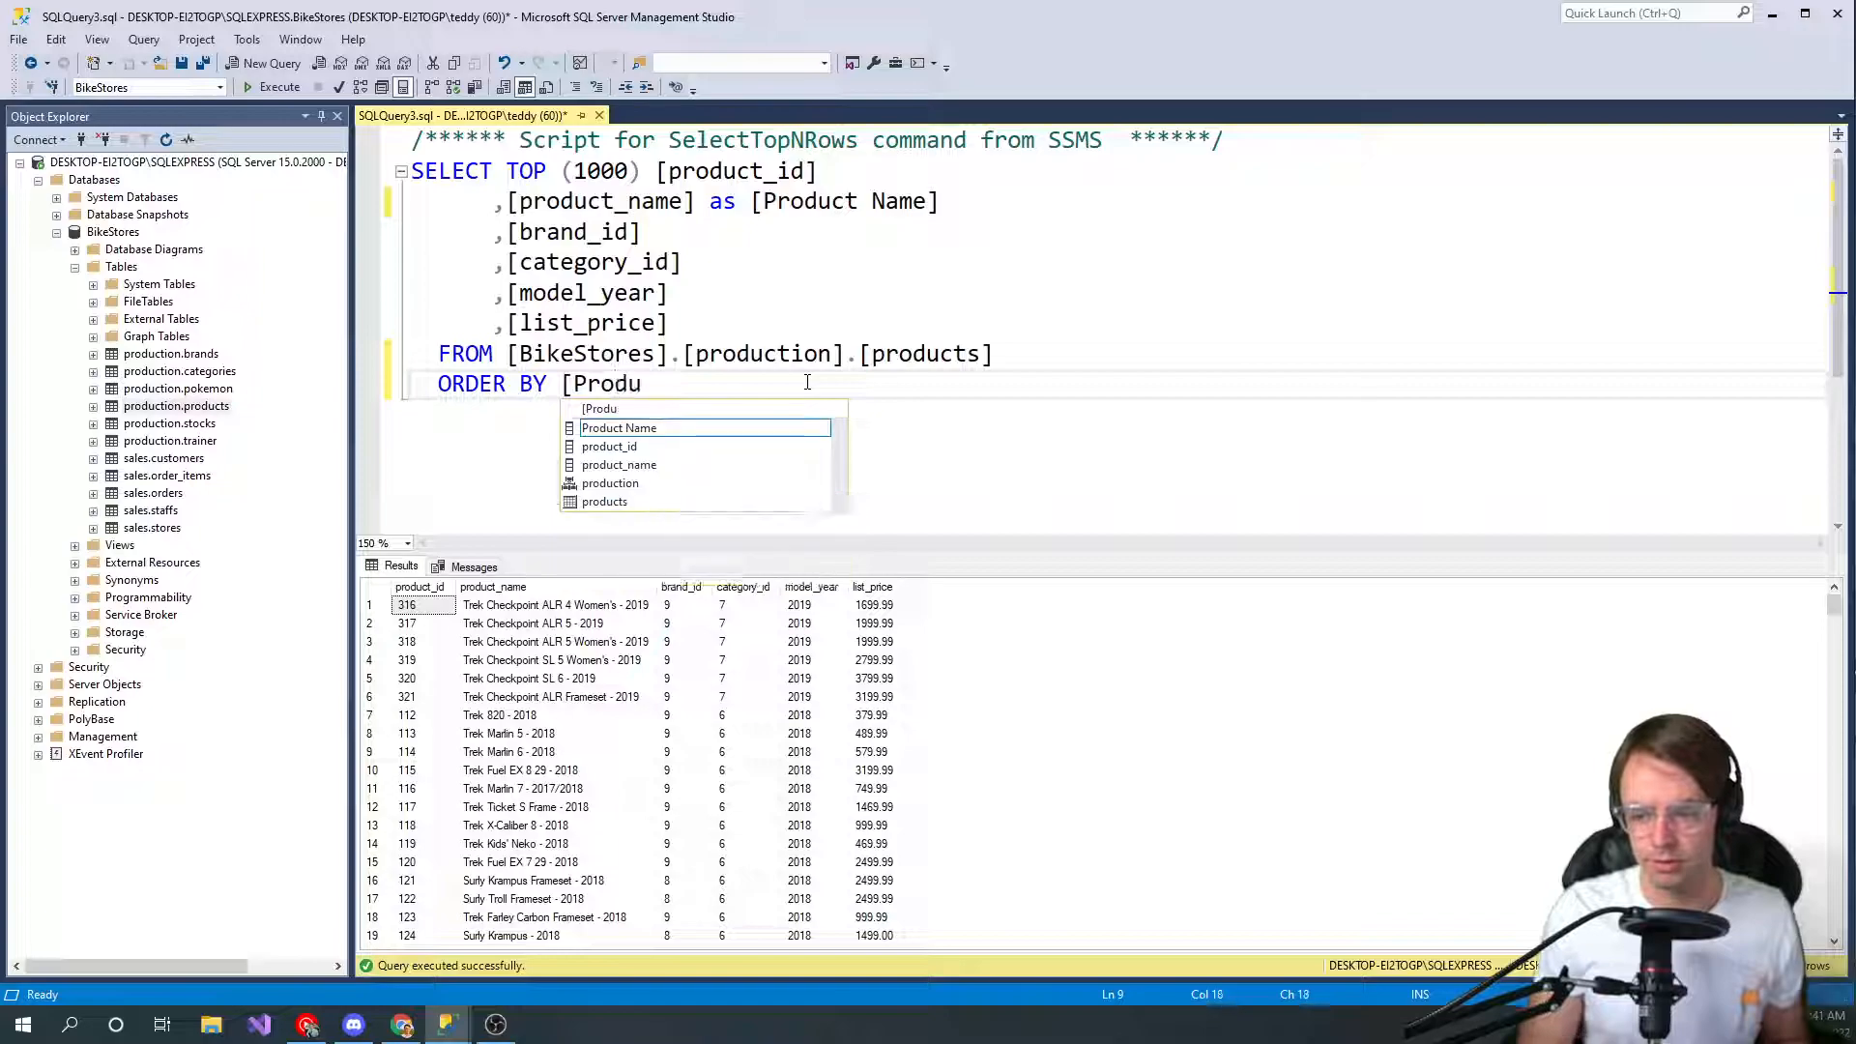
pyautogui.write('ct B')
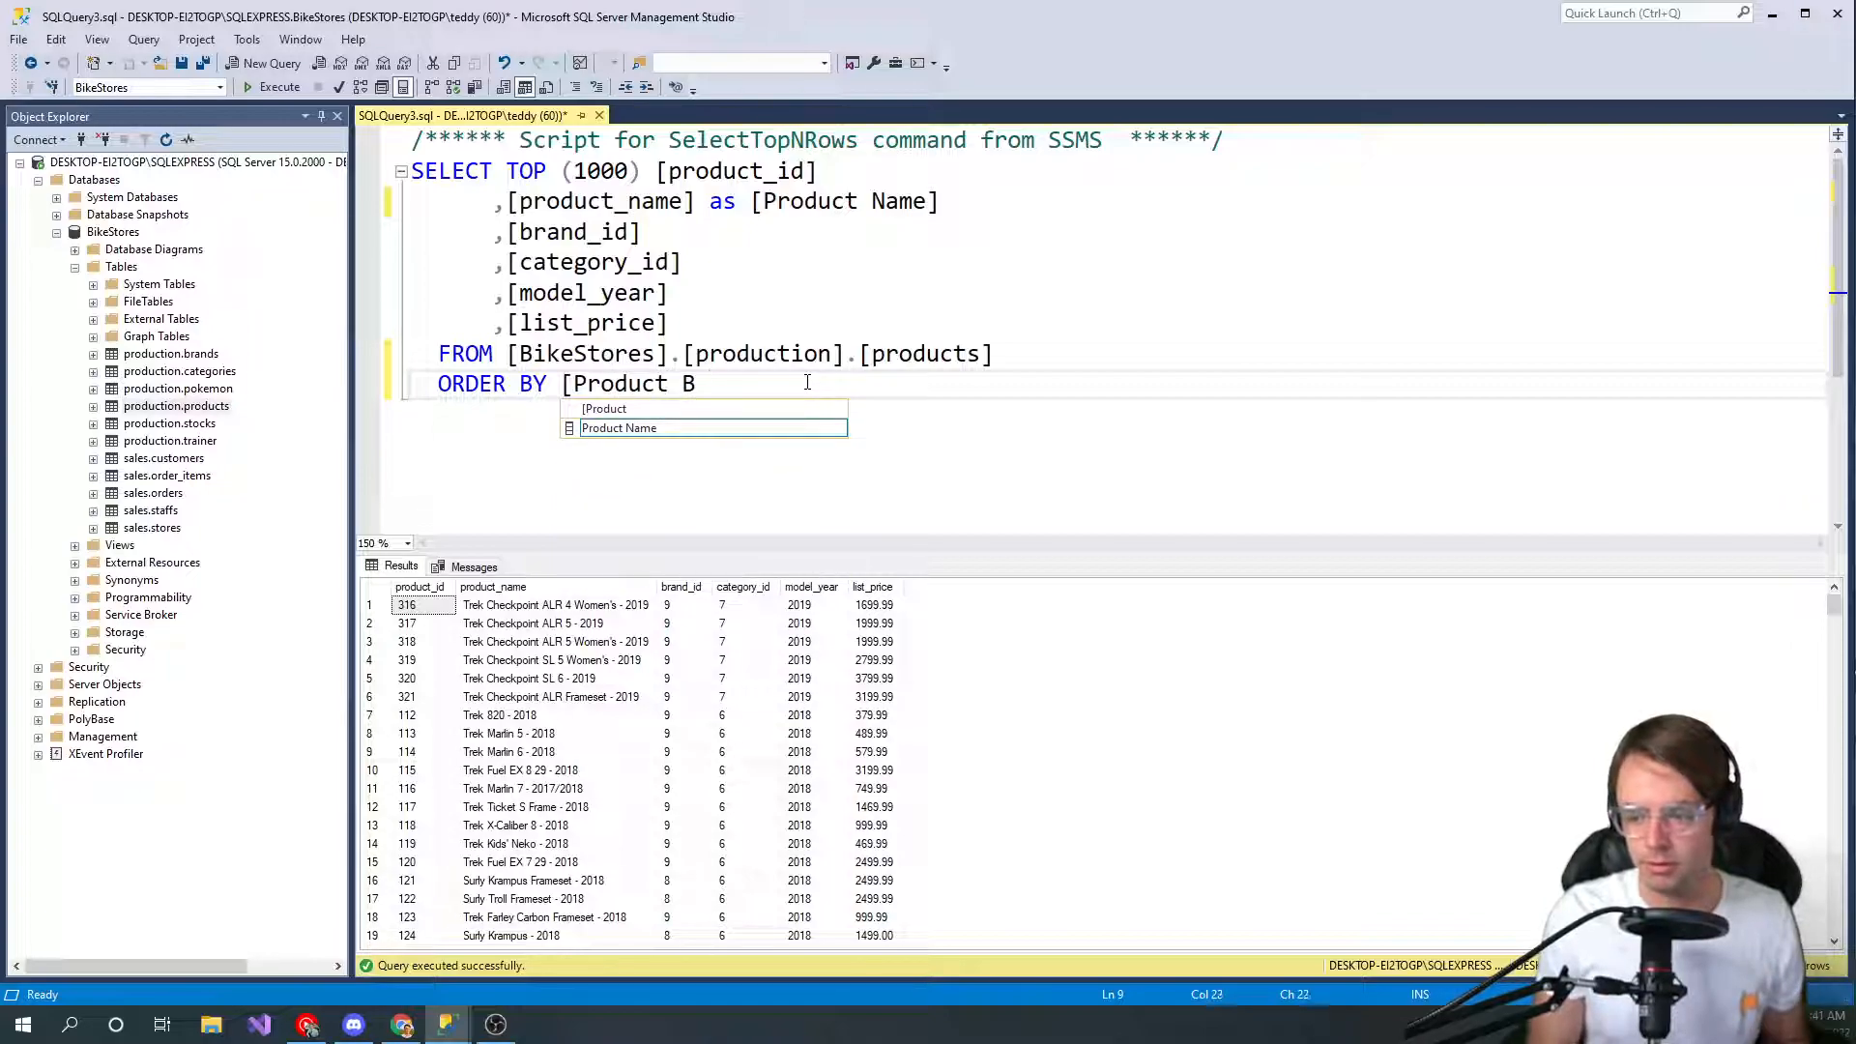
pyautogui.press('Backspace')
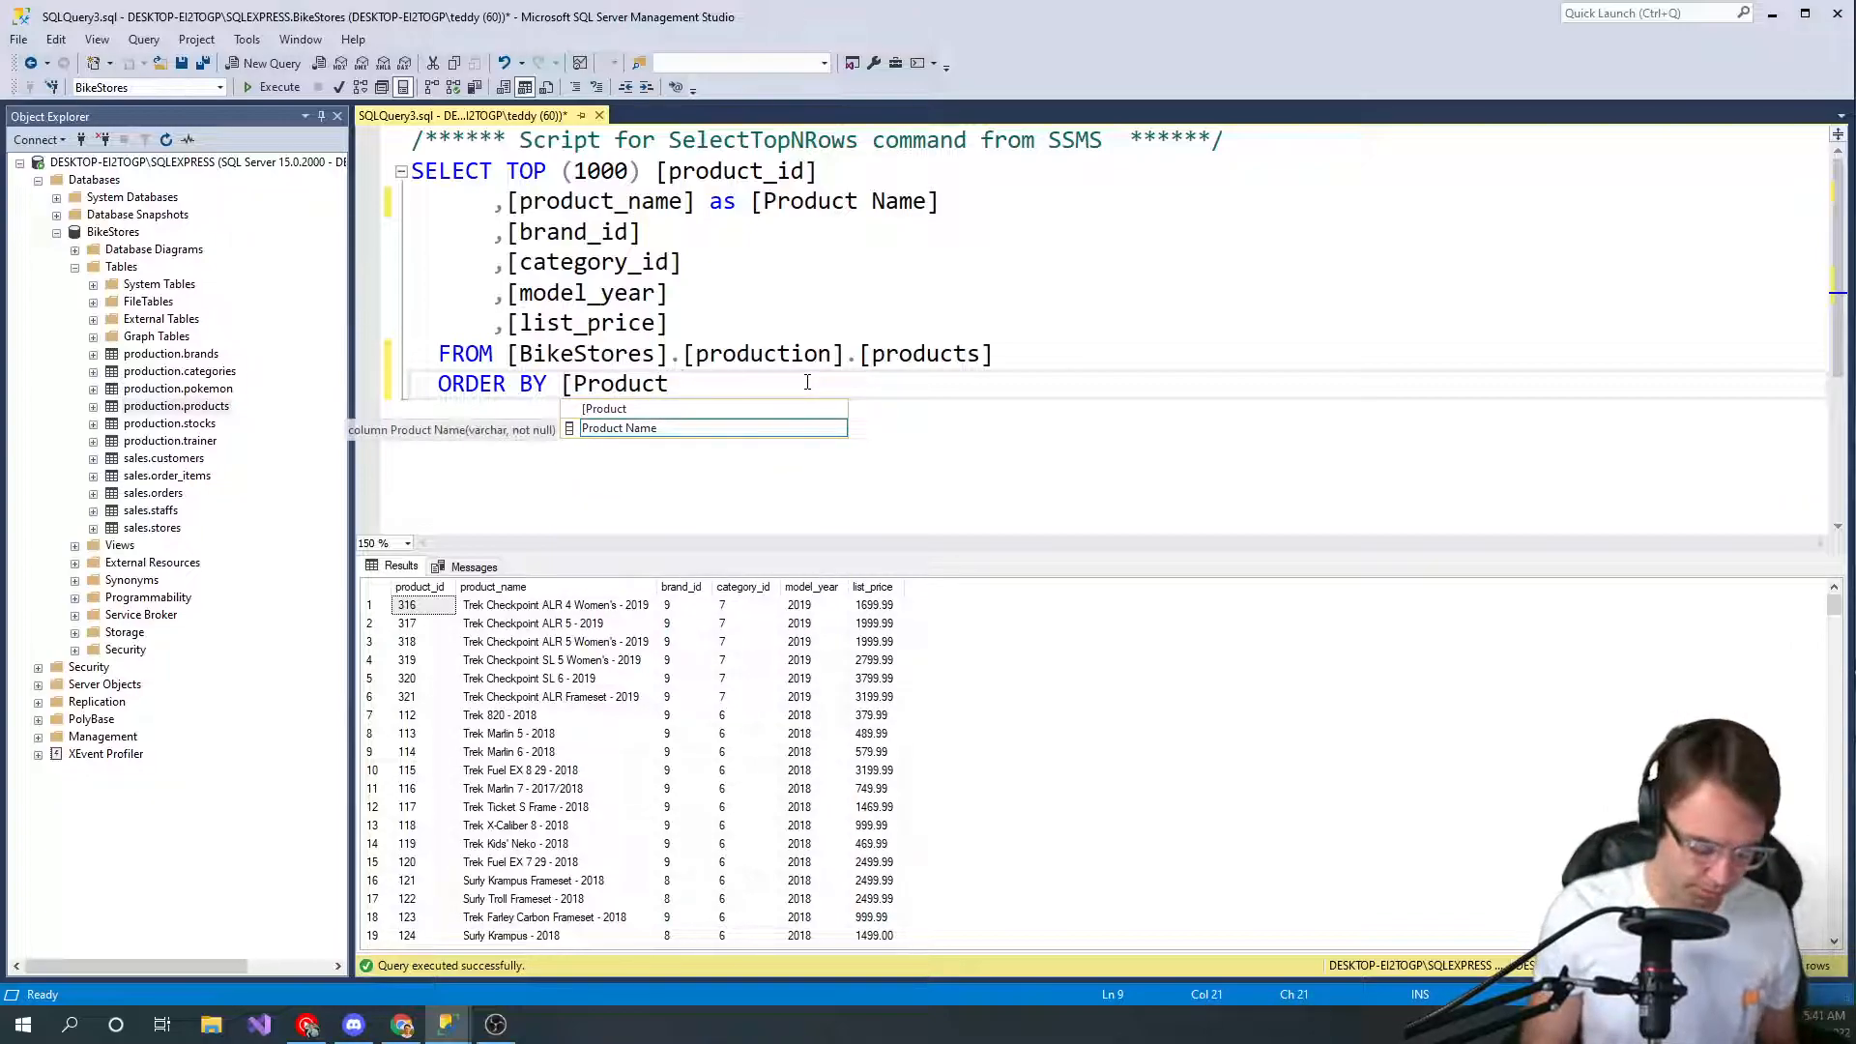
pyautogui.write('Name')
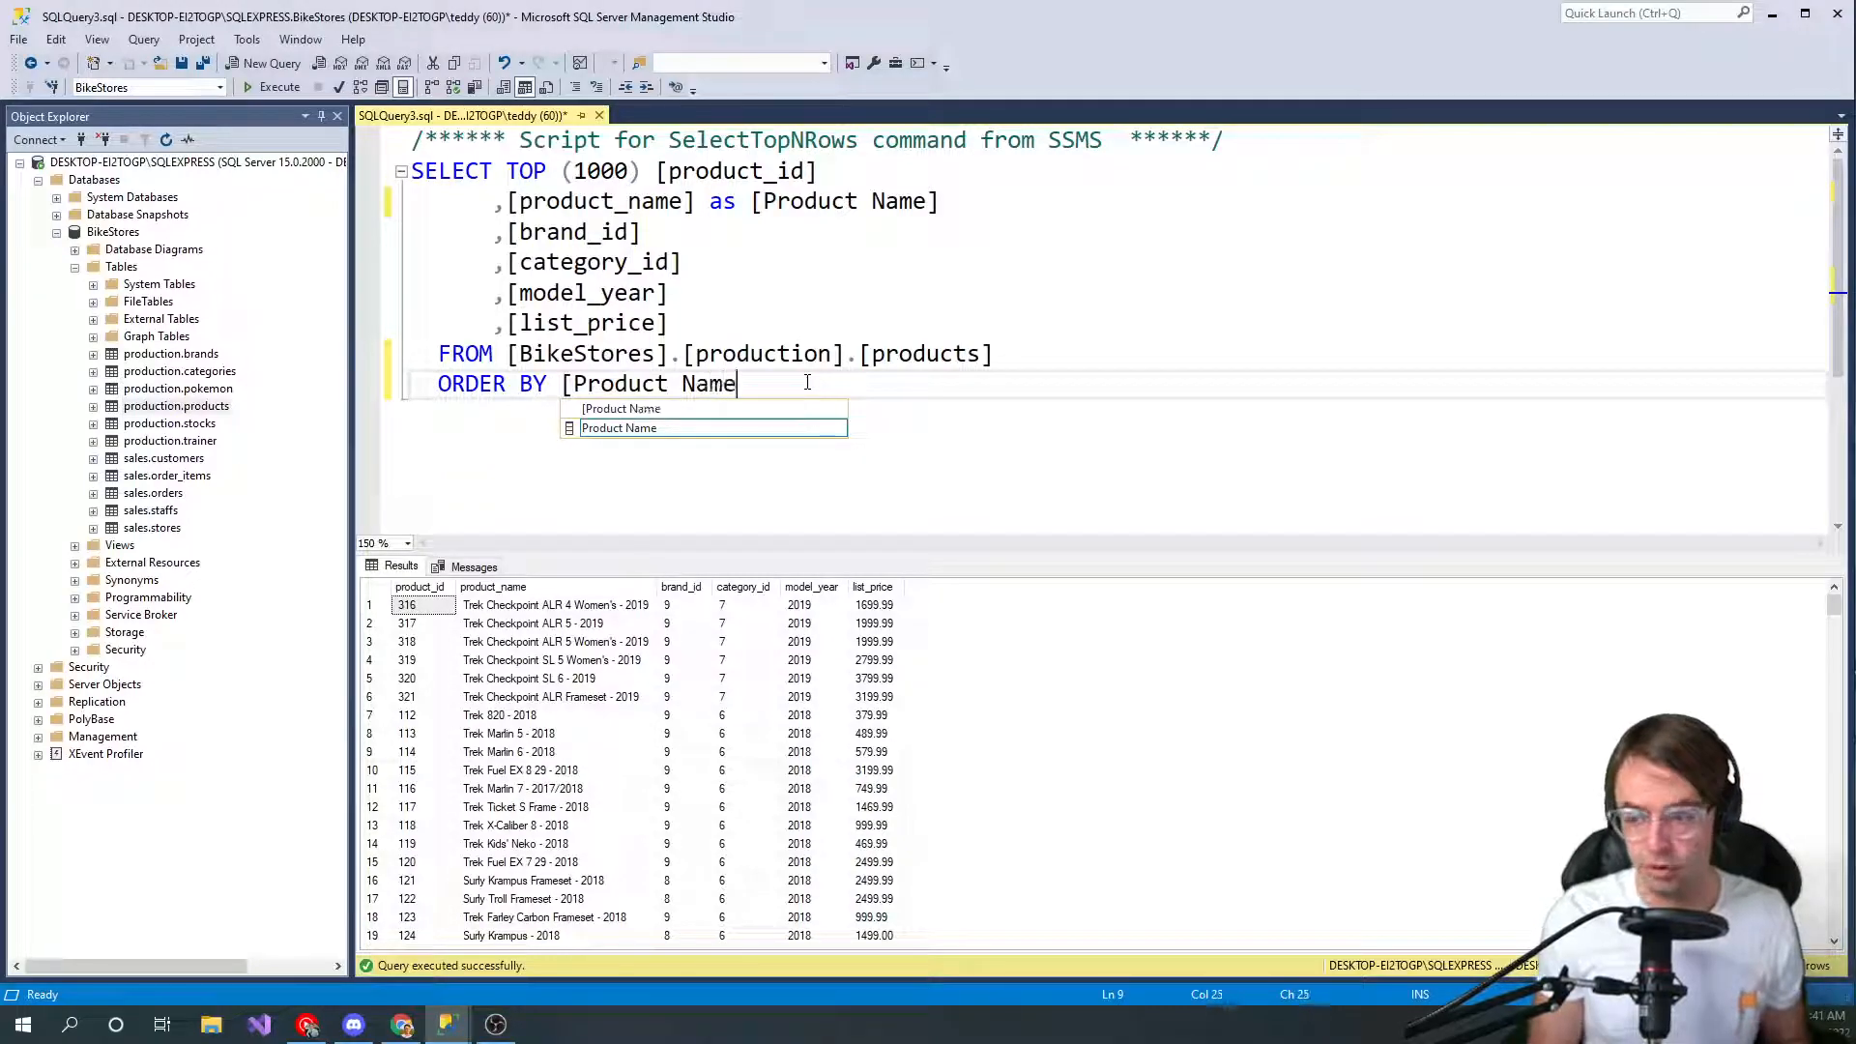
pyautogui.write('DESVC')
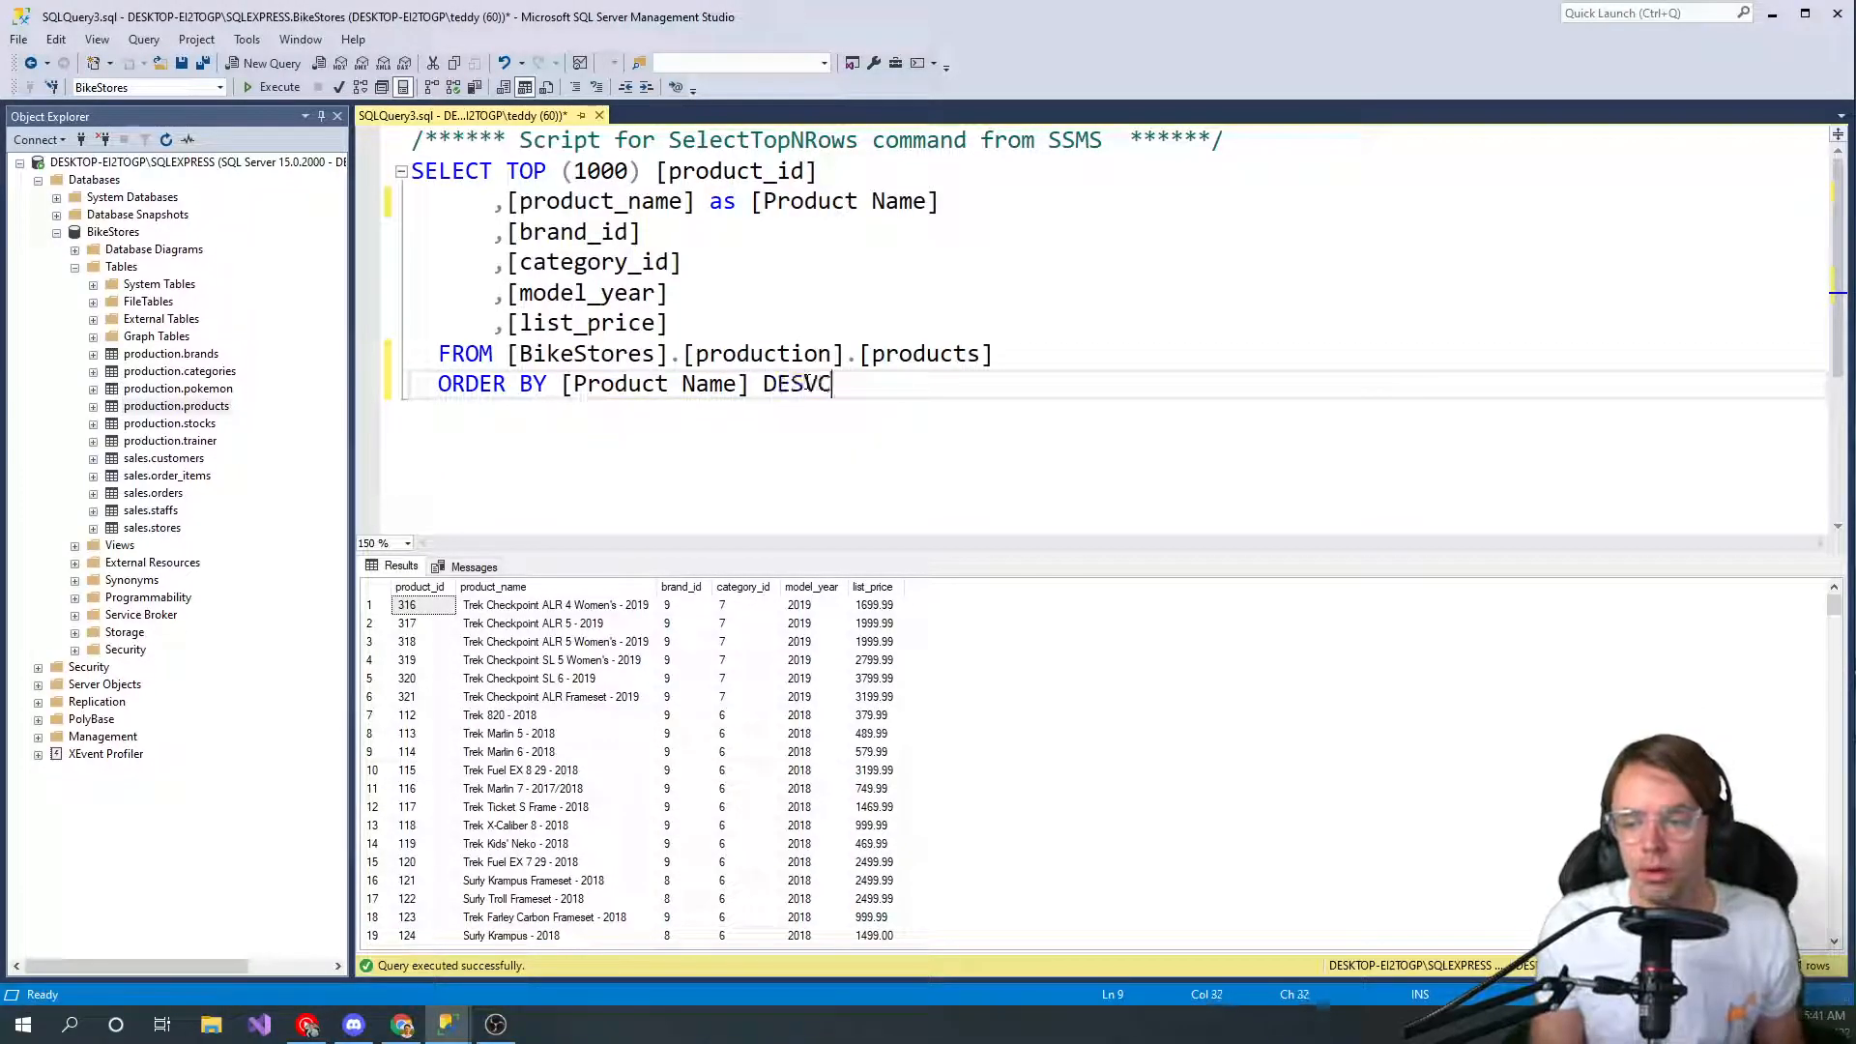
pyautogui.press('Backspace')
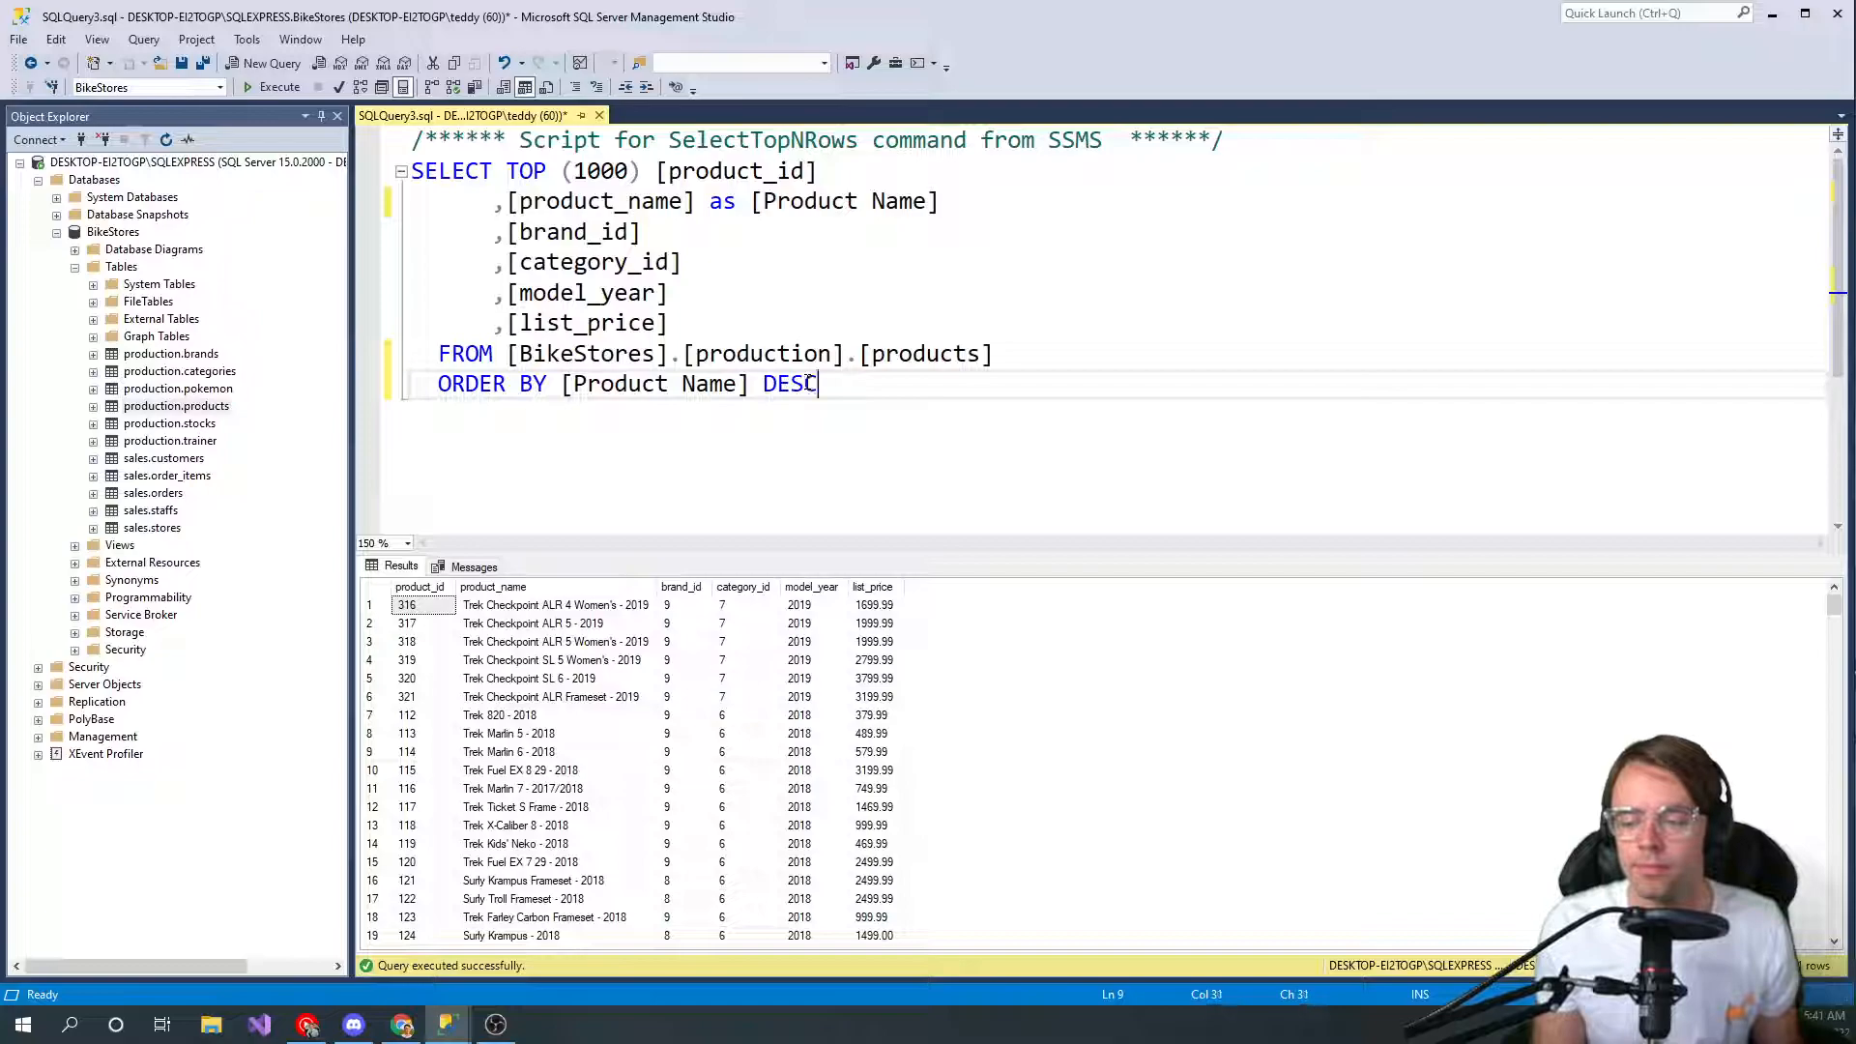
# Execute the aliased query, then place the cursor after ORDER BY to rewrite it
pyautogui.click(279, 86)
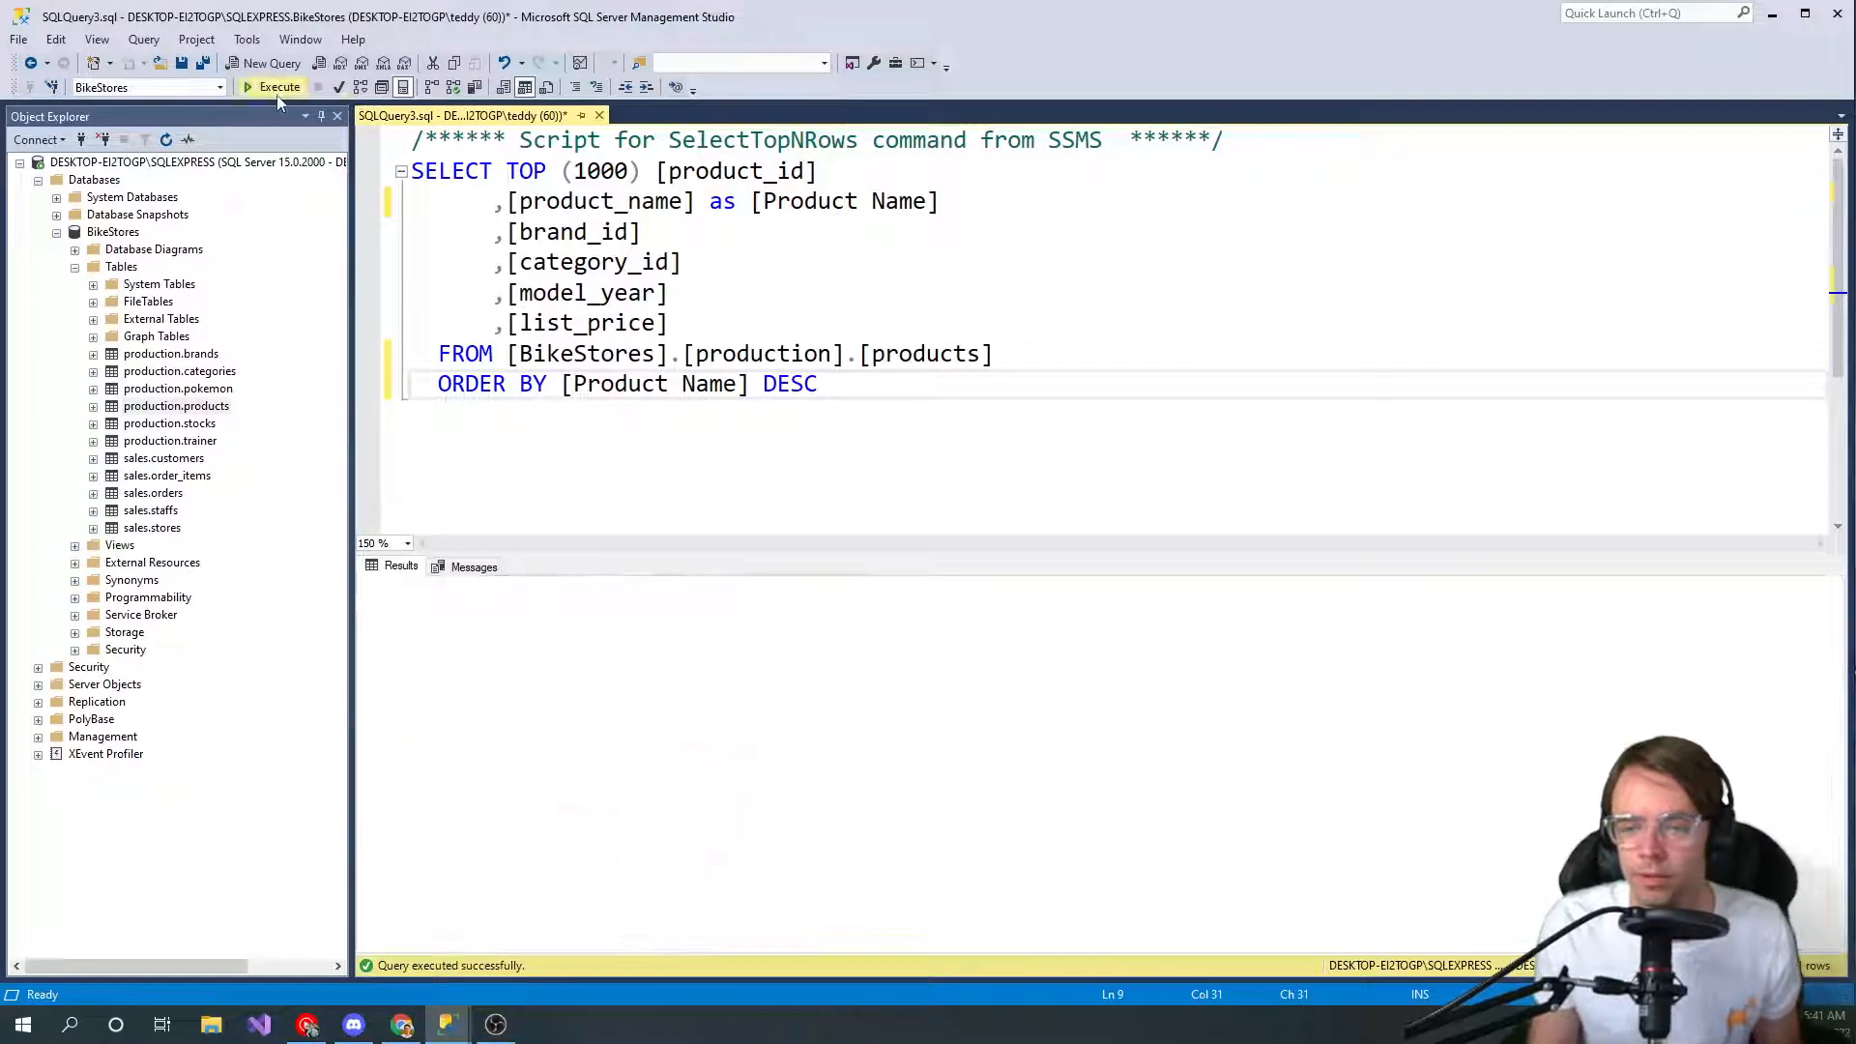
pyautogui.click(279, 86)
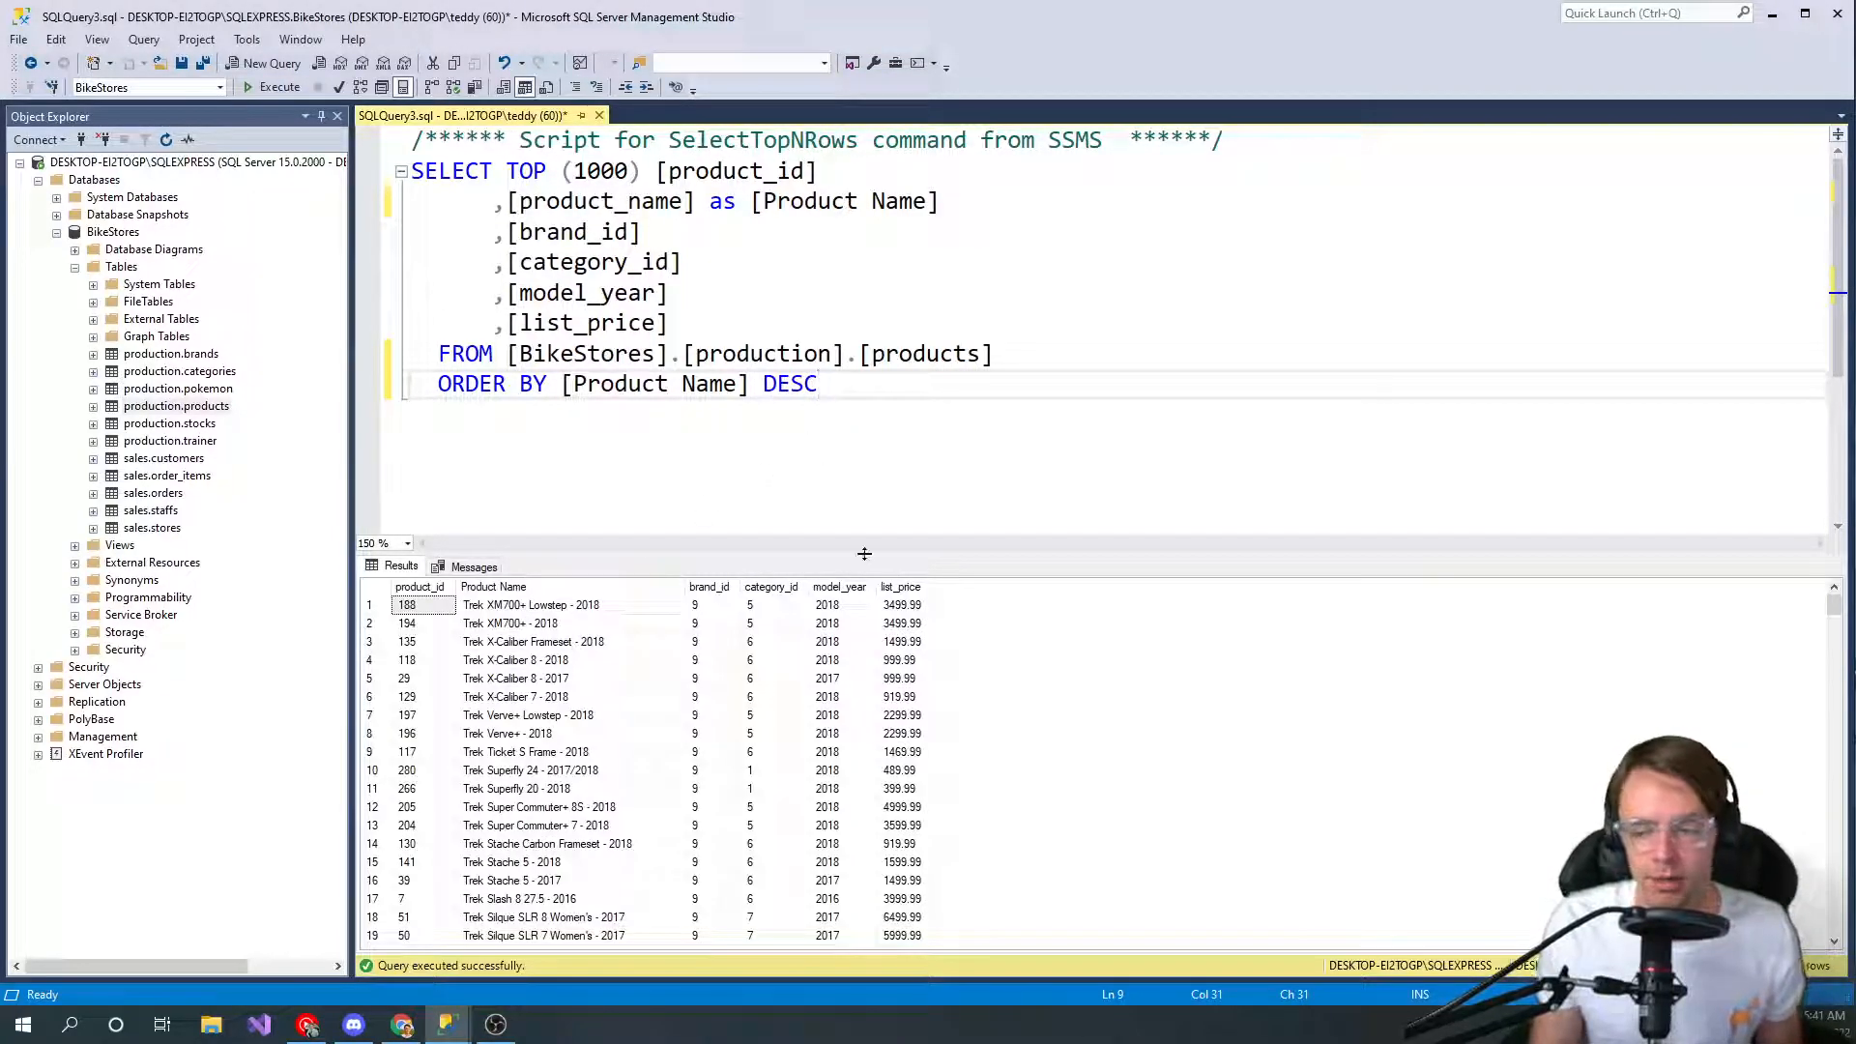
pyautogui.moveTo(790, 506)
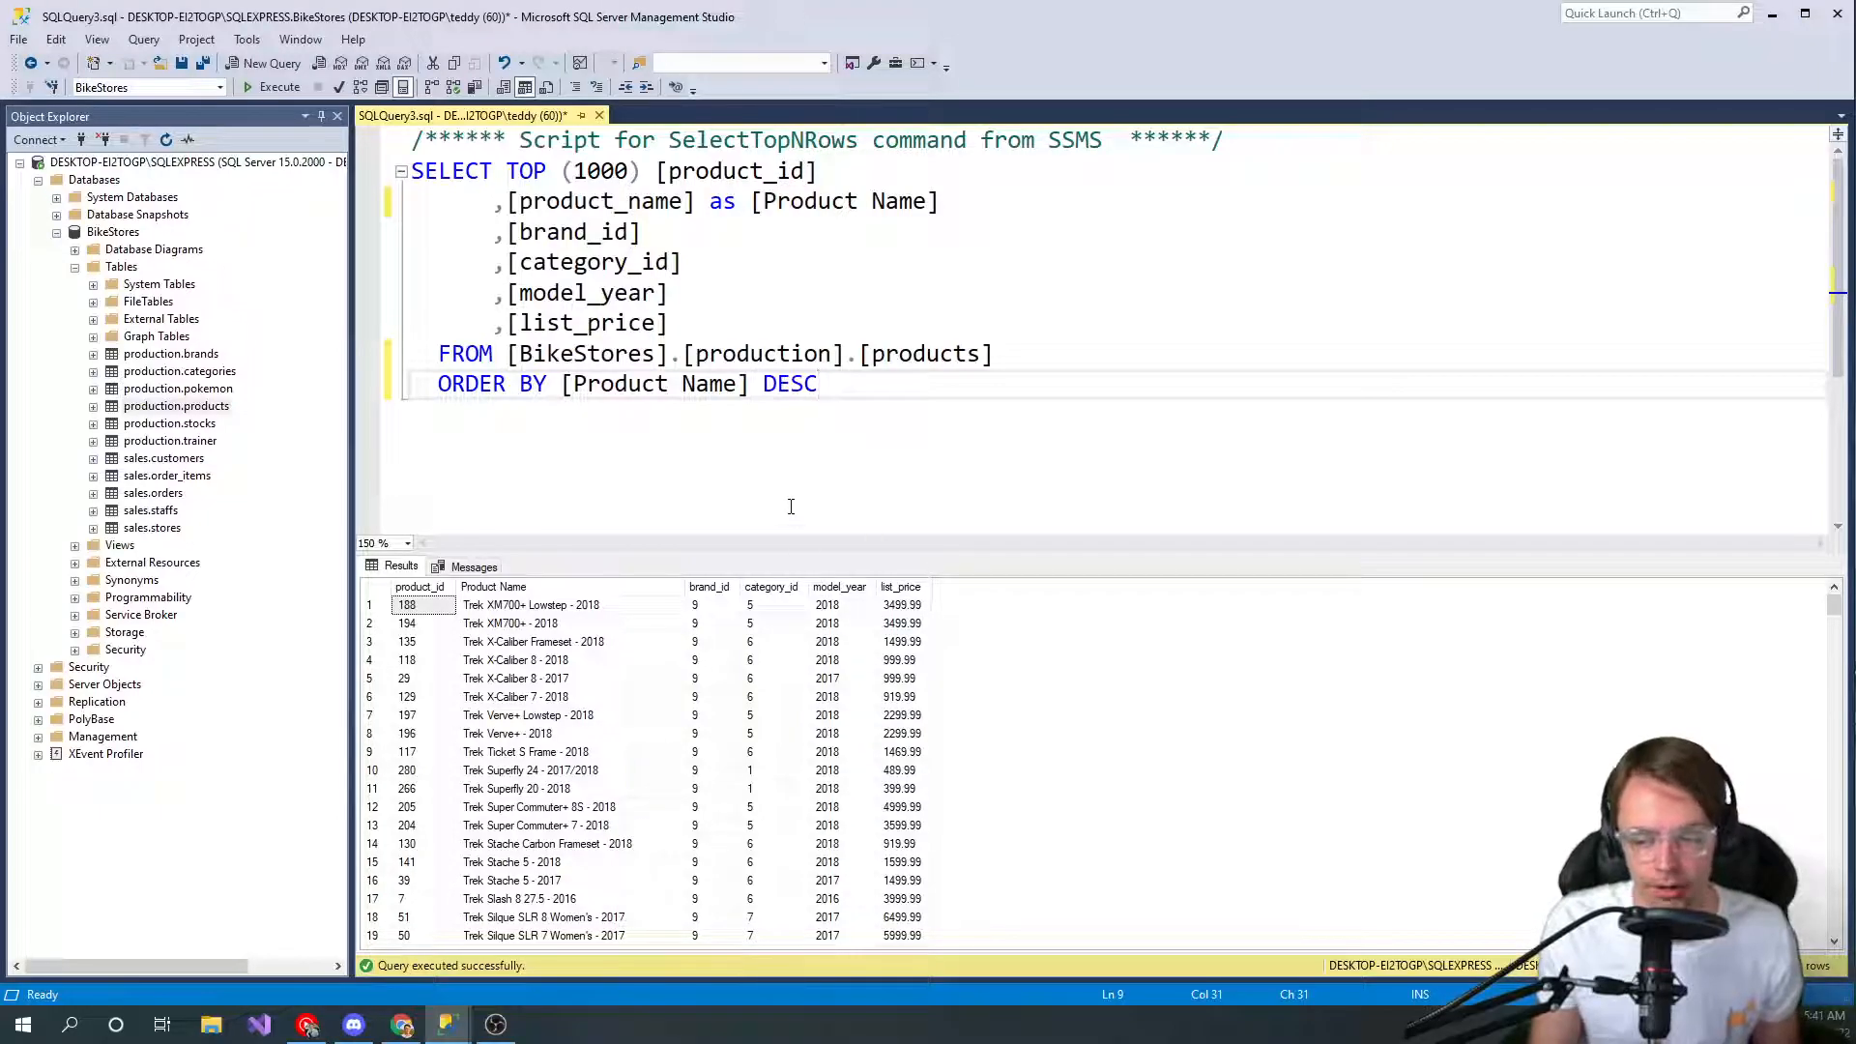
pyautogui.click(579, 383)
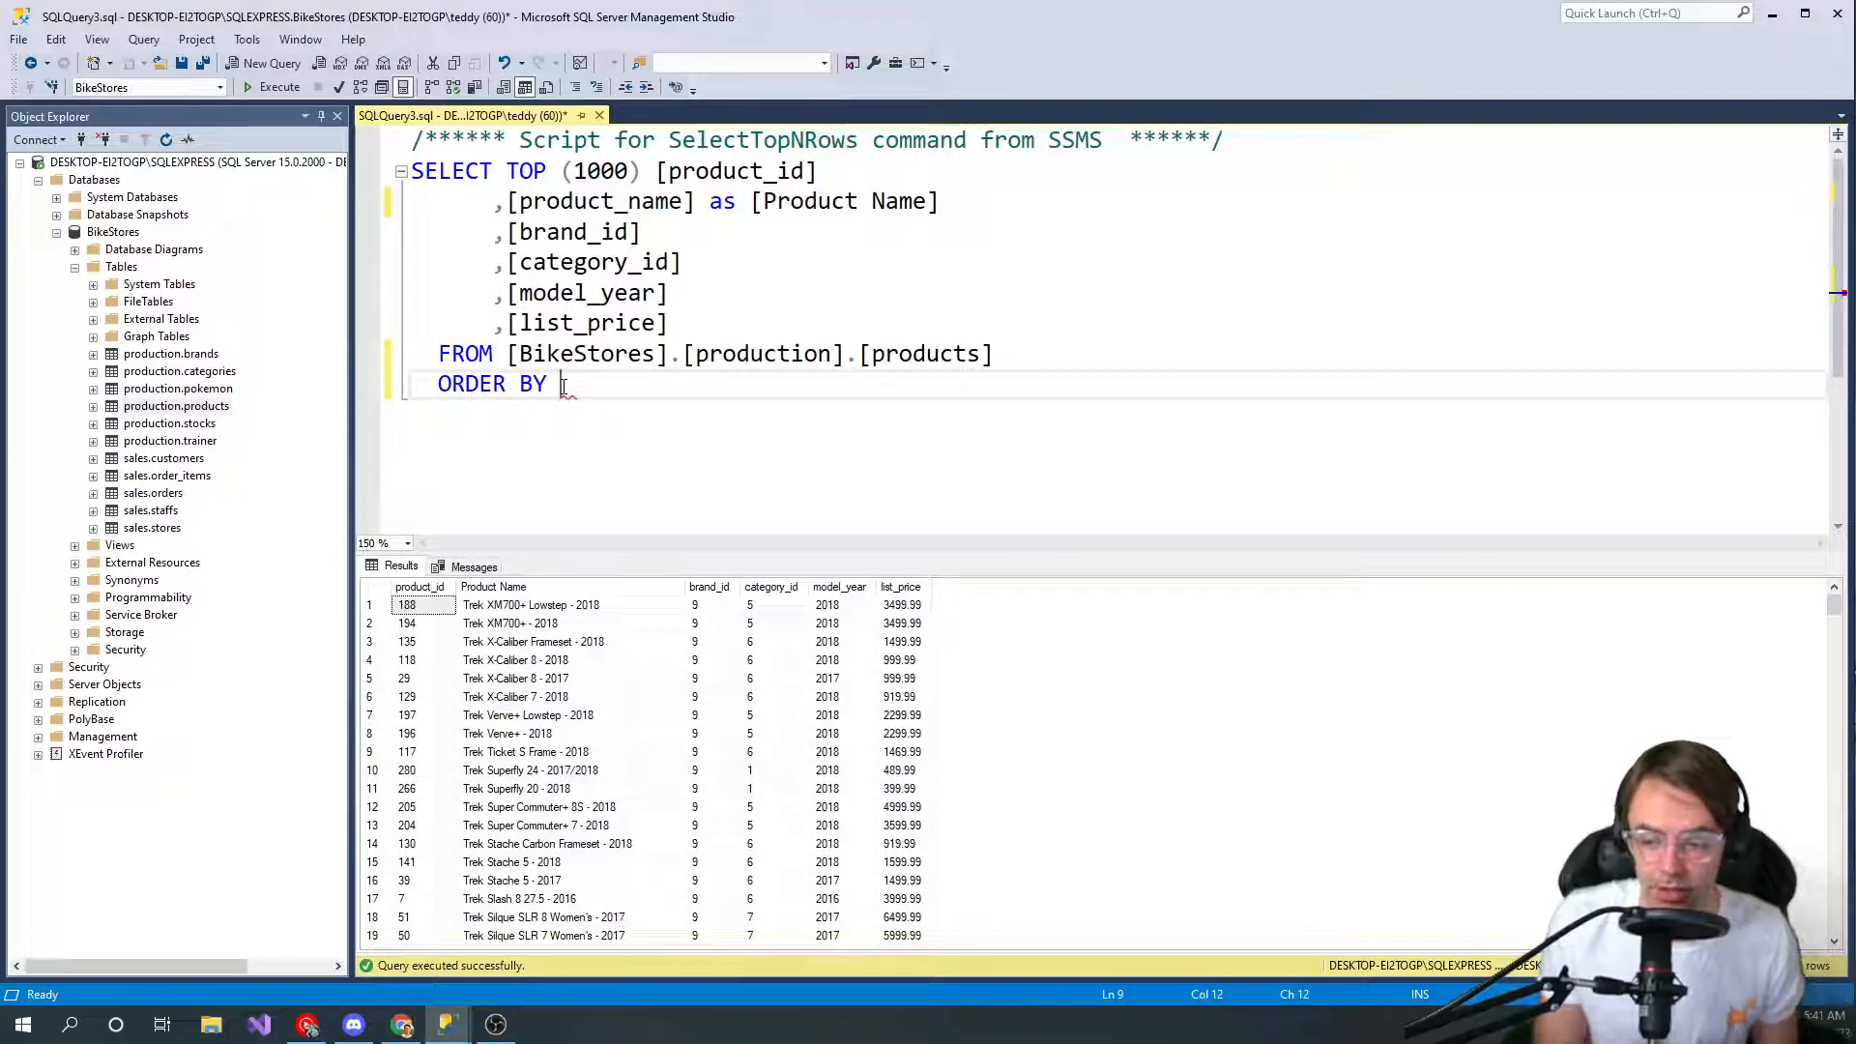
# Sort by model_year, list_price ASC and rerun, showing cheapest 2016 products first
pyautogui.write('model_year,')
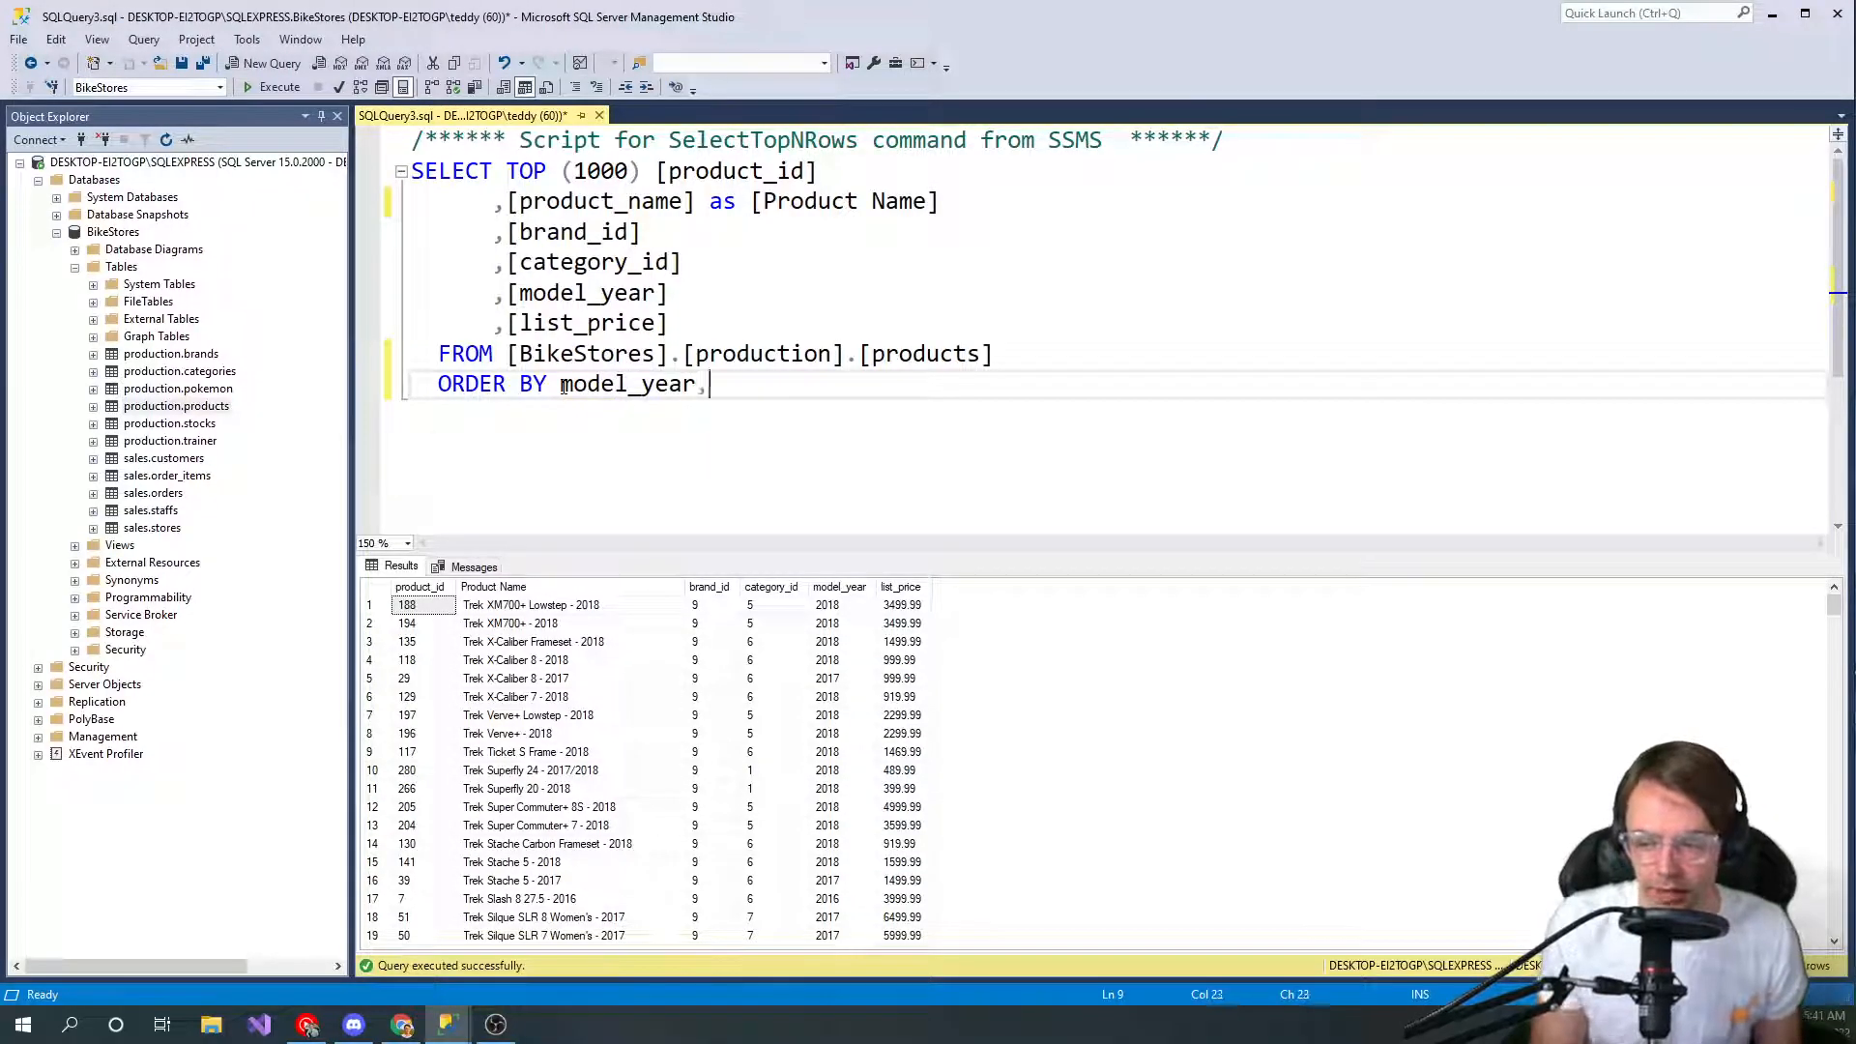
pyautogui.write('list_price')
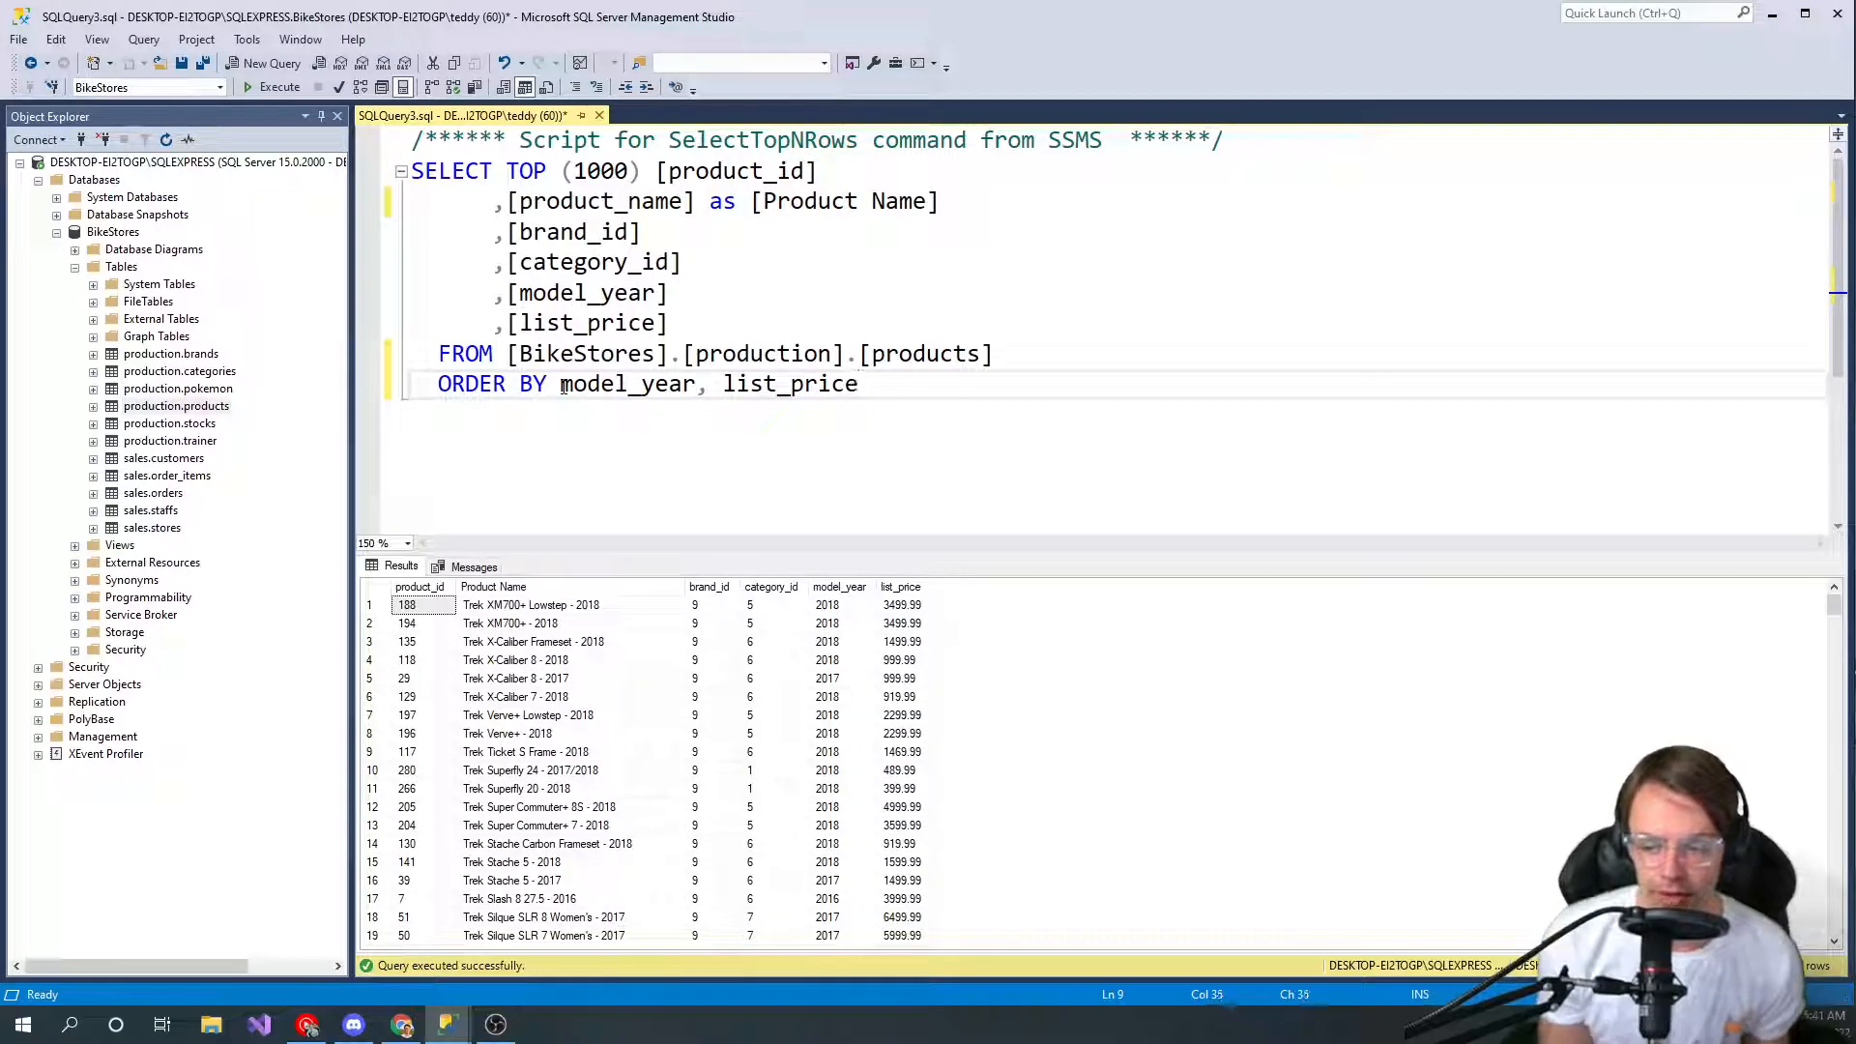
pyautogui.write('ASC')
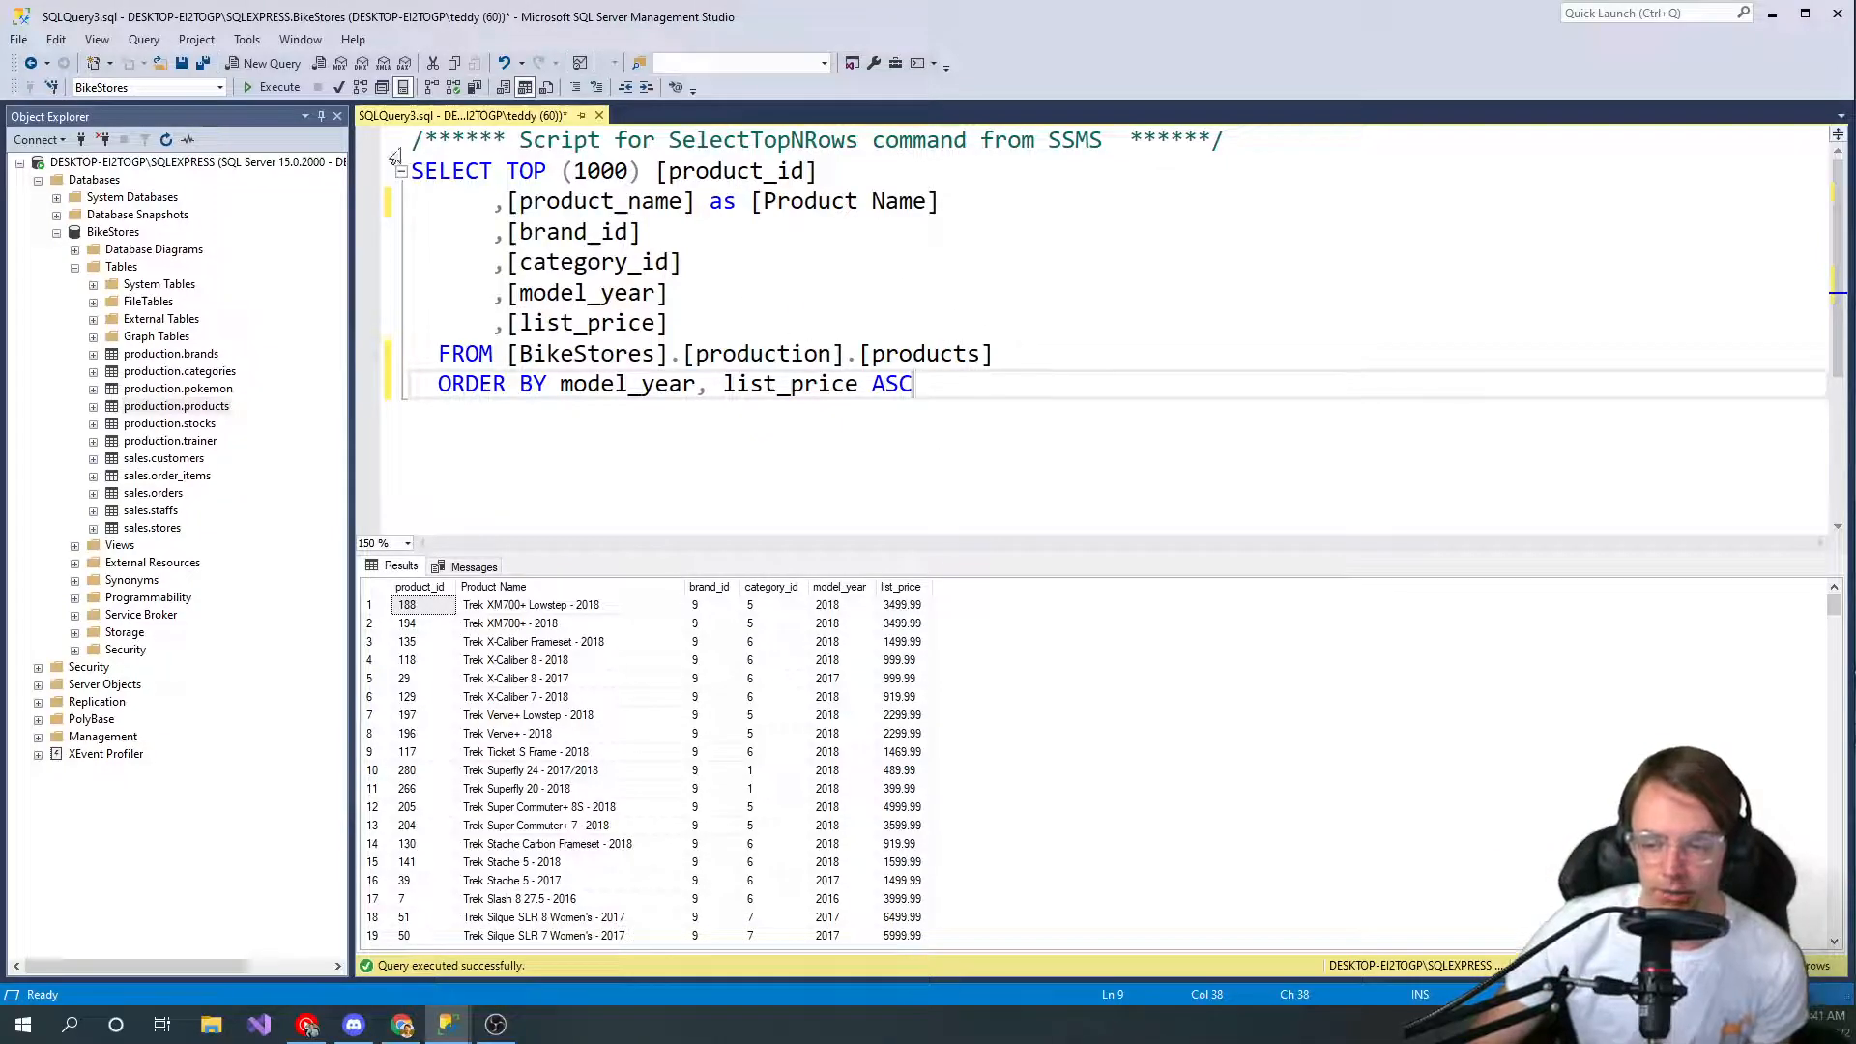
pyautogui.click(279, 86)
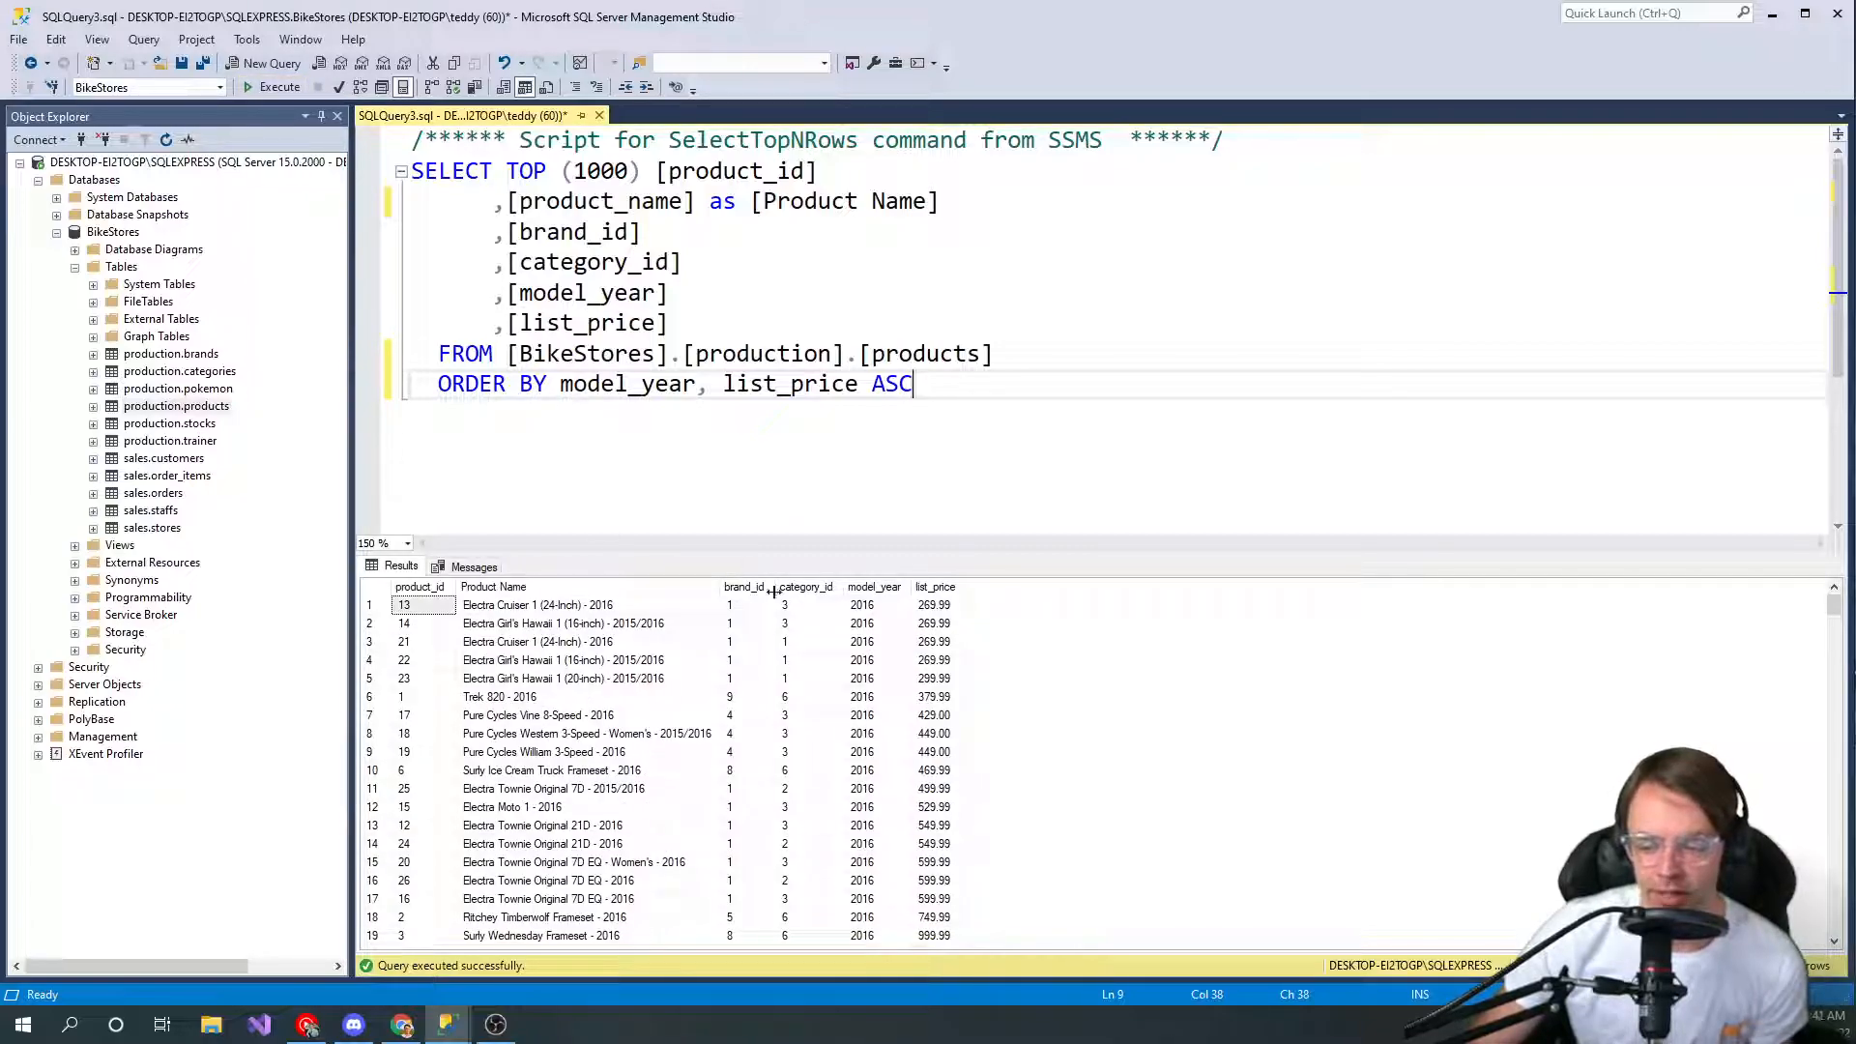
pyautogui.scroll(-3)
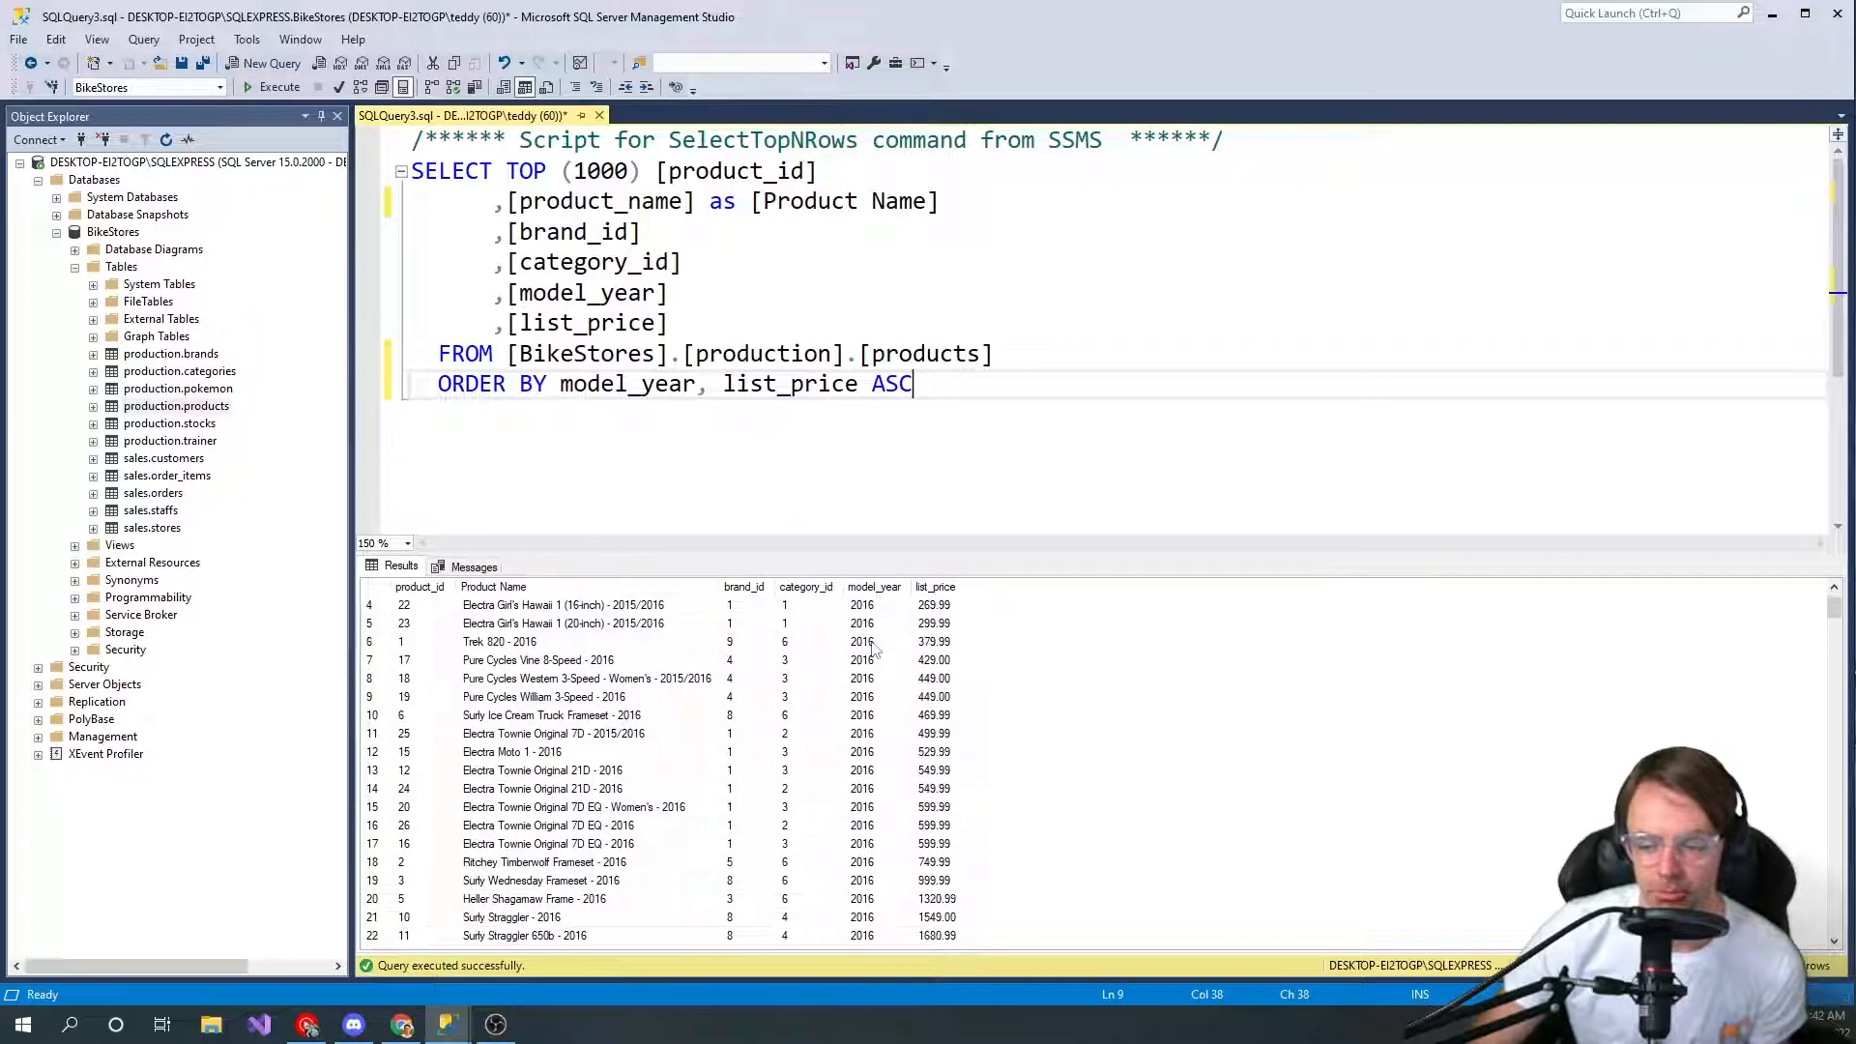
pyautogui.scroll(3)
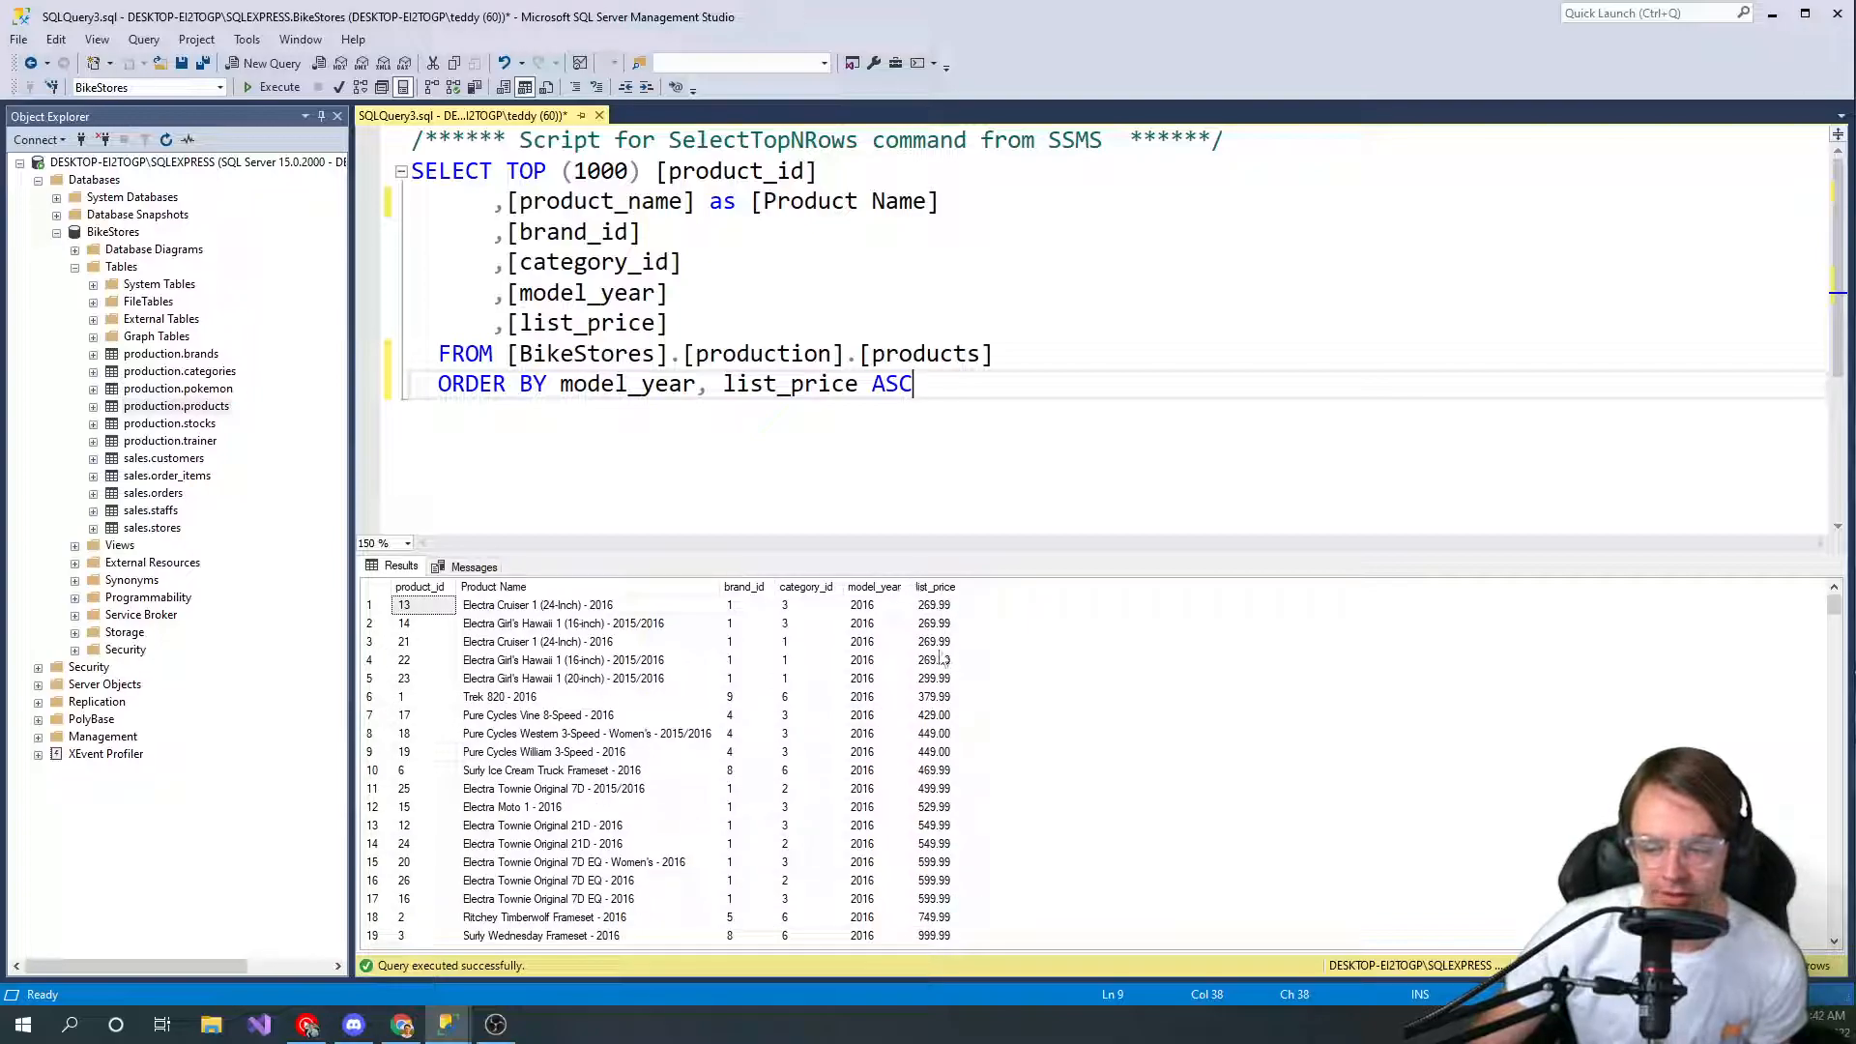
pyautogui.scroll(-3)
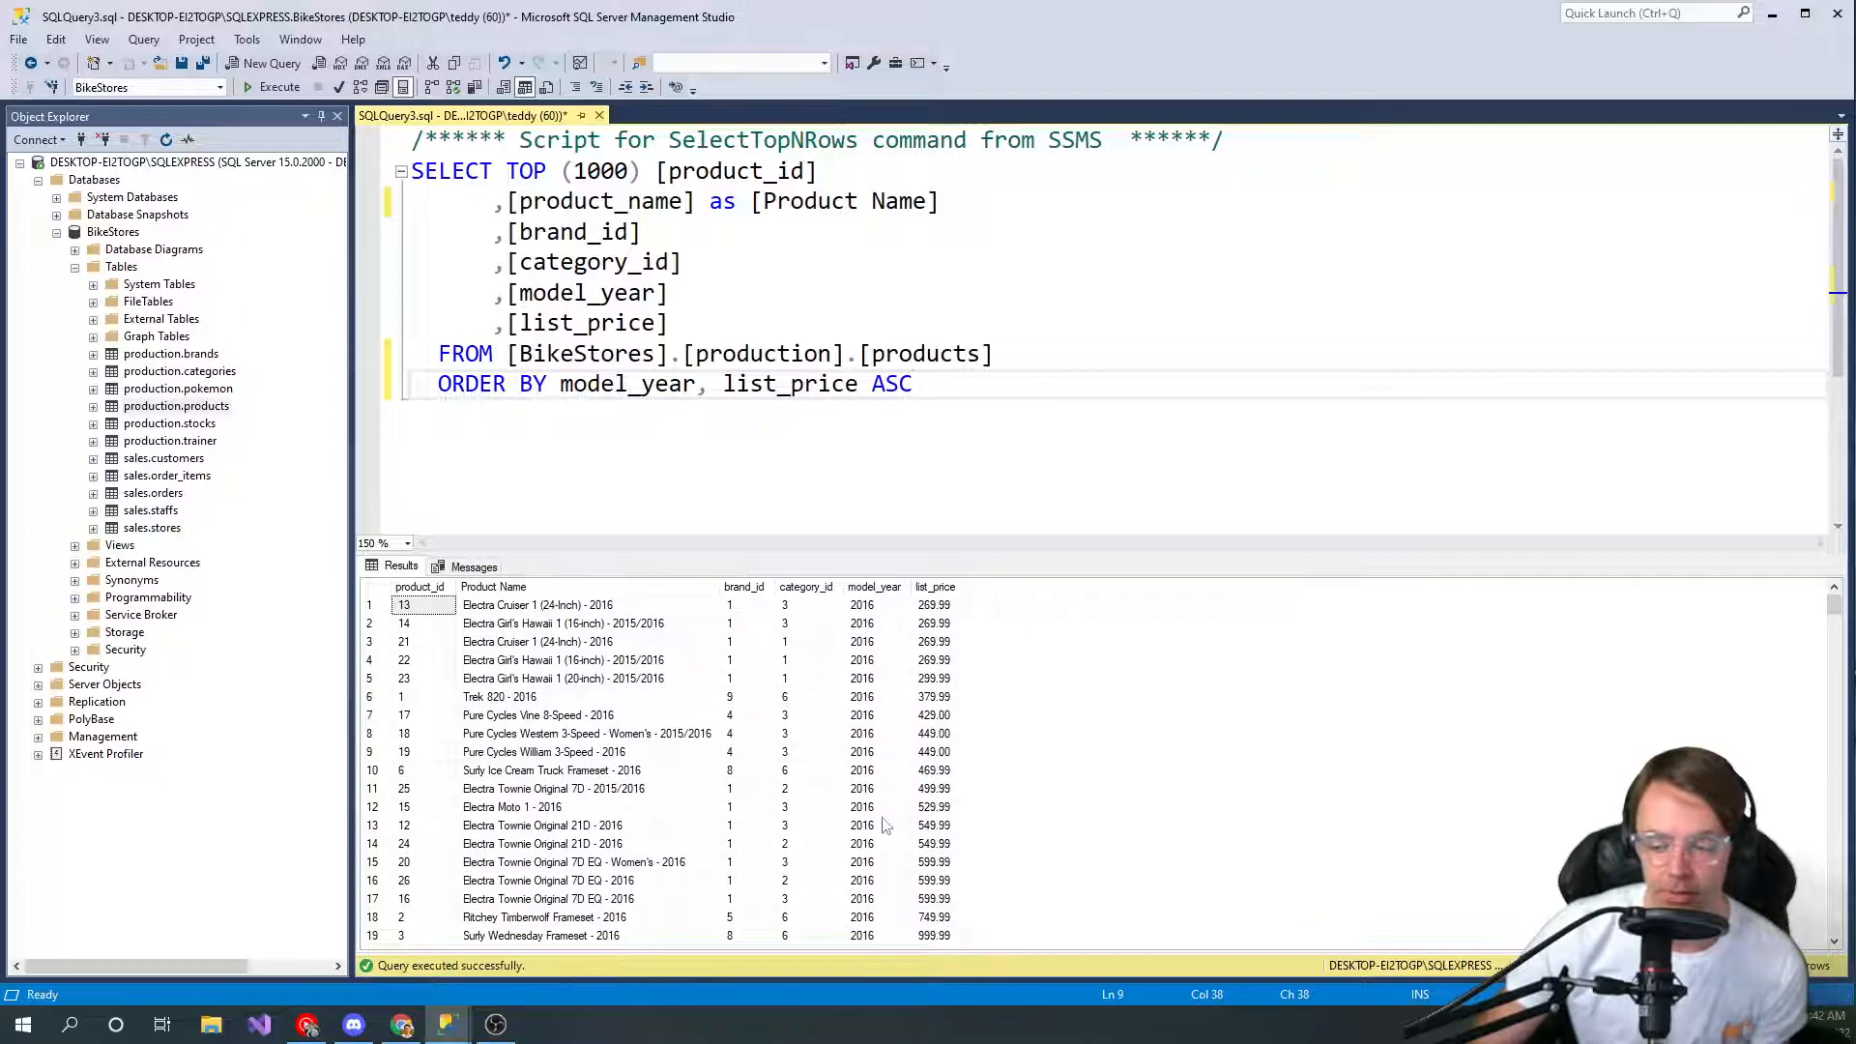
pyautogui.scroll(-3)
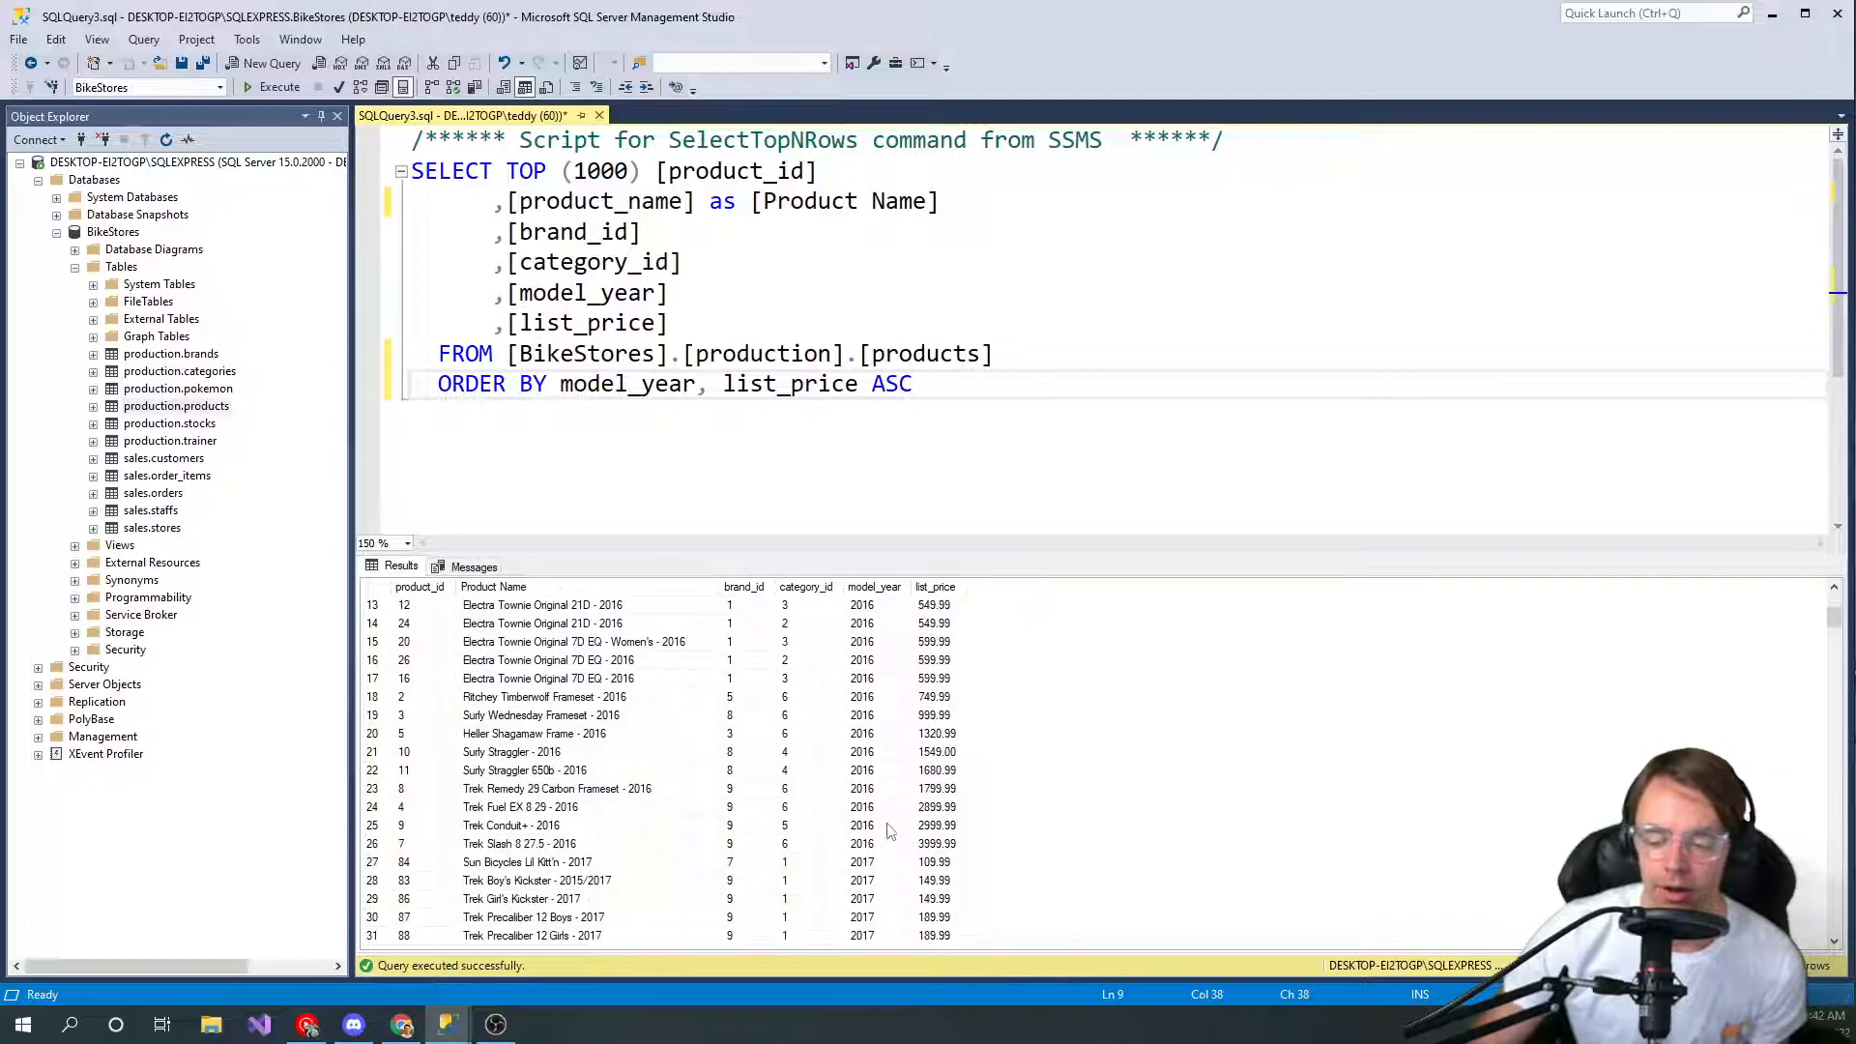
pyautogui.scroll(3)
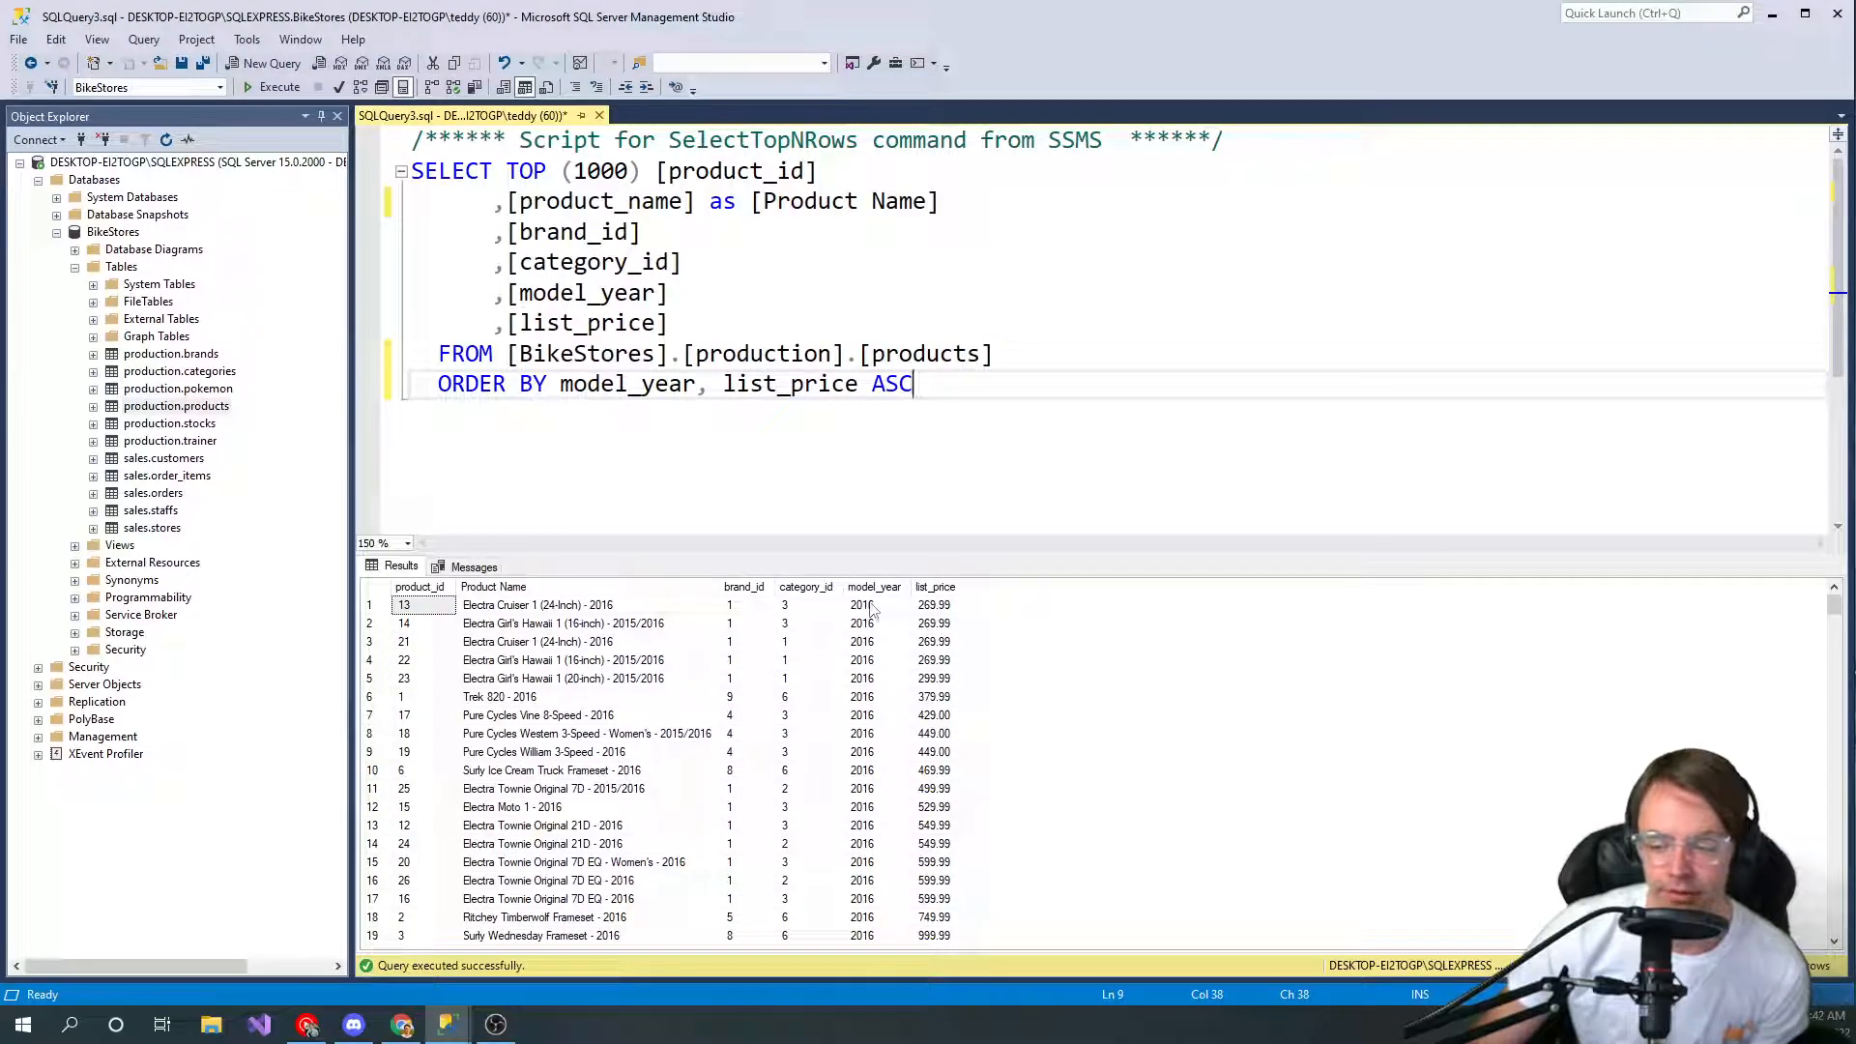
pyautogui.moveTo(926, 701)
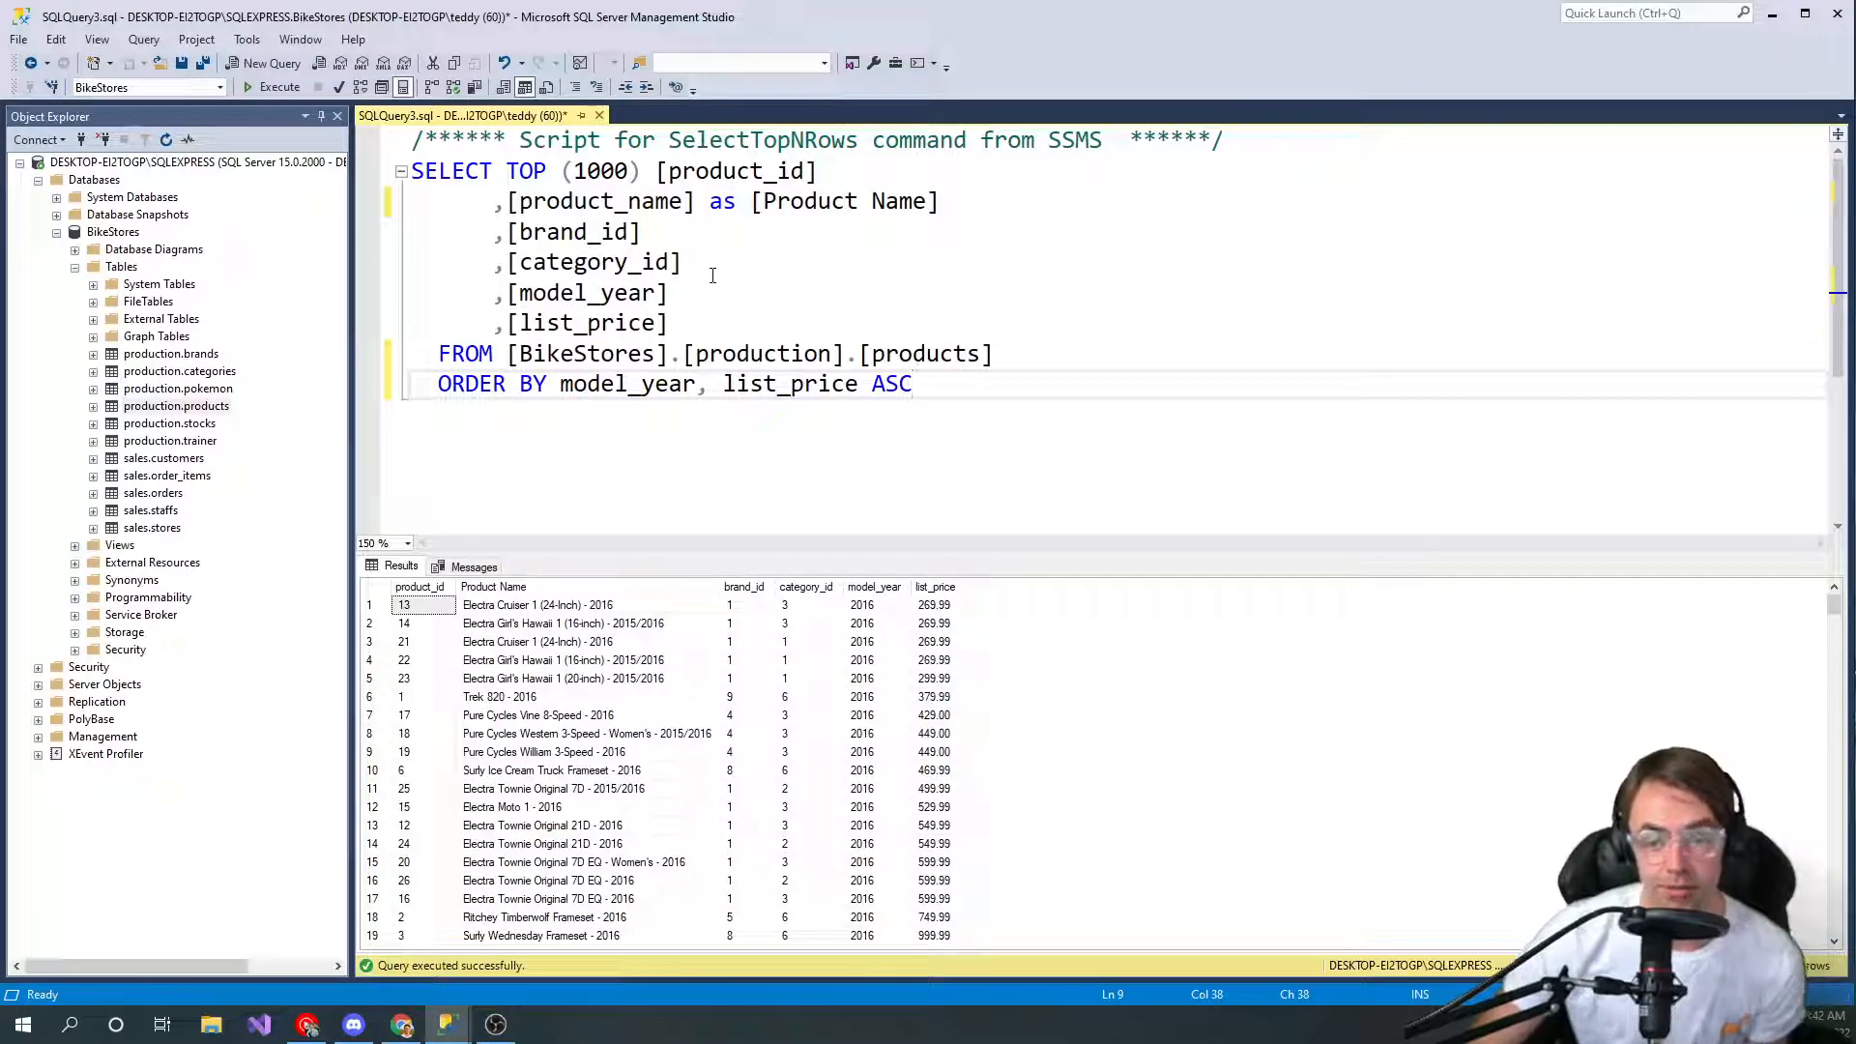
pyautogui.moveTo(979, 289)
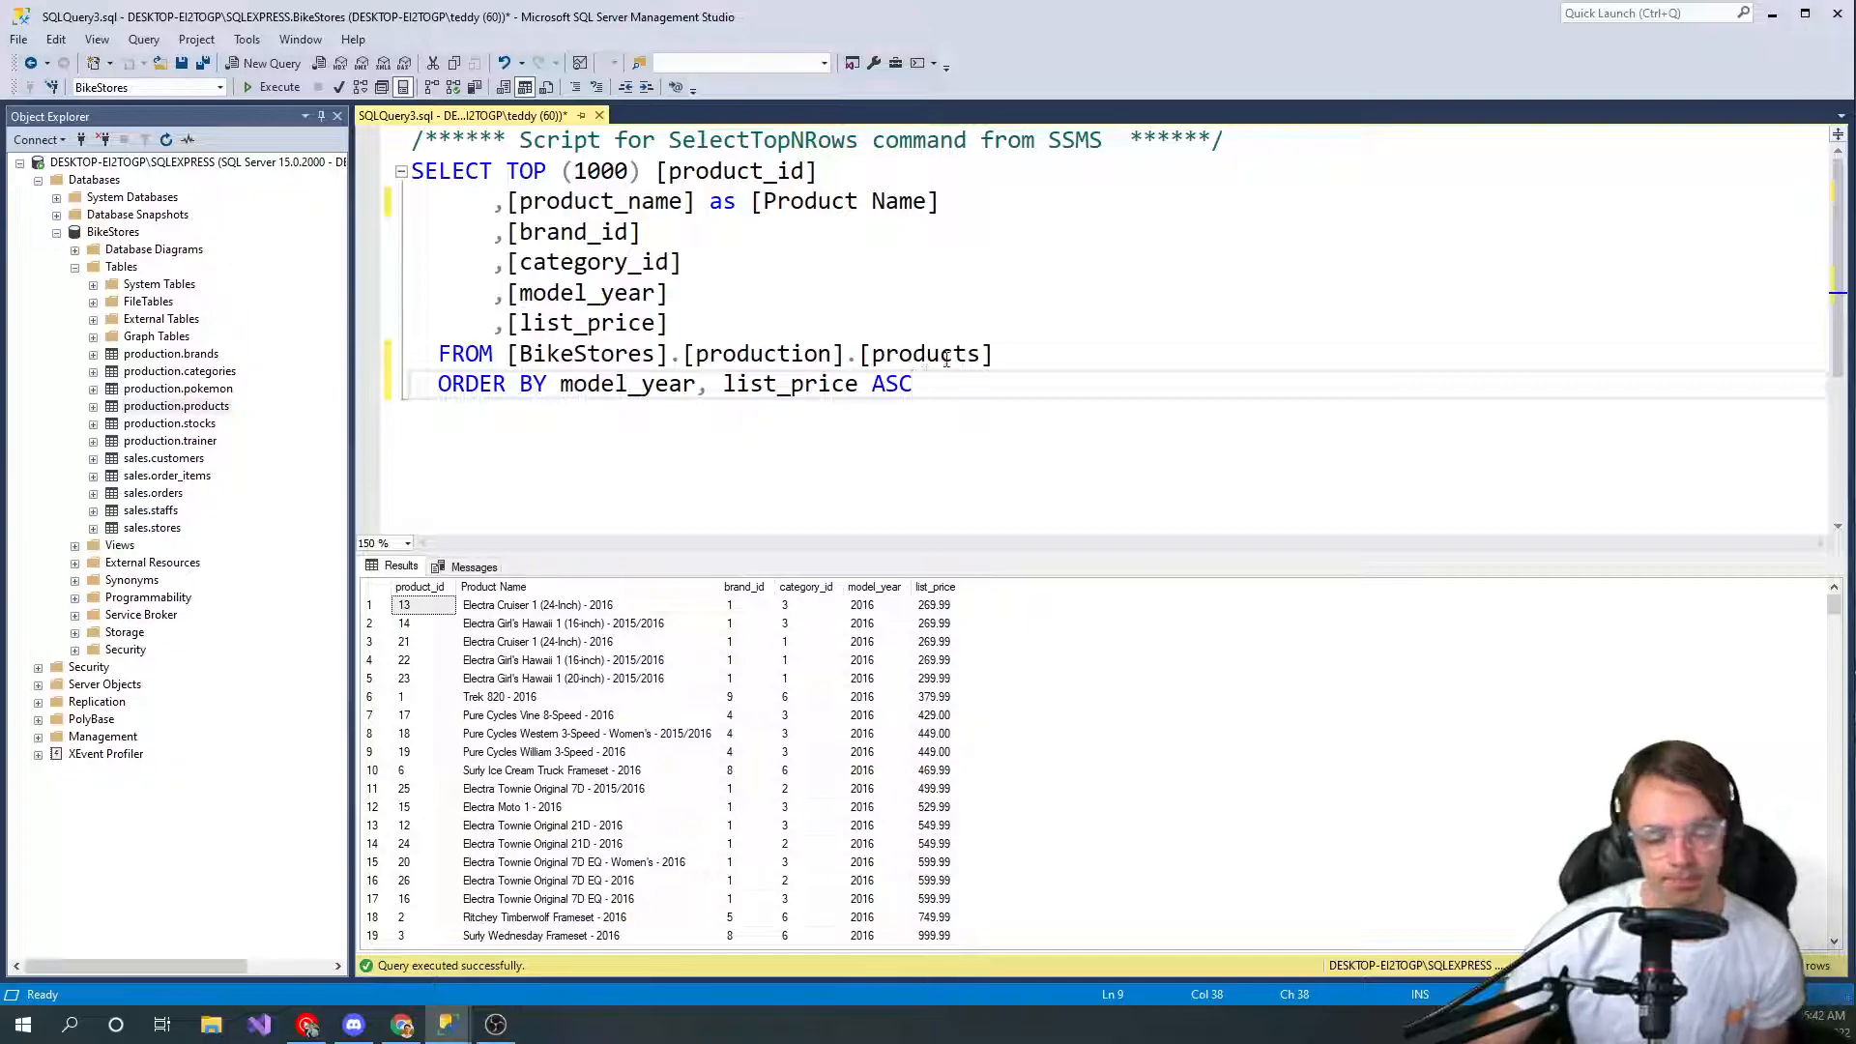
pyautogui.moveTo(905, 408)
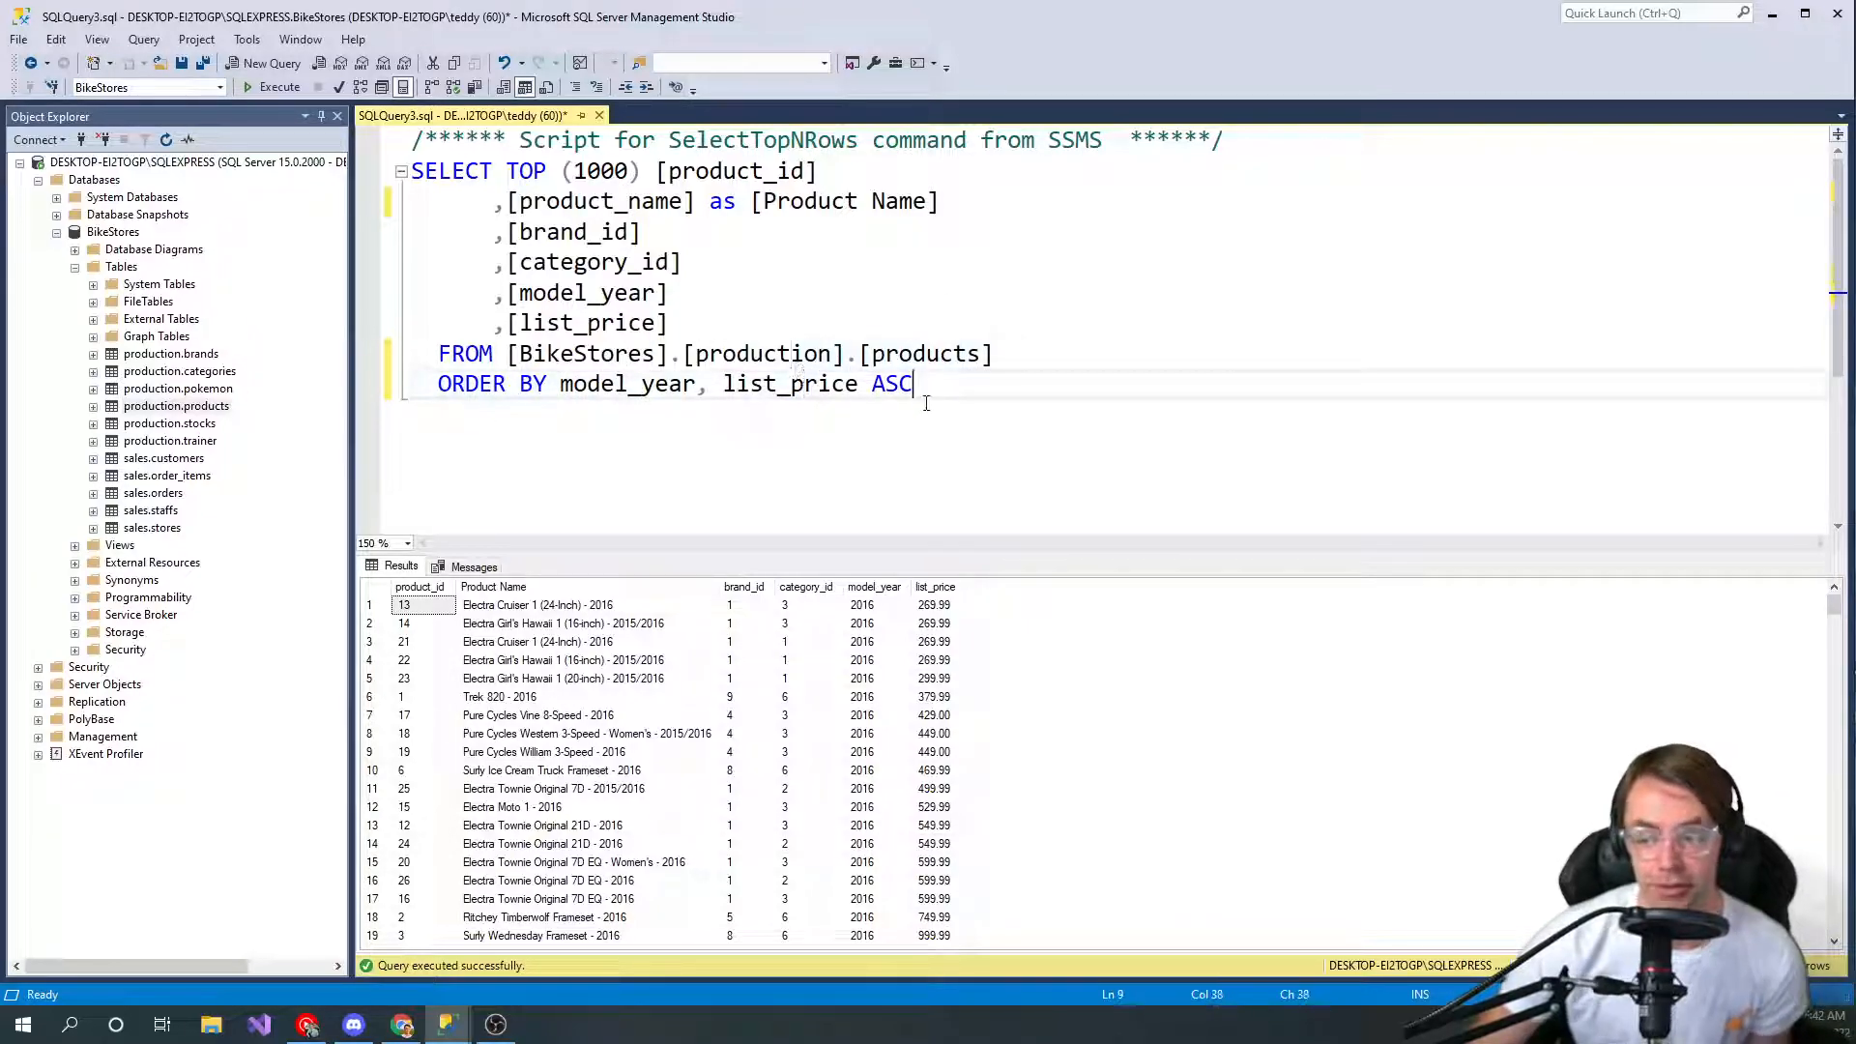
pyautogui.moveTo(922, 295)
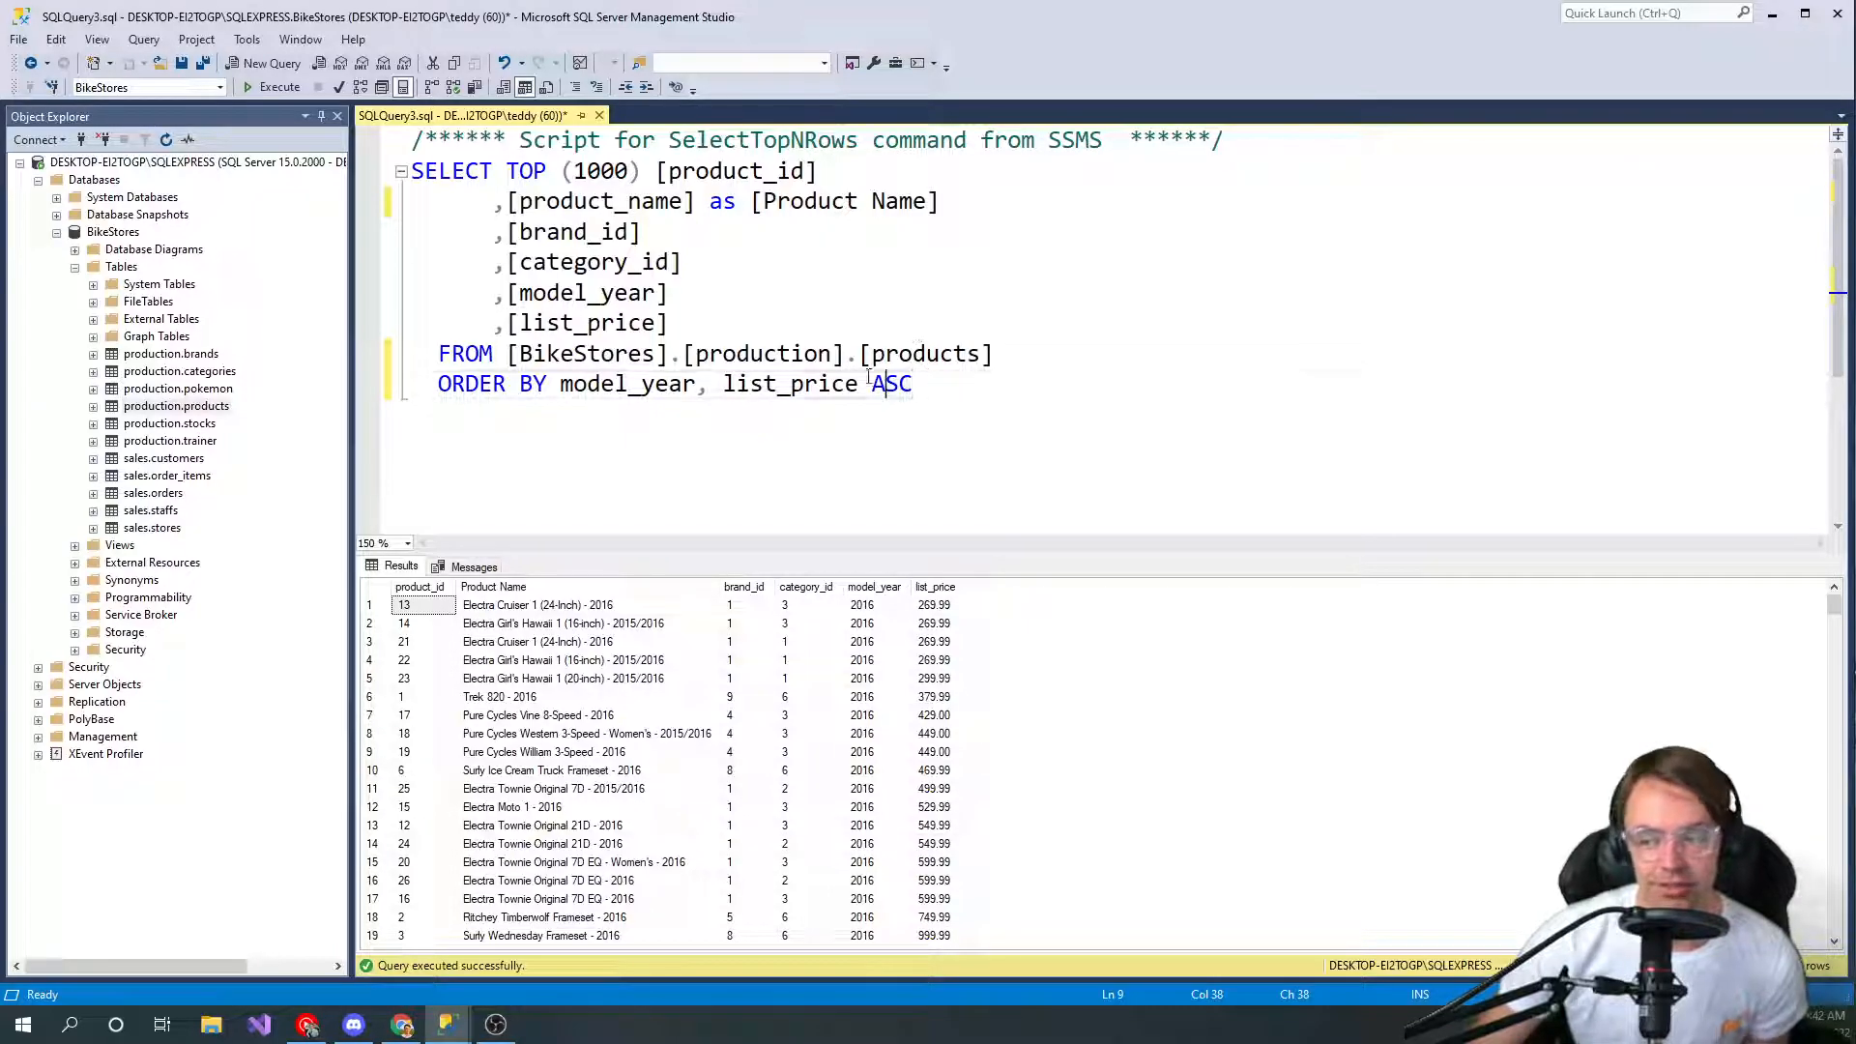
pyautogui.click(503, 421)
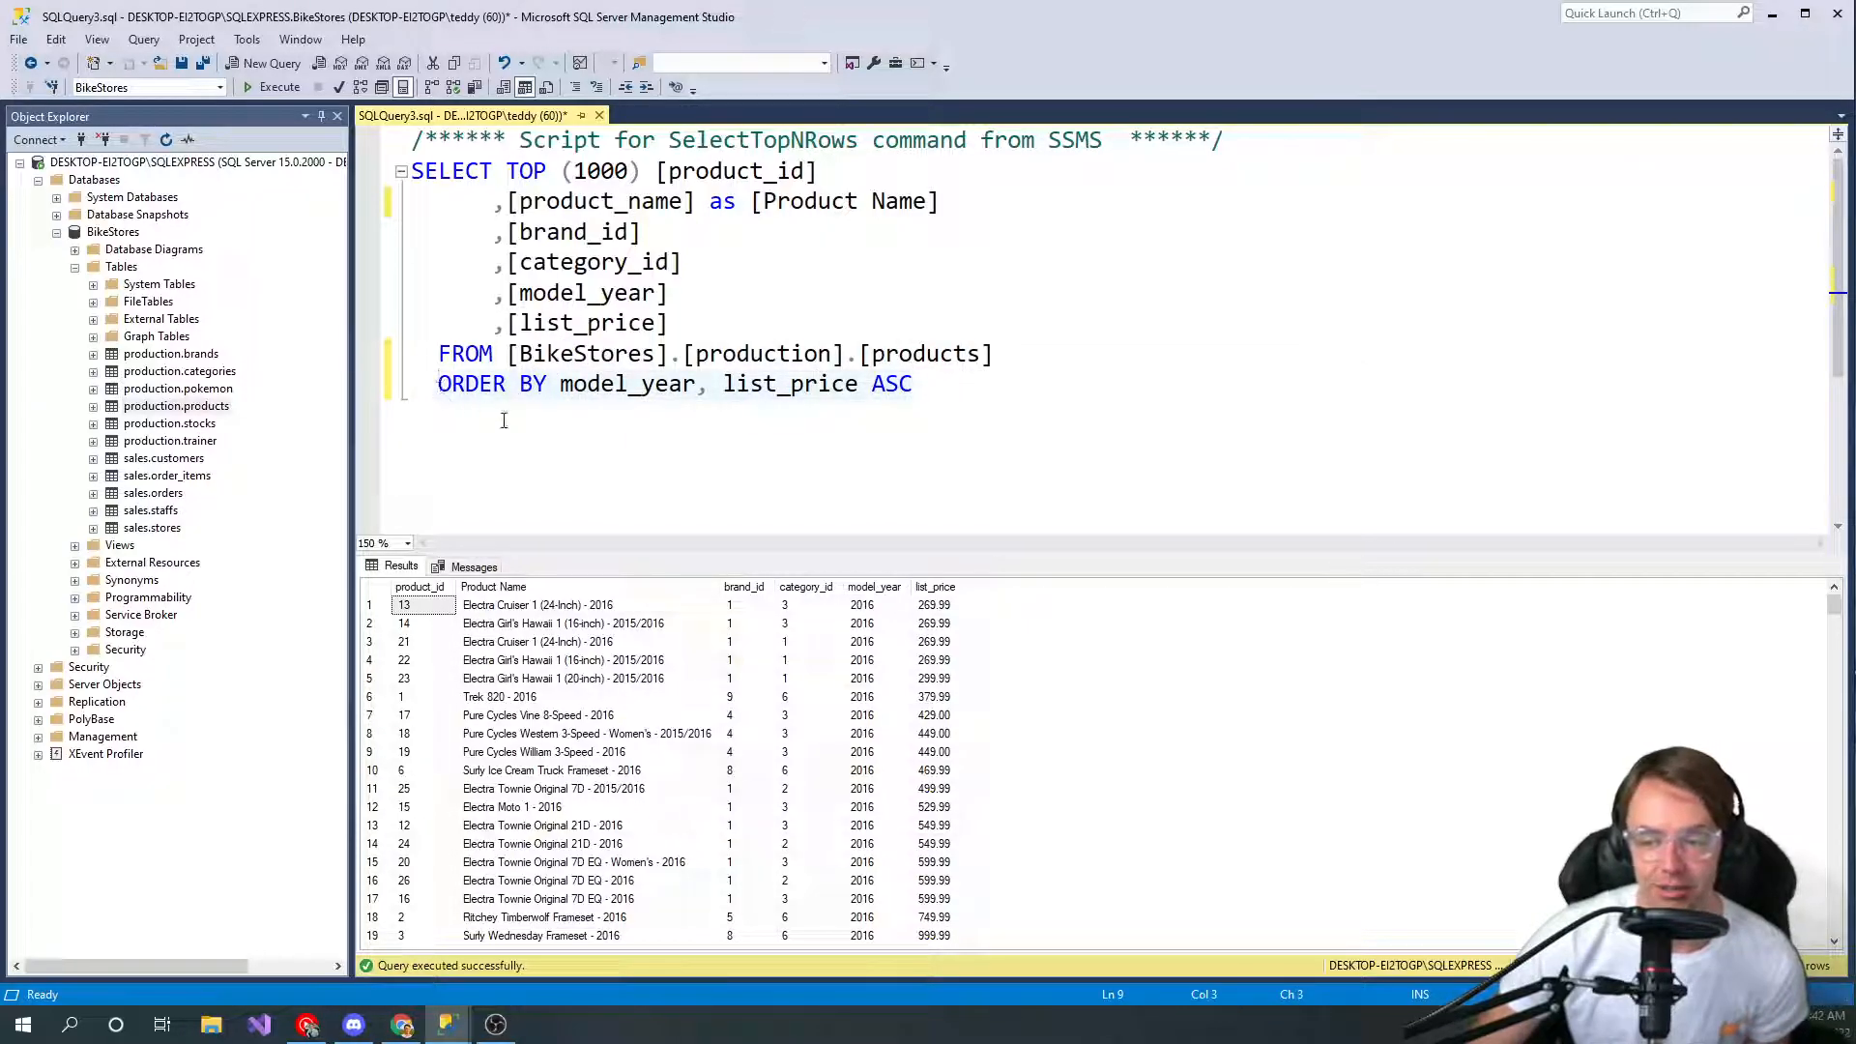
pyautogui.click(766, 384)
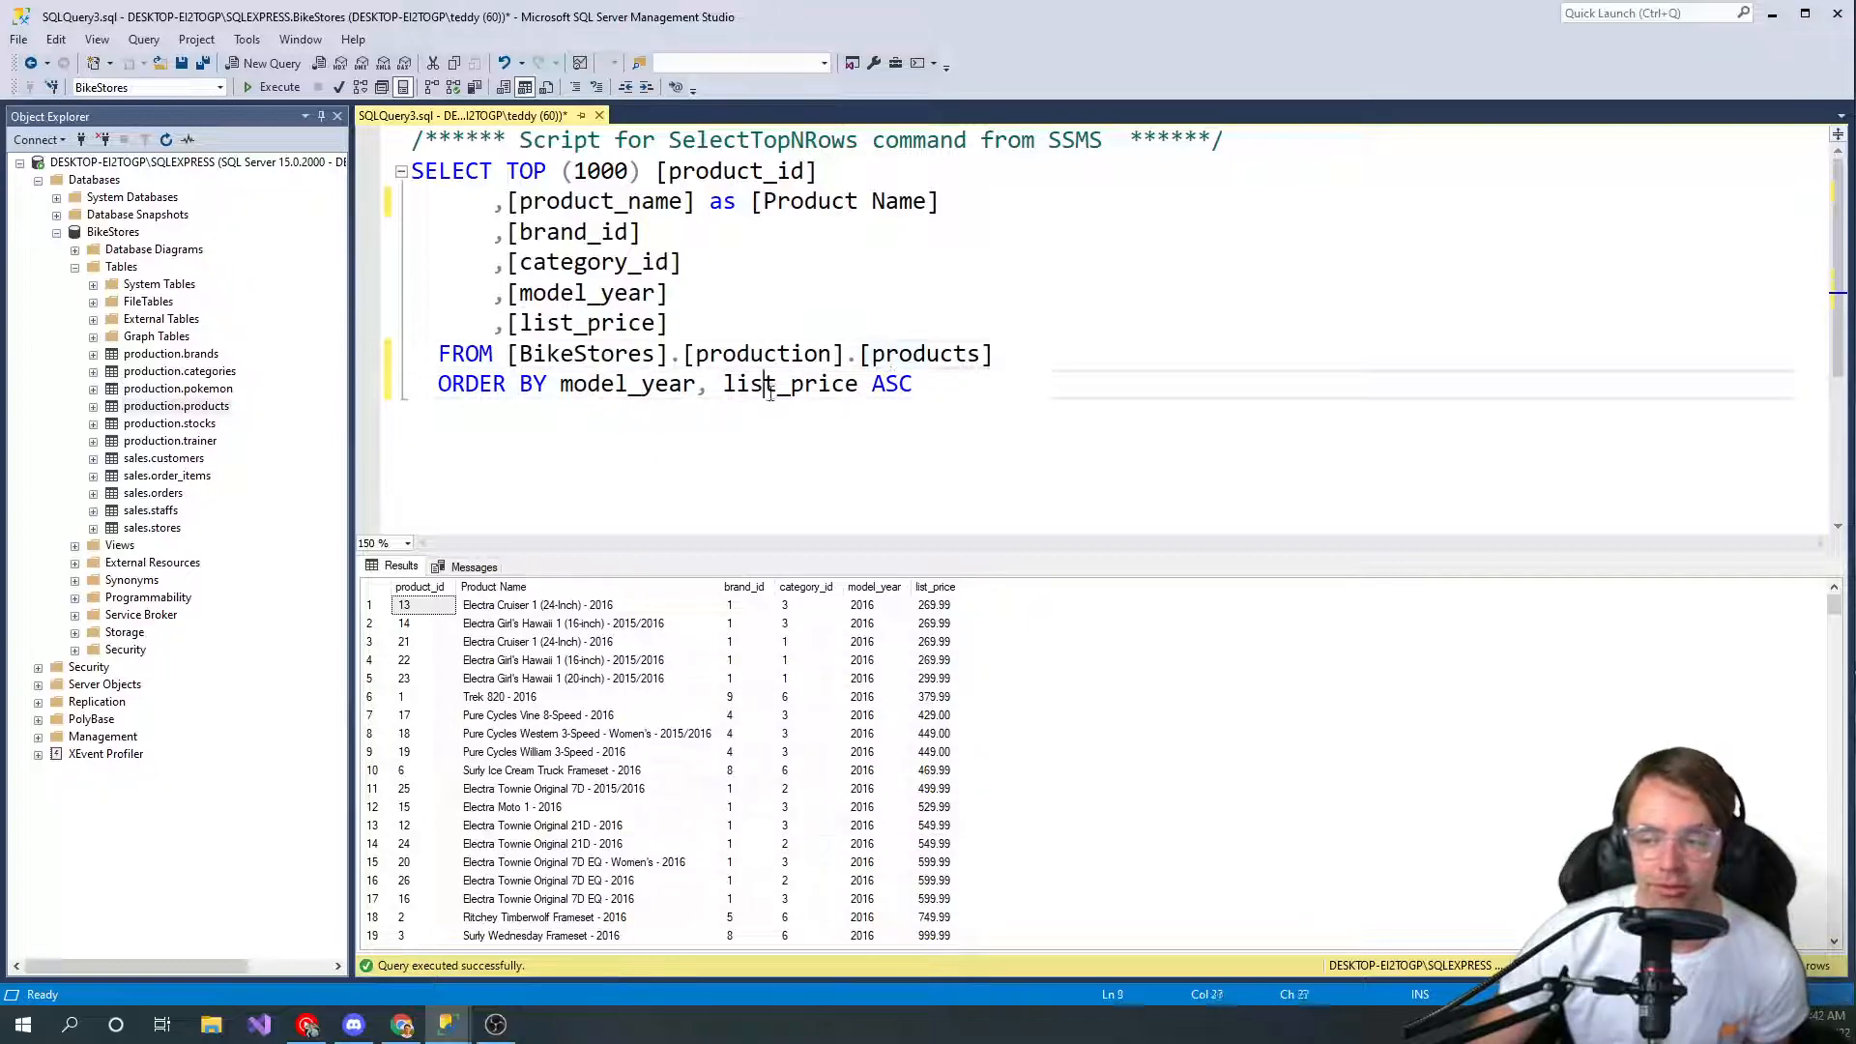